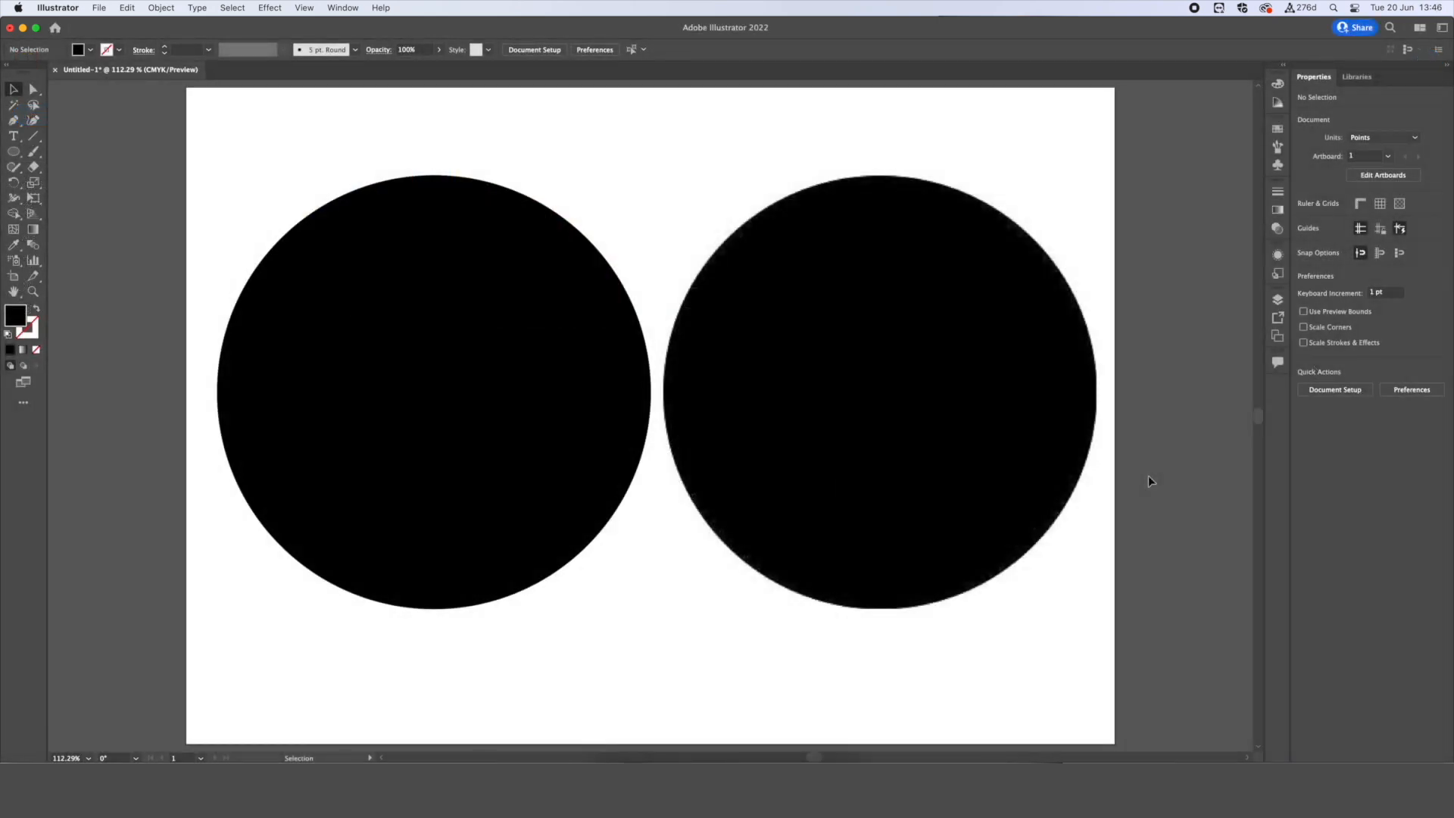
mouse_move(1084, 443)
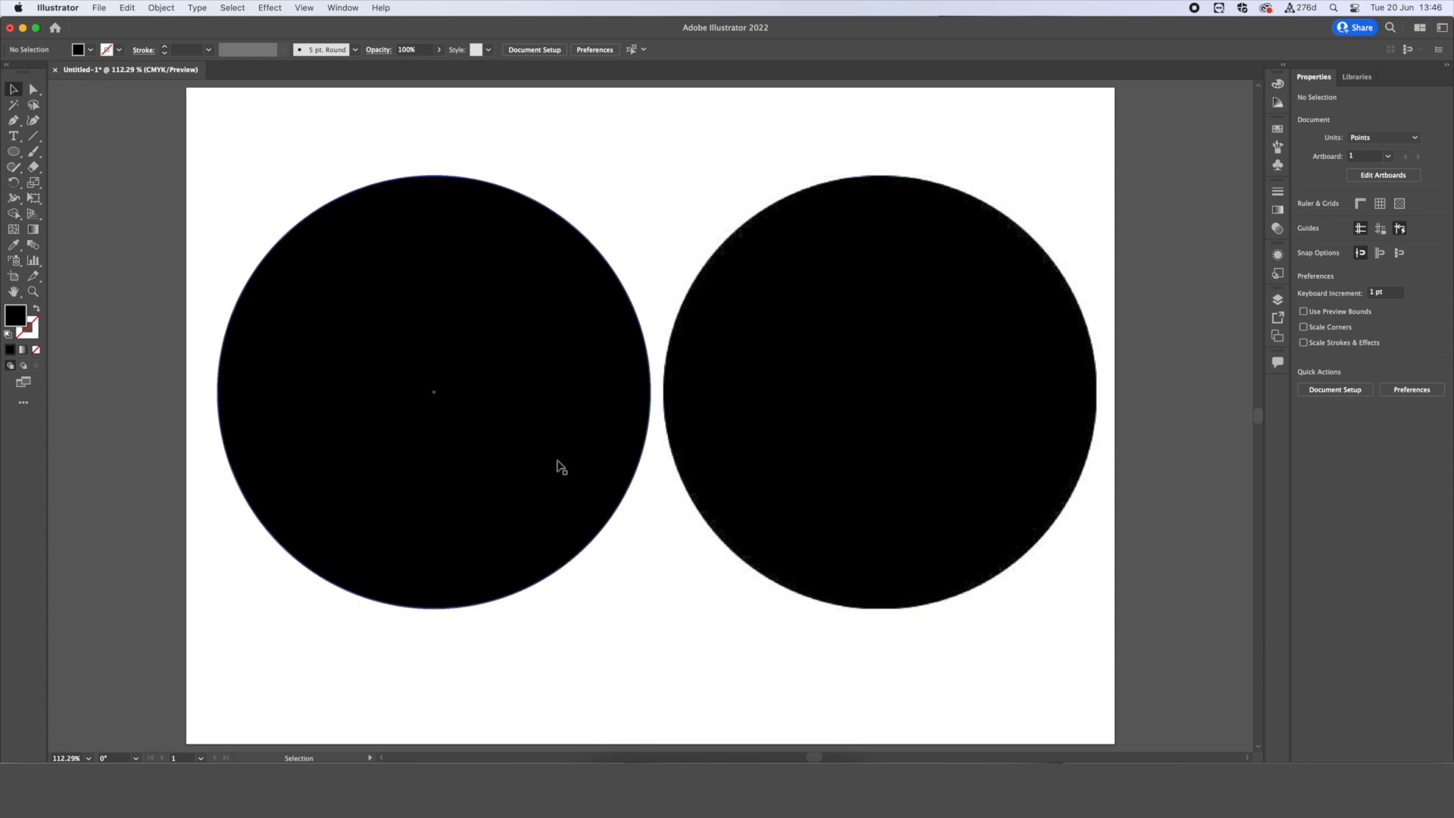
Browse the Mobile, Web and Film presets, then create a 29.7 × 21 cm landscape CMYK document.
click(720, 373)
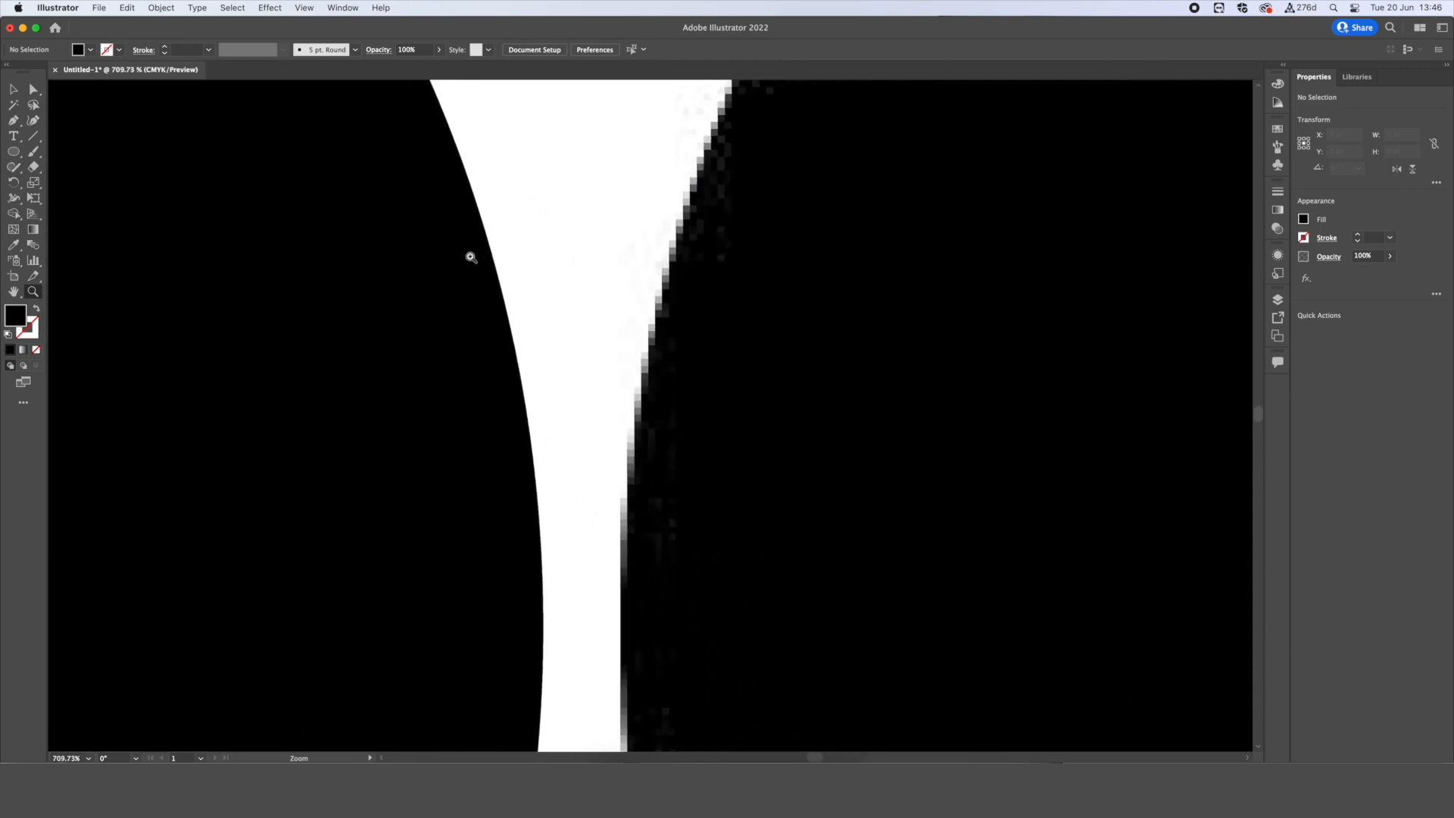
mouse_move(534, 488)
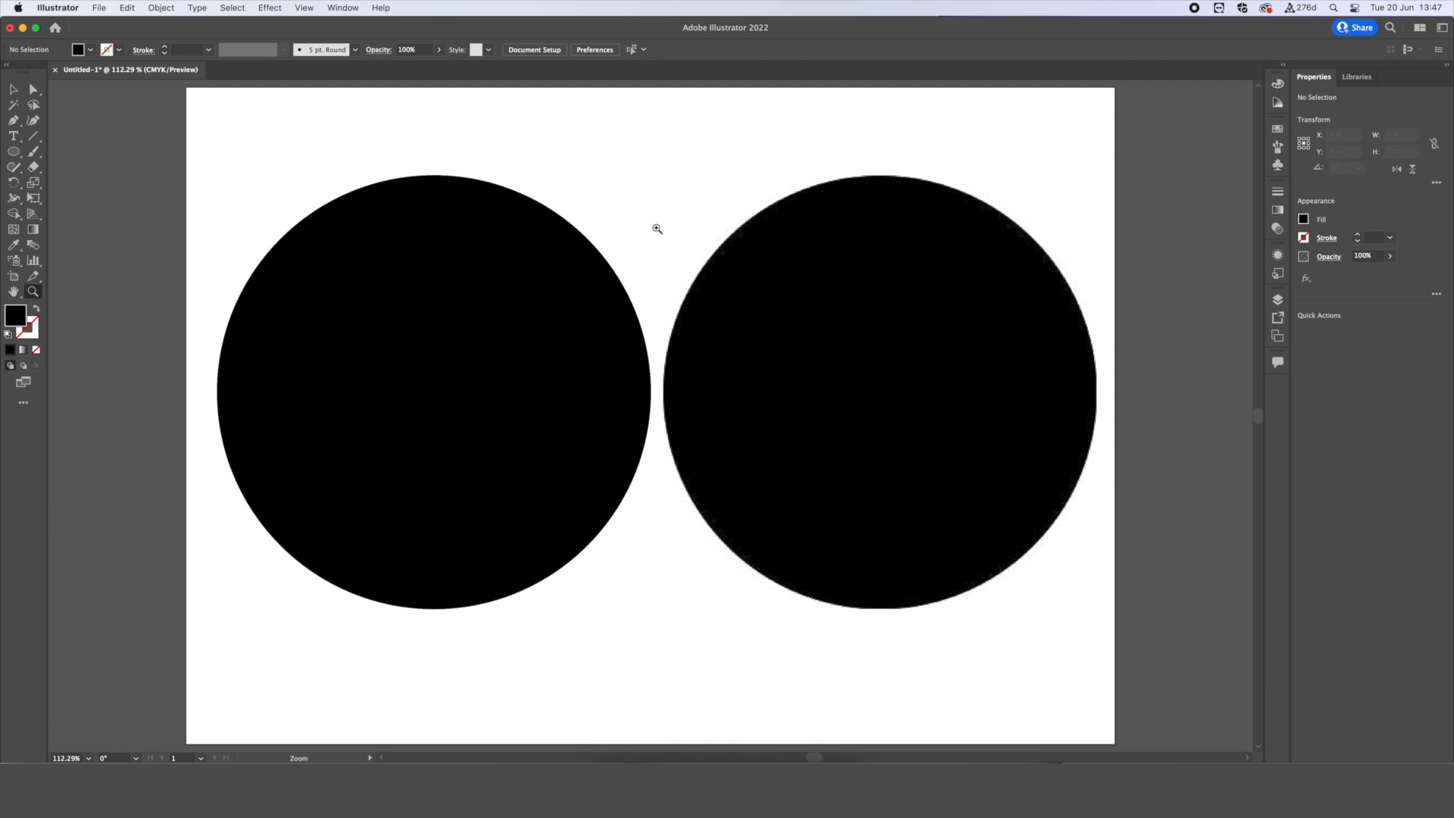
mouse_move(653, 223)
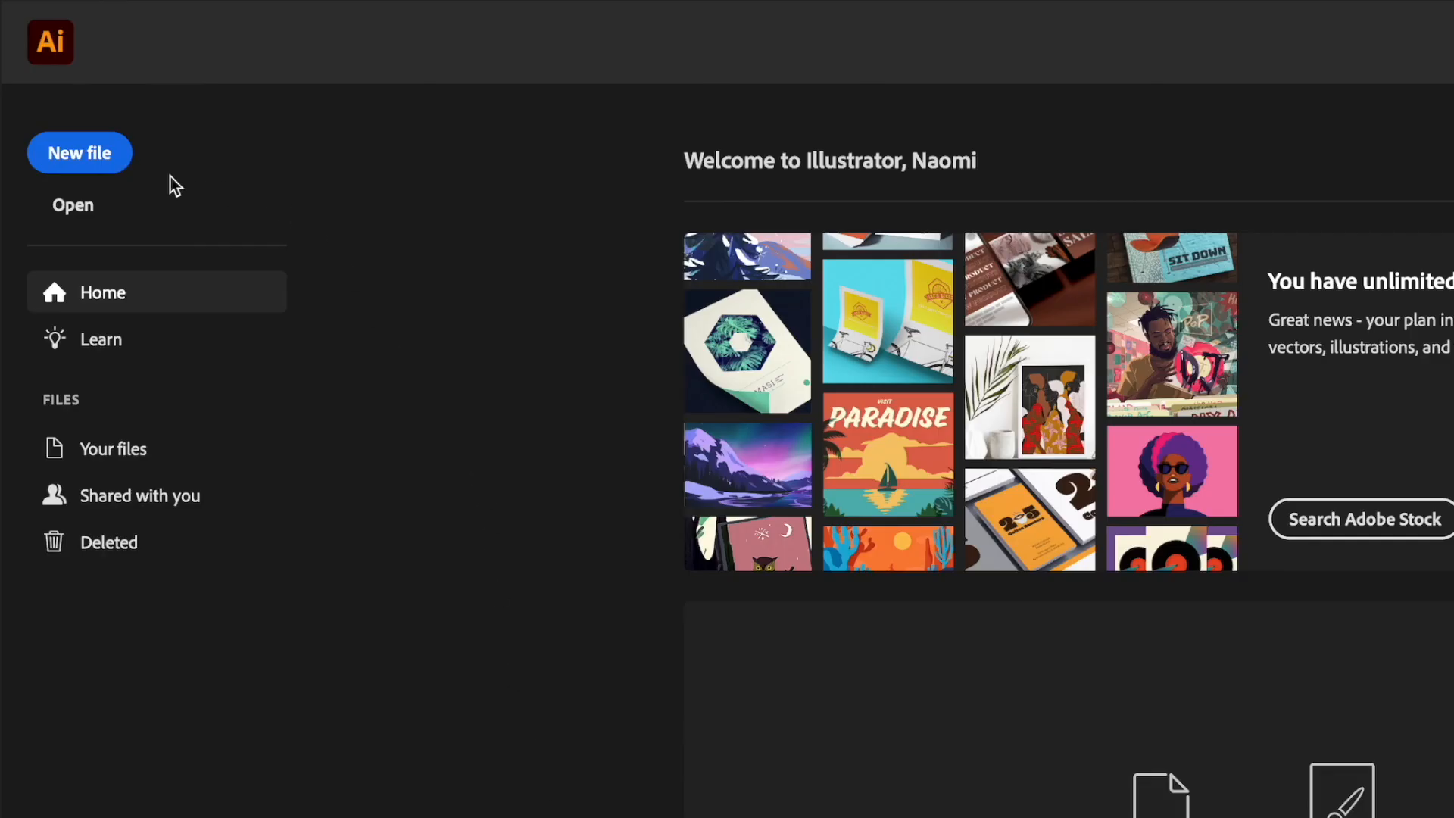
click(78, 152)
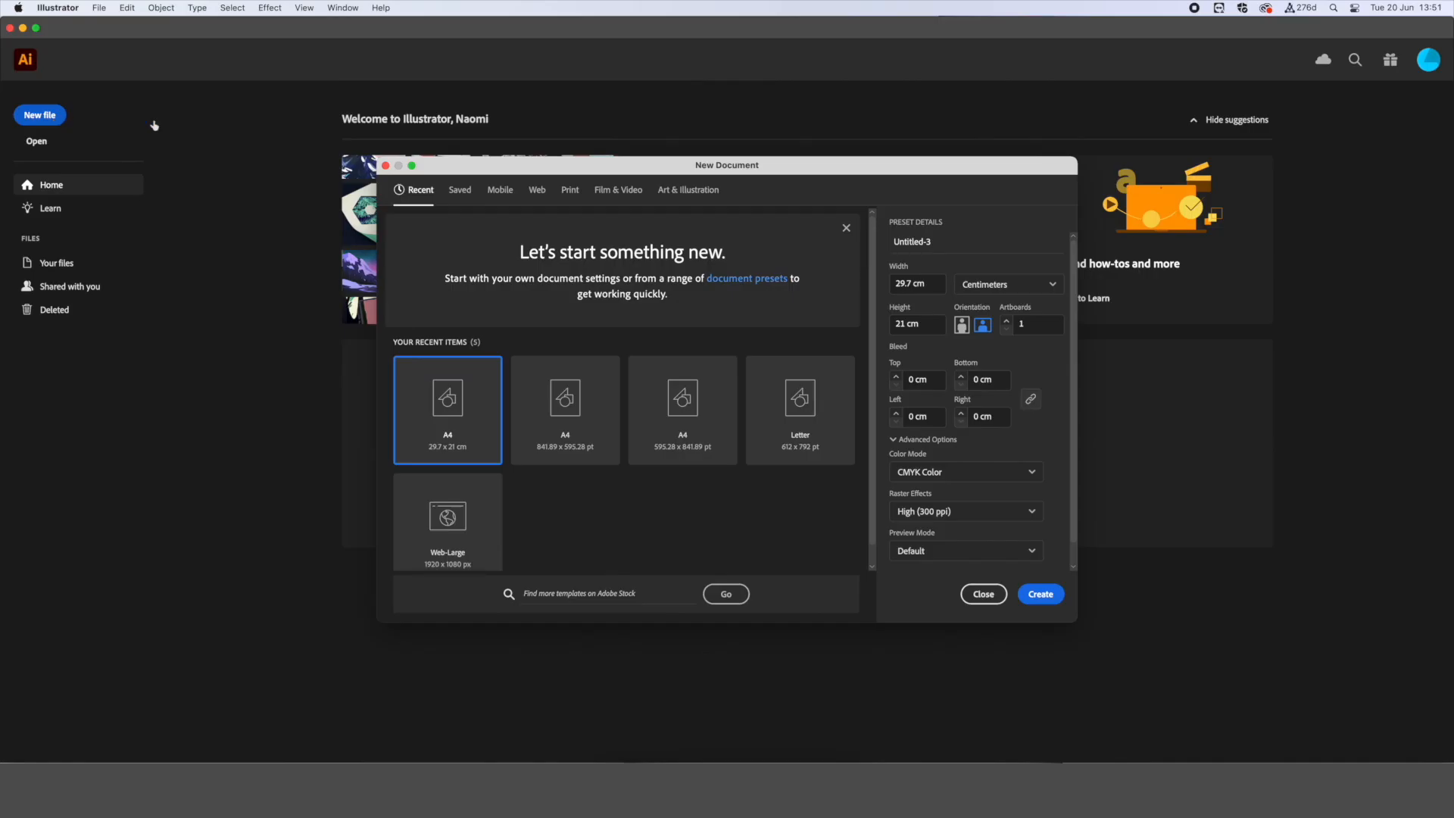
mouse_move(704, 167)
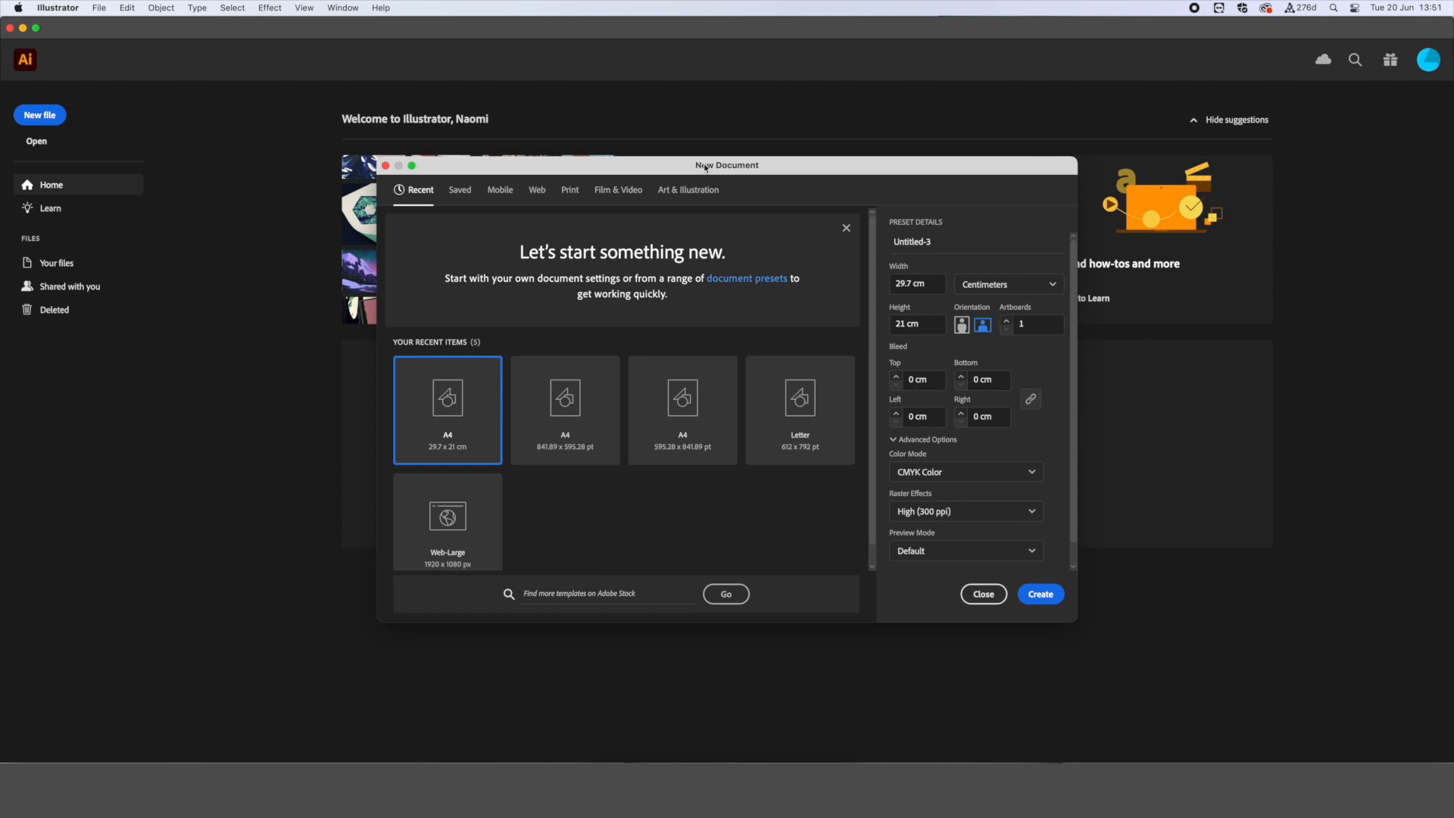
mouse_move(731, 191)
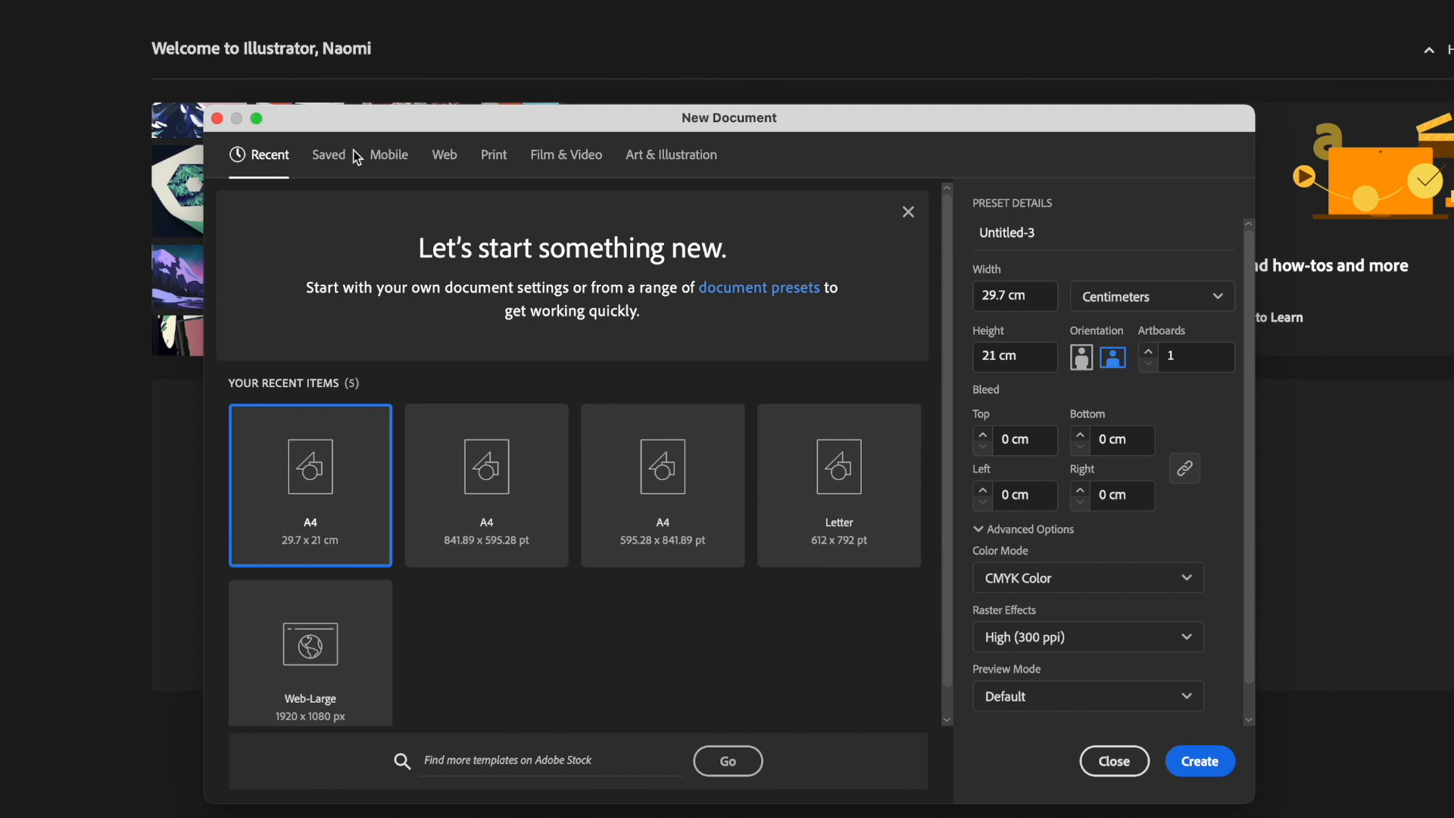
click(389, 154)
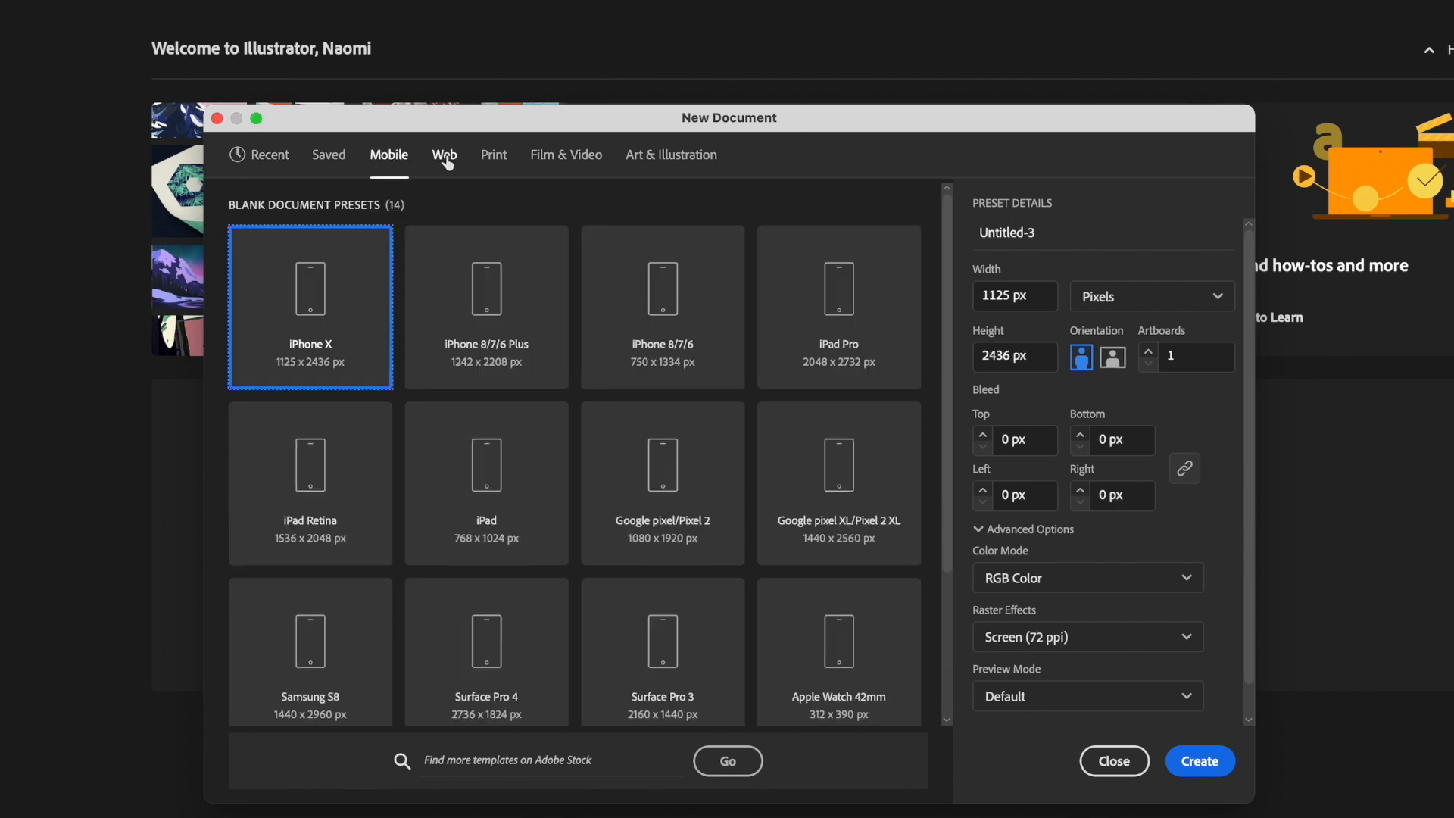
click(443, 155)
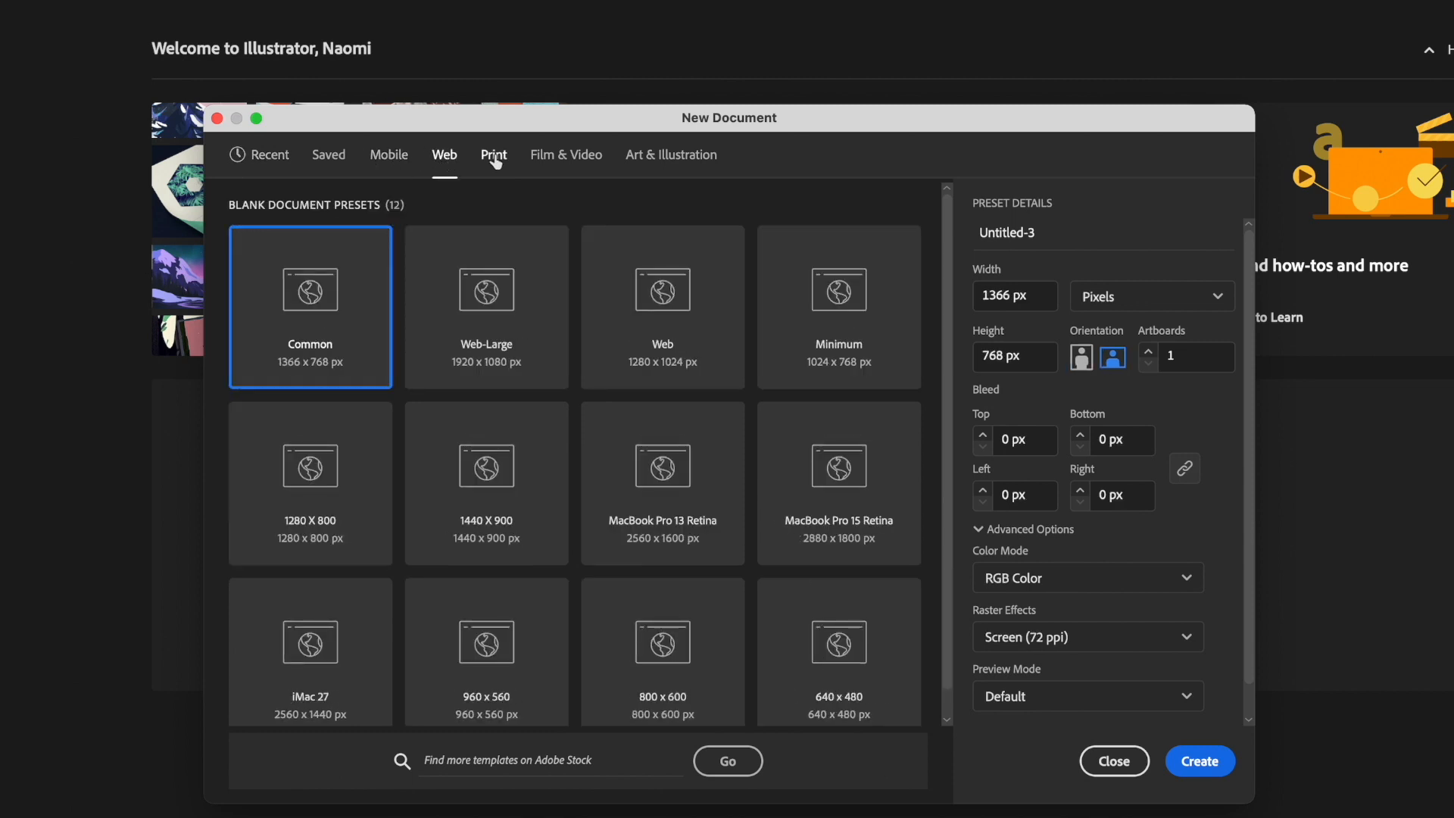
click(565, 155)
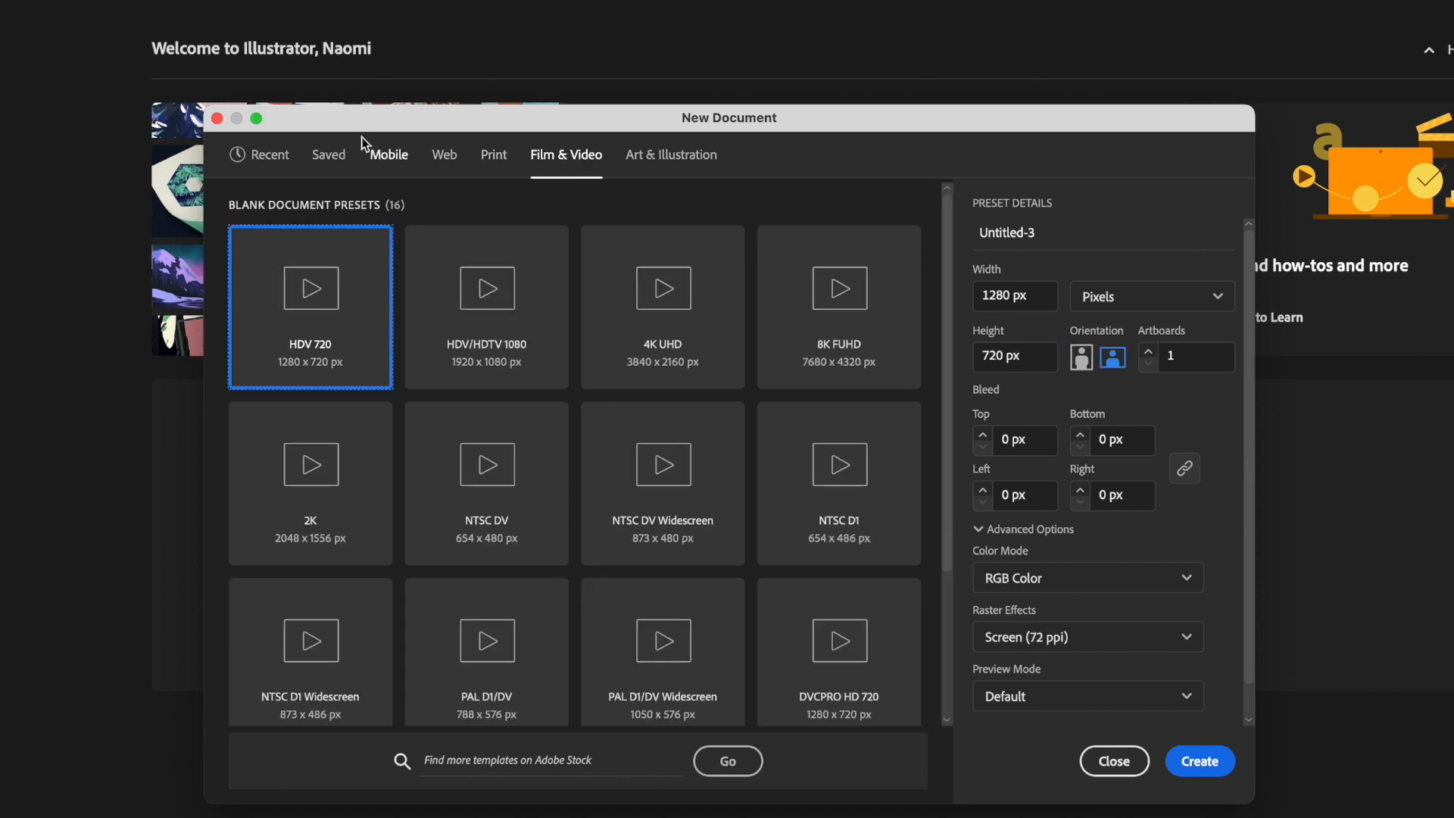
click(269, 154)
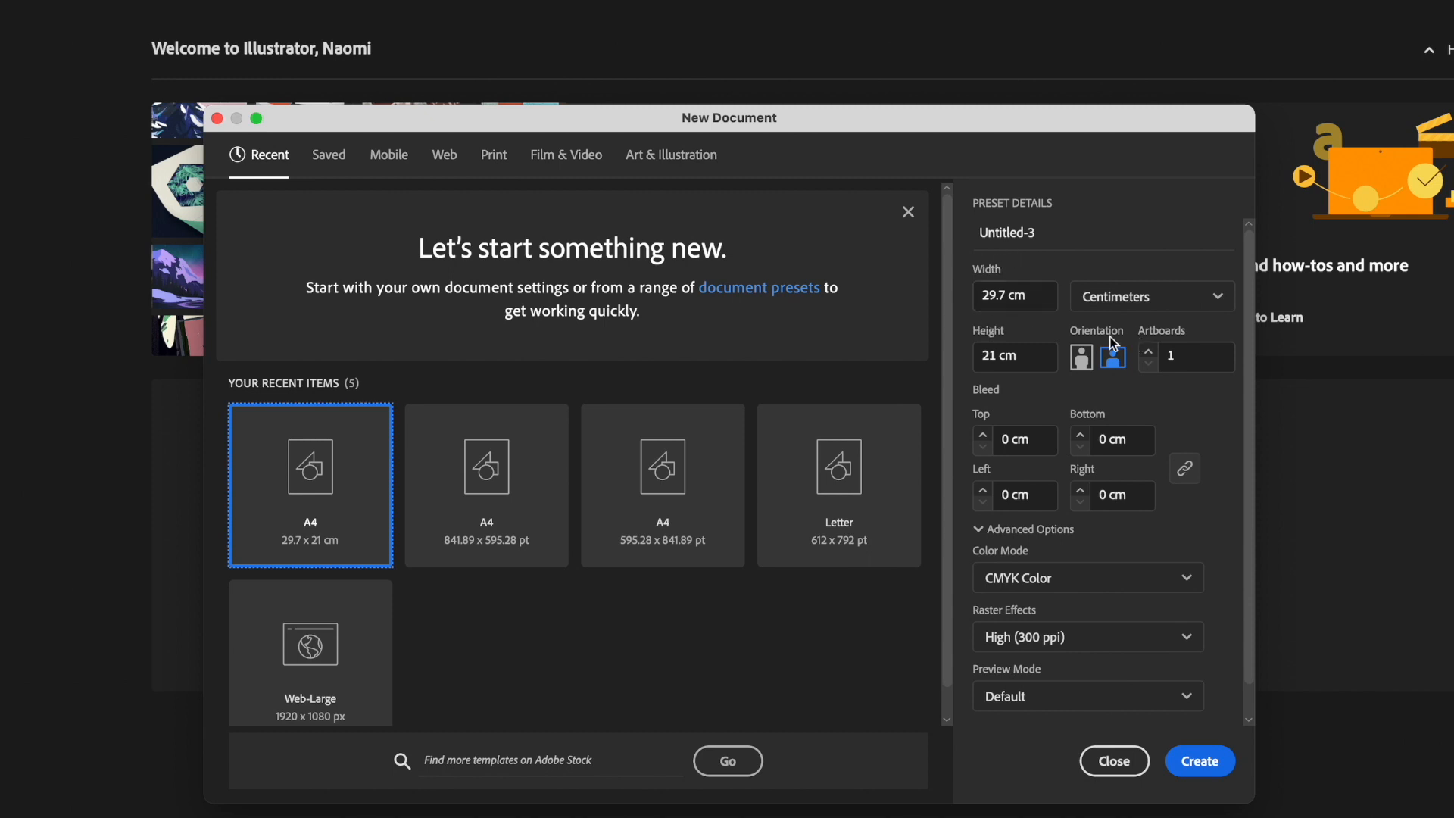
click(1150, 296)
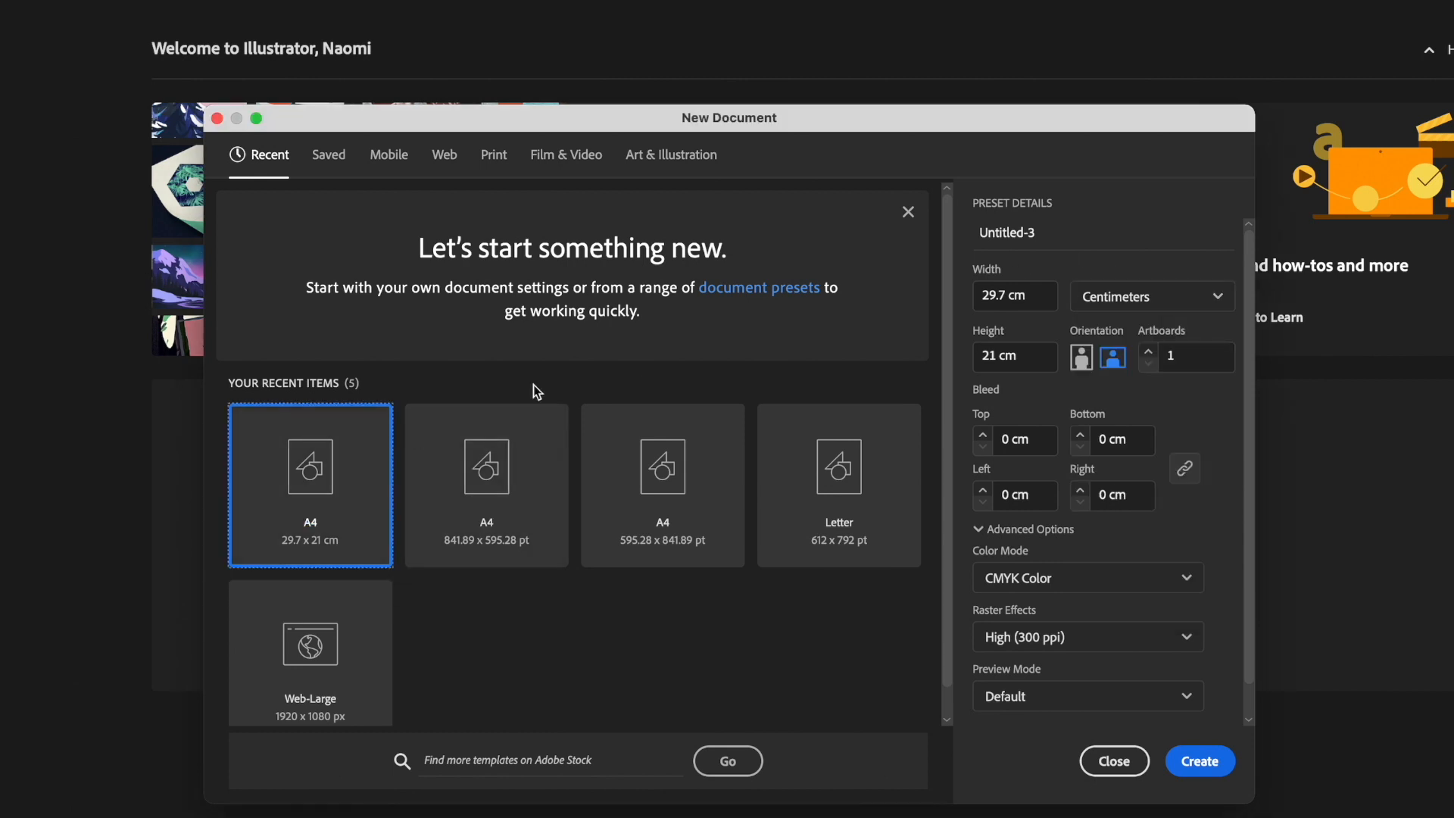
mouse_move(1089, 252)
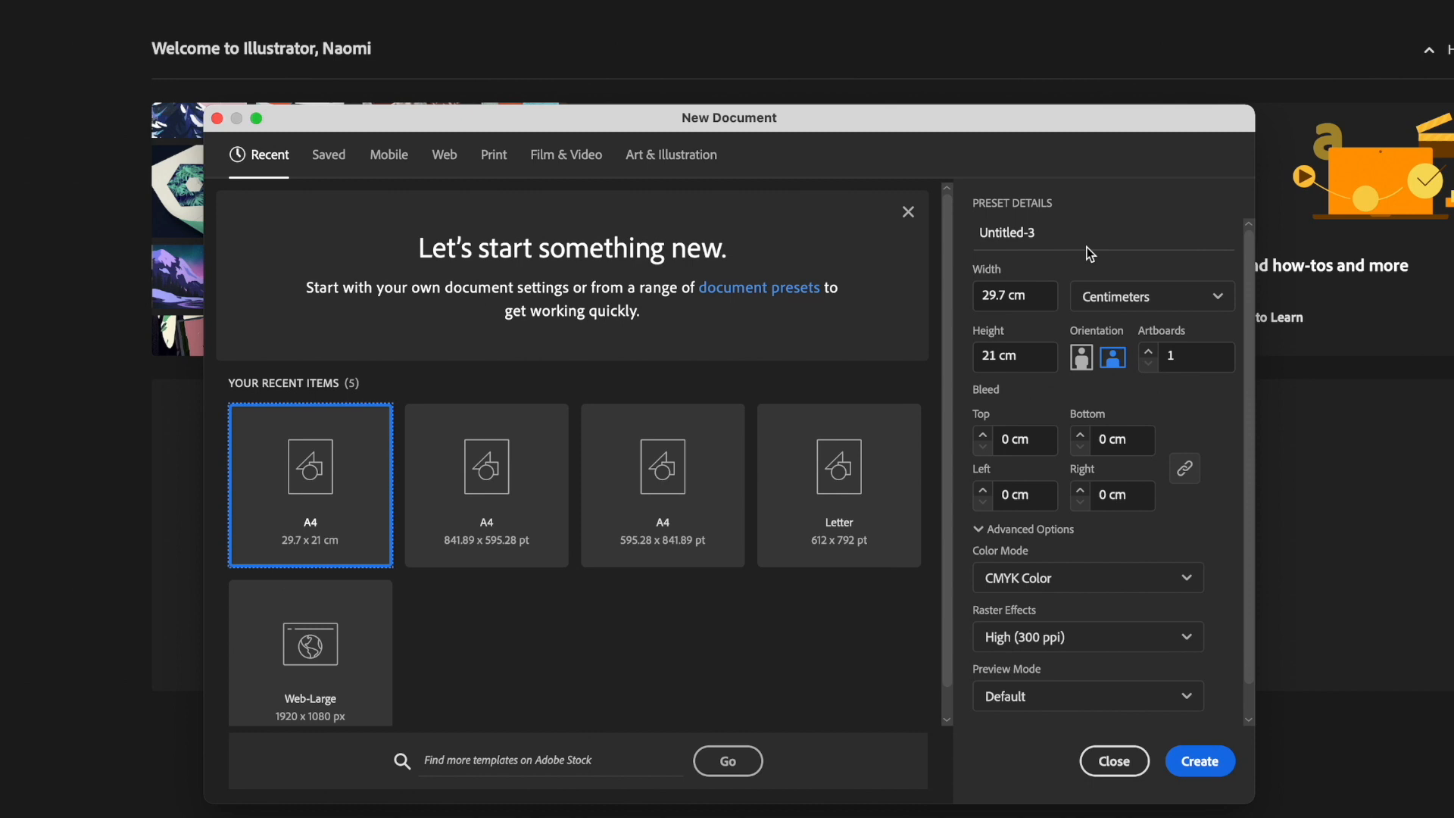
click(1015, 296)
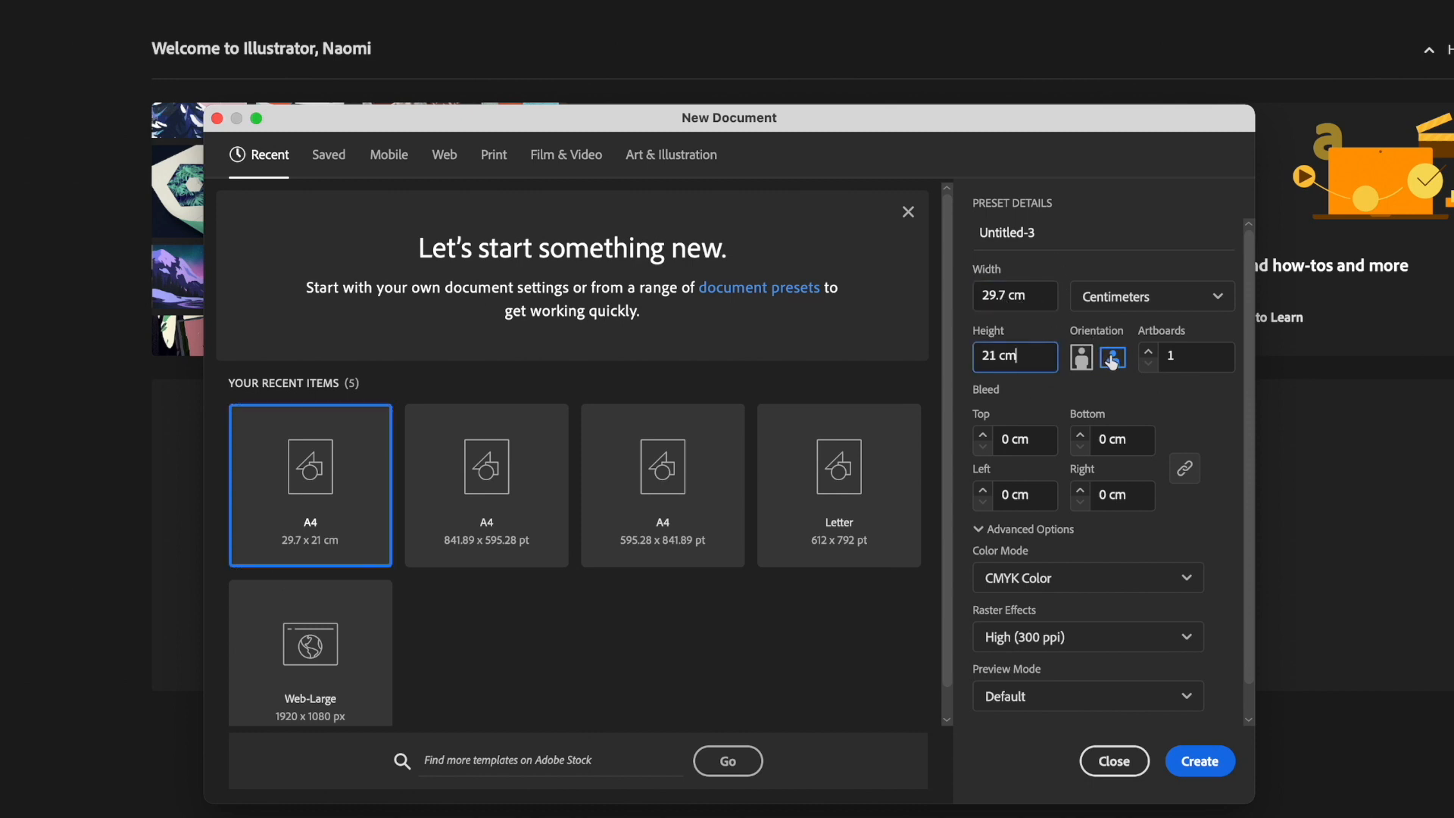
click(1111, 357)
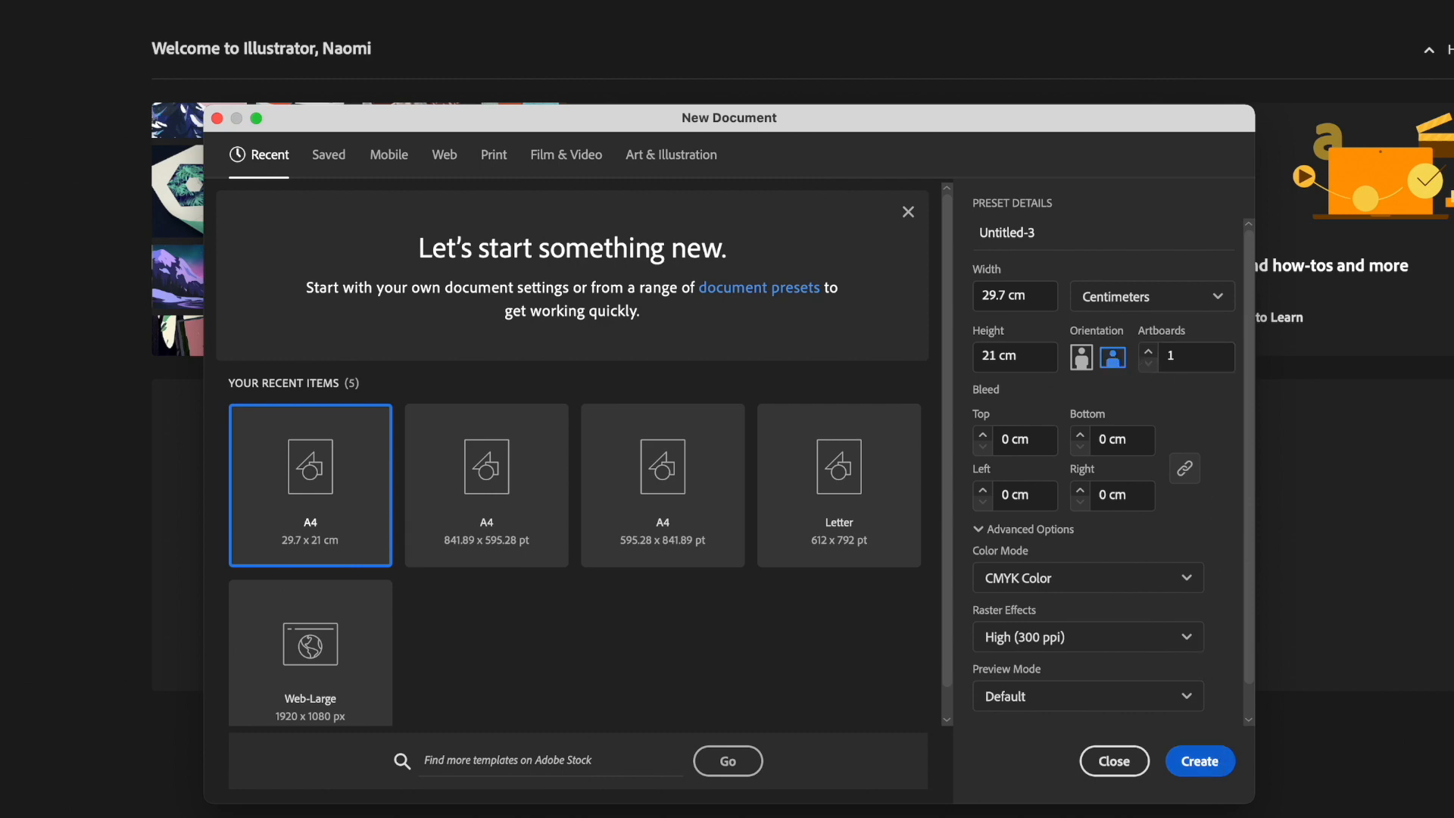
click(1199, 760)
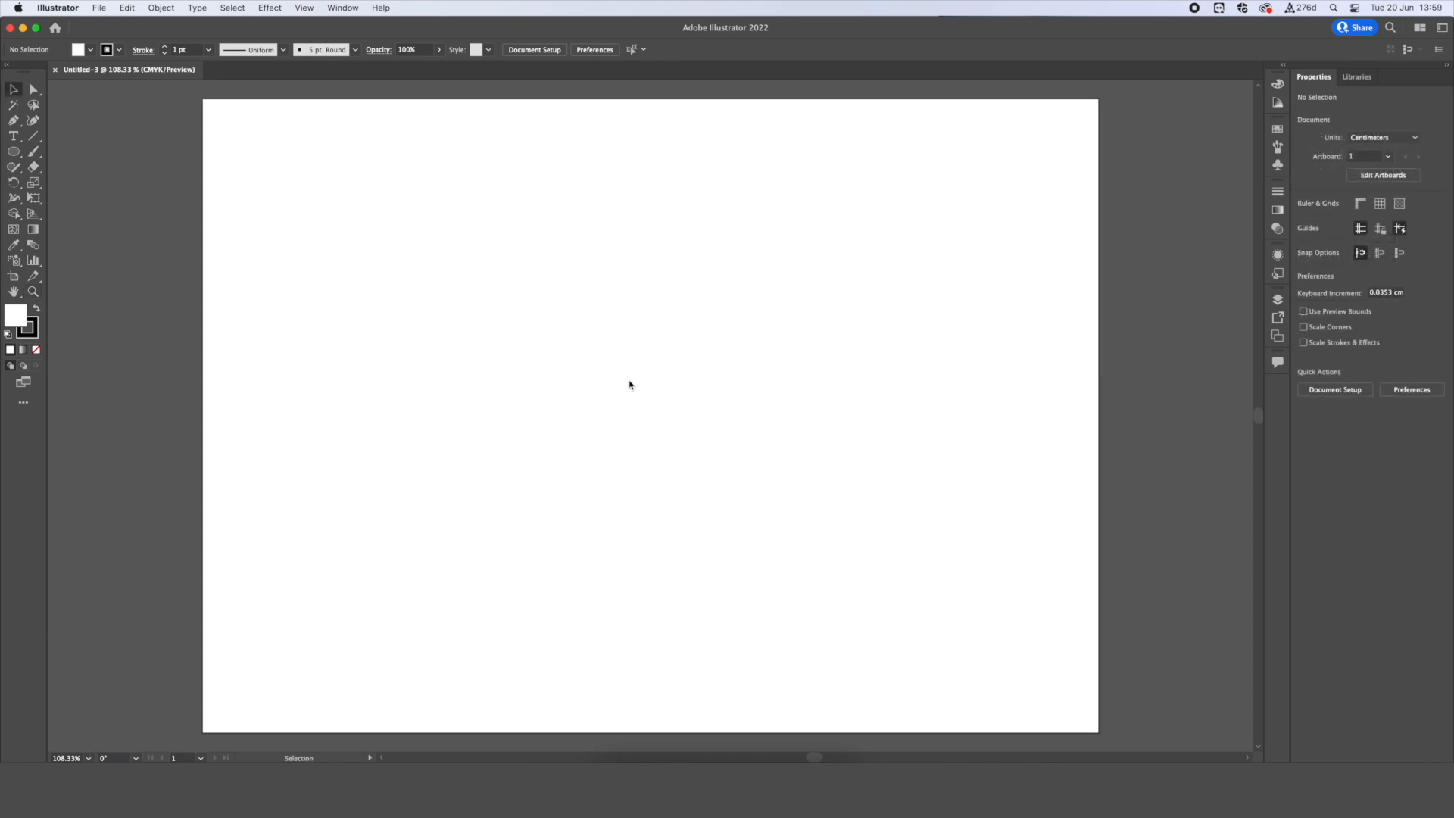
click(343, 7)
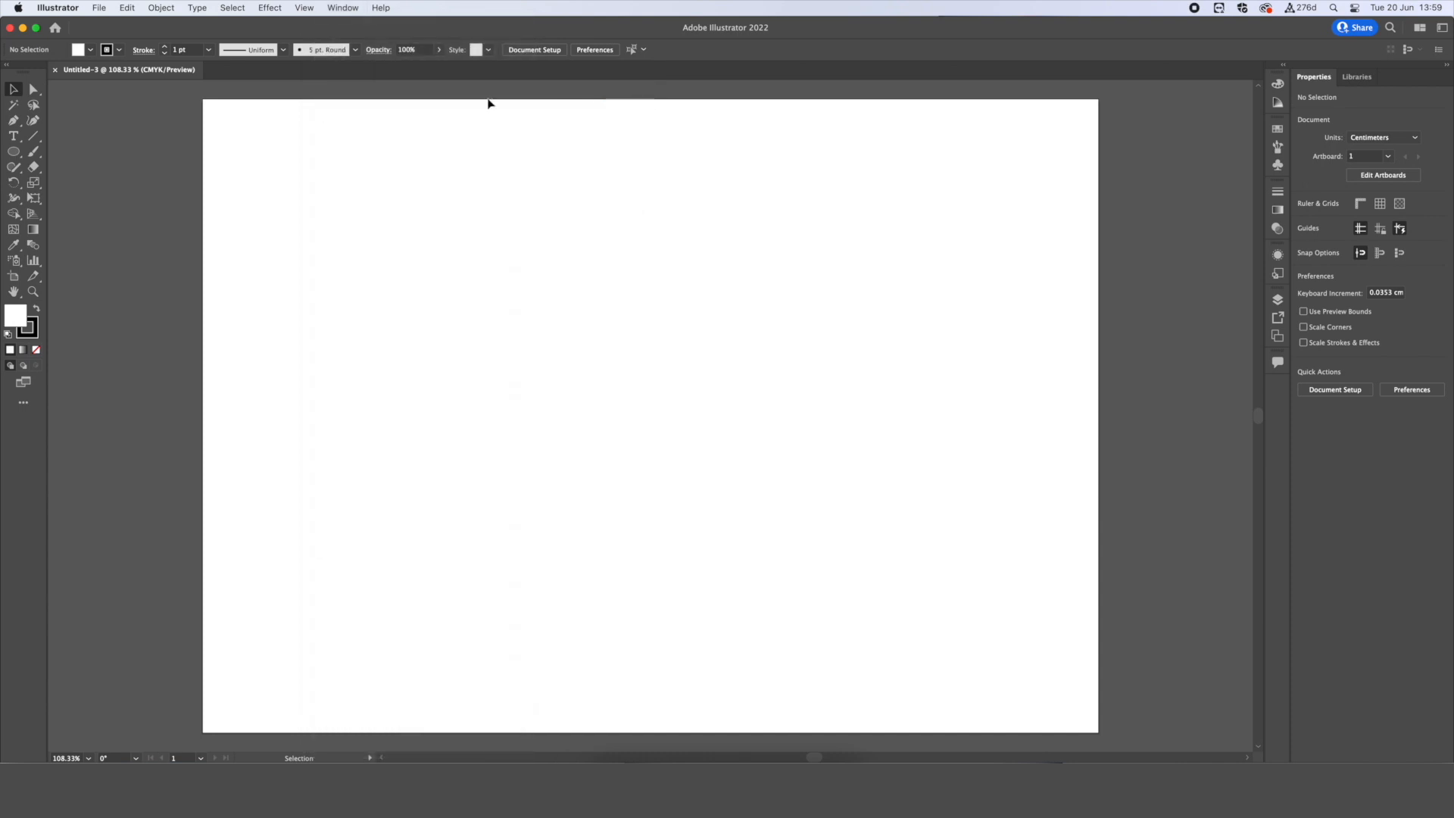
mouse_move(620, 386)
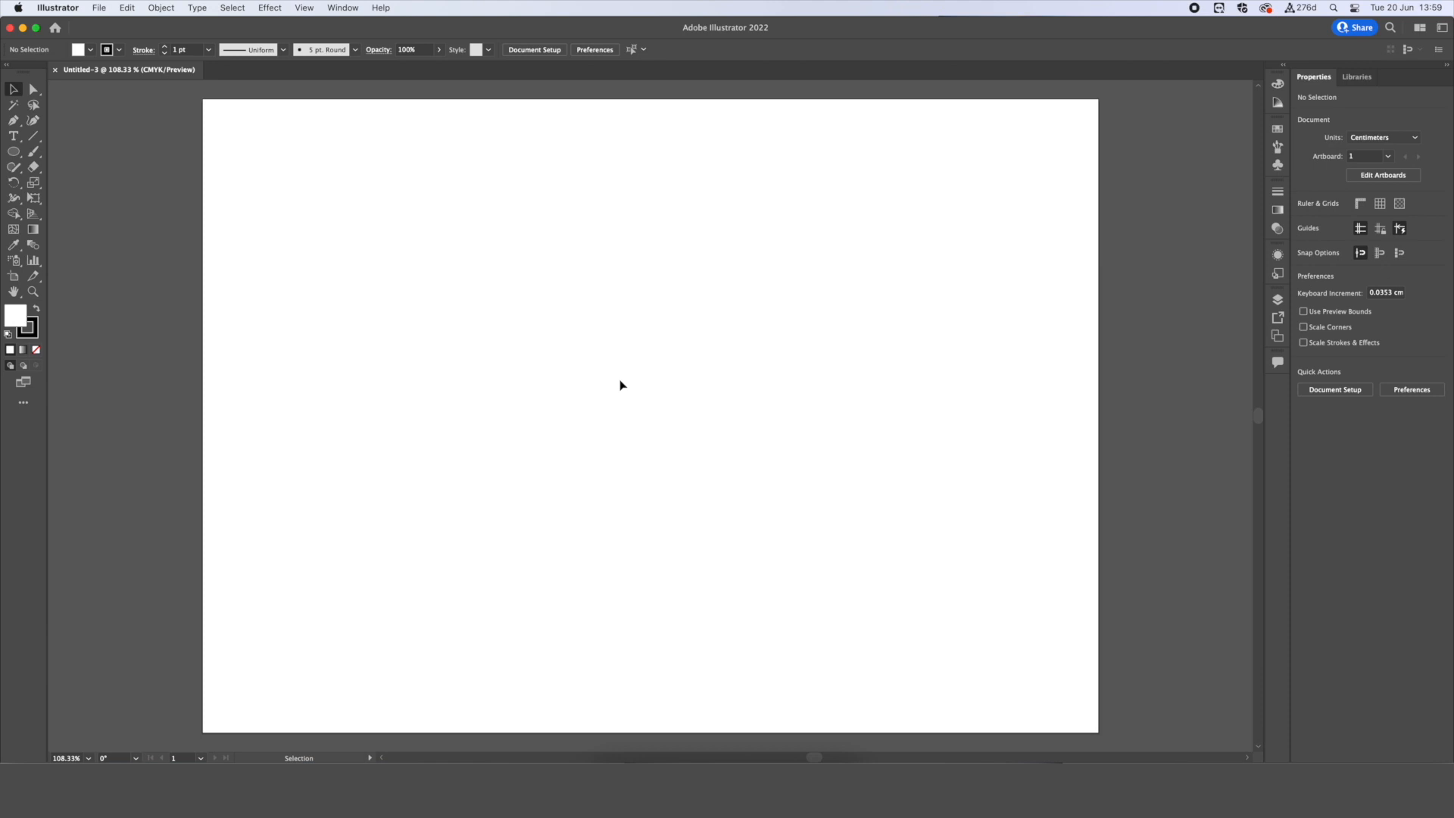
mouse_move(194, 235)
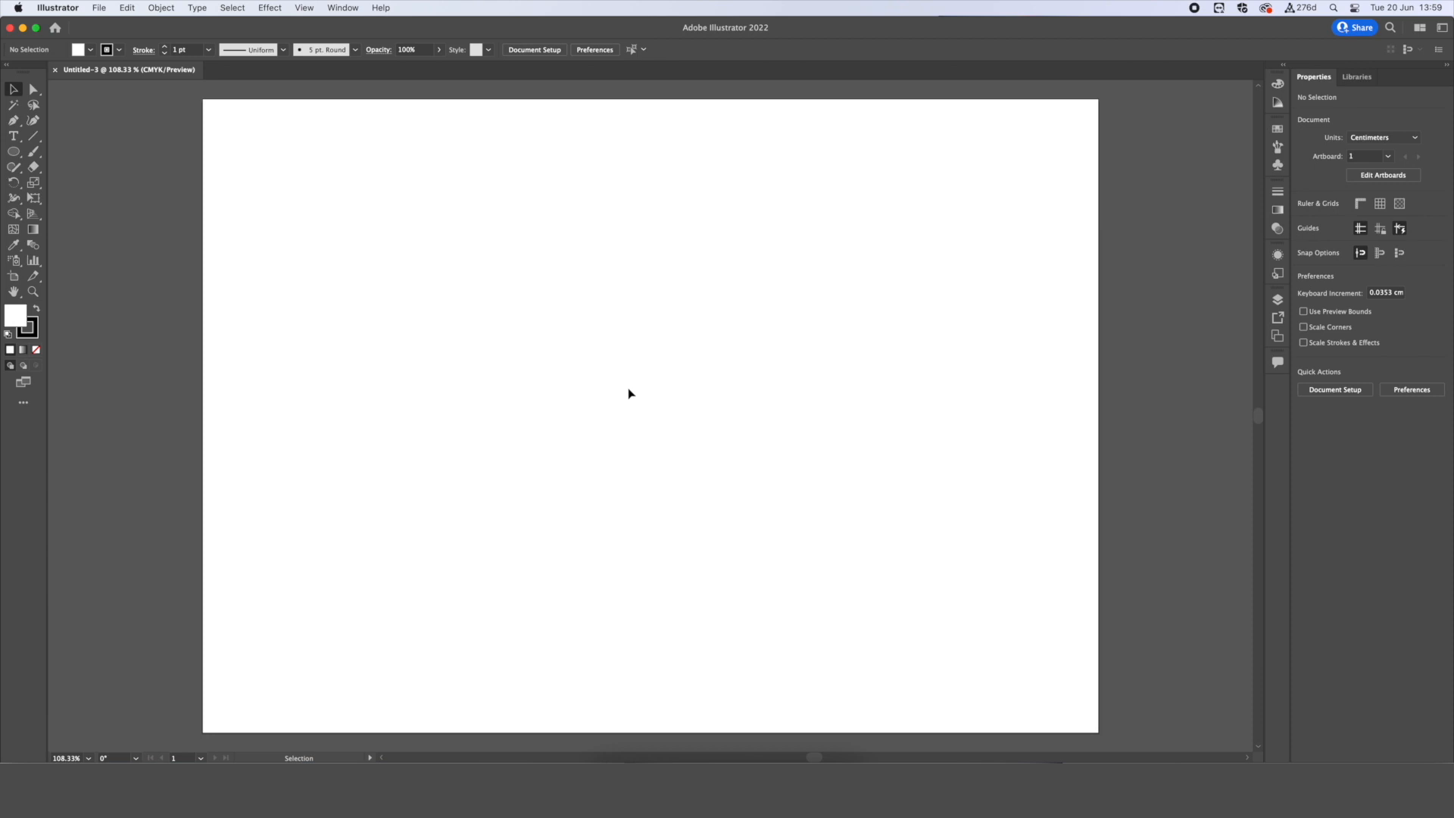
mouse_move(637, 387)
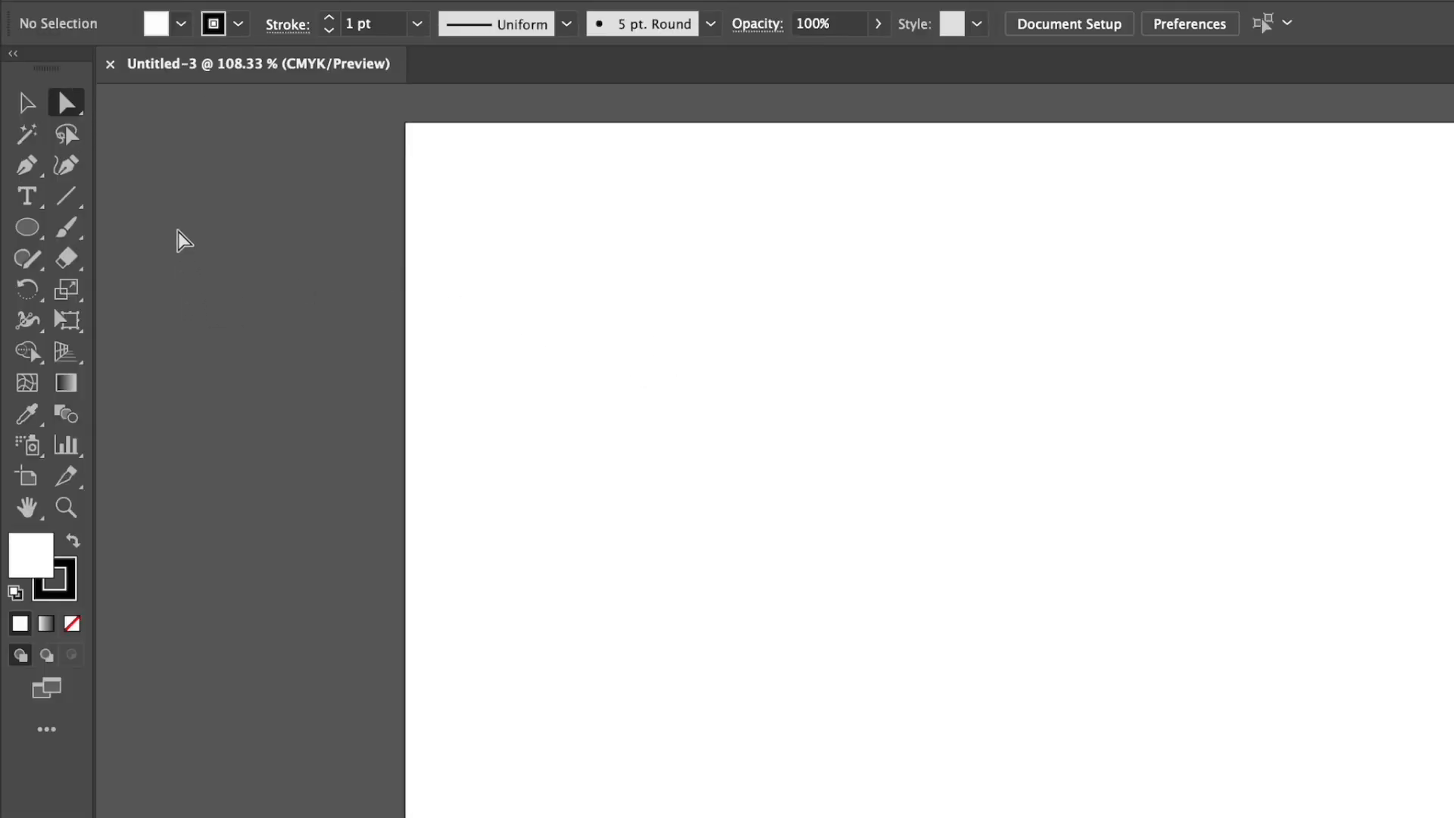
mouse_move(67, 164)
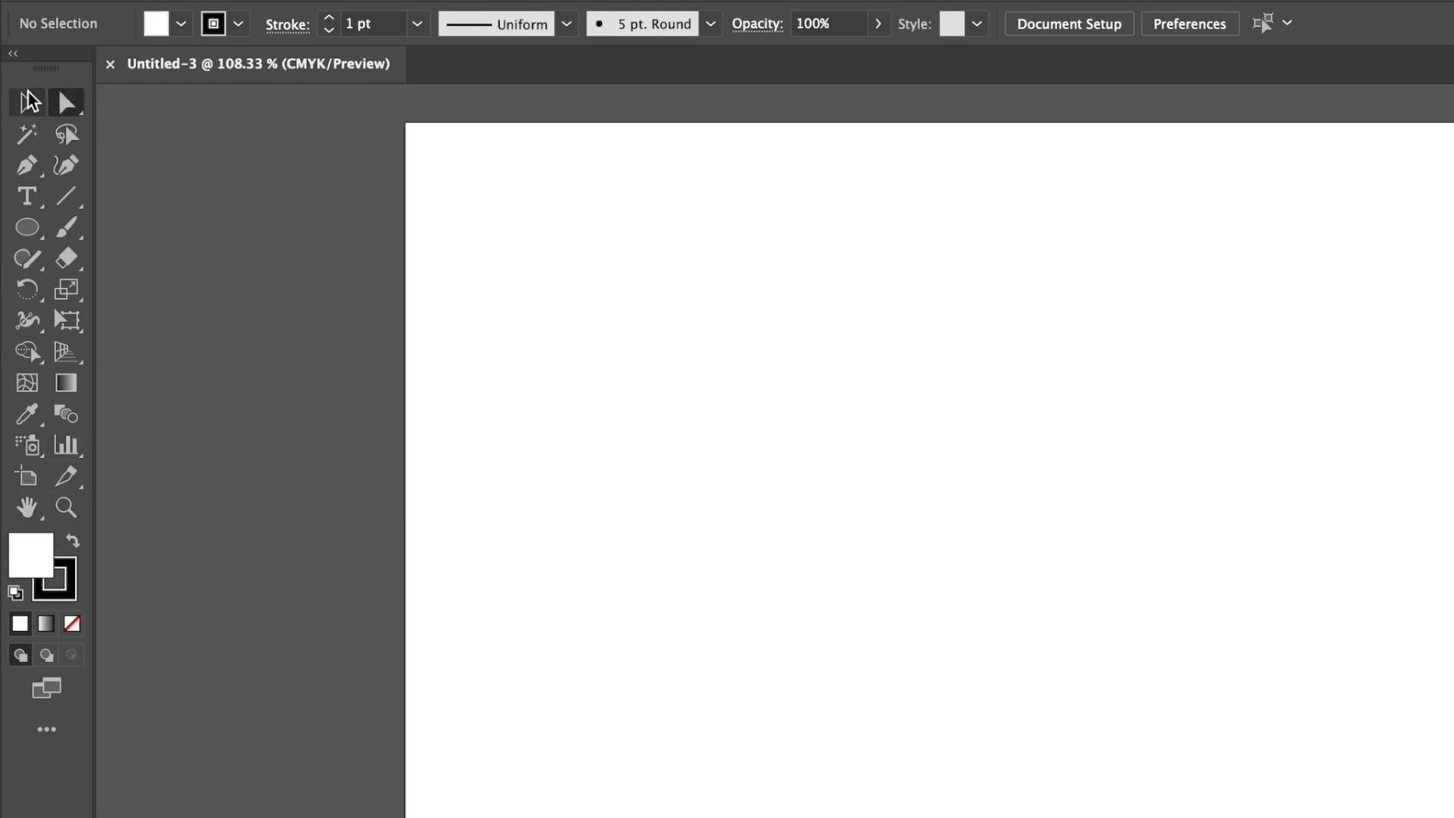
mouse_move(25, 103)
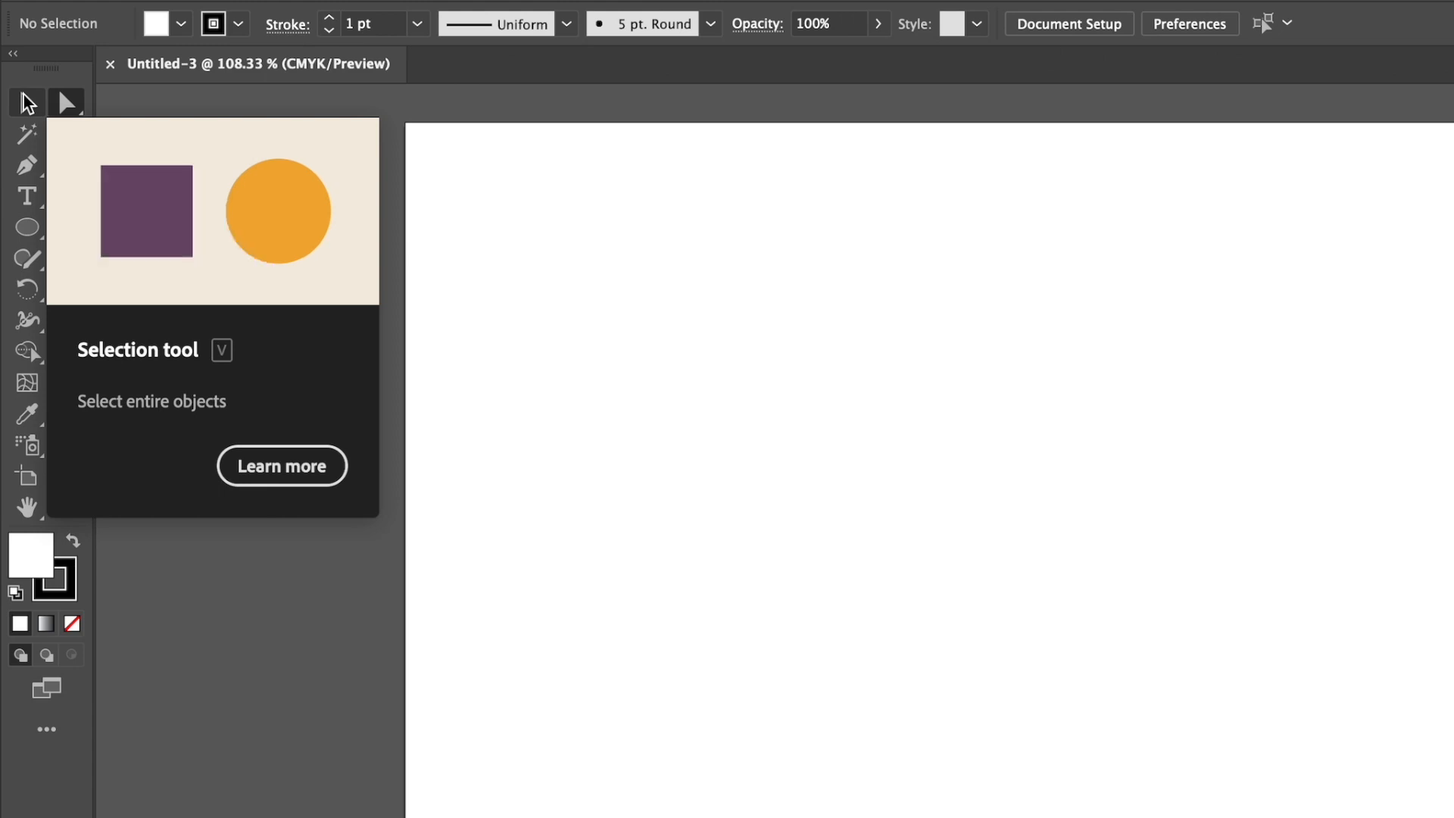
drag(145, 210, 185, 230)
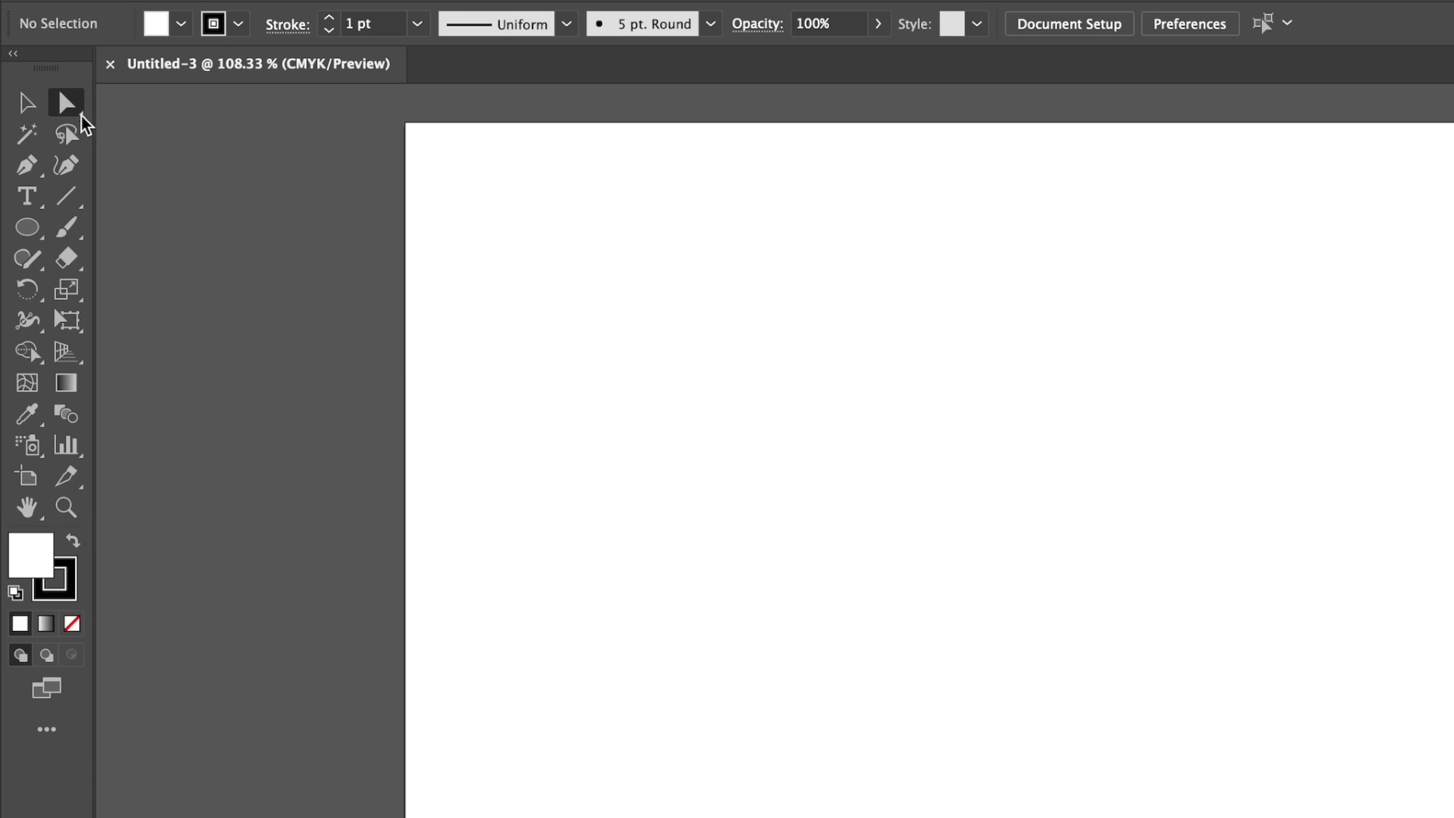
mouse_move(84, 118)
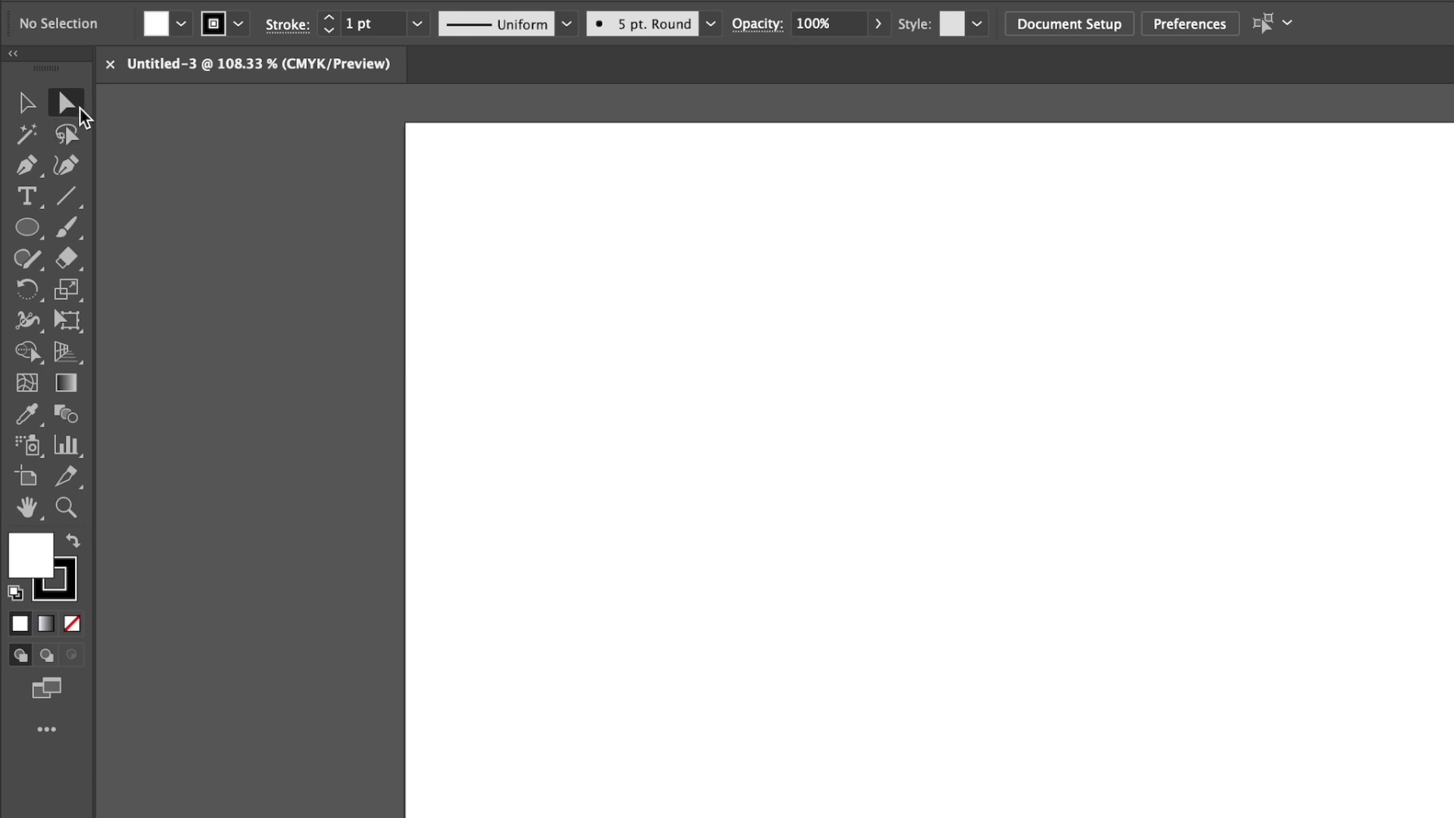
mouse_move(66, 102)
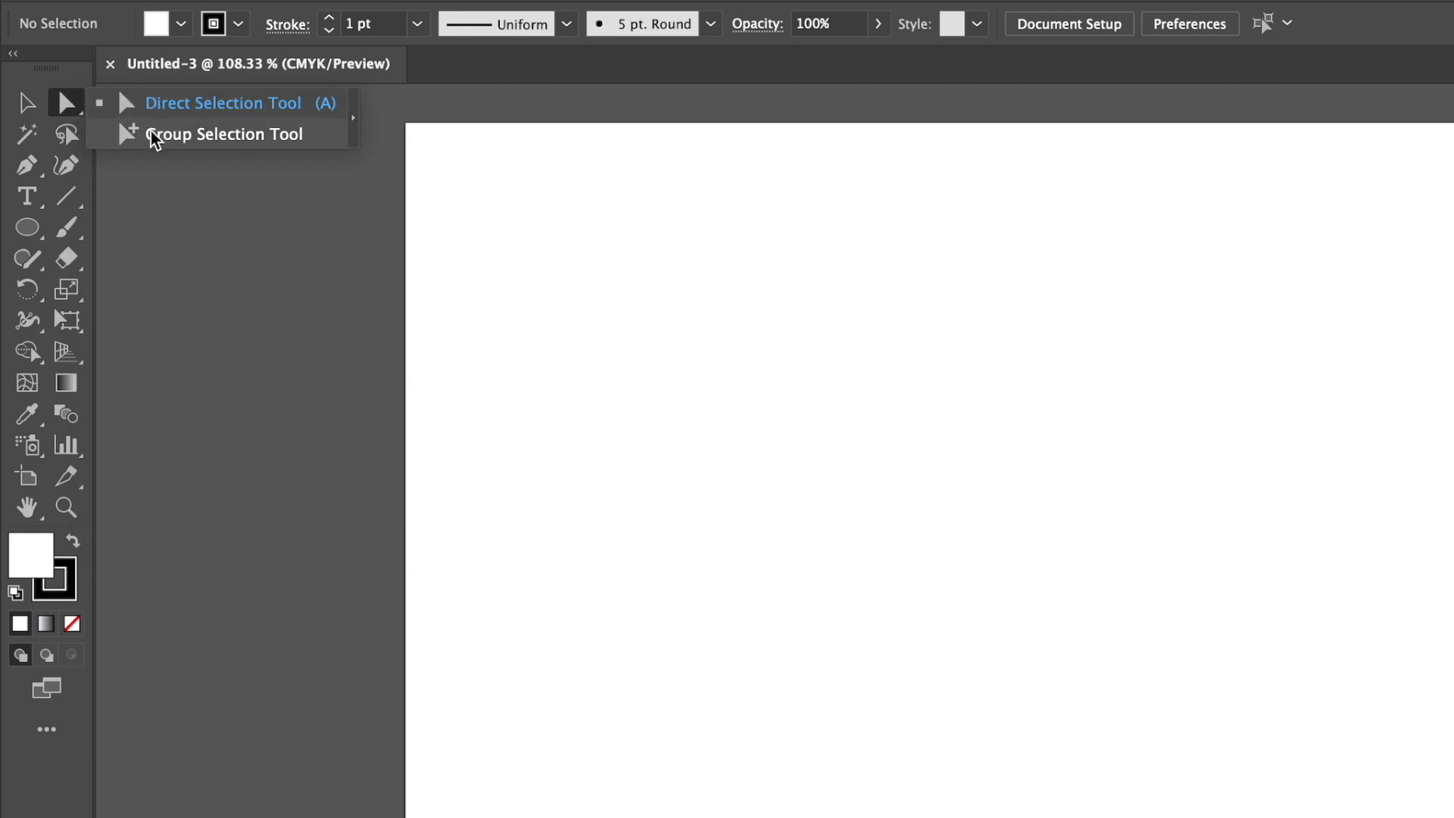
mouse_move(74, 115)
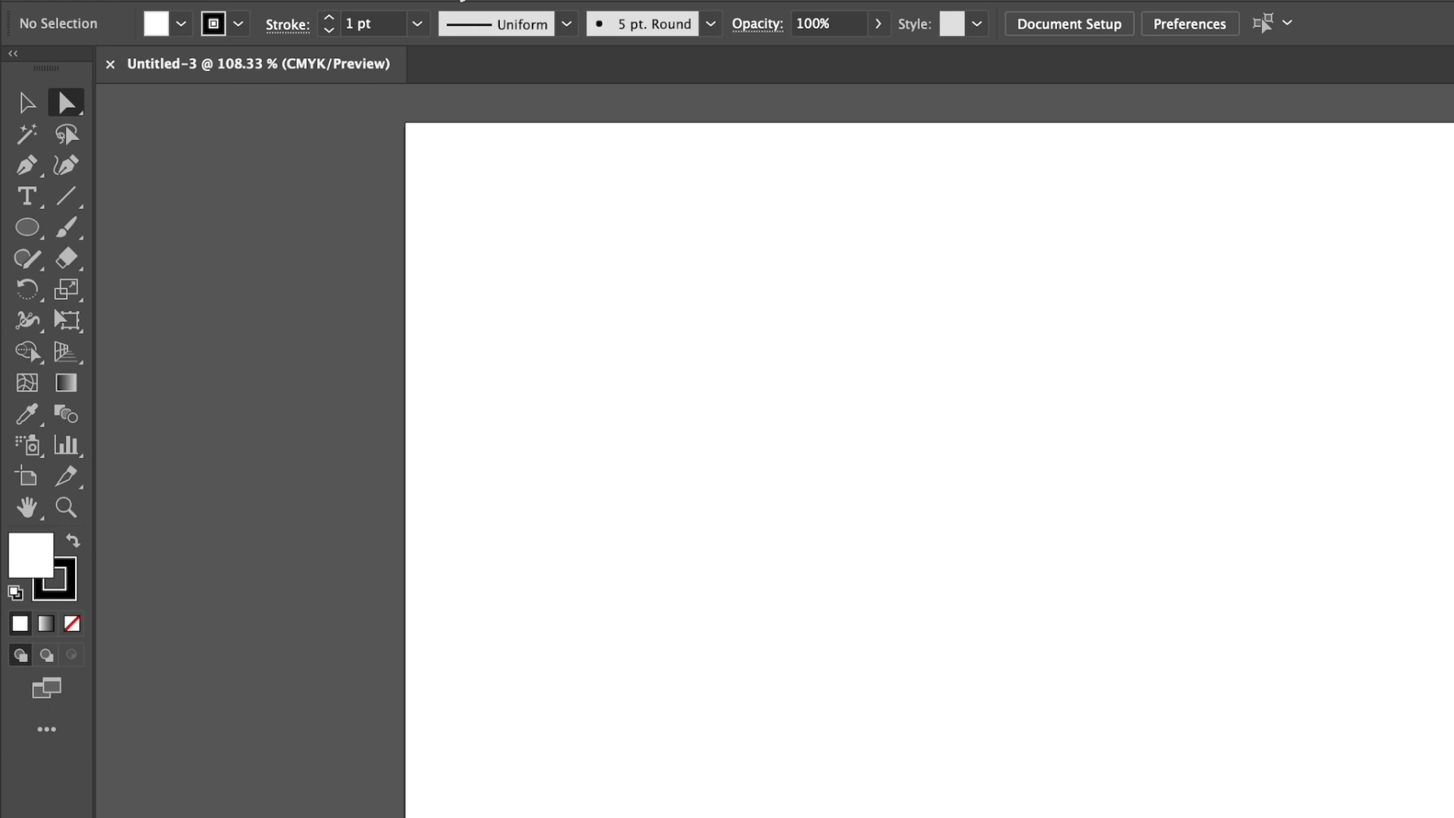
mouse_move(108, 46)
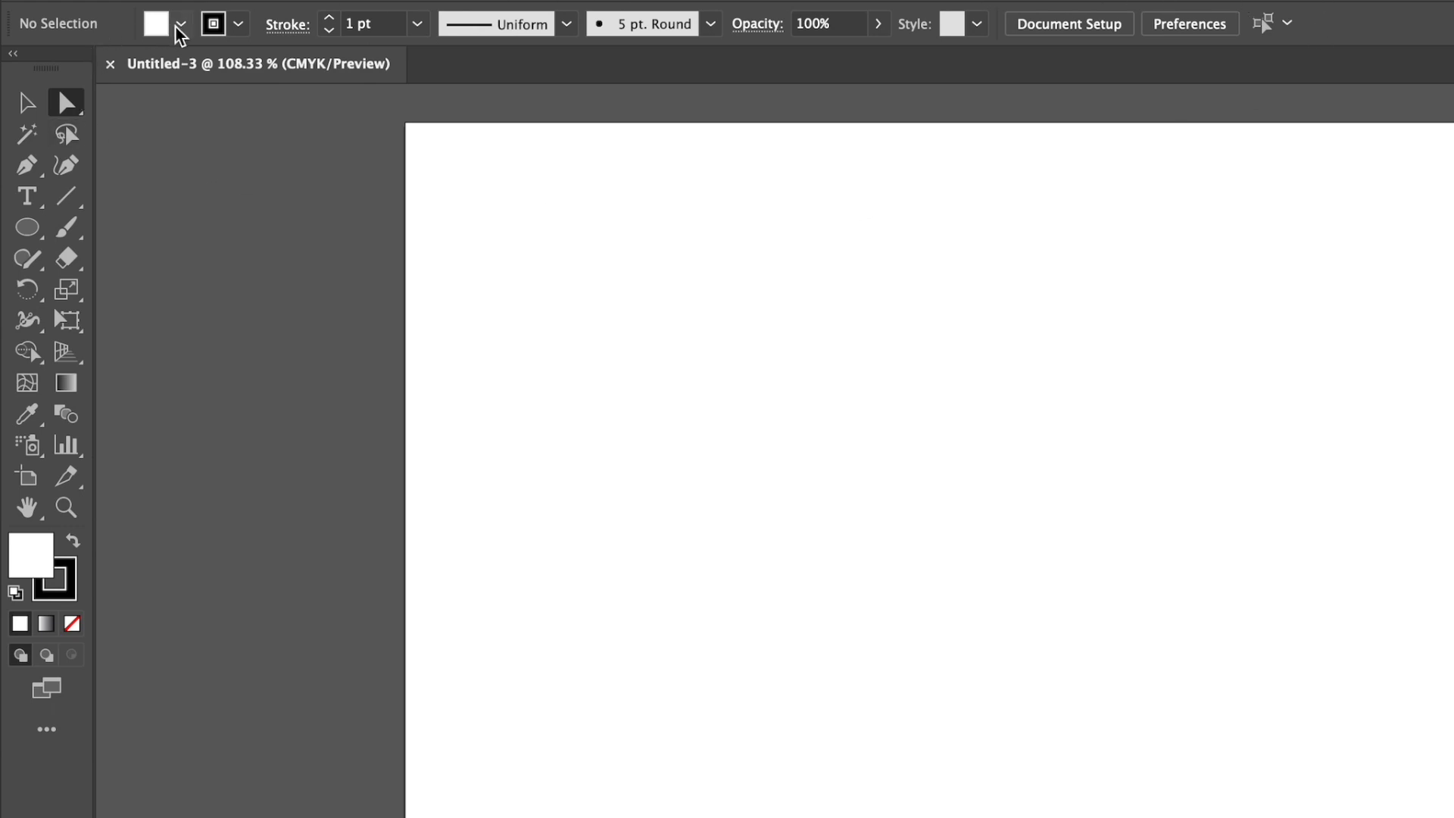
mouse_move(399, 24)
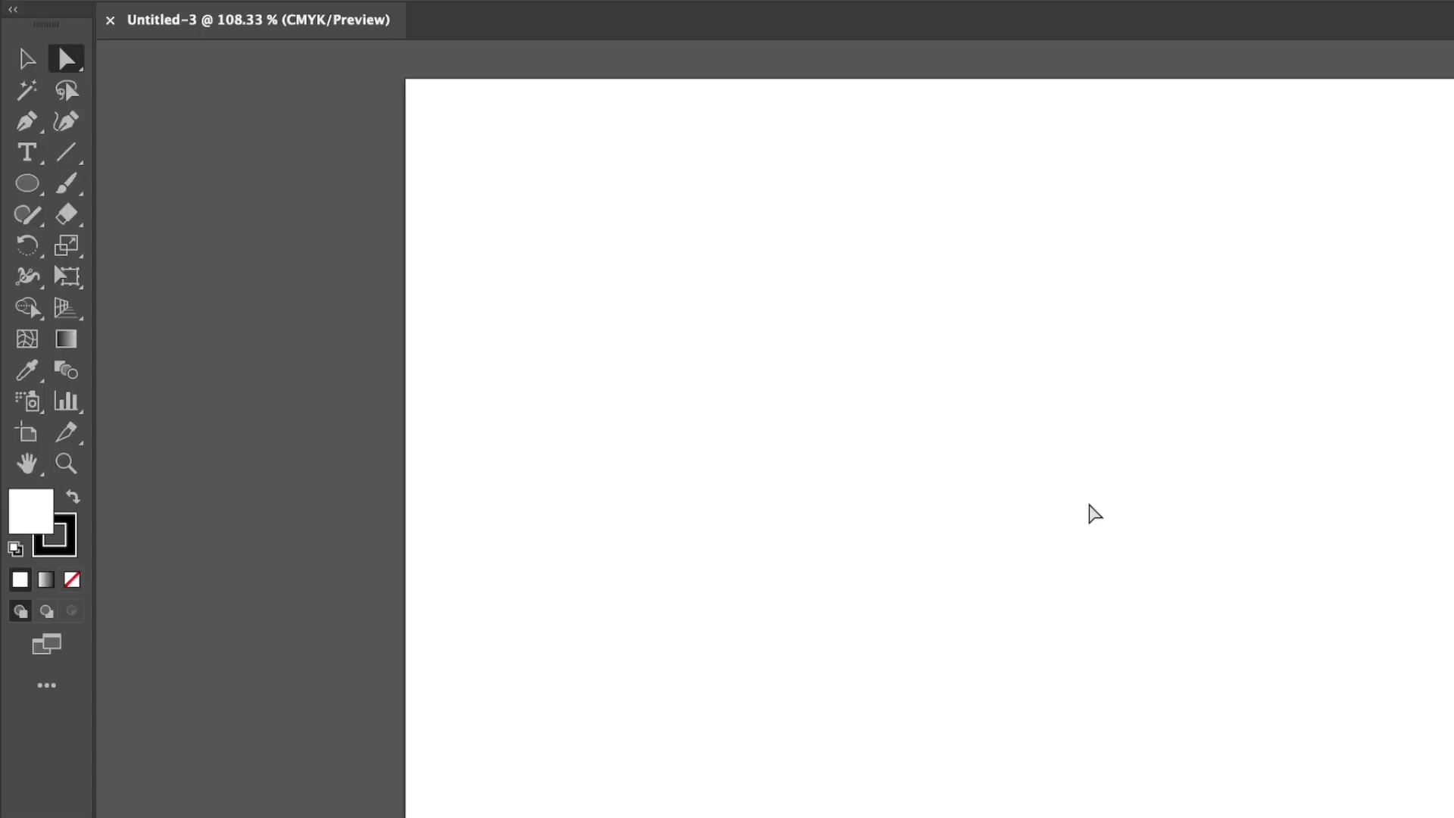
mouse_move(27, 121)
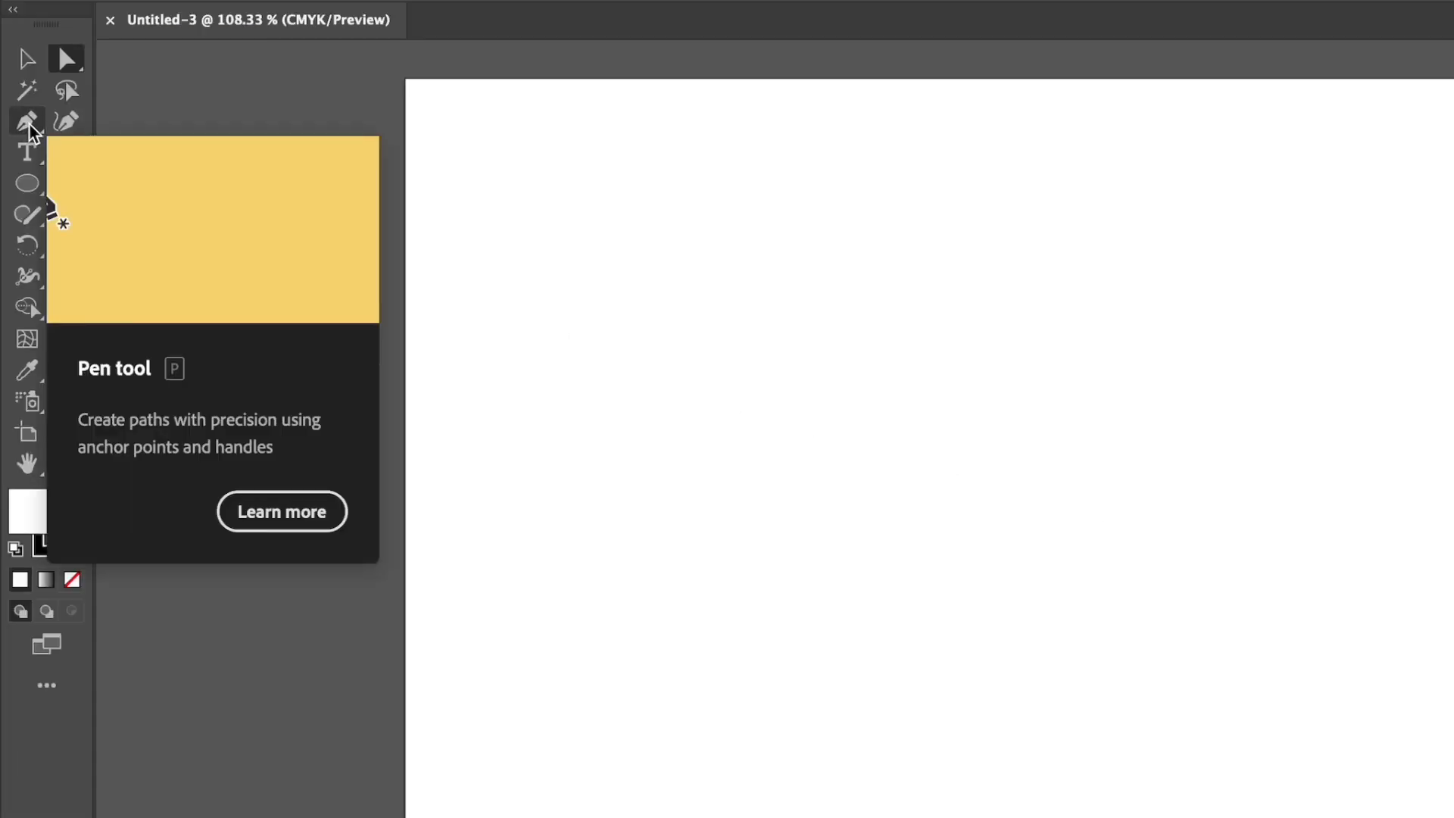
mouse_move(27, 182)
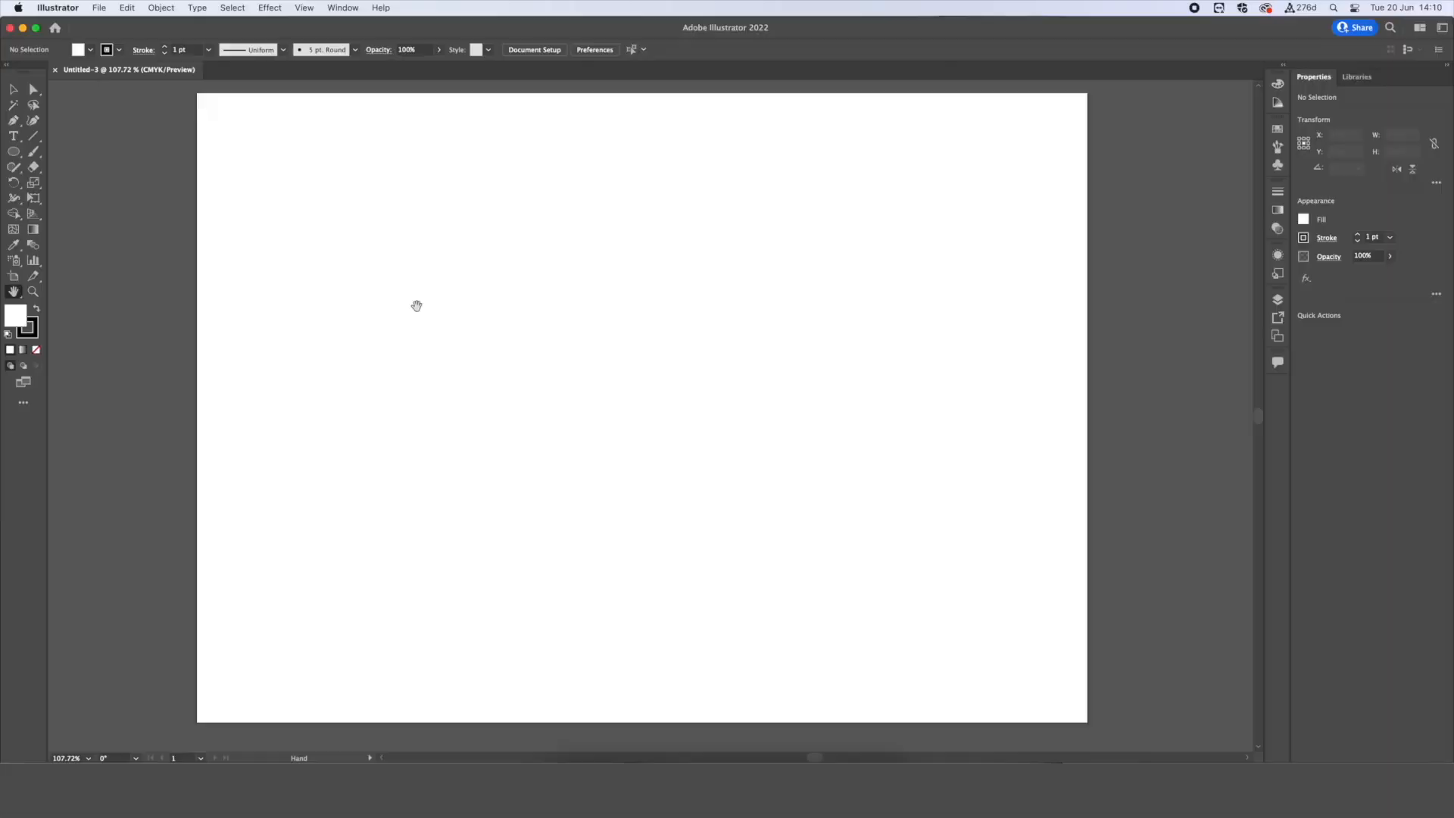
drag(417, 306, 526, 356)
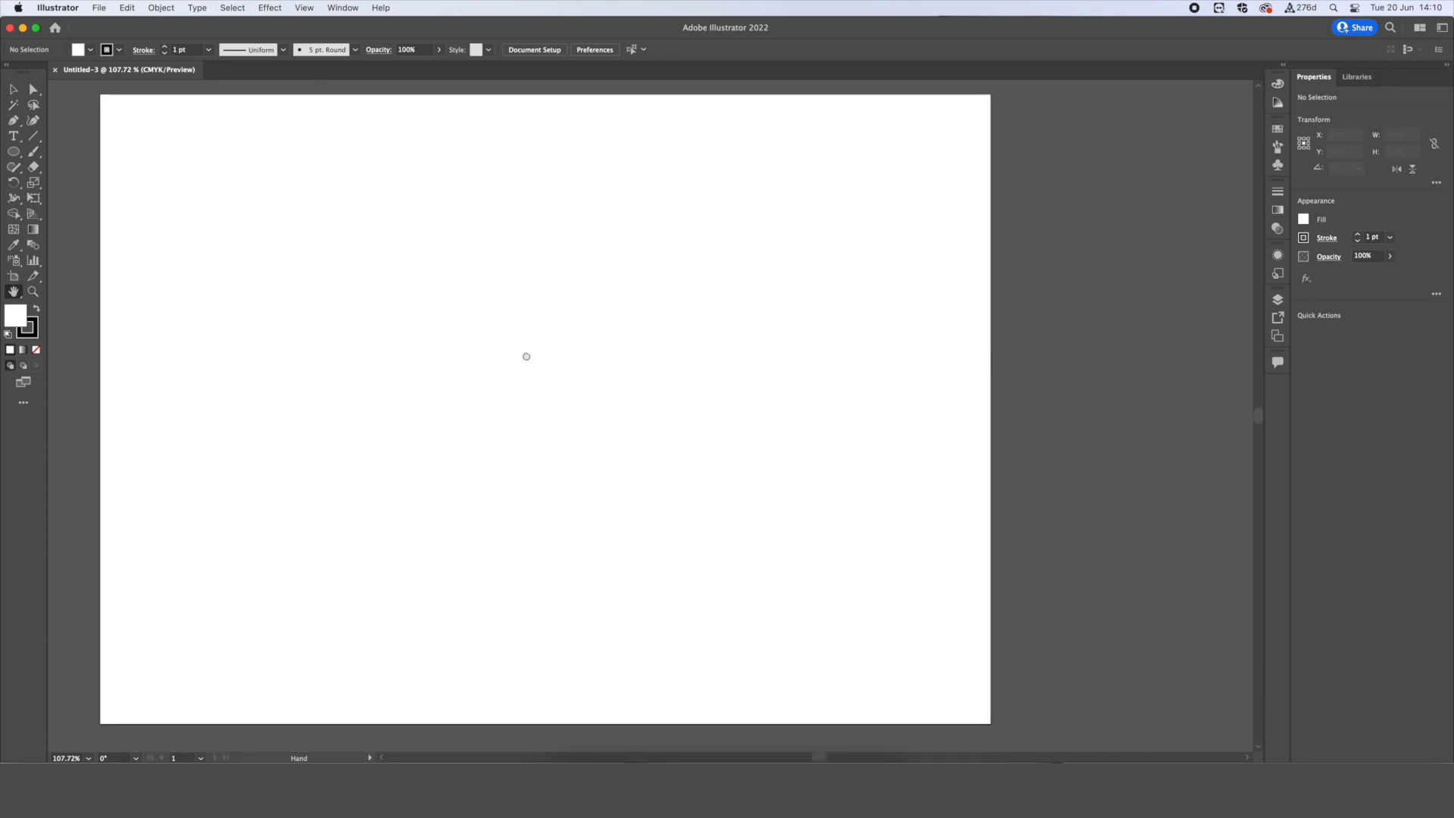
drag(526, 356, 615, 358)
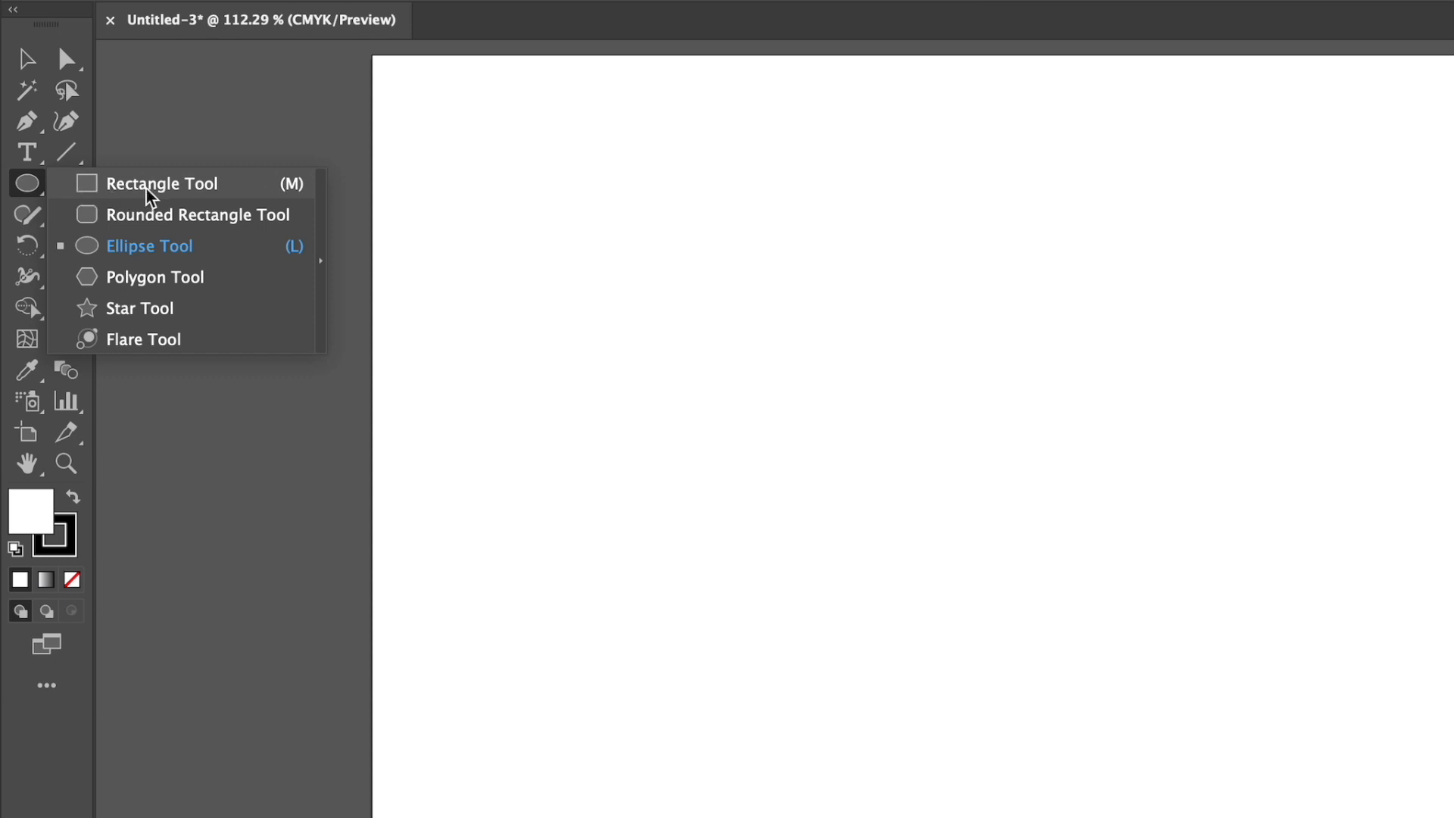
Draw a wide rectangle at the top left and a square beside it.
click(161, 183)
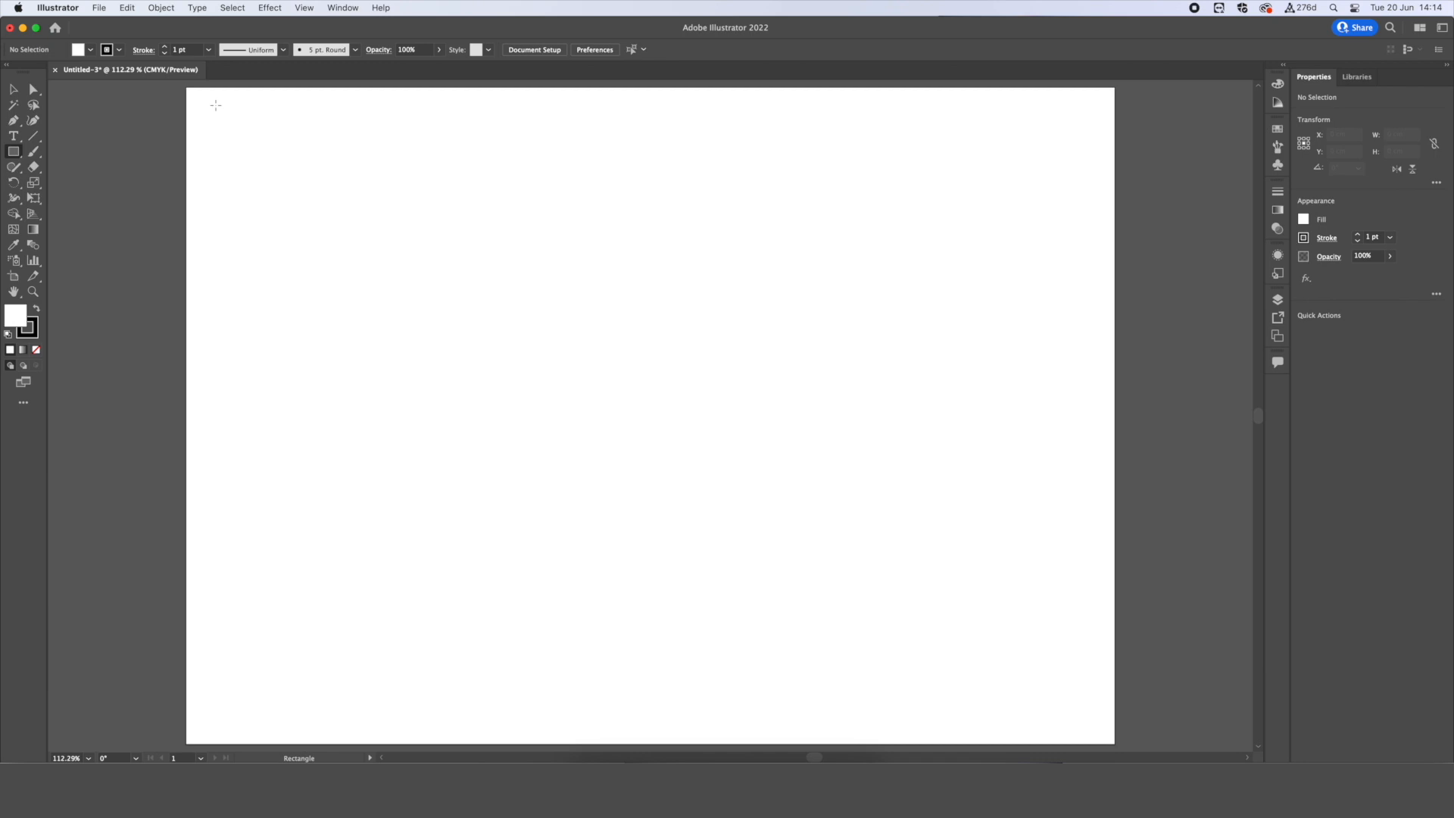
mouse_move(205, 107)
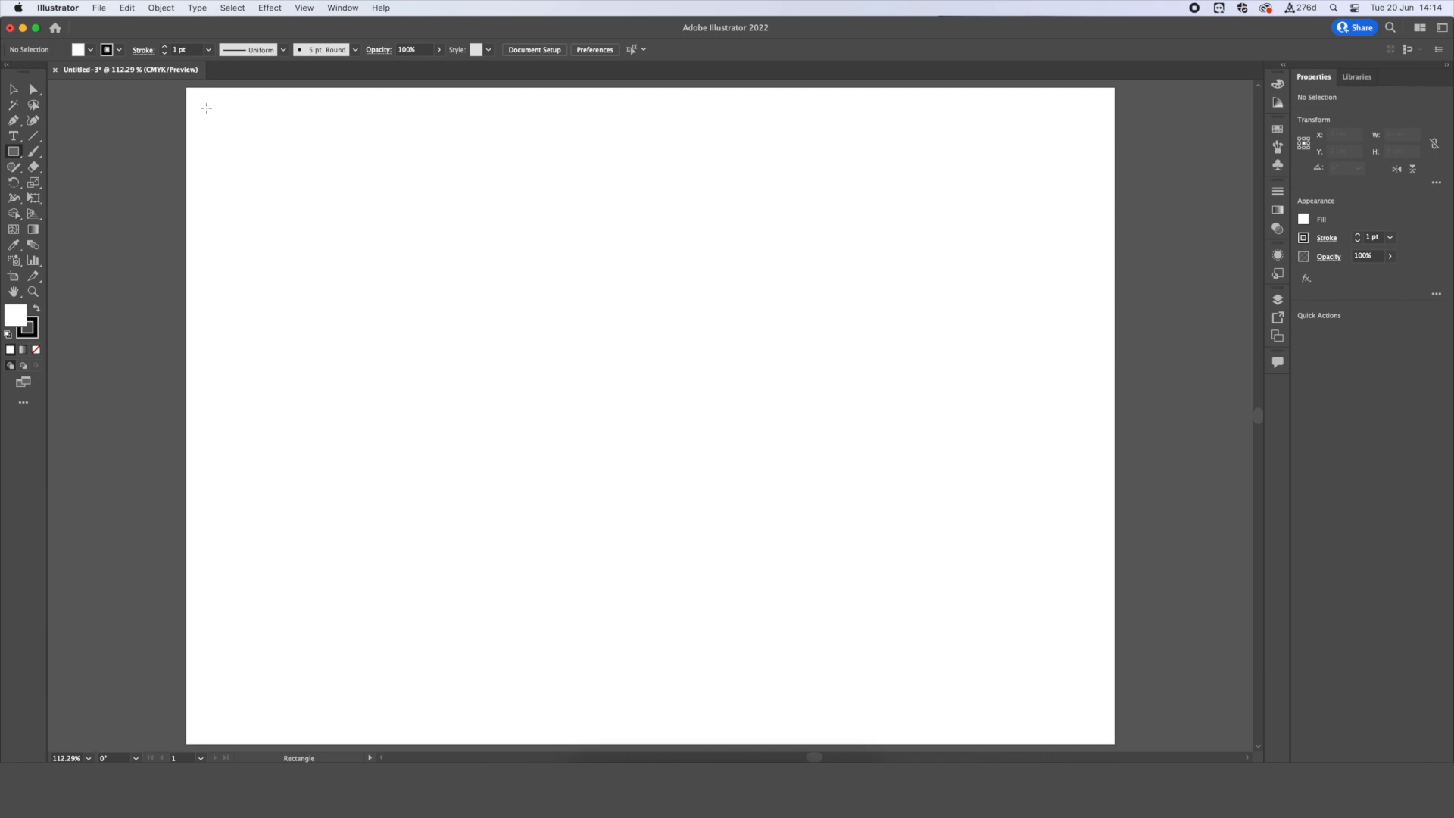
drag(205, 109, 410, 239)
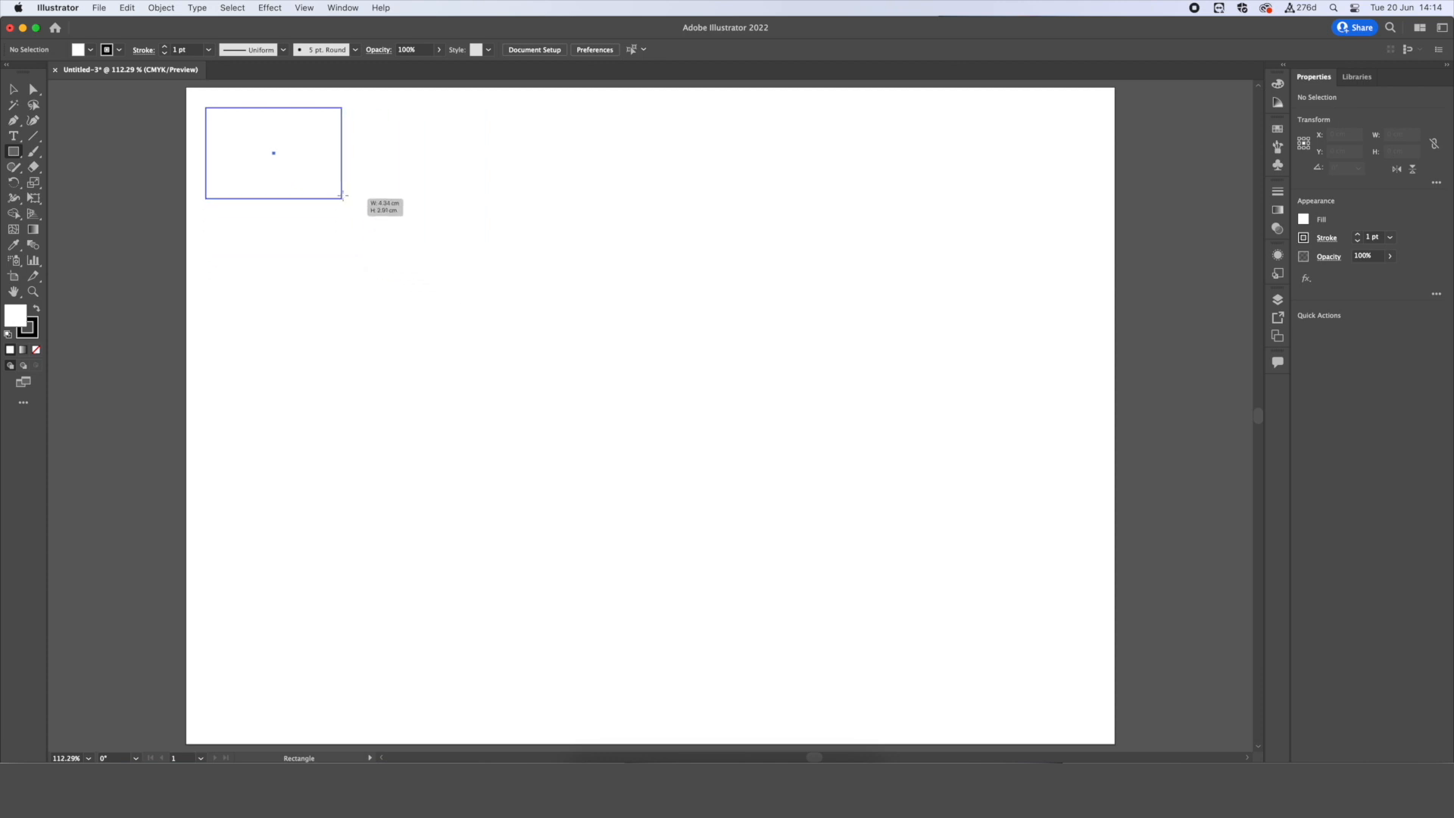
drag(343, 195, 394, 228)
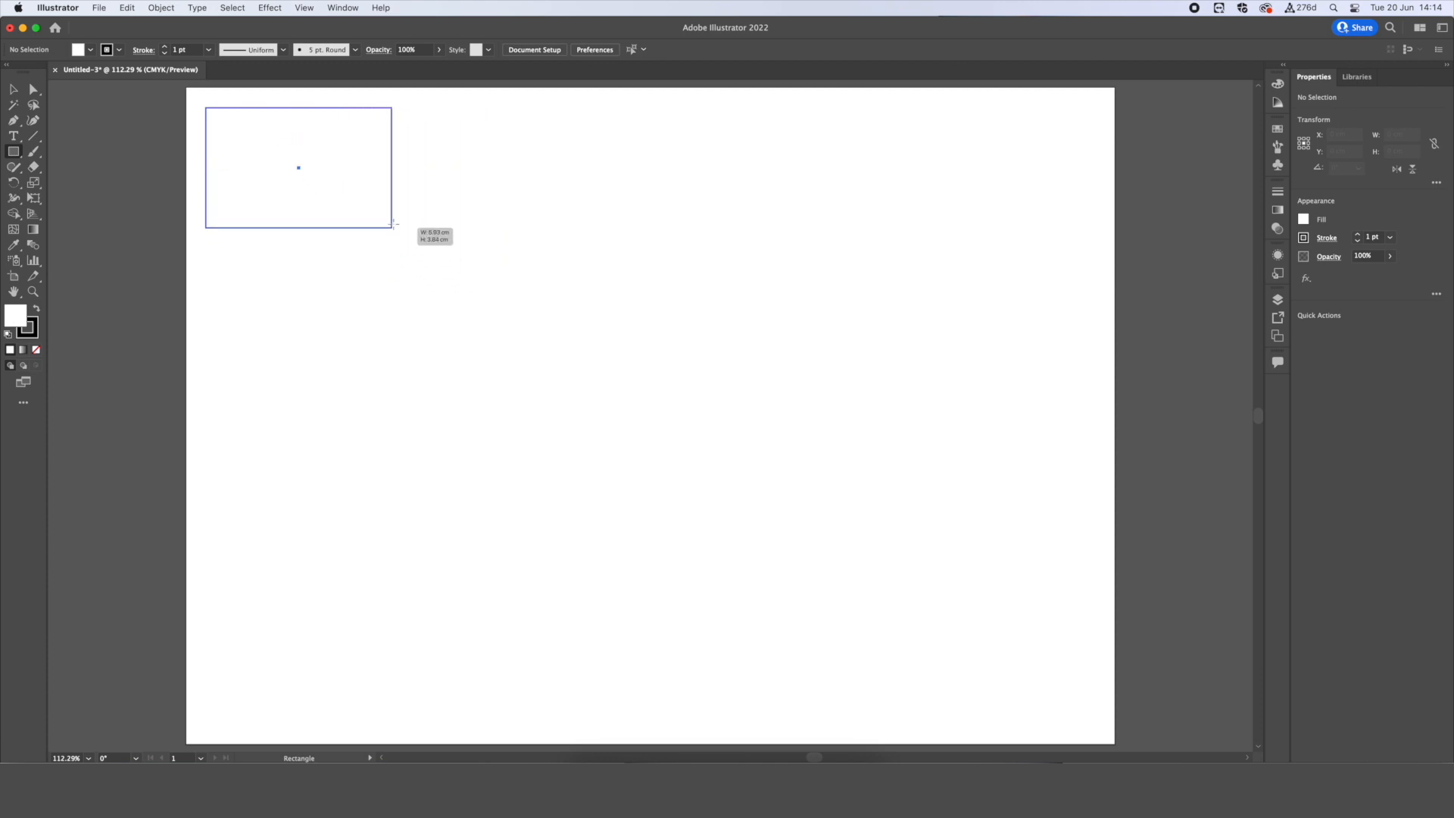
drag(394, 227, 492, 271)
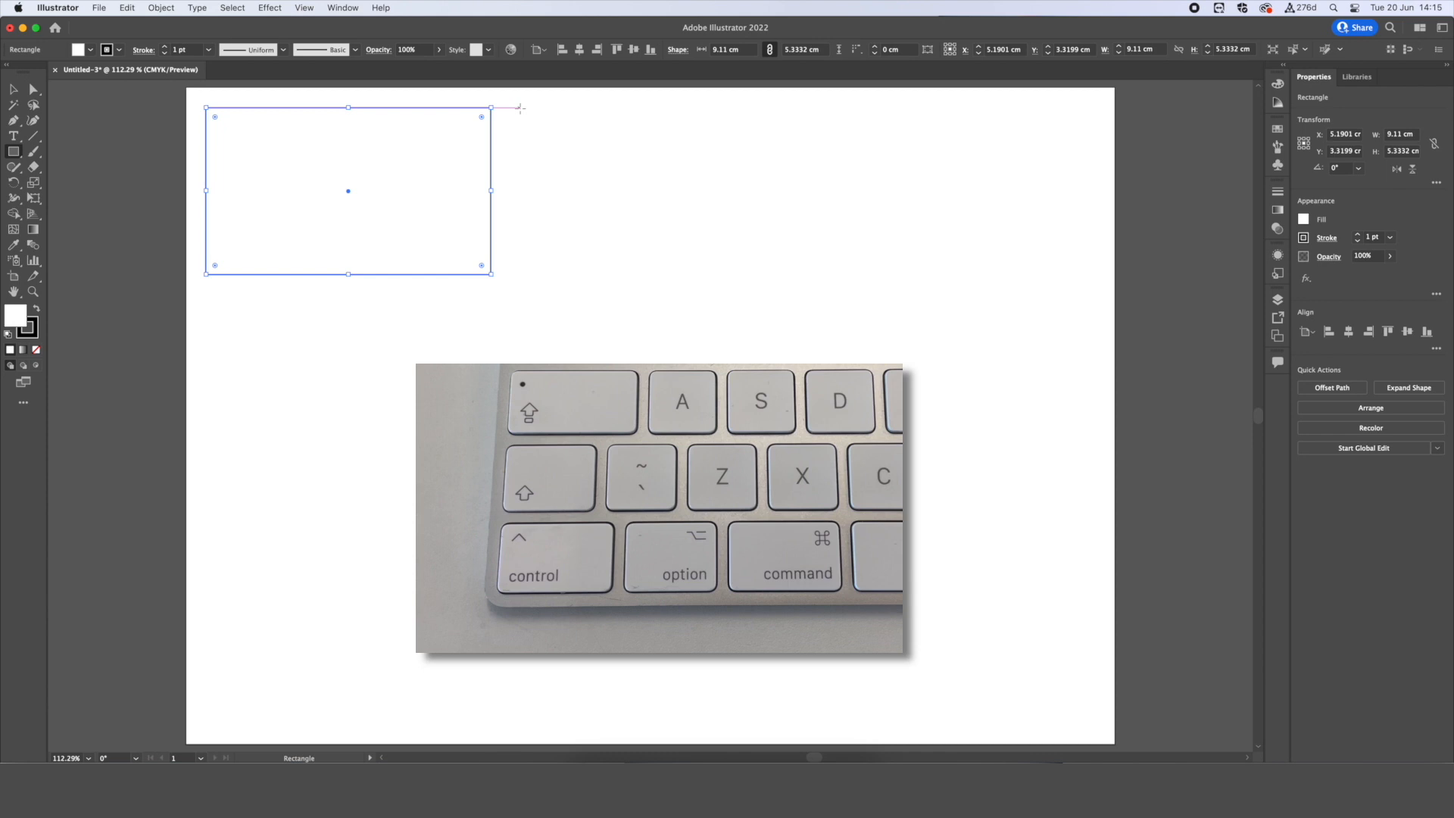
drag(519, 107, 573, 168)
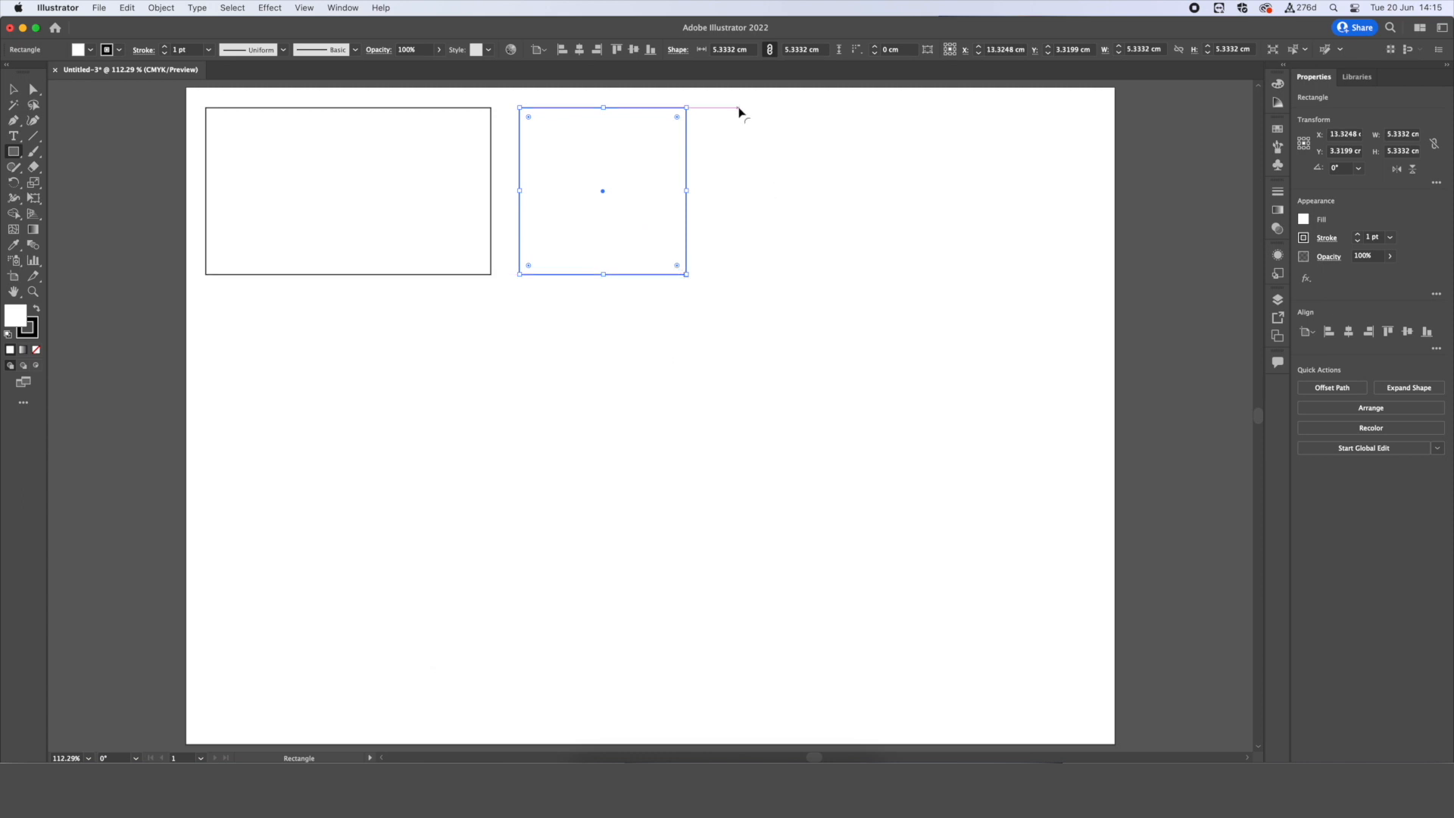
mouse_move(747, 112)
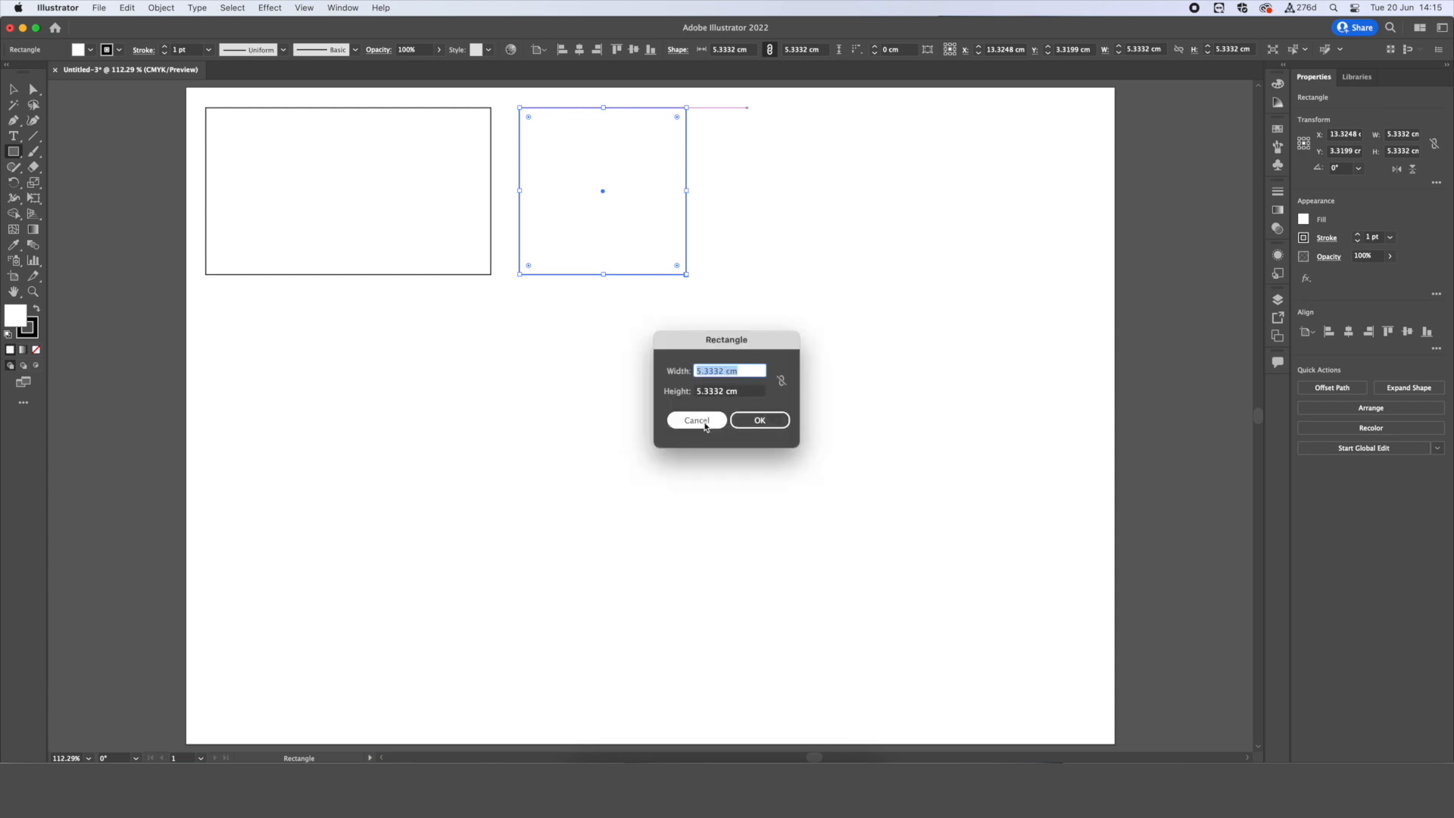
Create an exact 5 cm by 5 cm square and nudge it into line.
text(5cm)
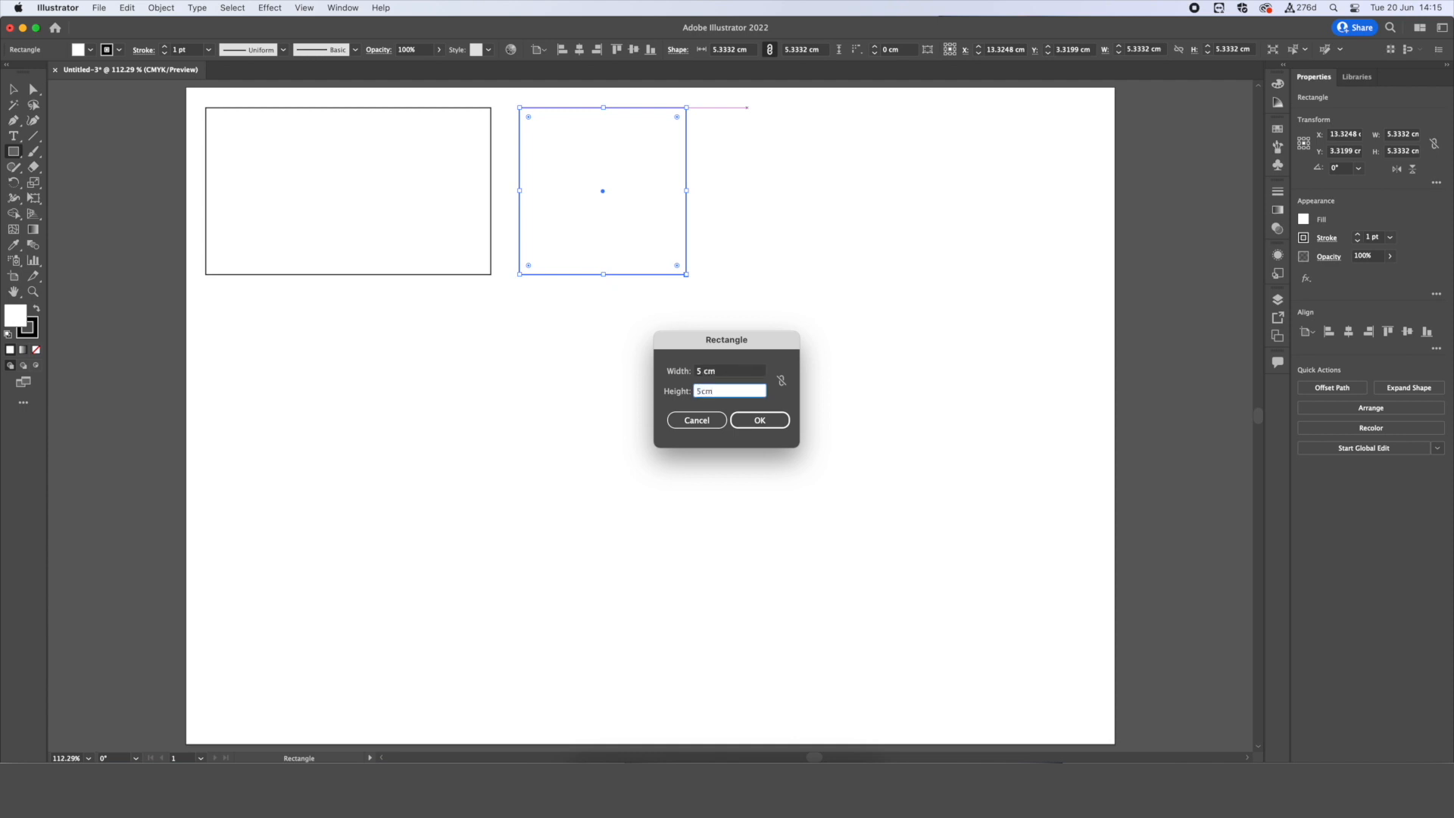
click(759, 420)
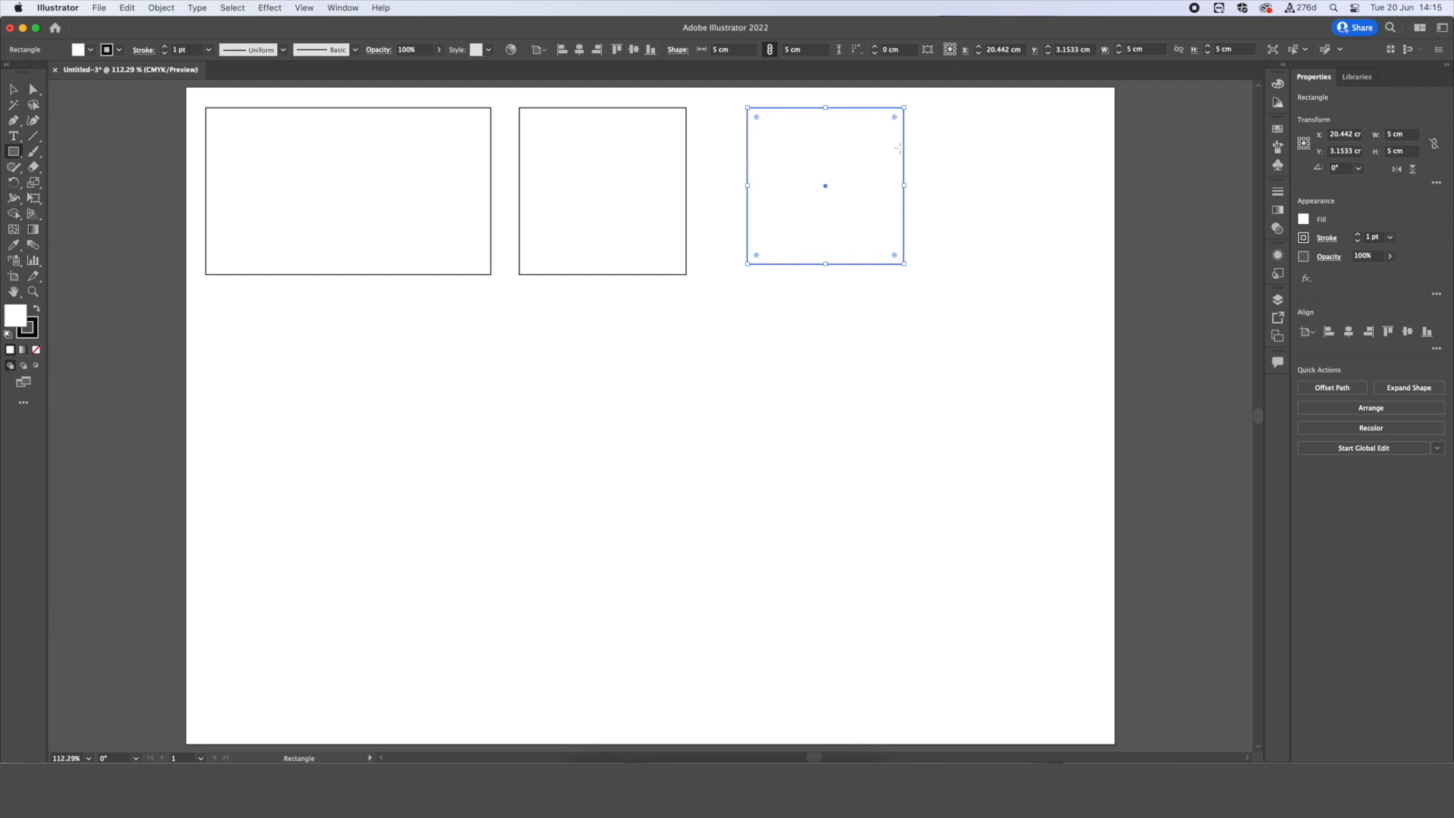
mouse_move(827, 186)
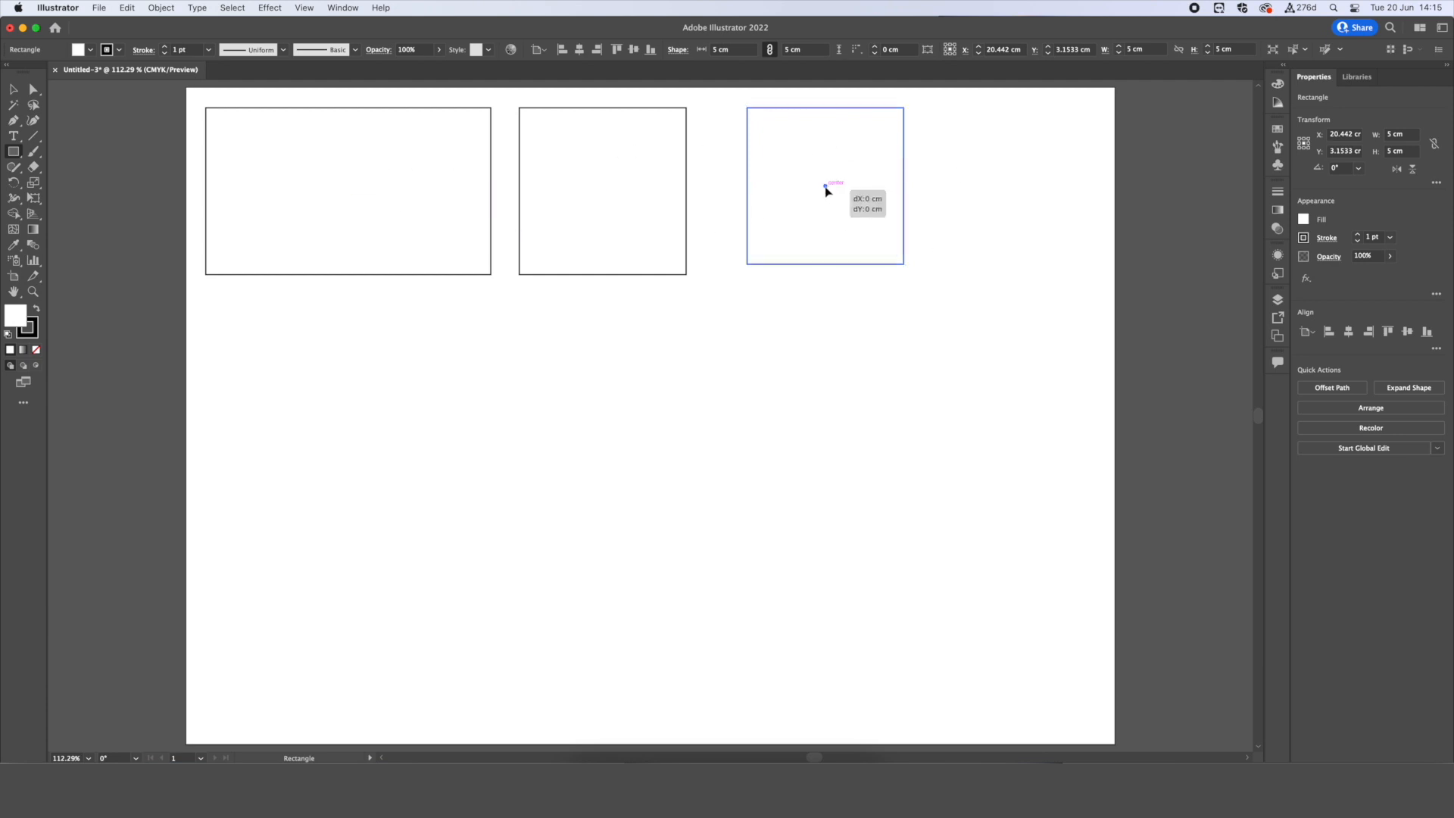
drag(825, 185, 808, 192)
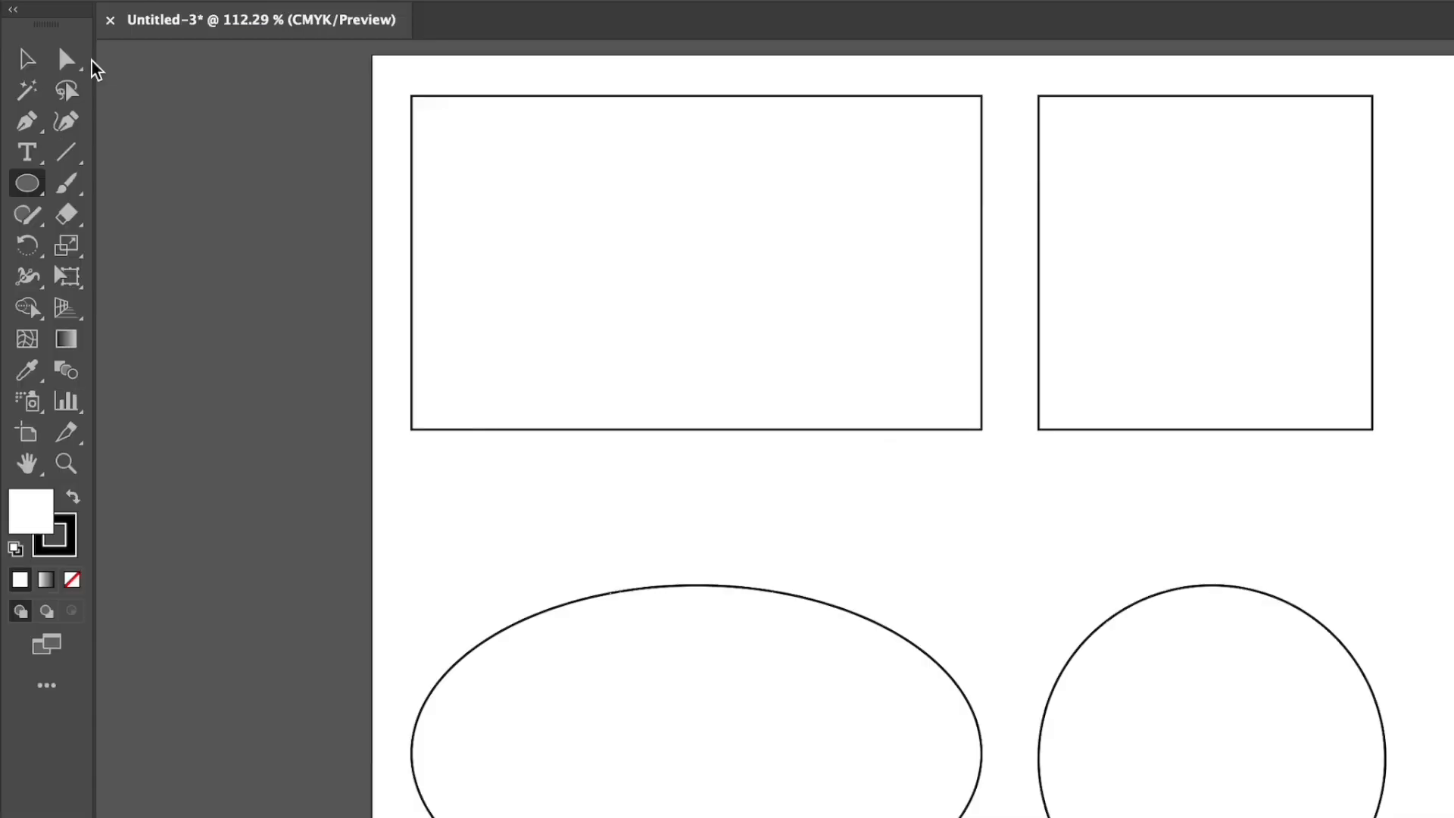
Shift the wide rectangle slightly right and rotate it 180 degrees.
click(28, 58)
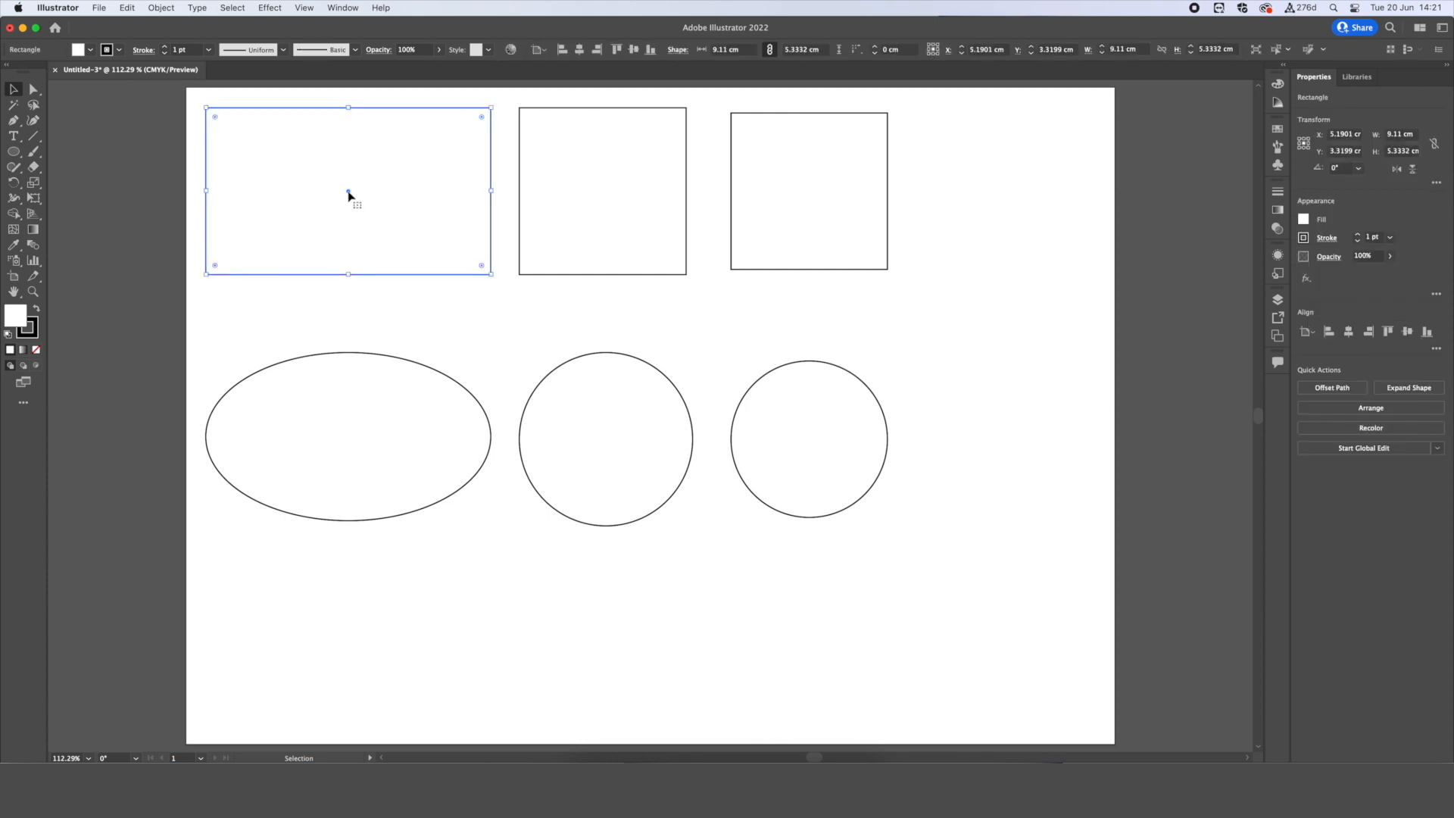
drag(348, 190, 399, 383)
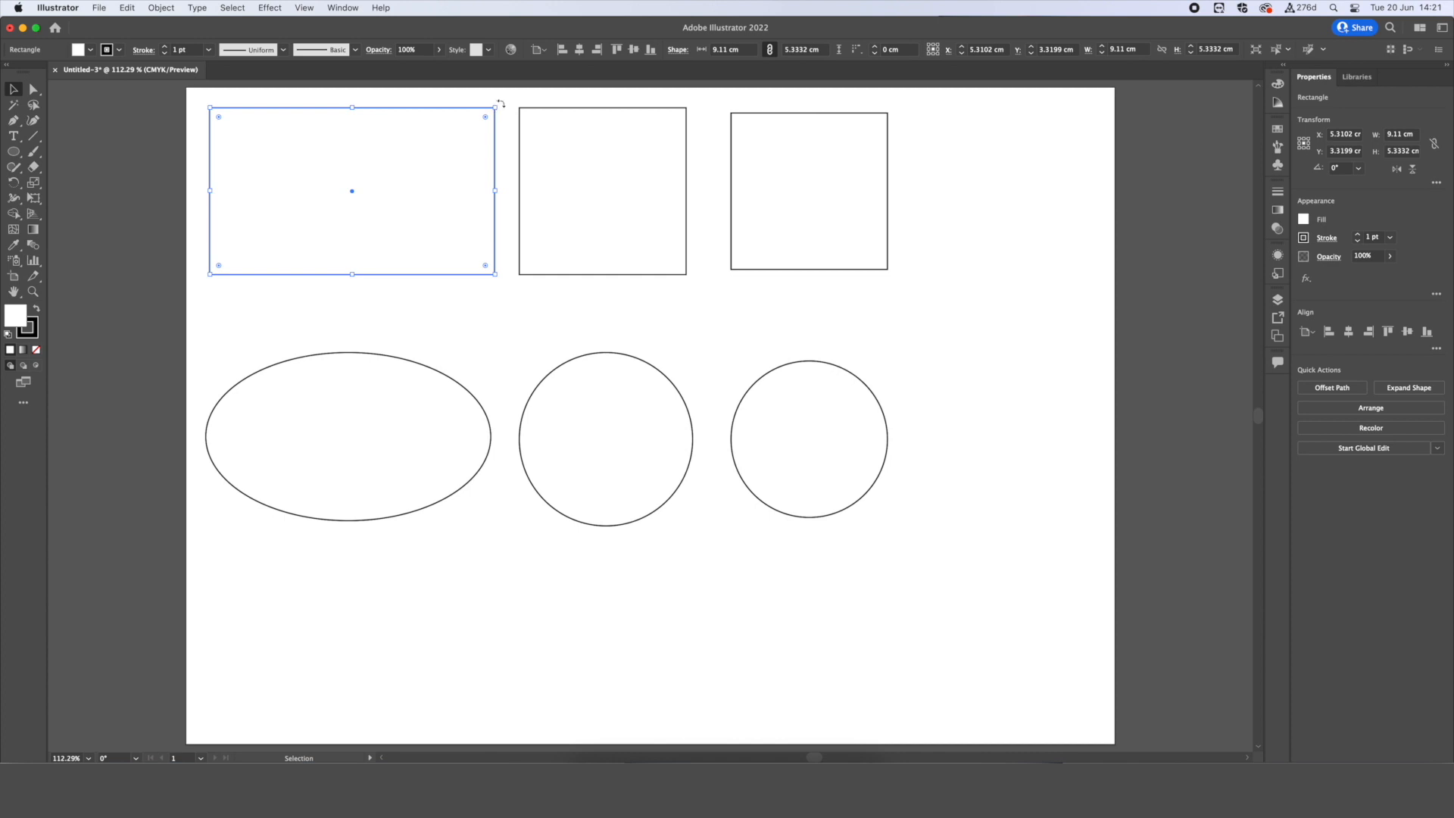
drag(483, 116, 511, 206)
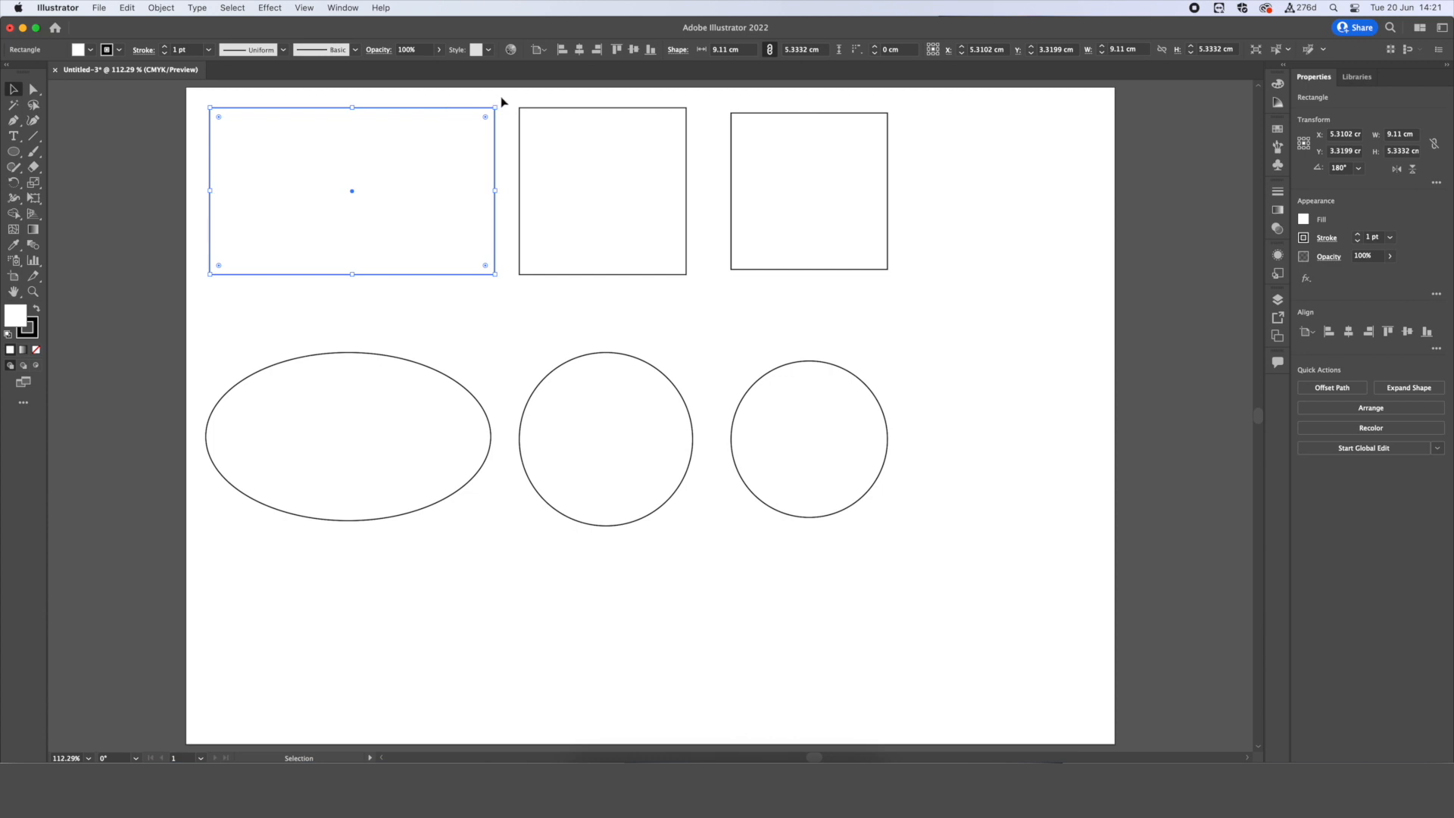
mouse_move(368, 109)
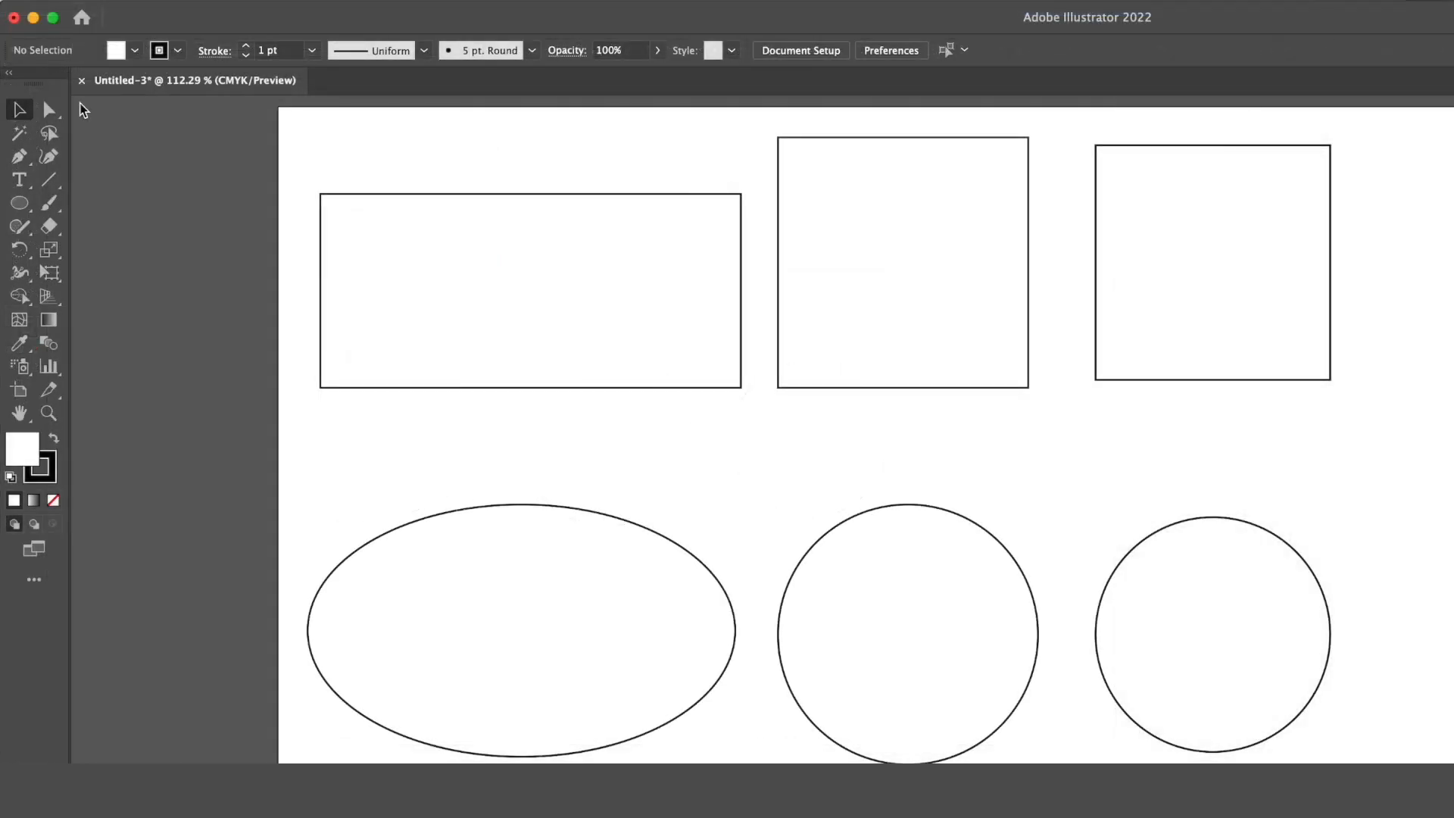
mouse_move(404, 187)
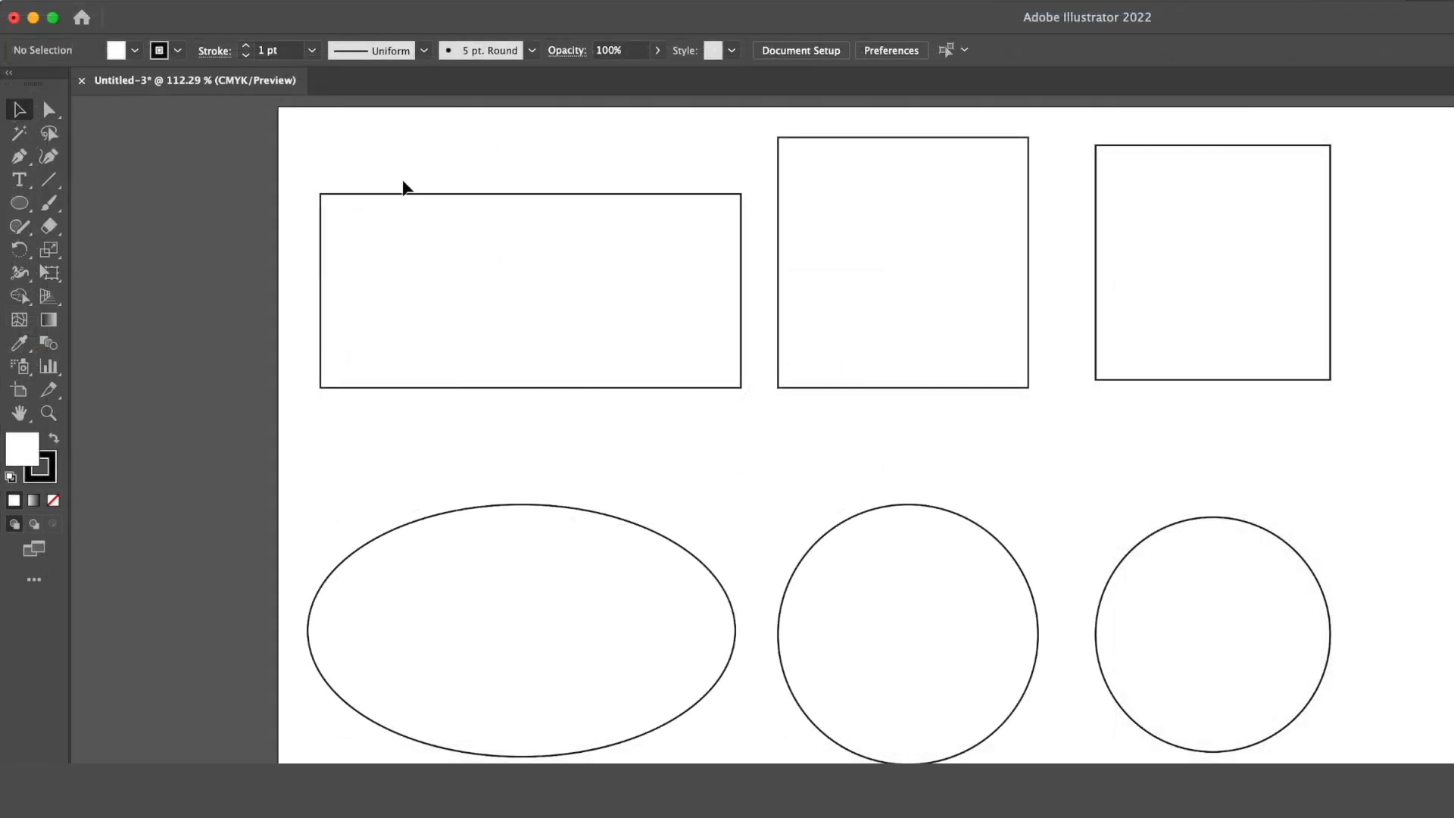
Give the wide rectangle a thinner stroke weight.
click(529, 290)
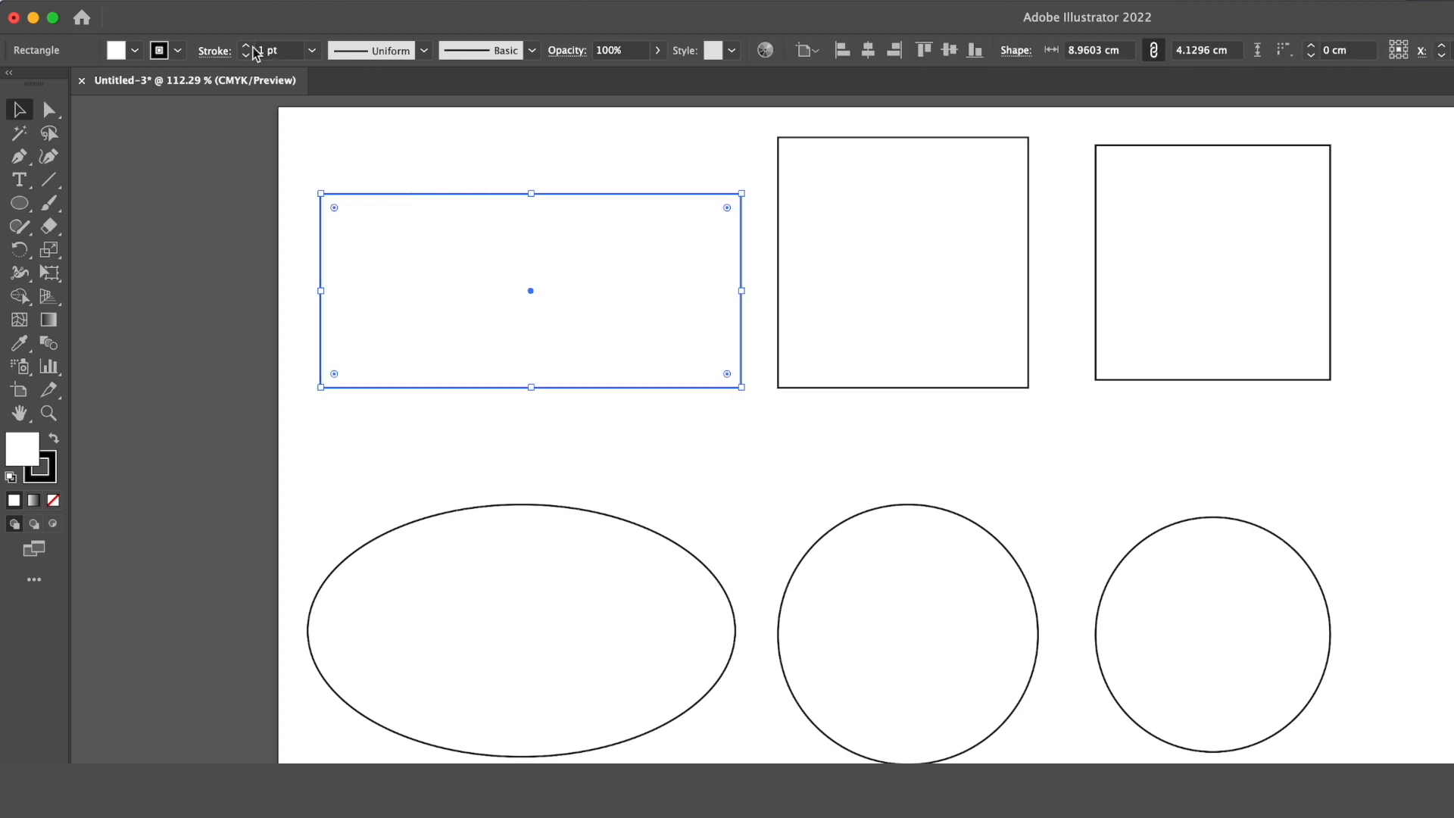
click(249, 46)
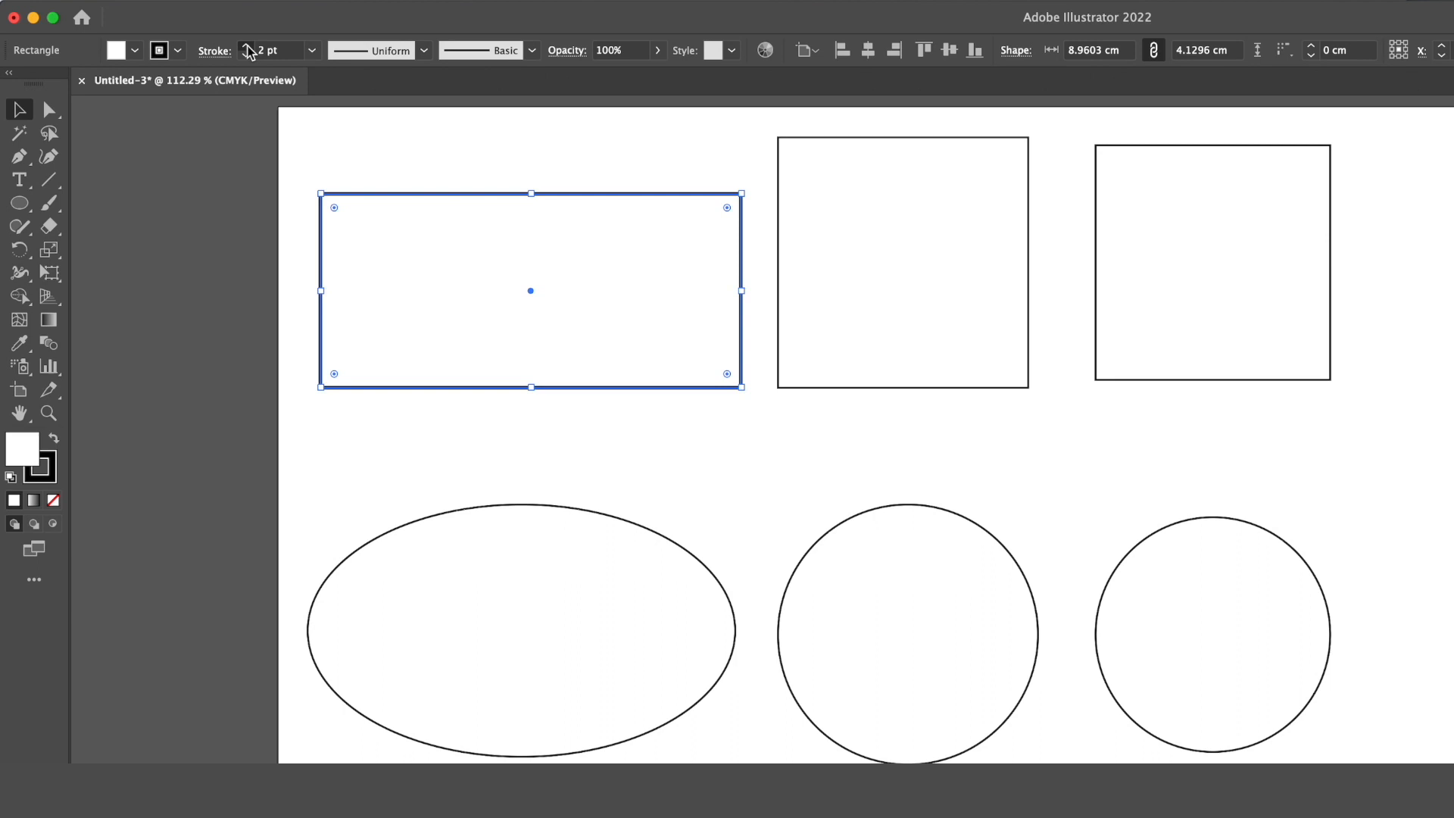
click(247, 46)
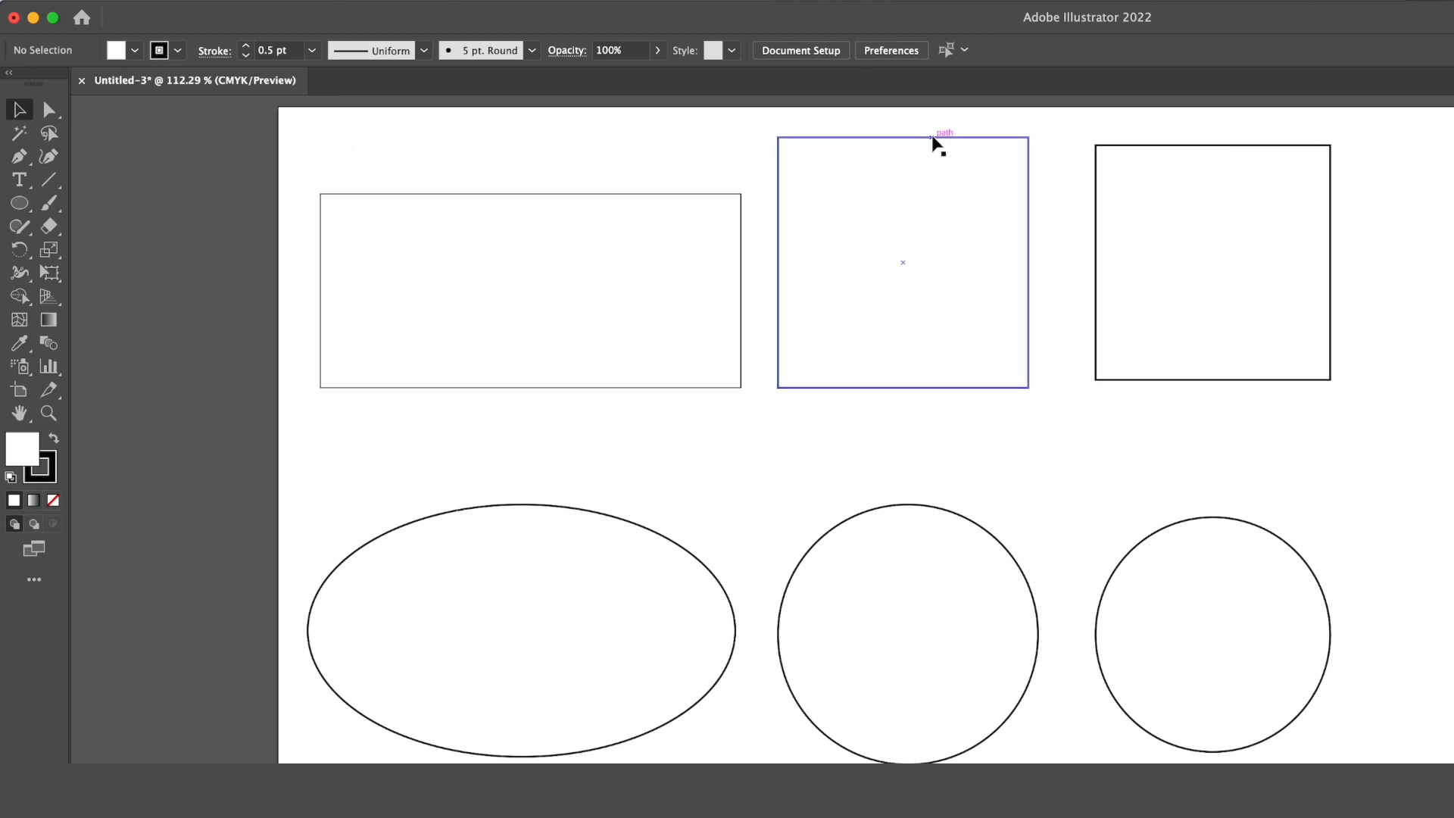
mouse_move(948, 146)
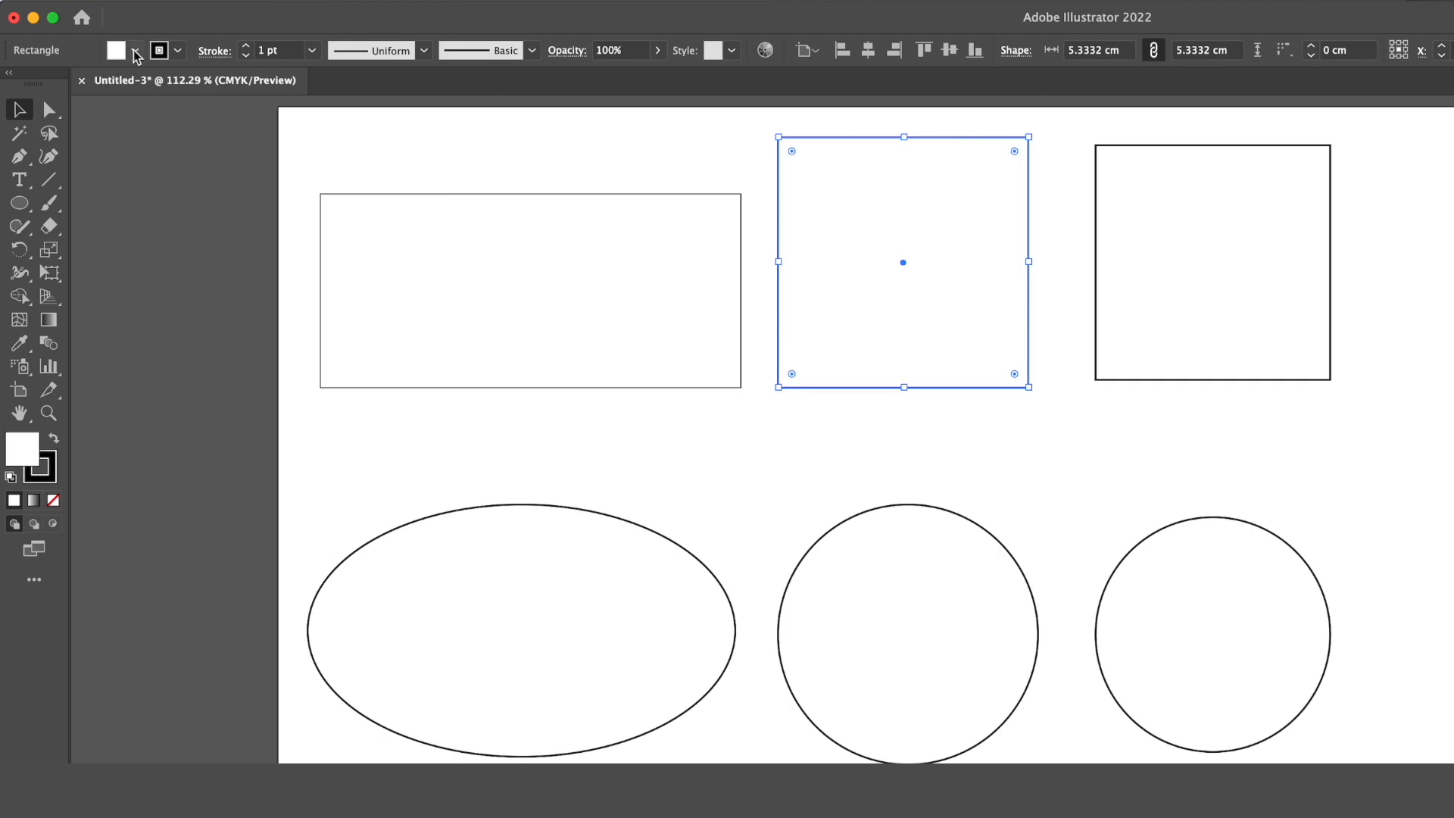
Fill the middle square with teal and pick a fill swatch for the 5 cm square.
click(133, 50)
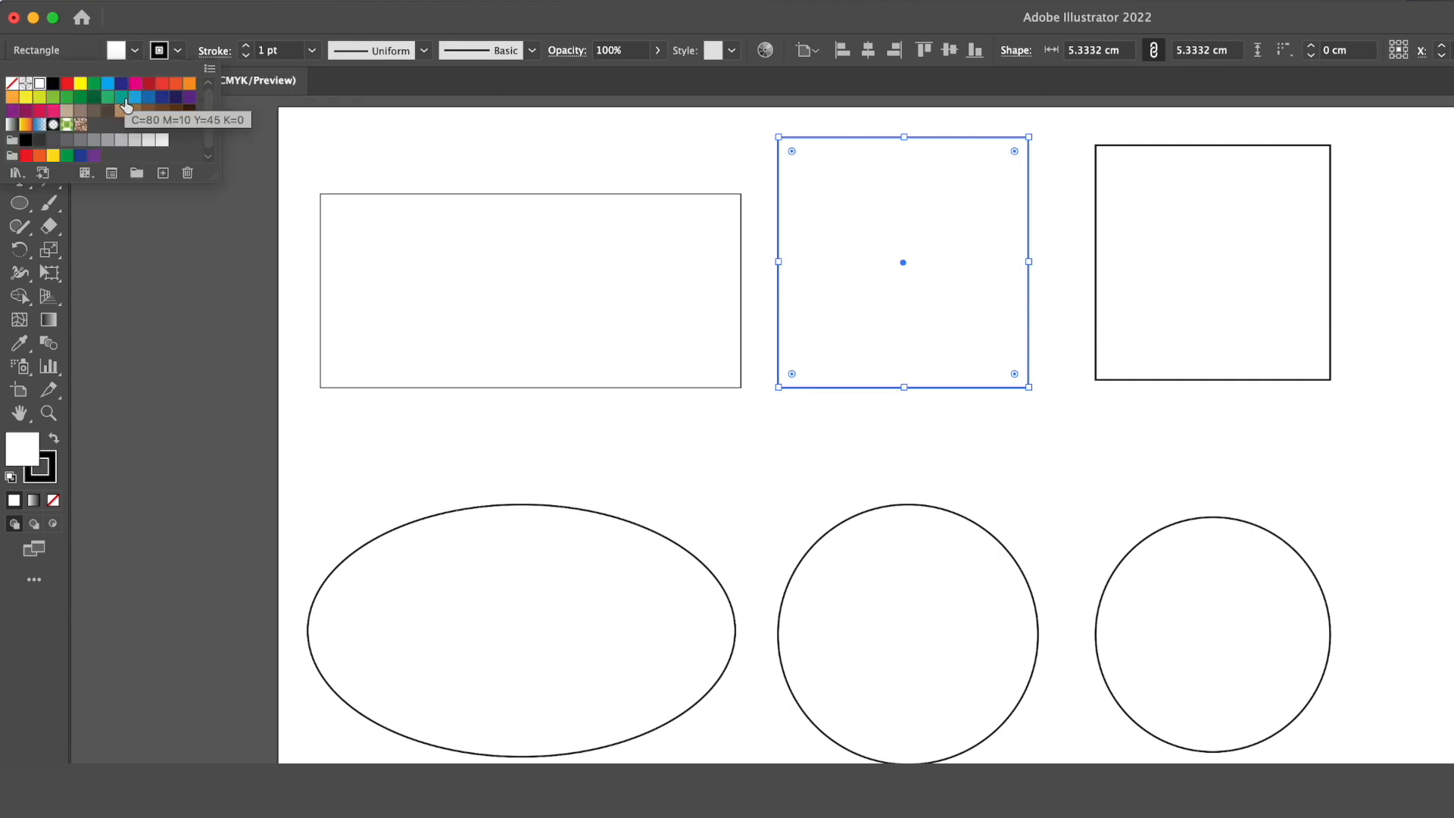
click(125, 109)
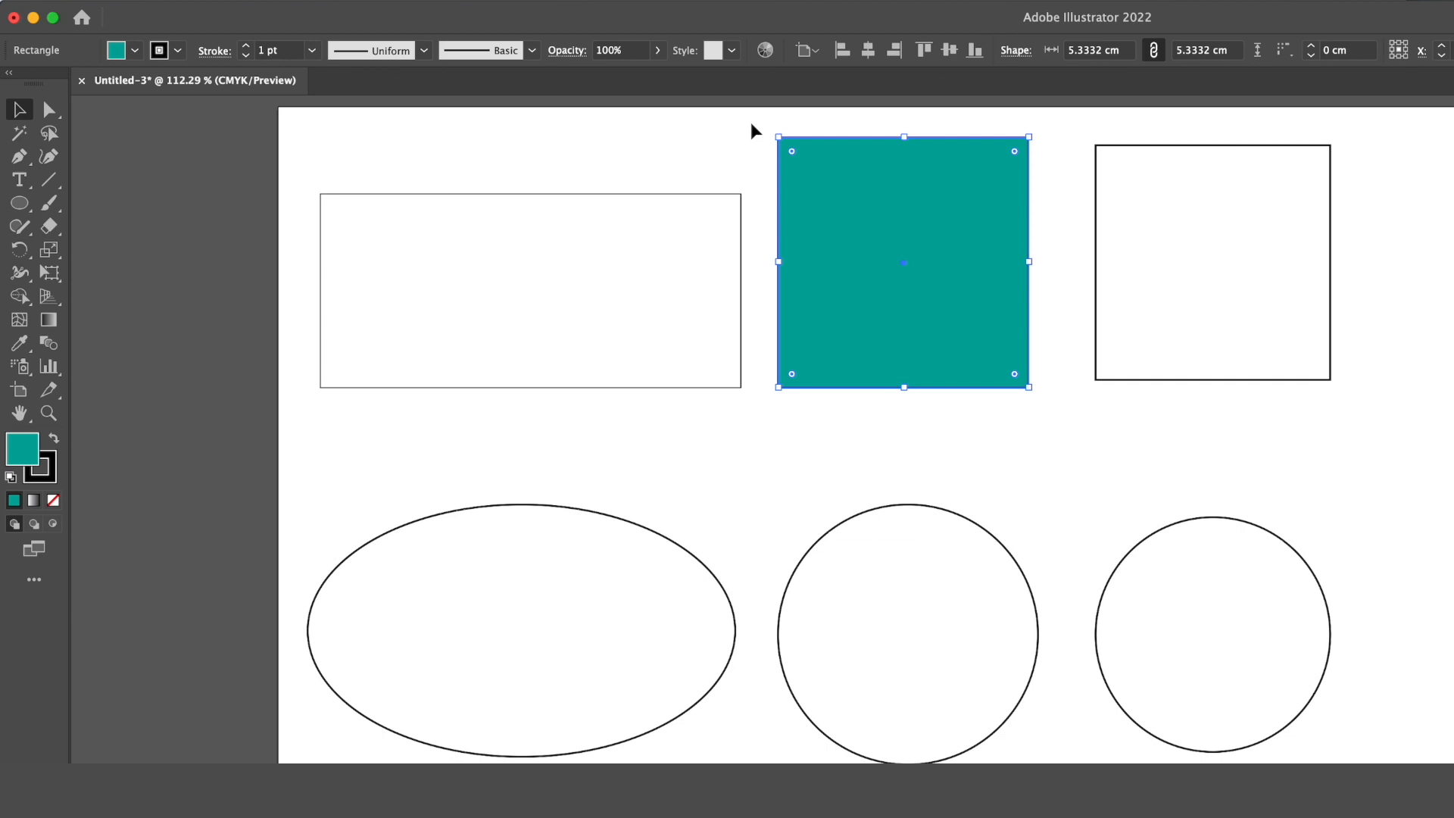
click(1054, 378)
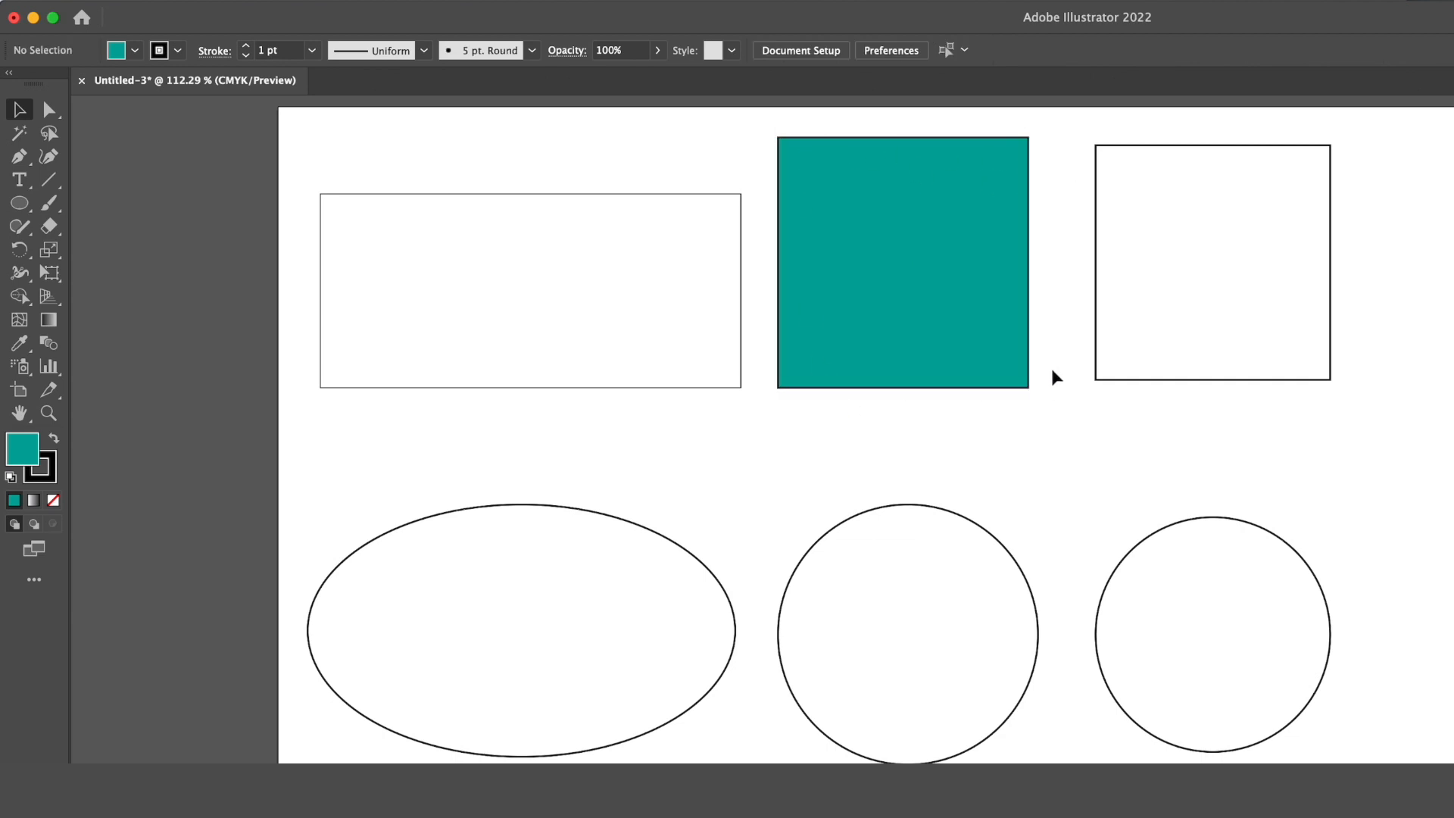
click(1211, 261)
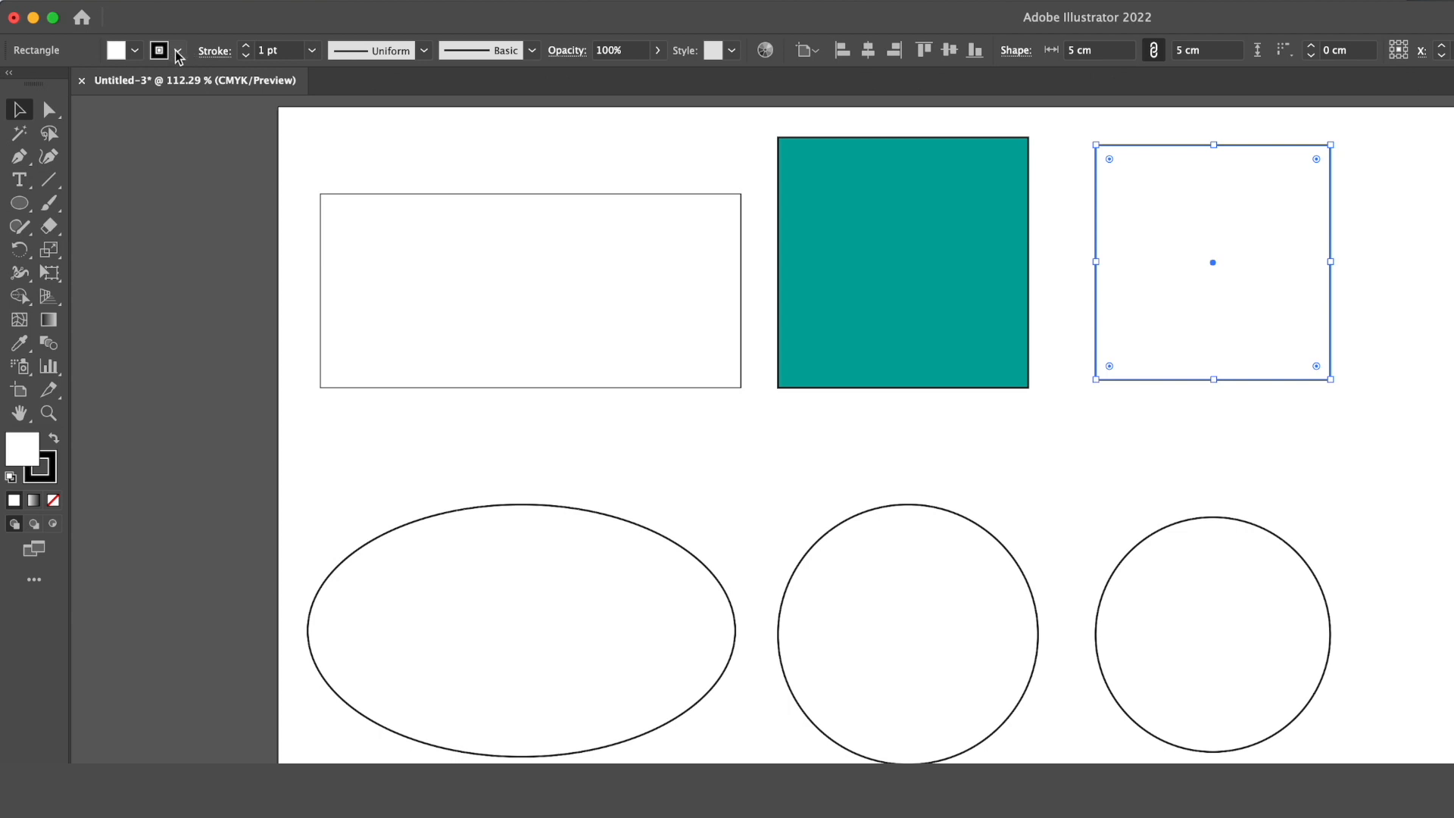
click(133, 50)
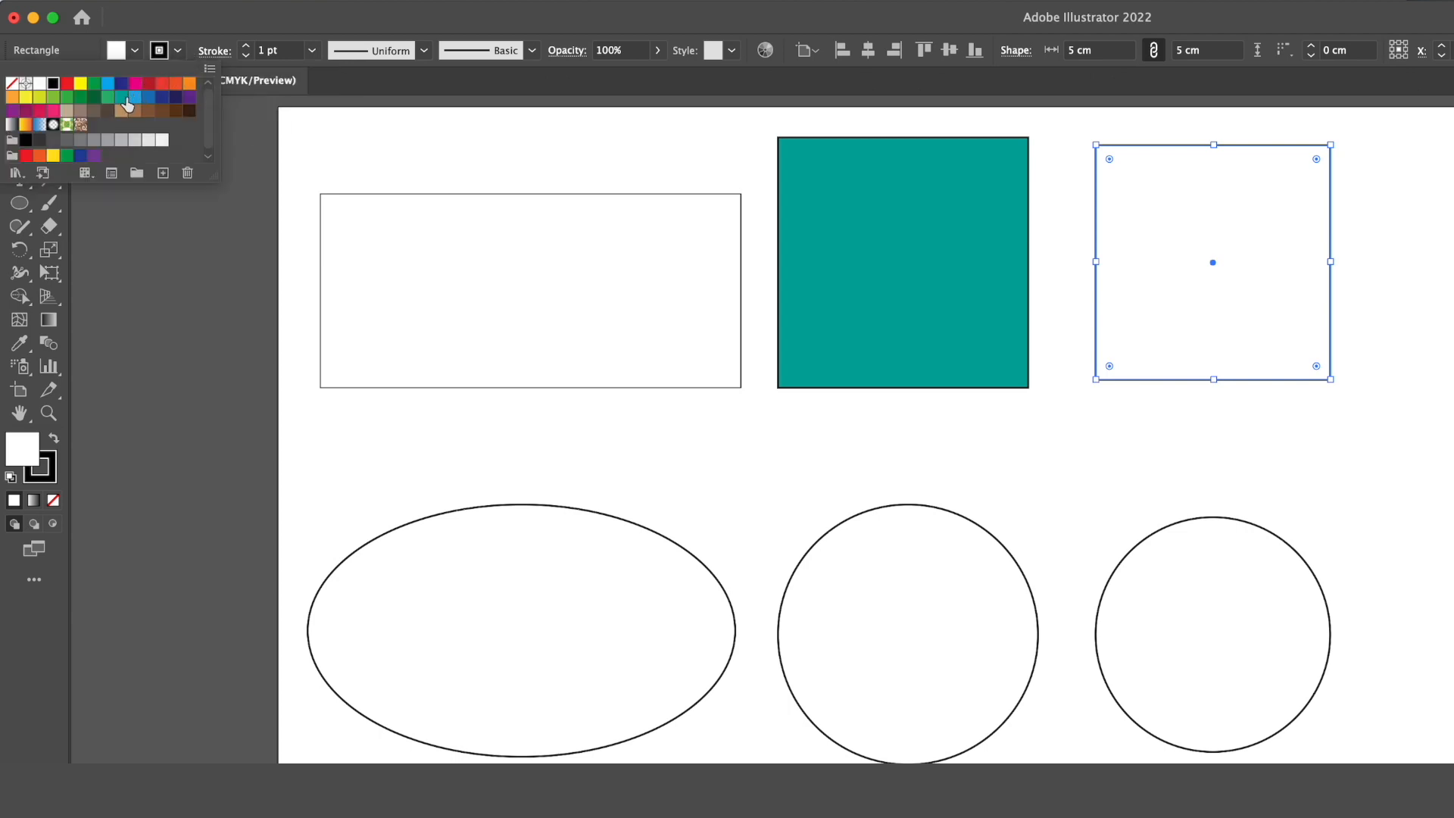
click(124, 99)
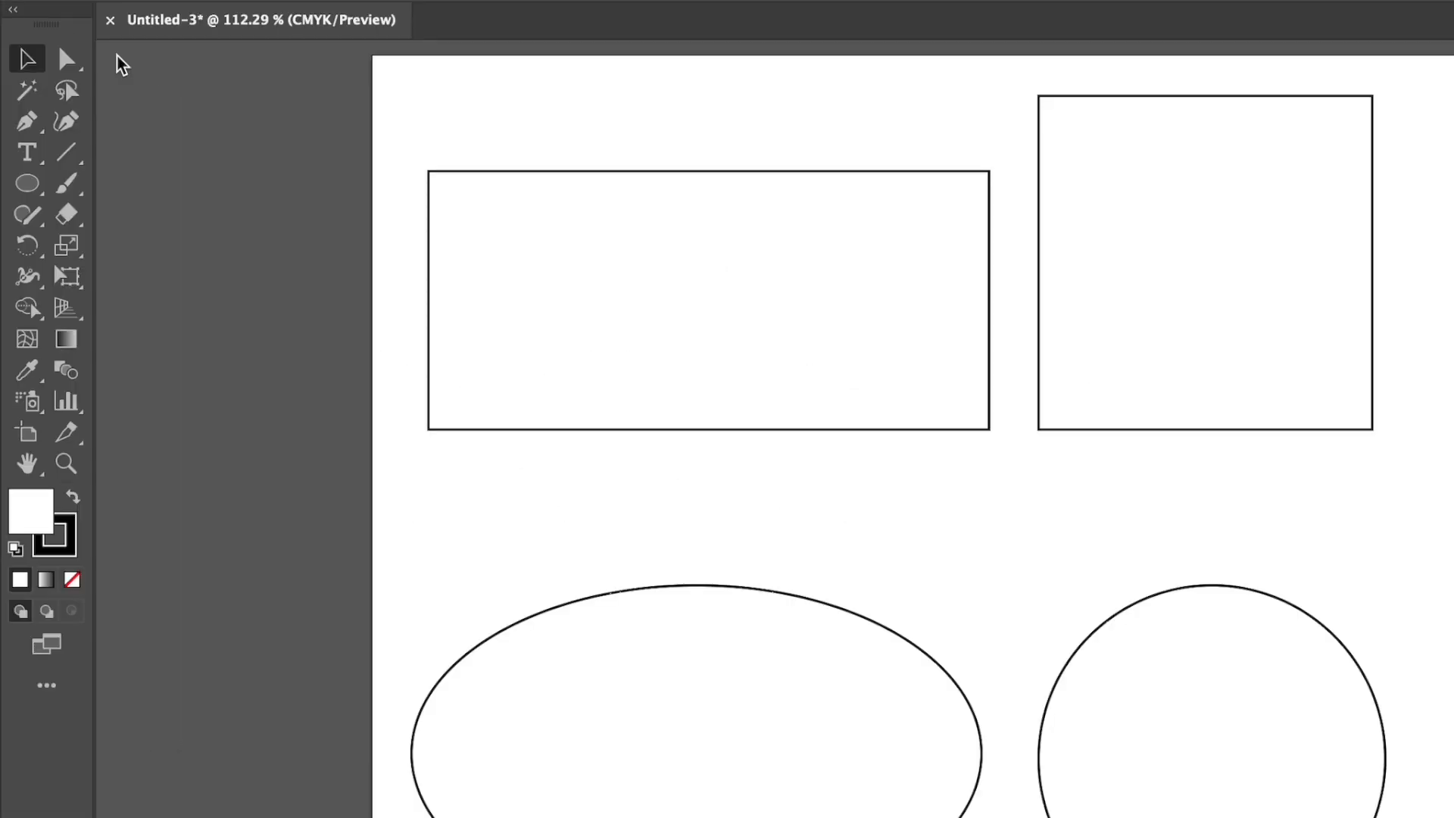
mouse_move(67, 58)
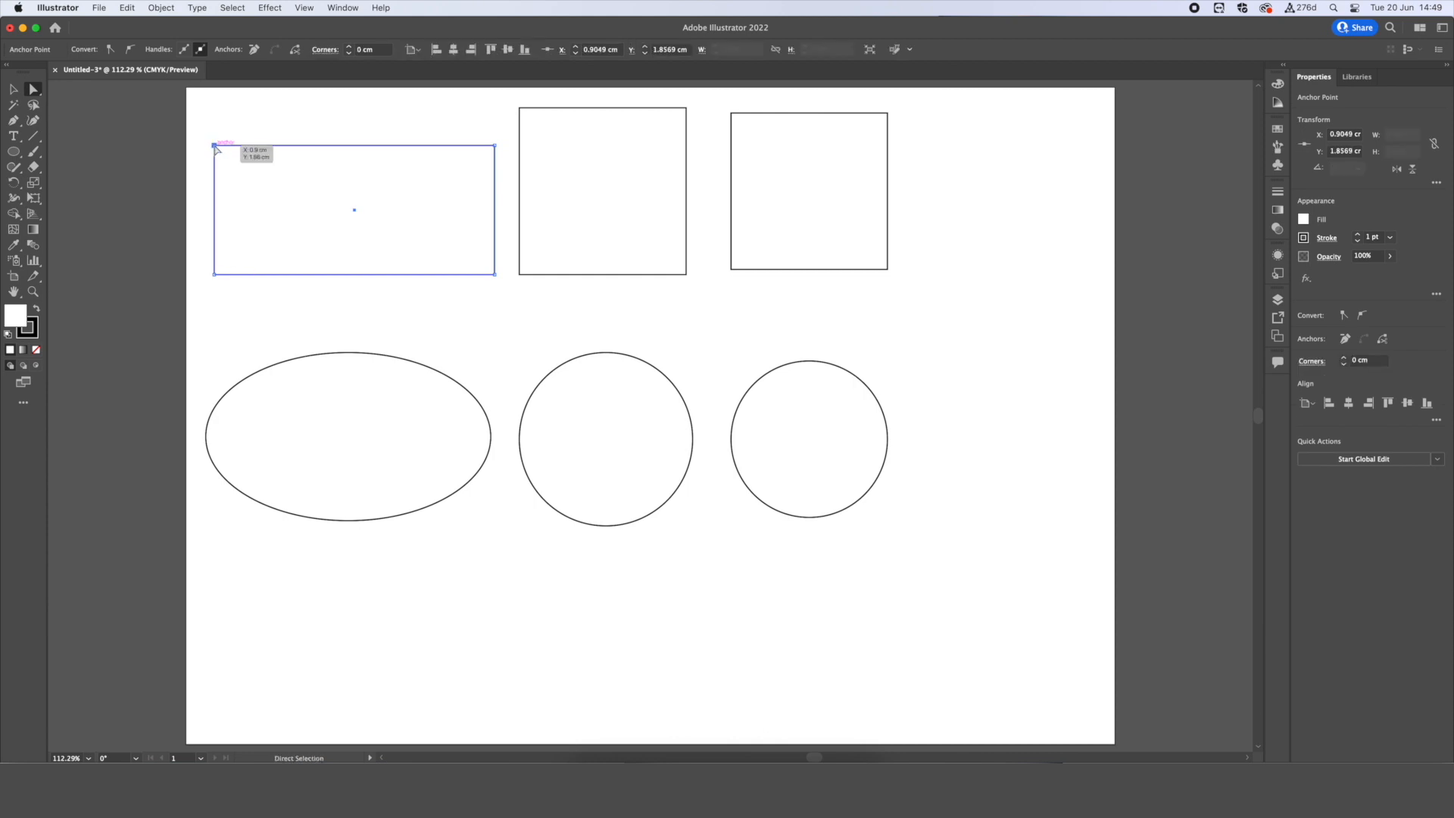
Merge the wide rectangle's top corners into a right triangle and fully round the square's top-left corner.
drag(215, 147, 294, 128)
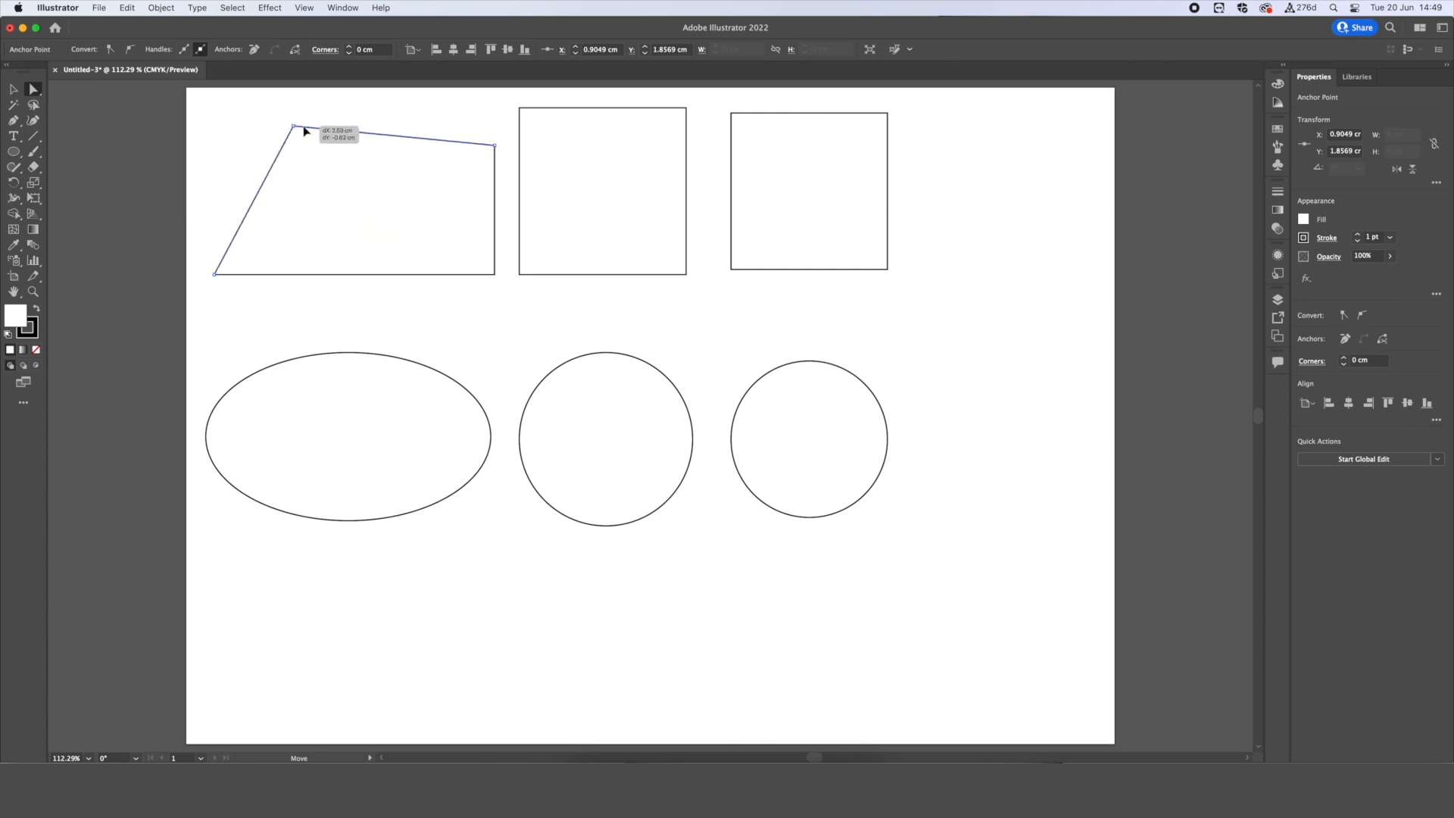
drag(295, 129, 356, 211)
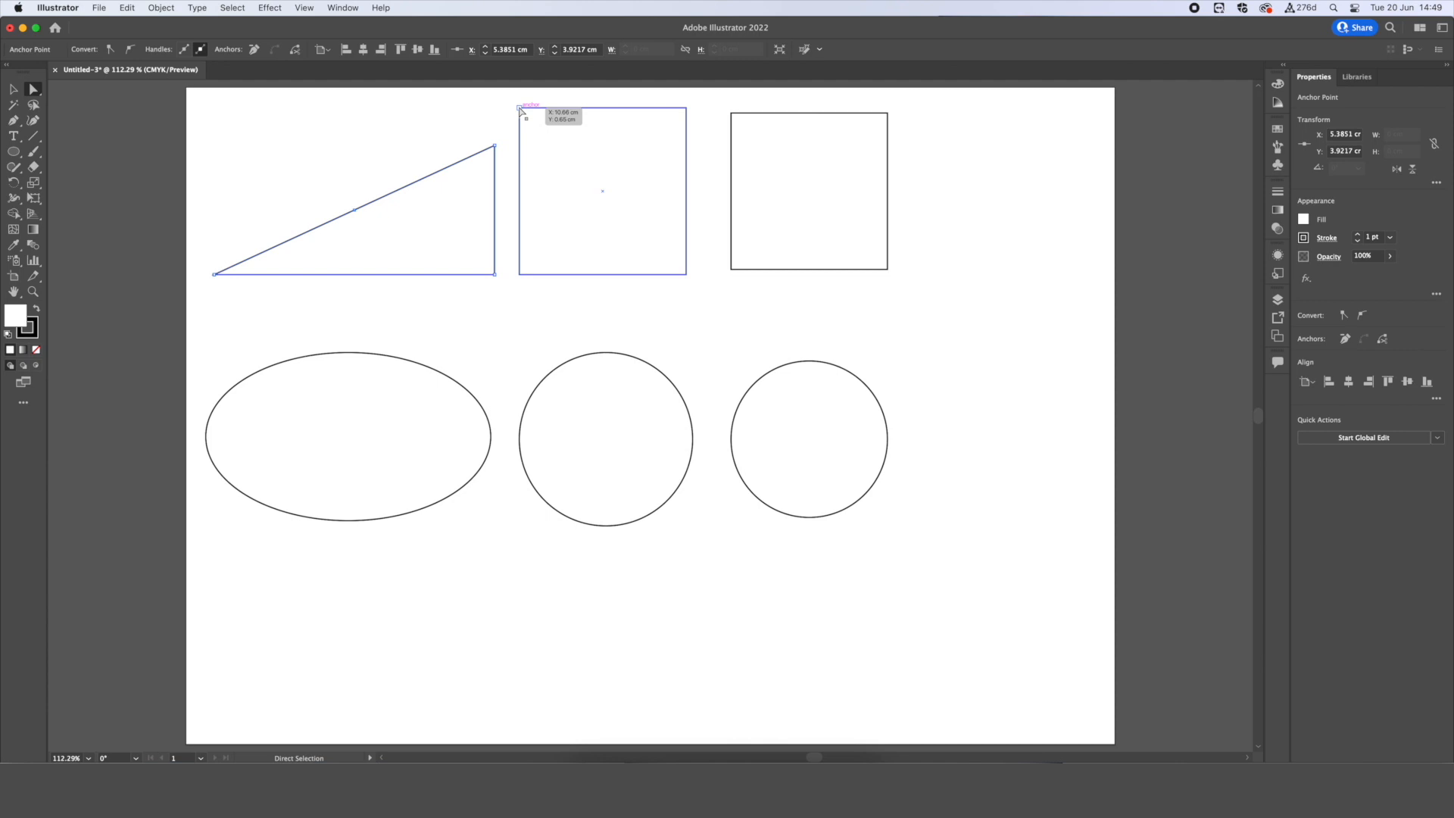
click(520, 109)
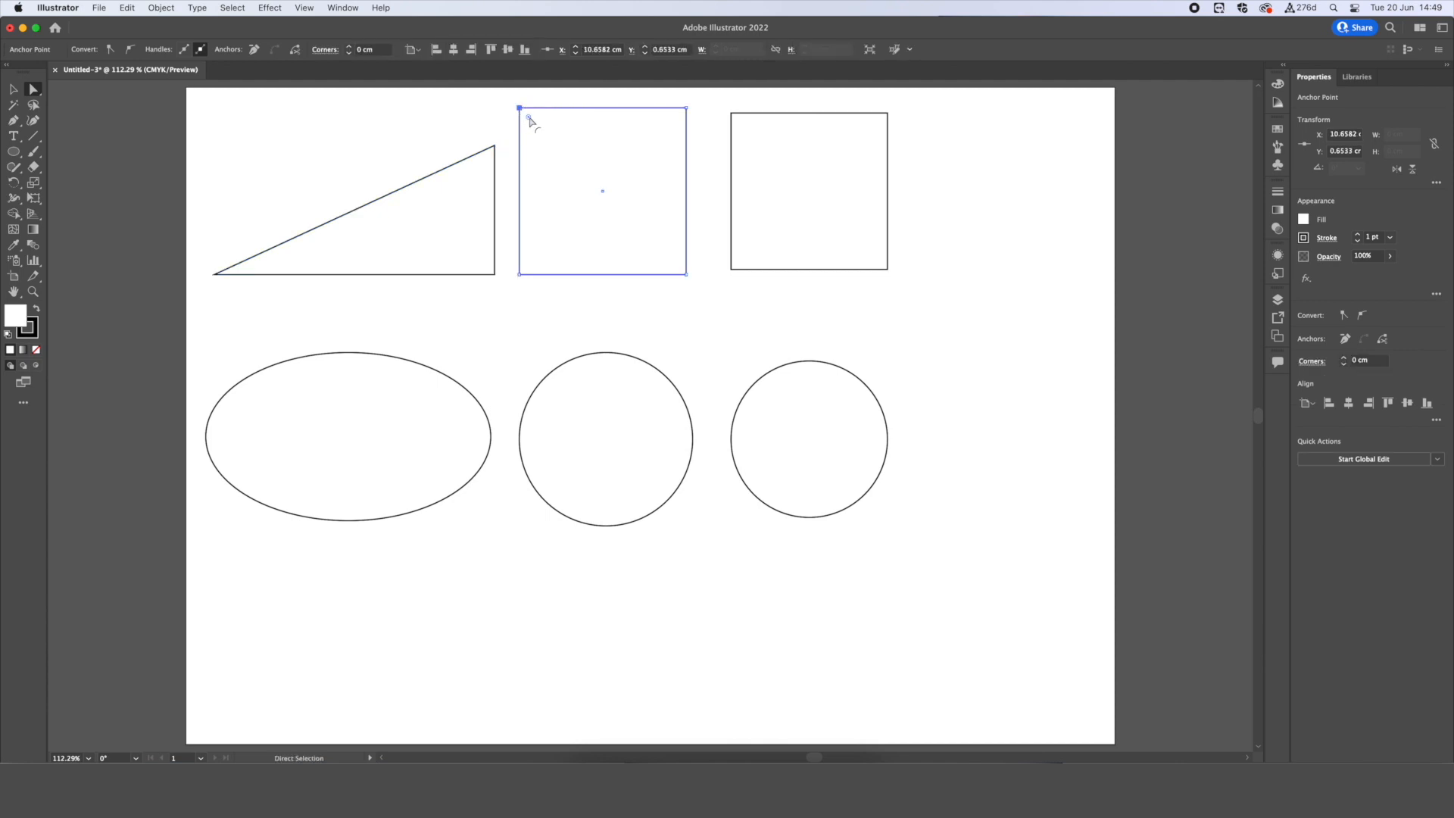
drag(519, 109, 592, 183)
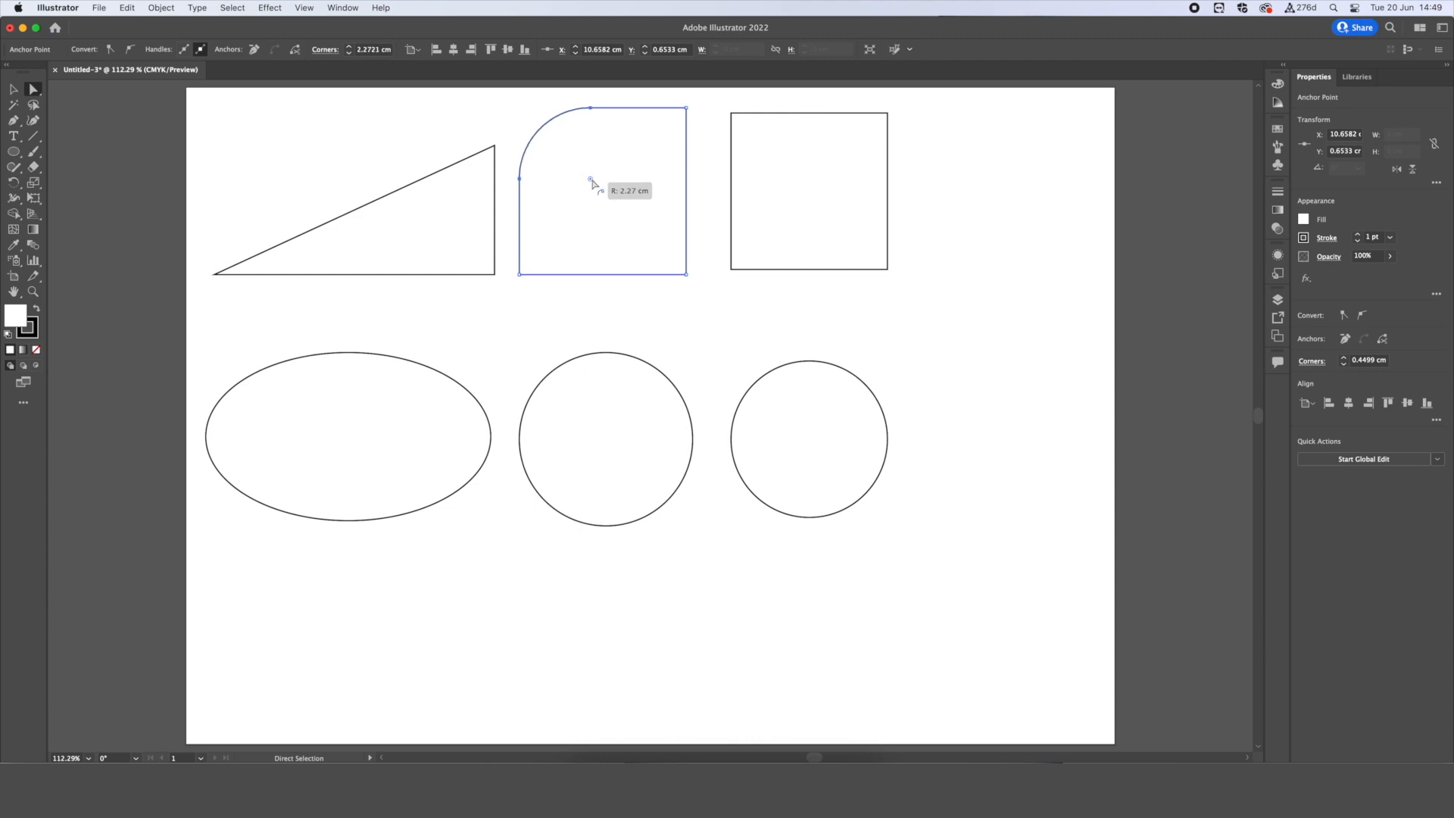
drag(591, 178, 537, 127)
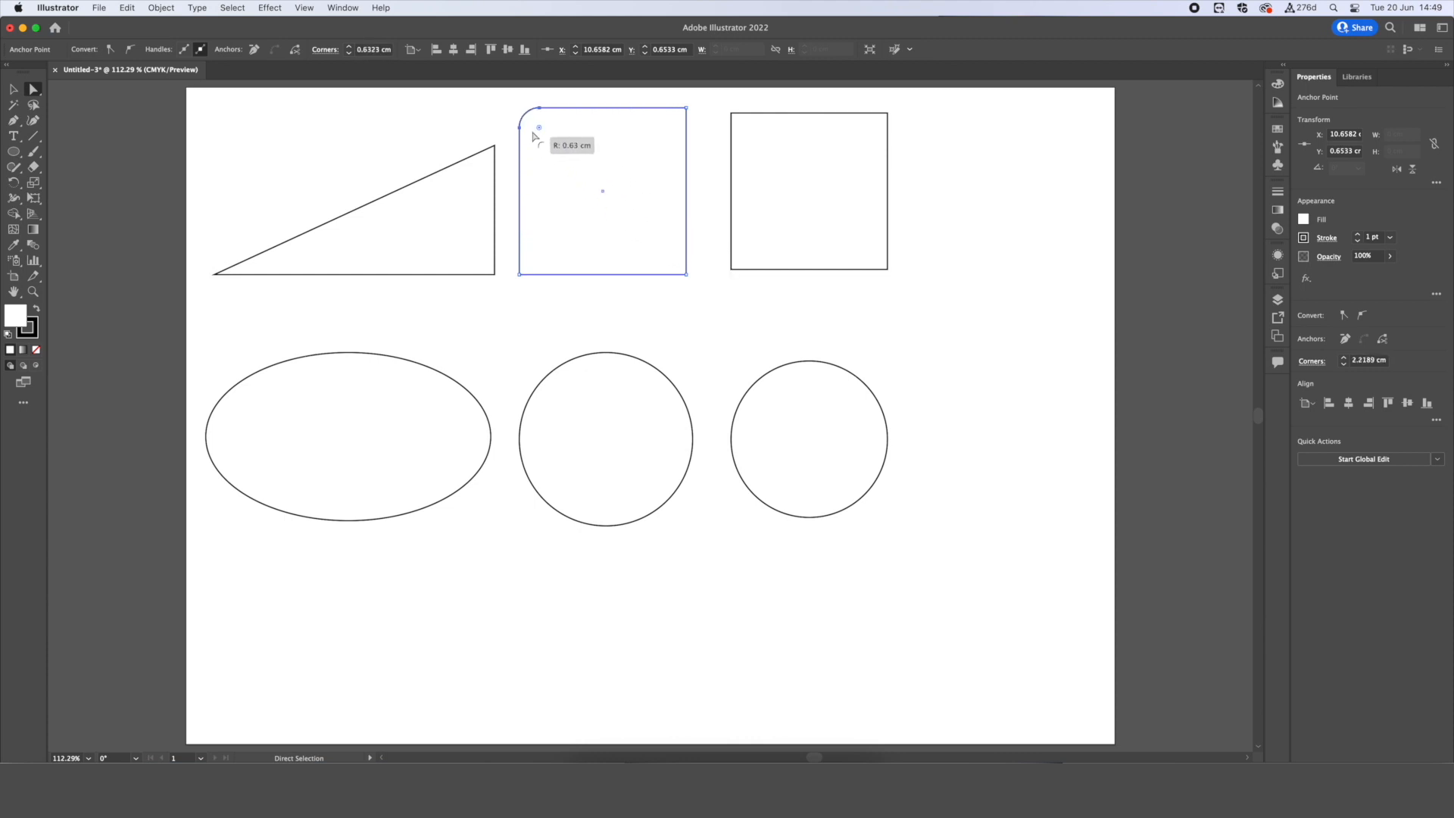
drag(536, 137, 669, 253)
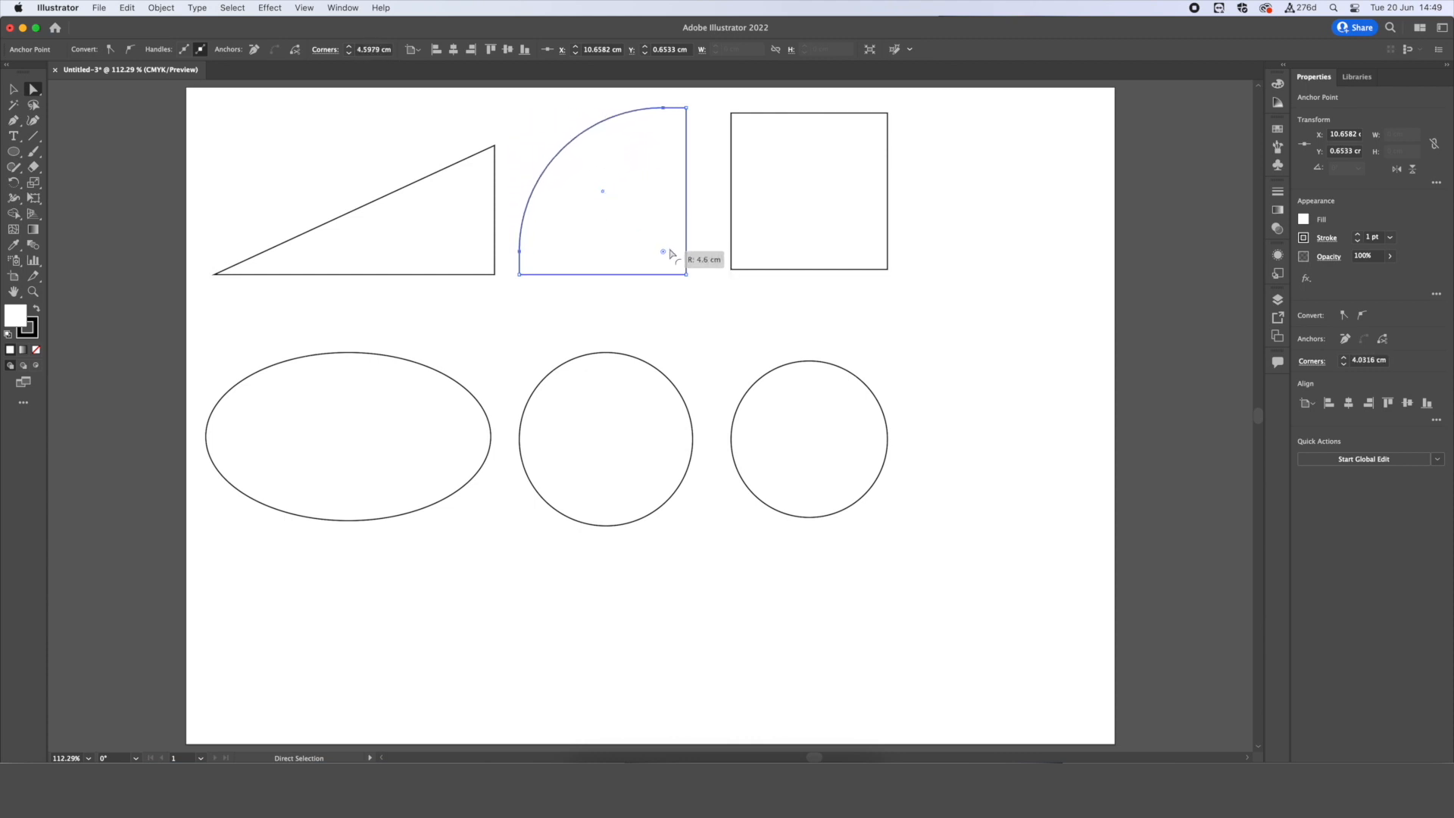
drag(661, 253, 690, 280)
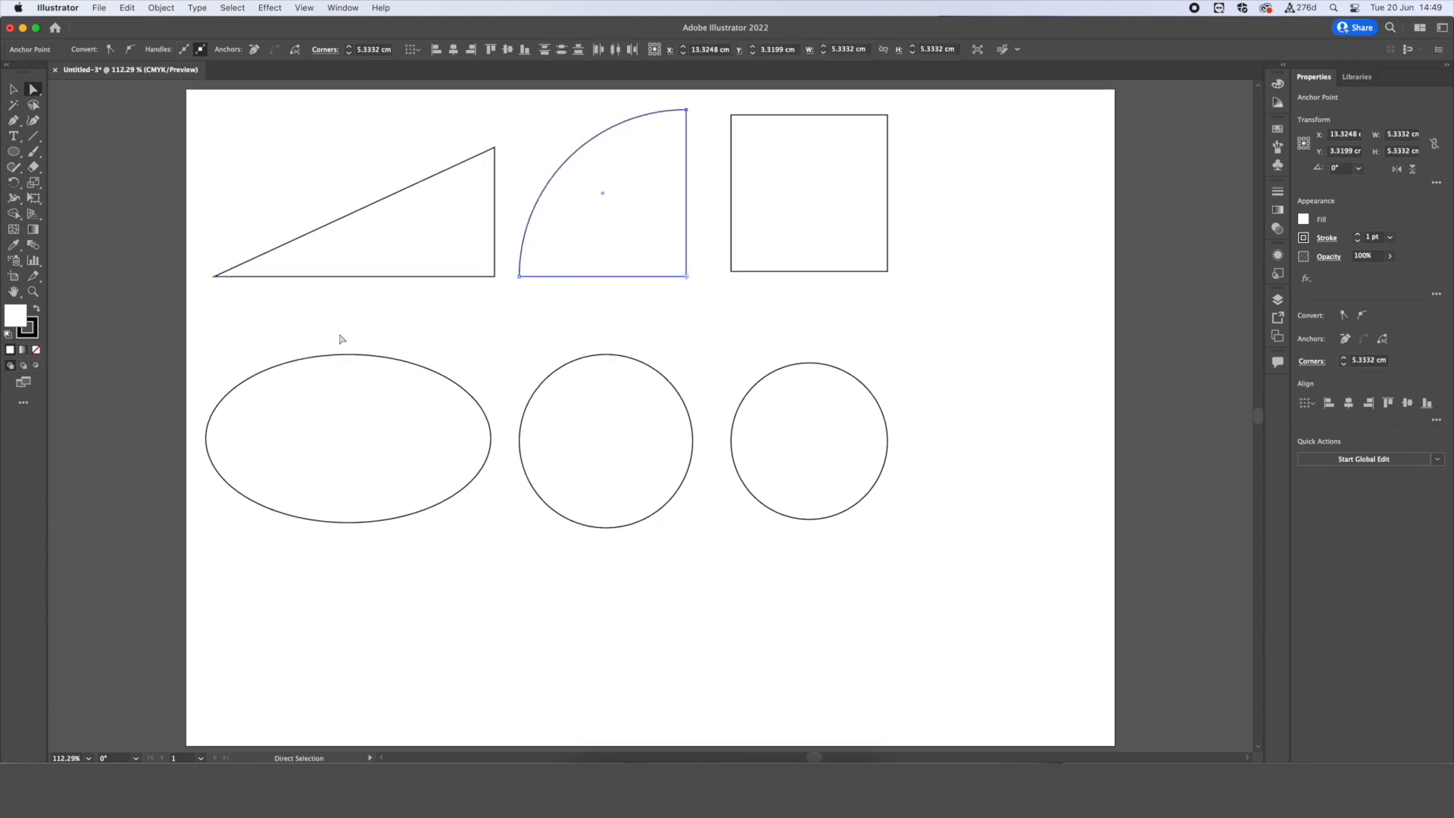
mouse_move(350, 356)
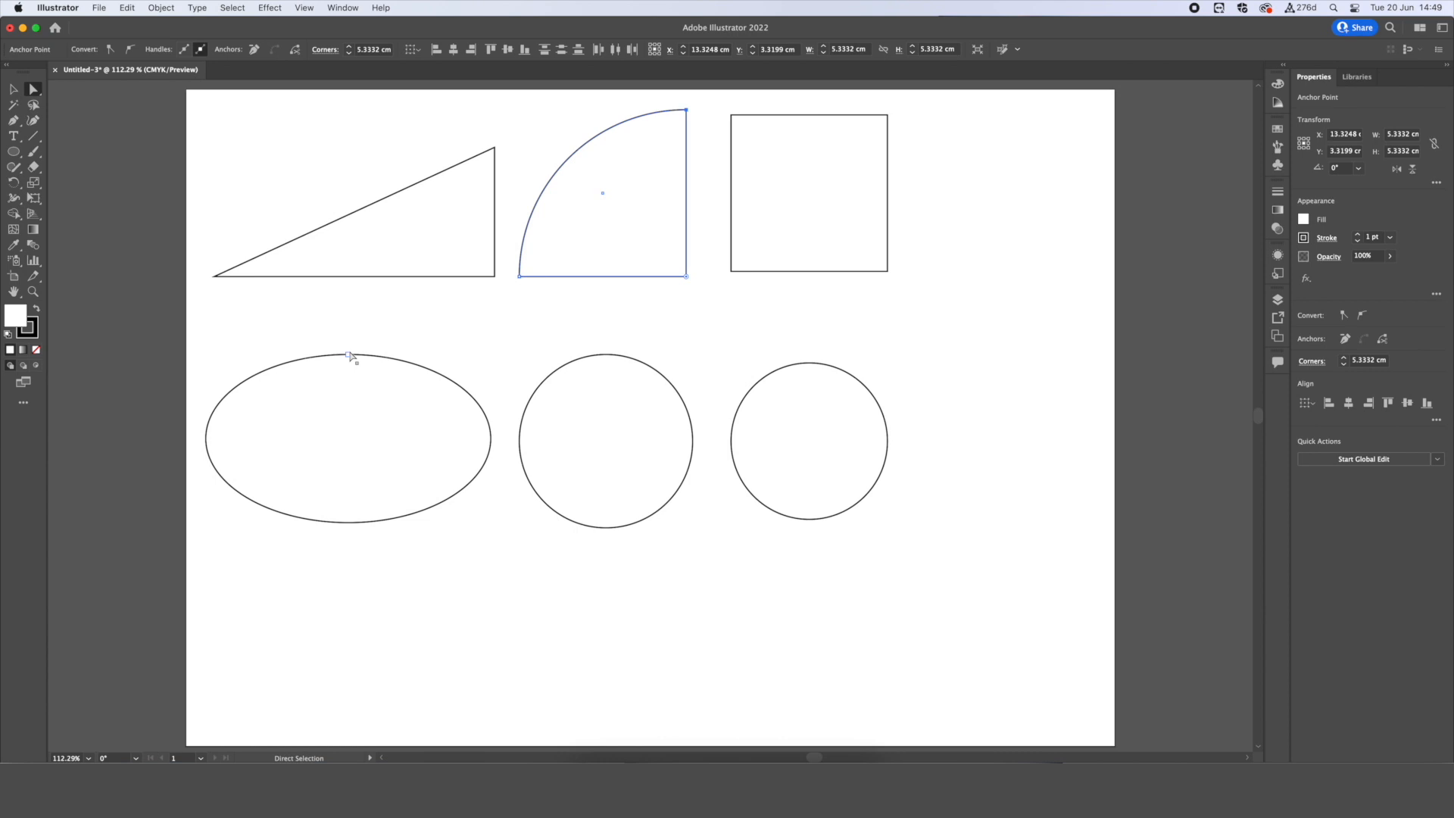
Adjust the ellipse's top anchor handle and pull the point upward into a bulge.
click(348, 358)
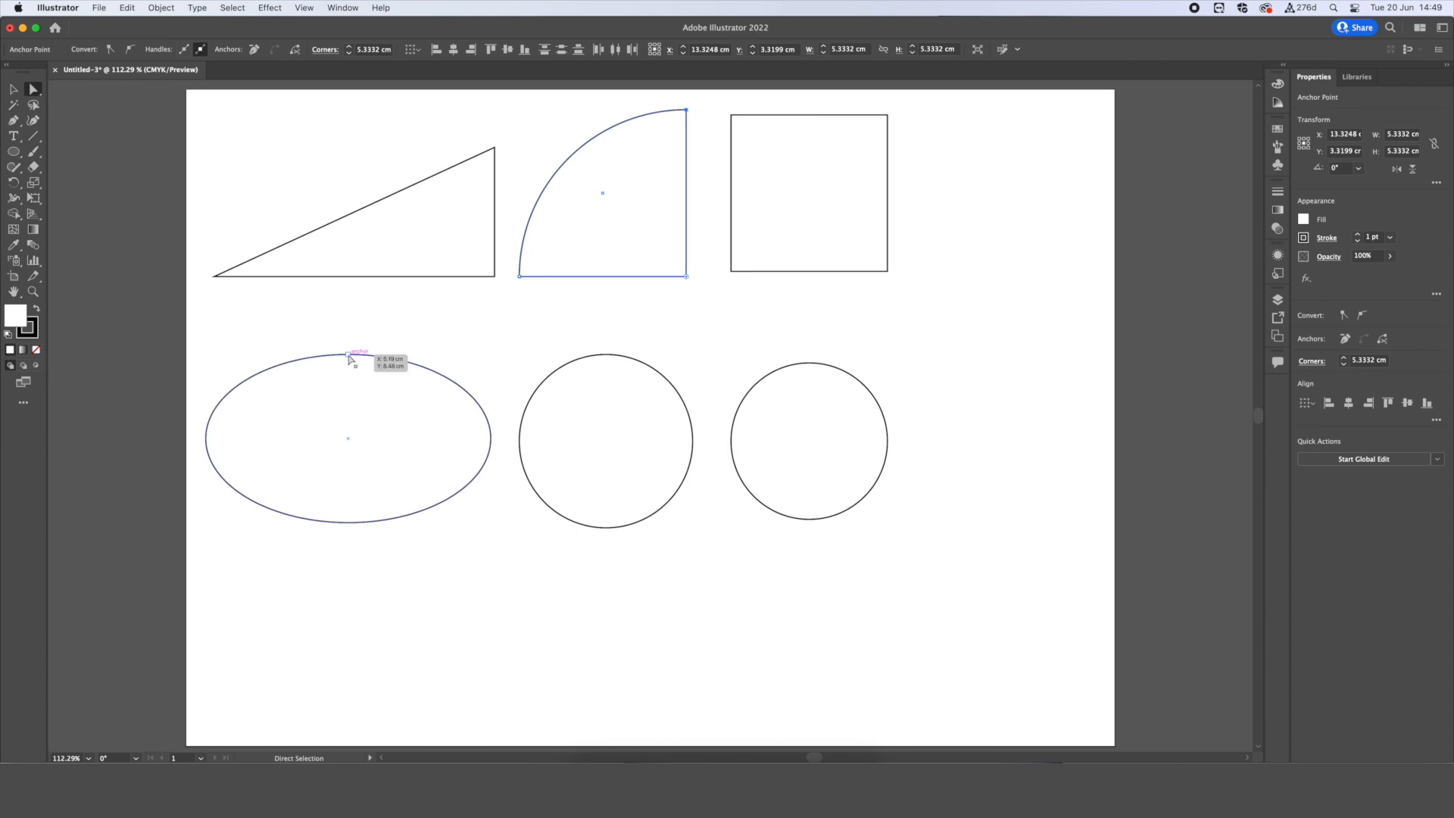
click(347, 356)
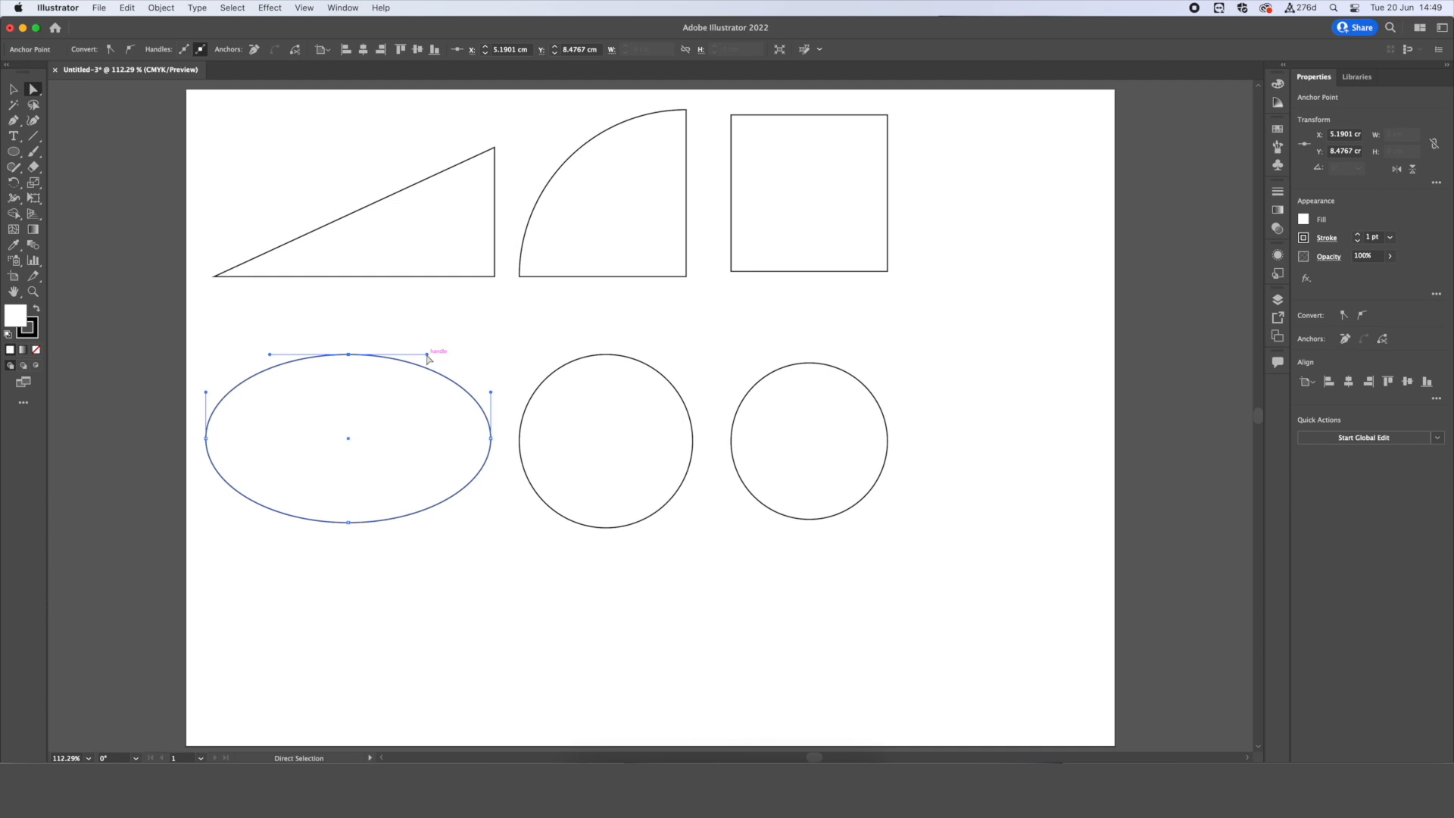
drag(427, 355, 436, 323)
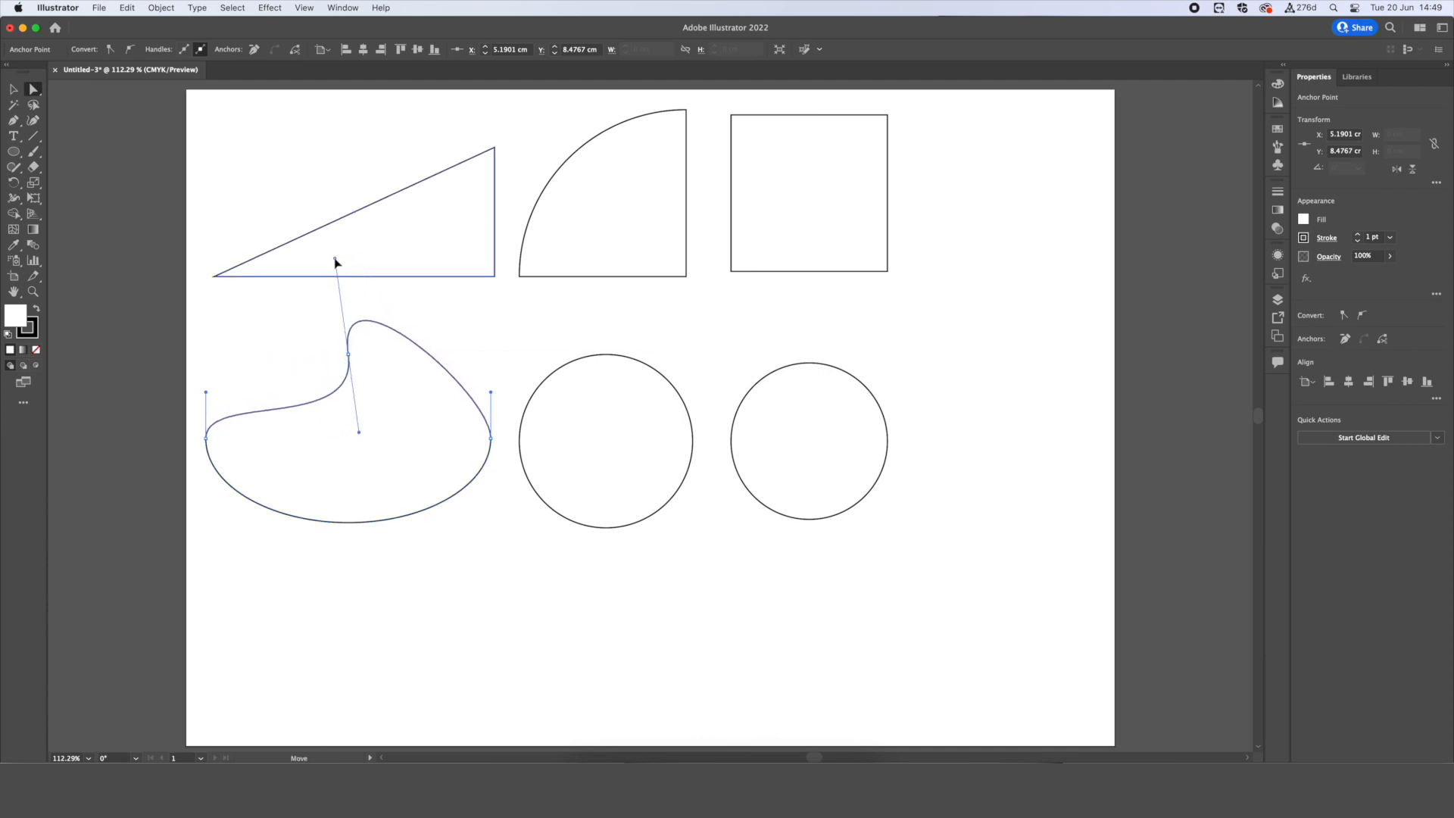
drag(357, 429, 347, 434)
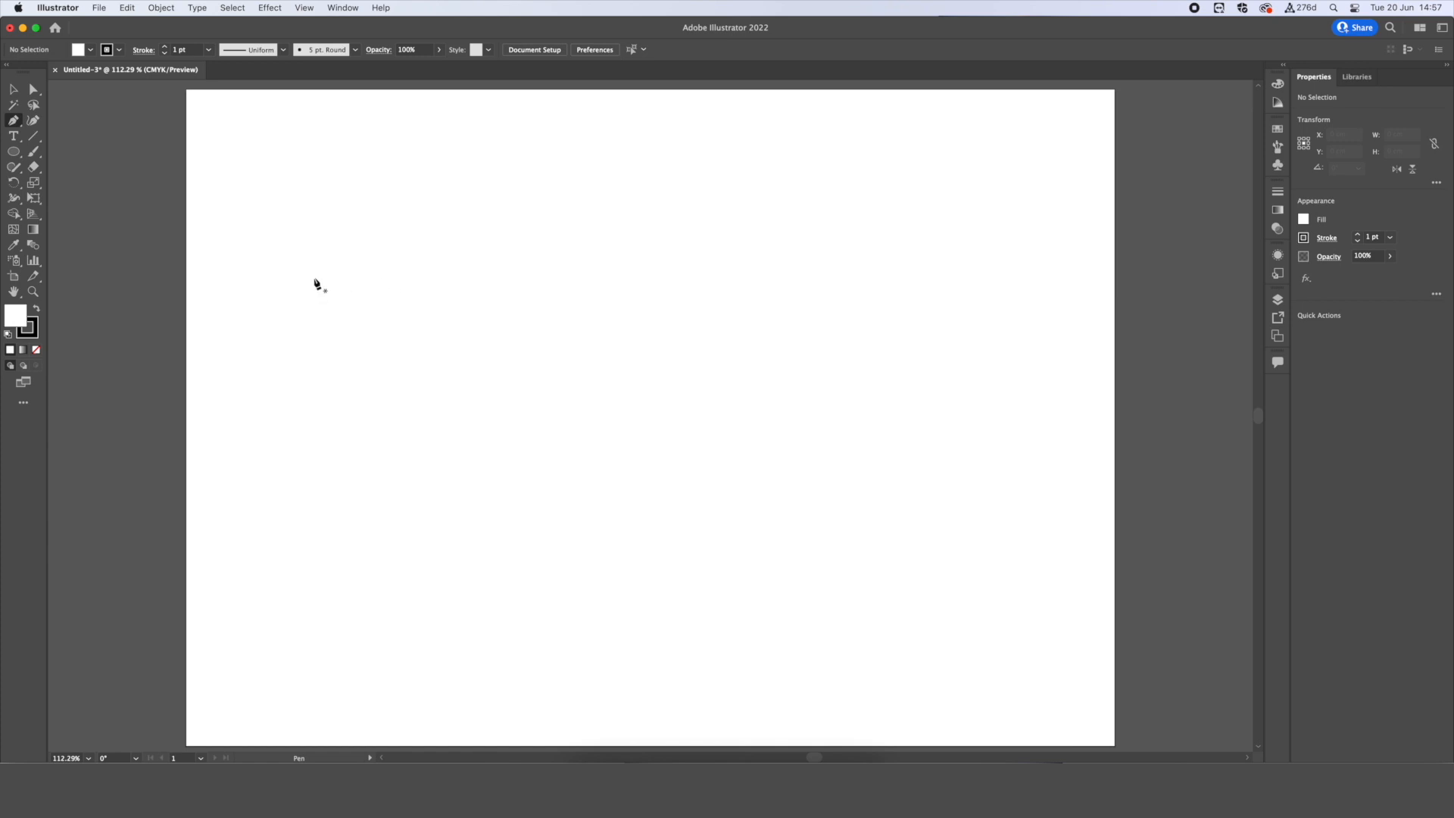
mouse_move(392, 320)
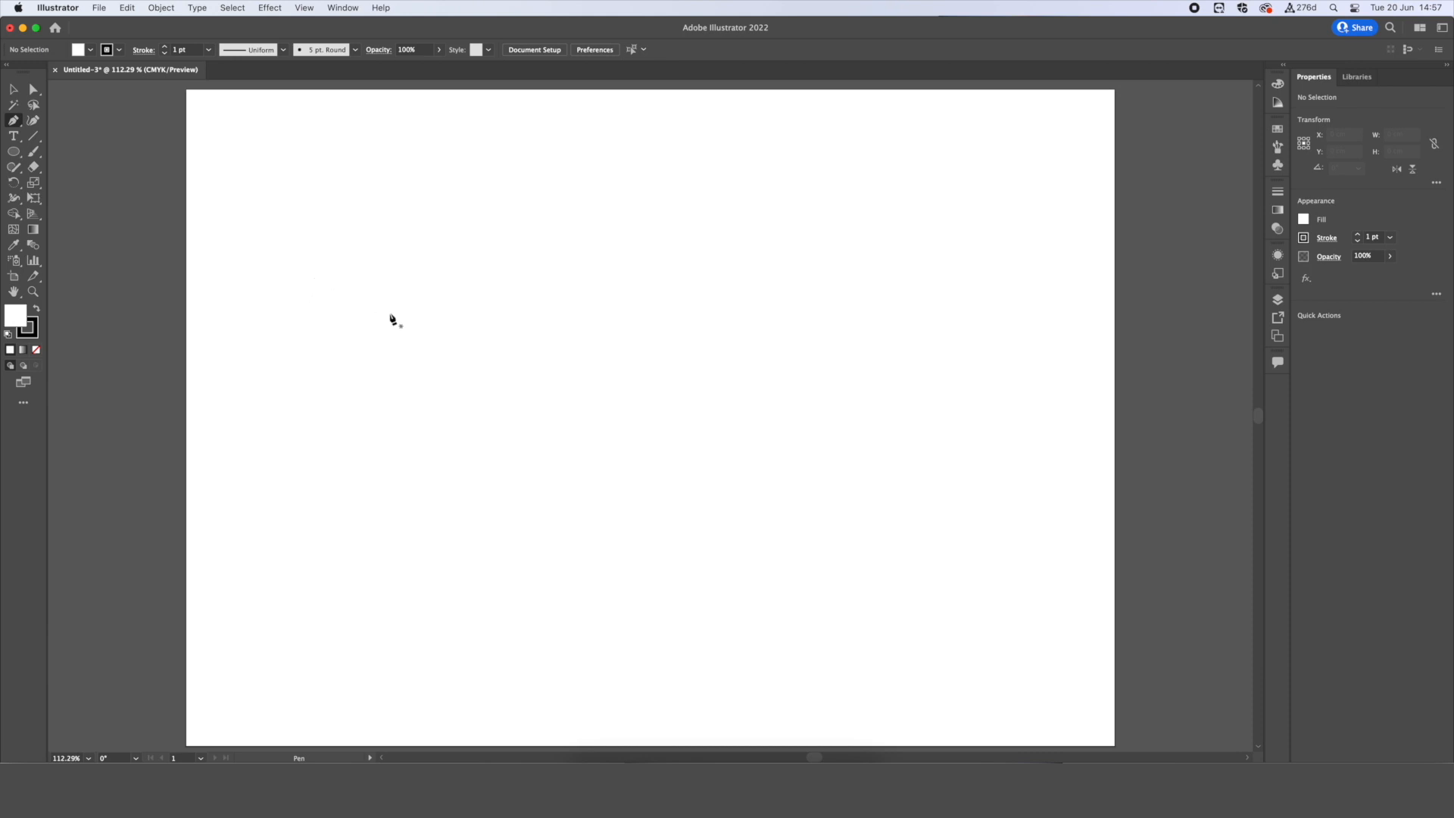
mouse_move(325, 232)
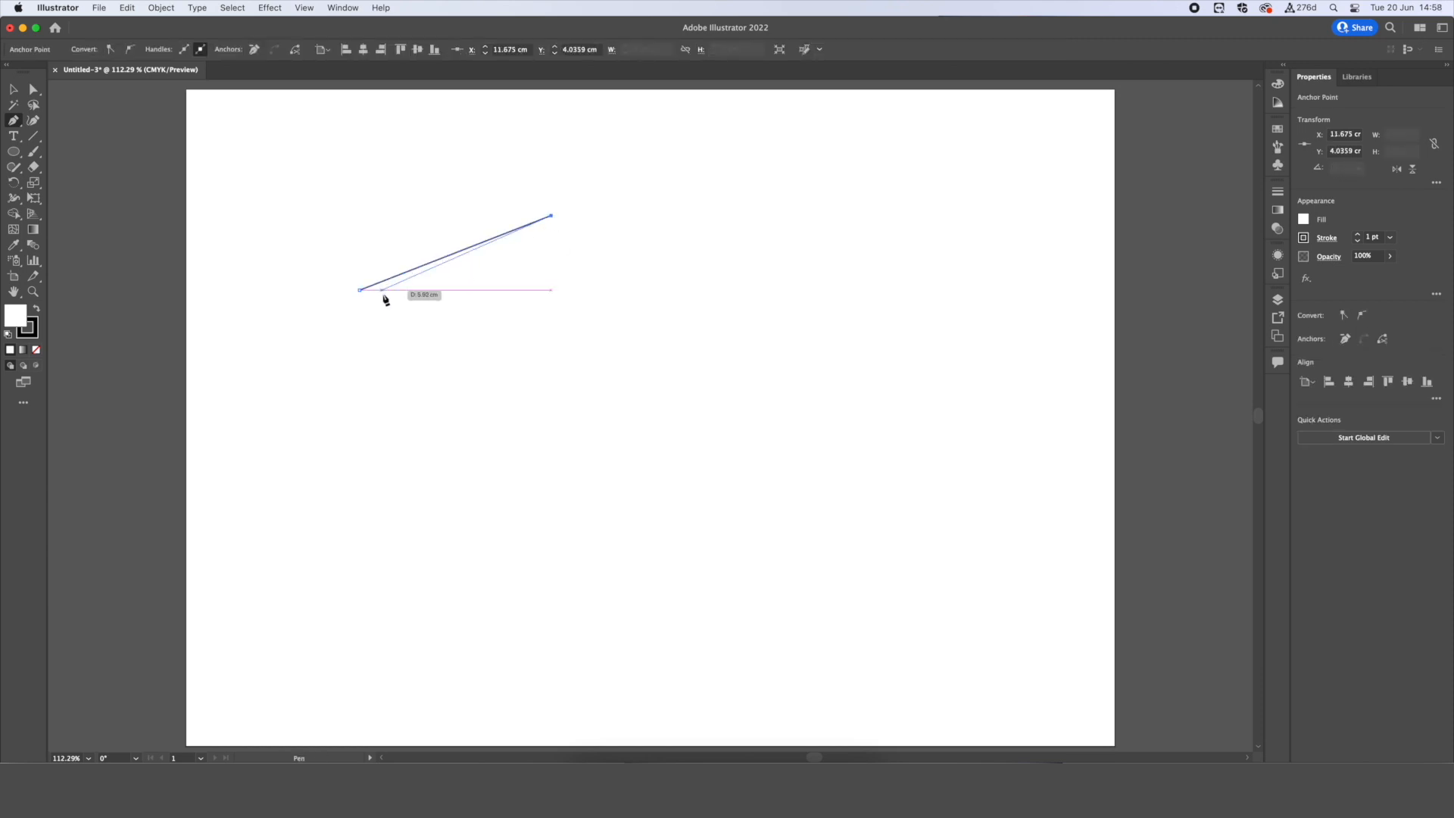
Pen-draw a closed polygon, then drag its top and right corners inward.
click(716, 243)
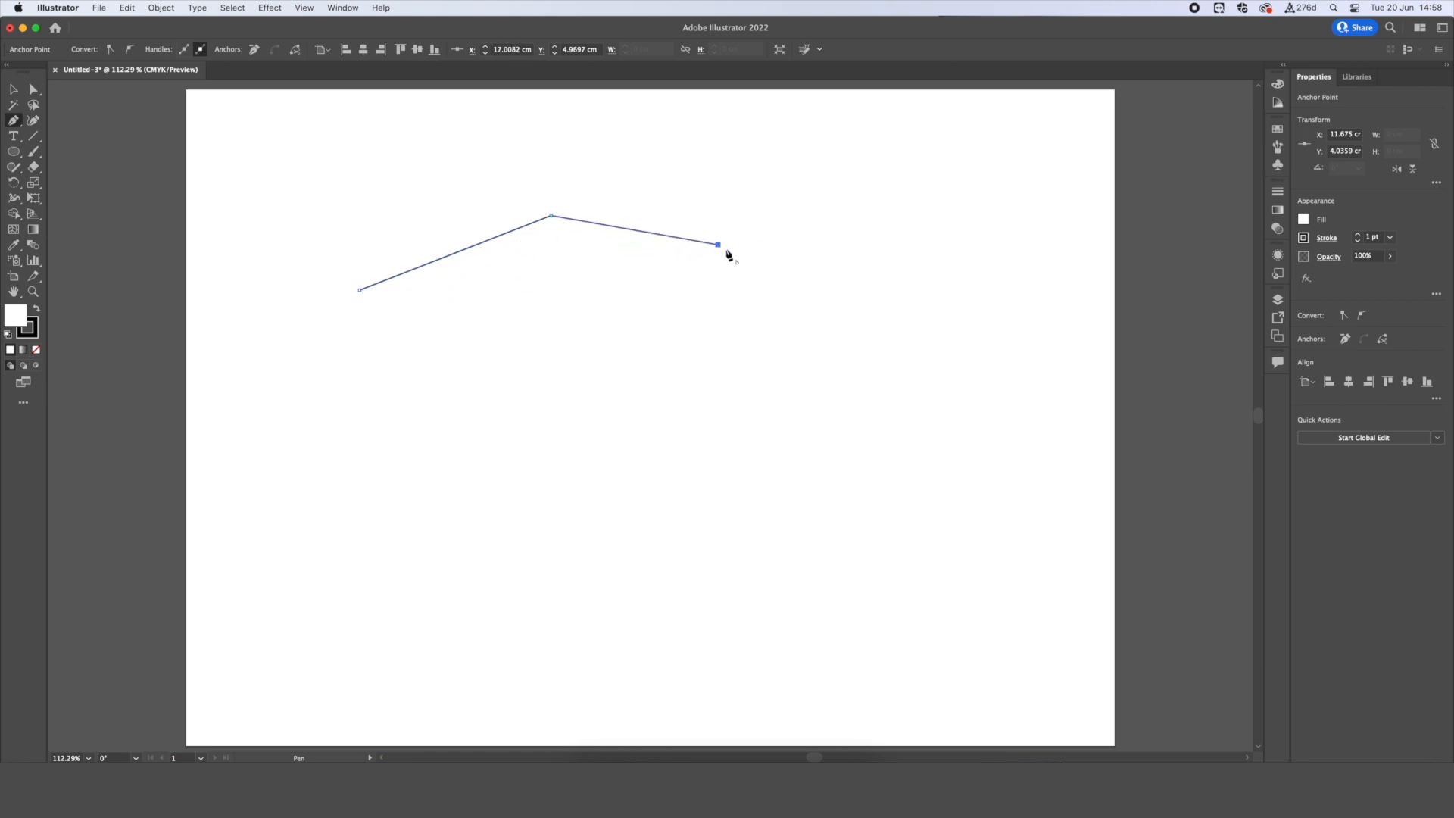
click(764, 547)
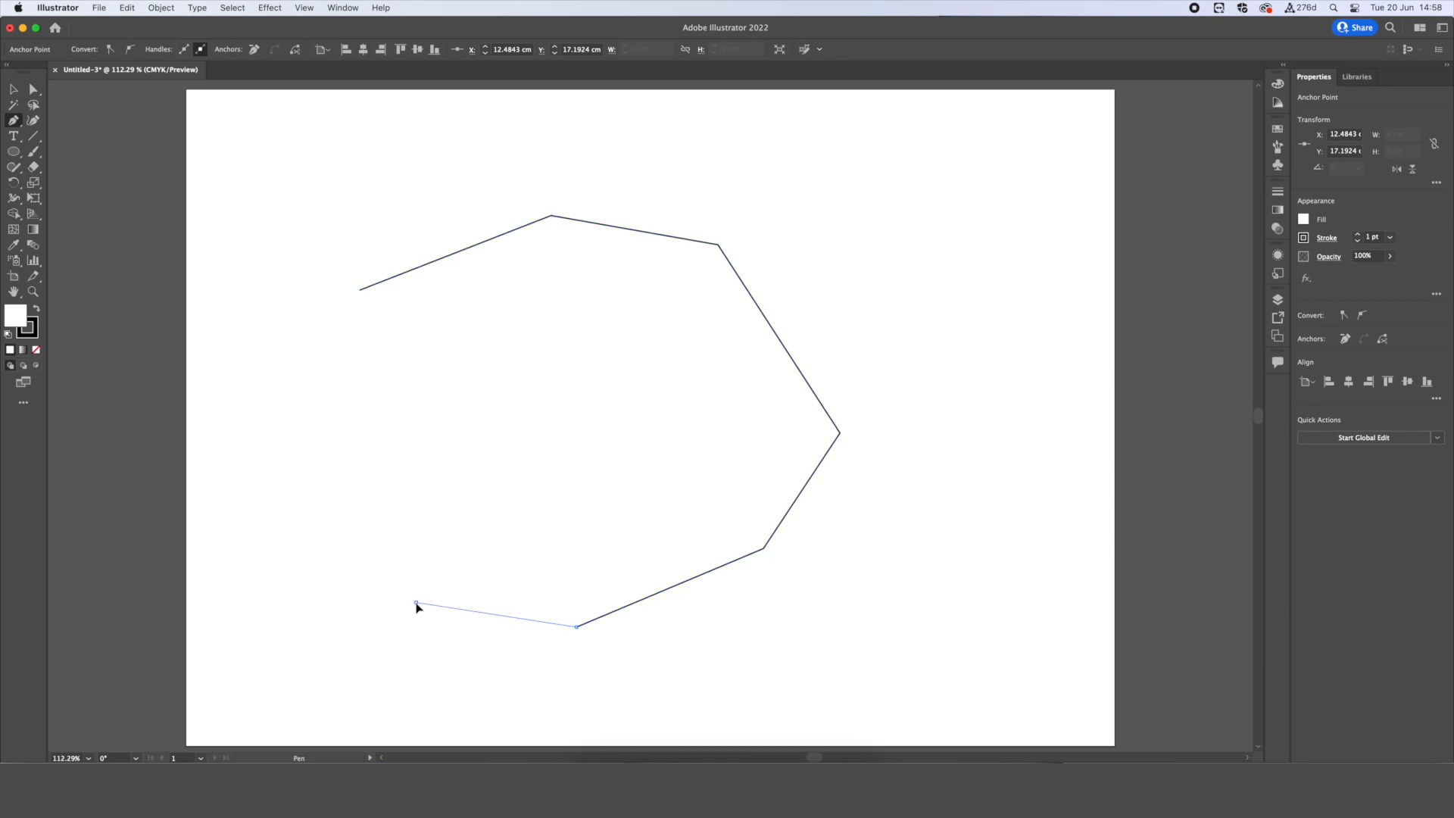
click(340, 463)
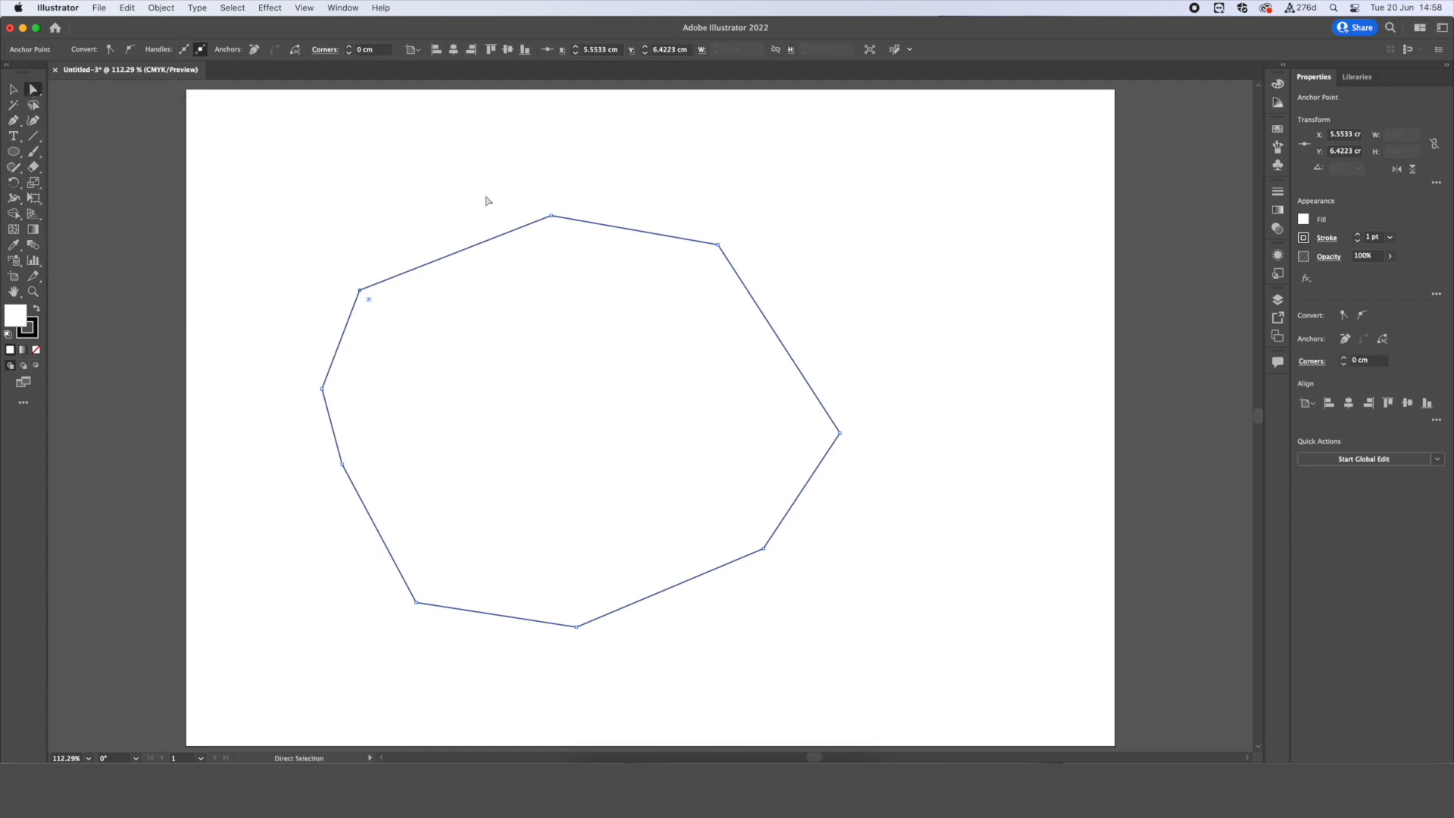
drag(552, 215, 584, 348)
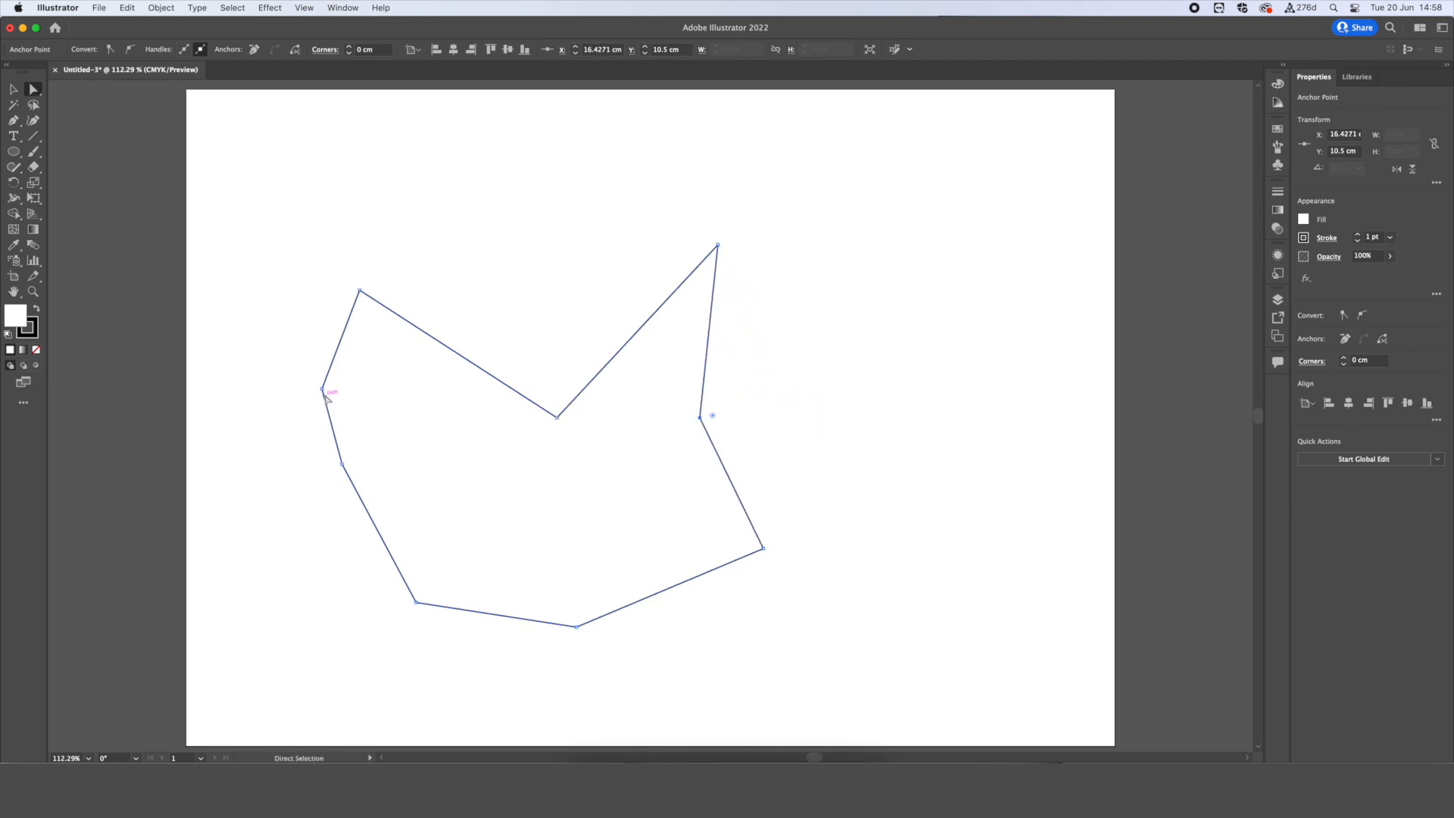
drag(326, 391, 392, 424)
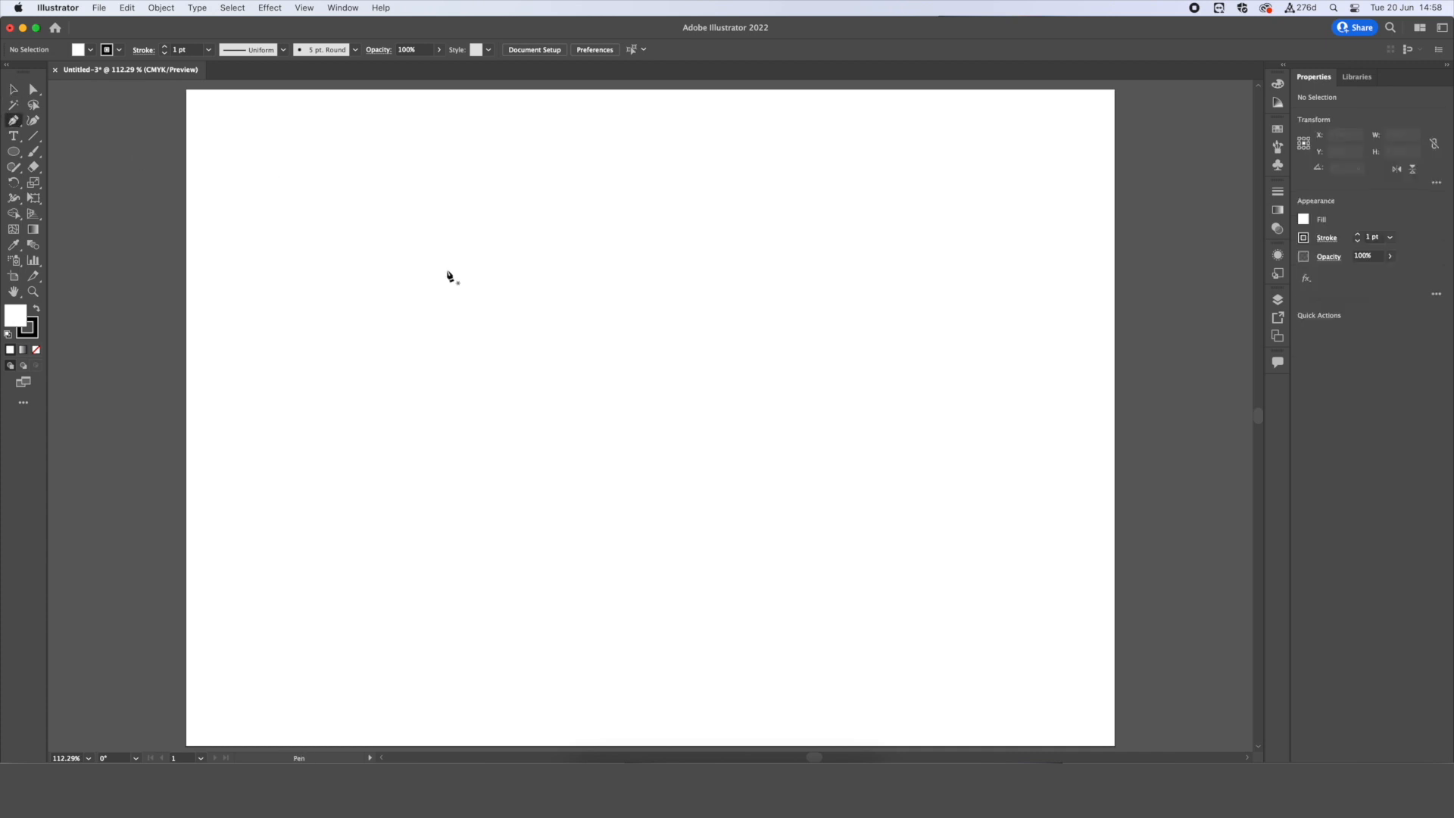
mouse_move(389, 306)
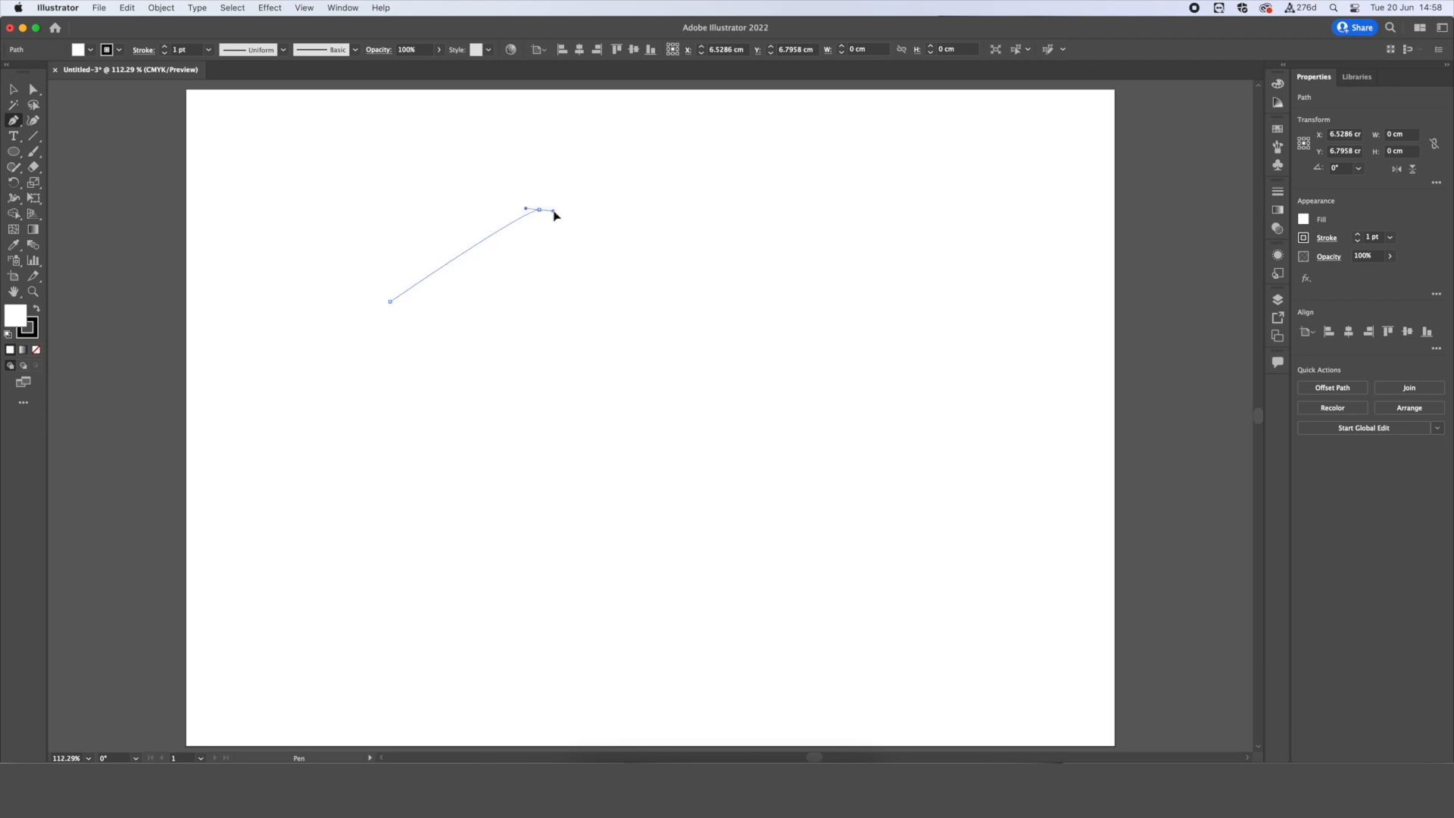
Pen-draw a wavy bean-shaped path with smooth bends at top, right and bottom.
drag(538, 209, 646, 212)
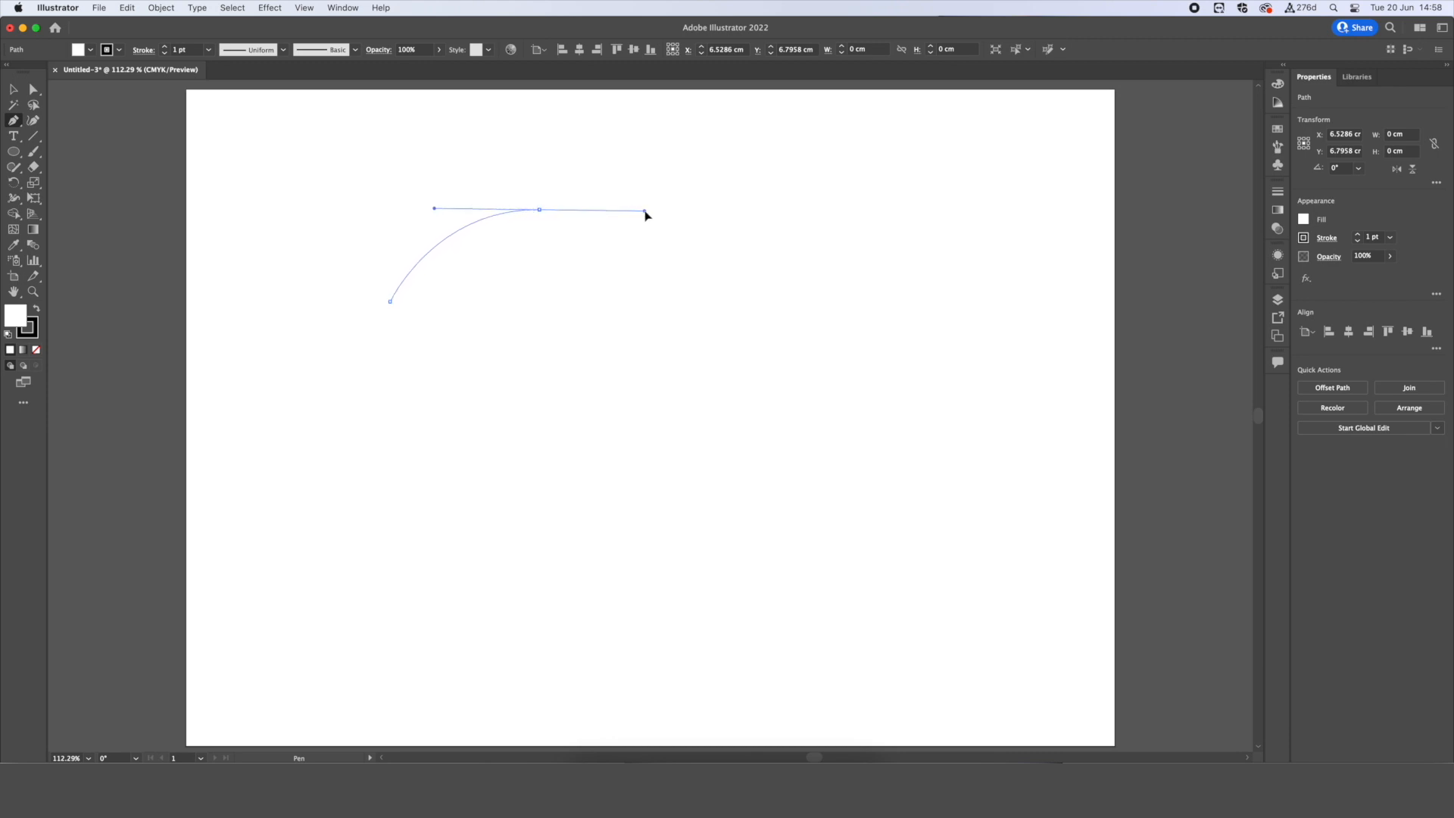
drag(646, 214, 538, 274)
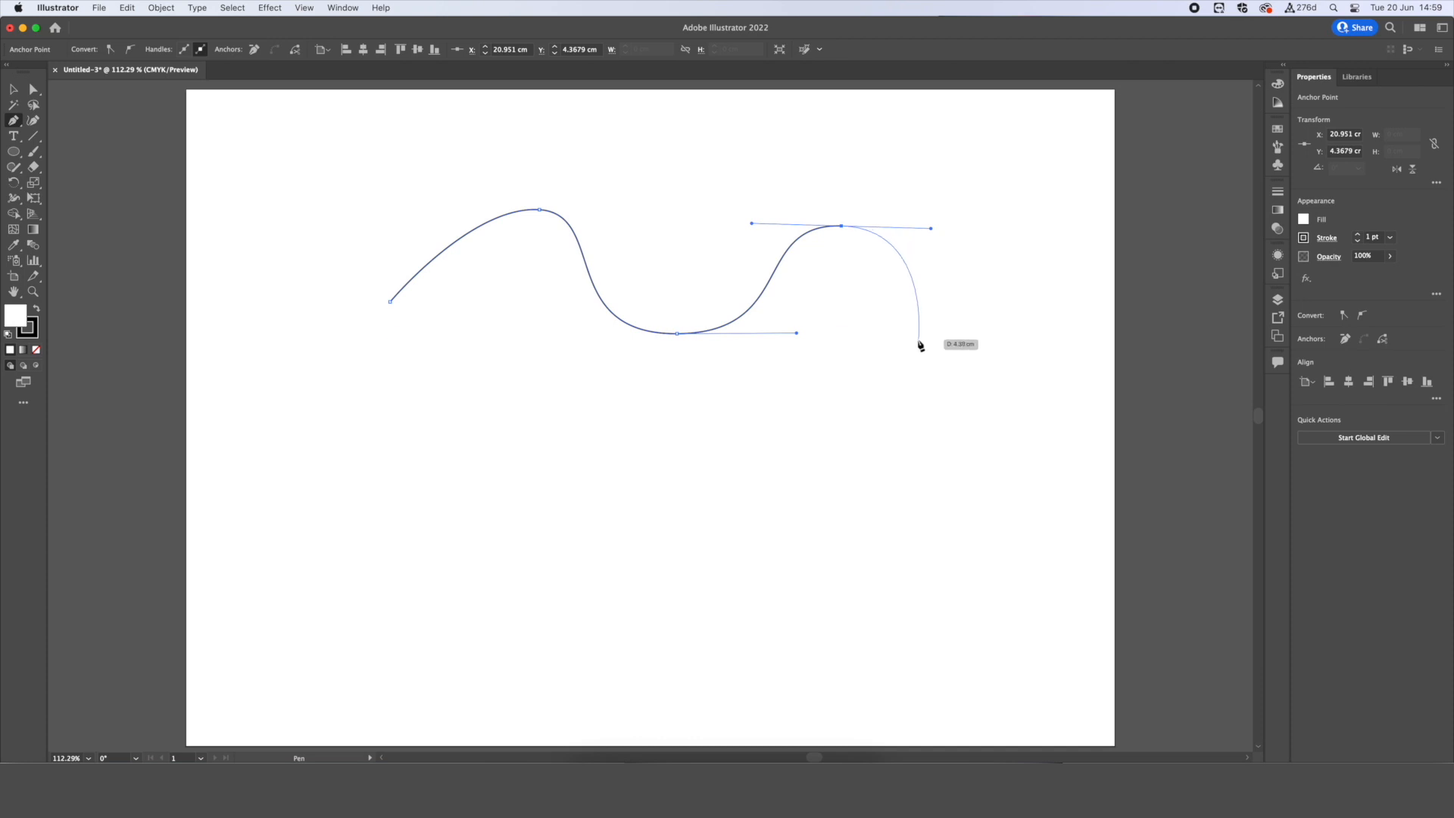
drag(918, 343, 829, 463)
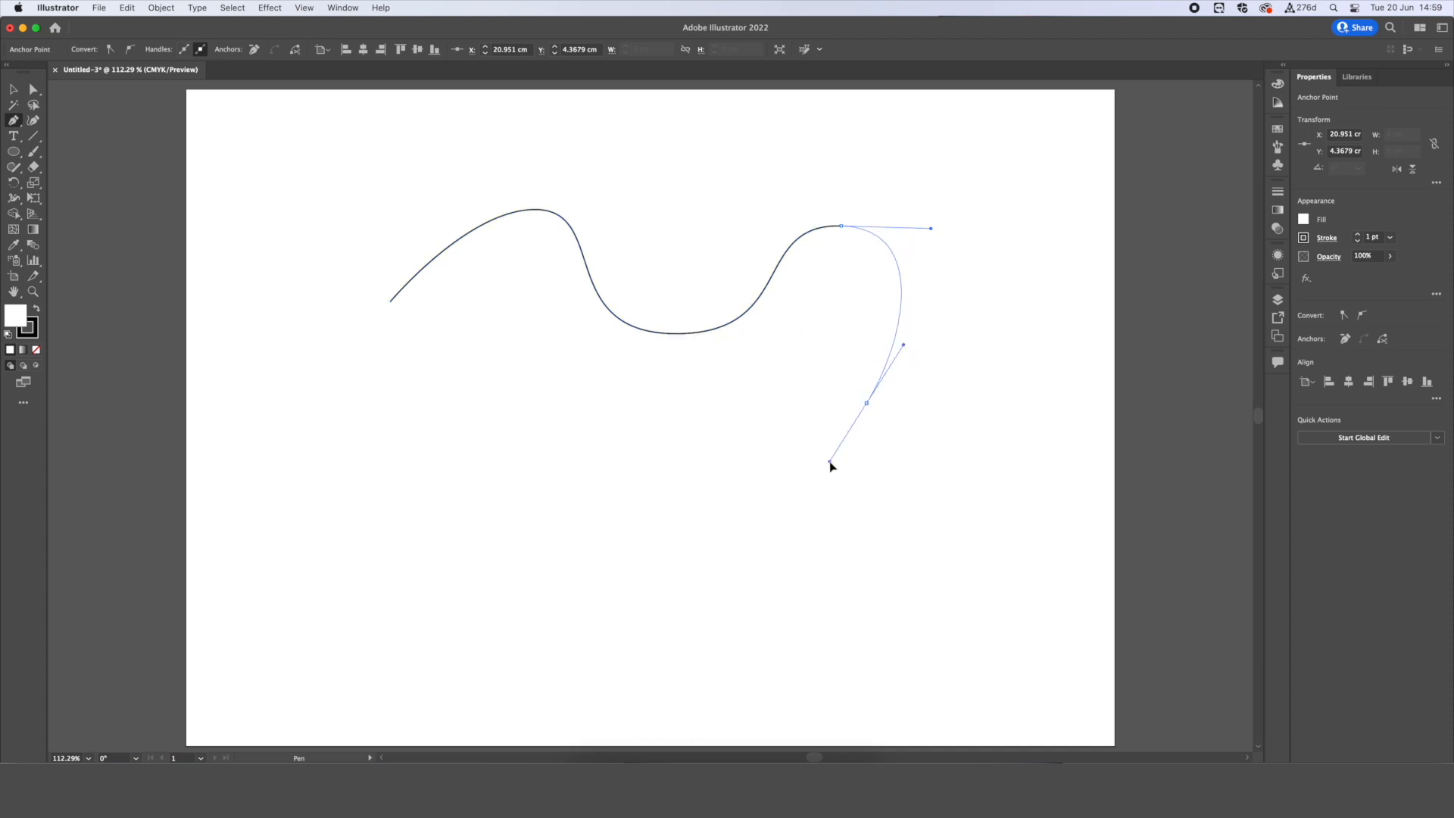
drag(829, 464, 604, 450)
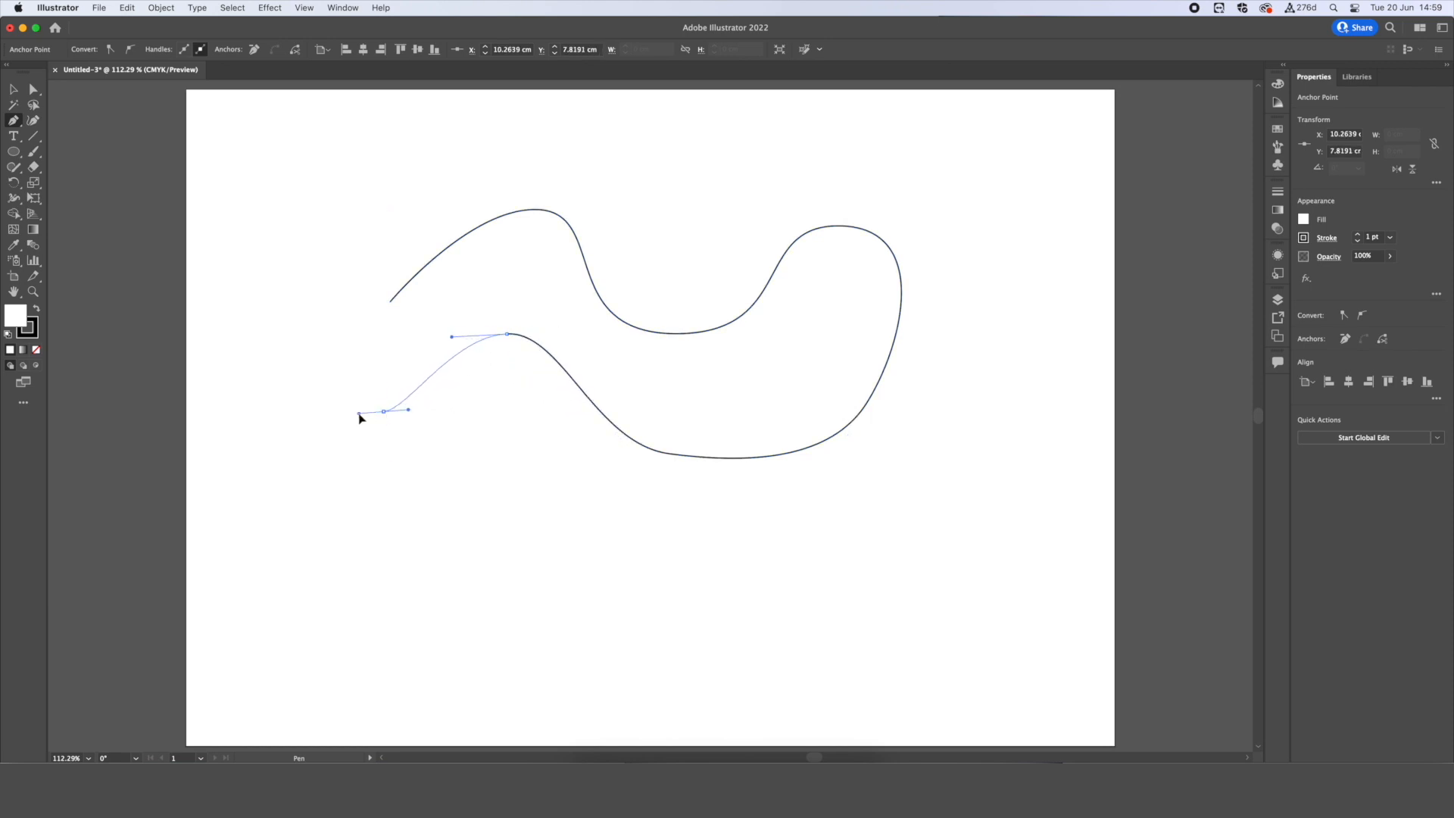
drag(383, 409, 389, 304)
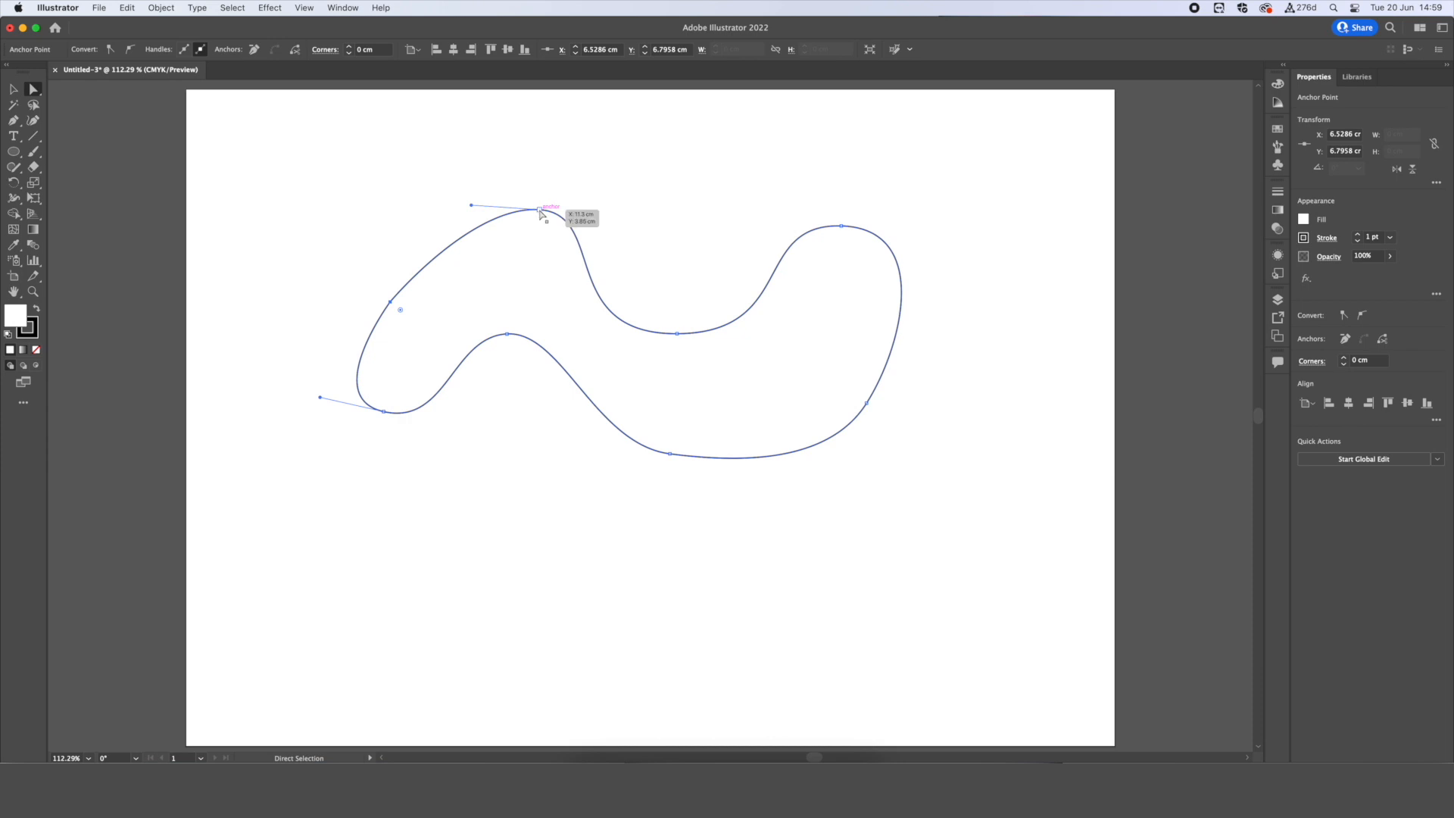
Drag anchors and handles to smooth the blob's top bend and lower-right edge.
drag(545, 211, 598, 211)
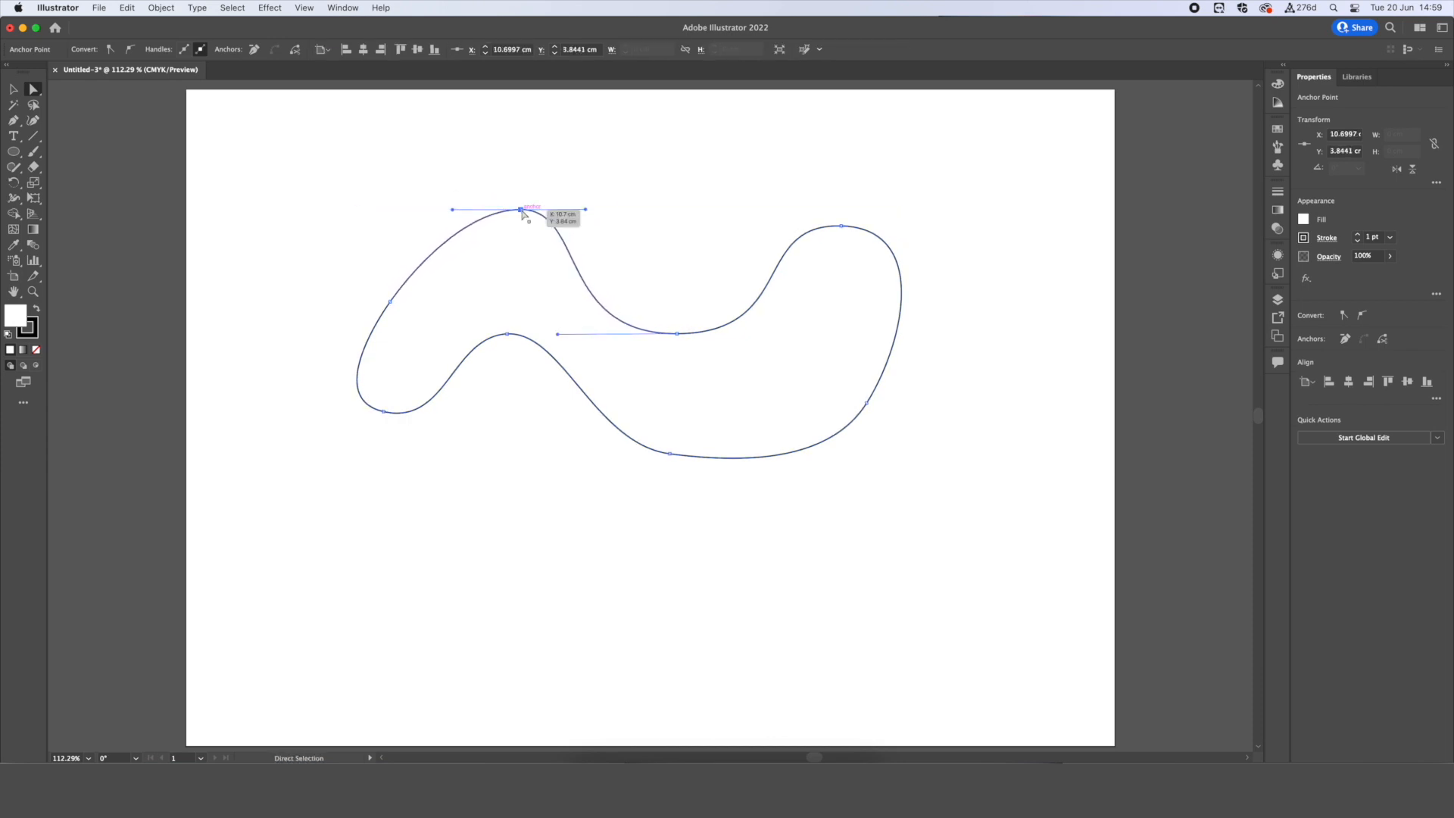
drag(520, 211, 494, 336)
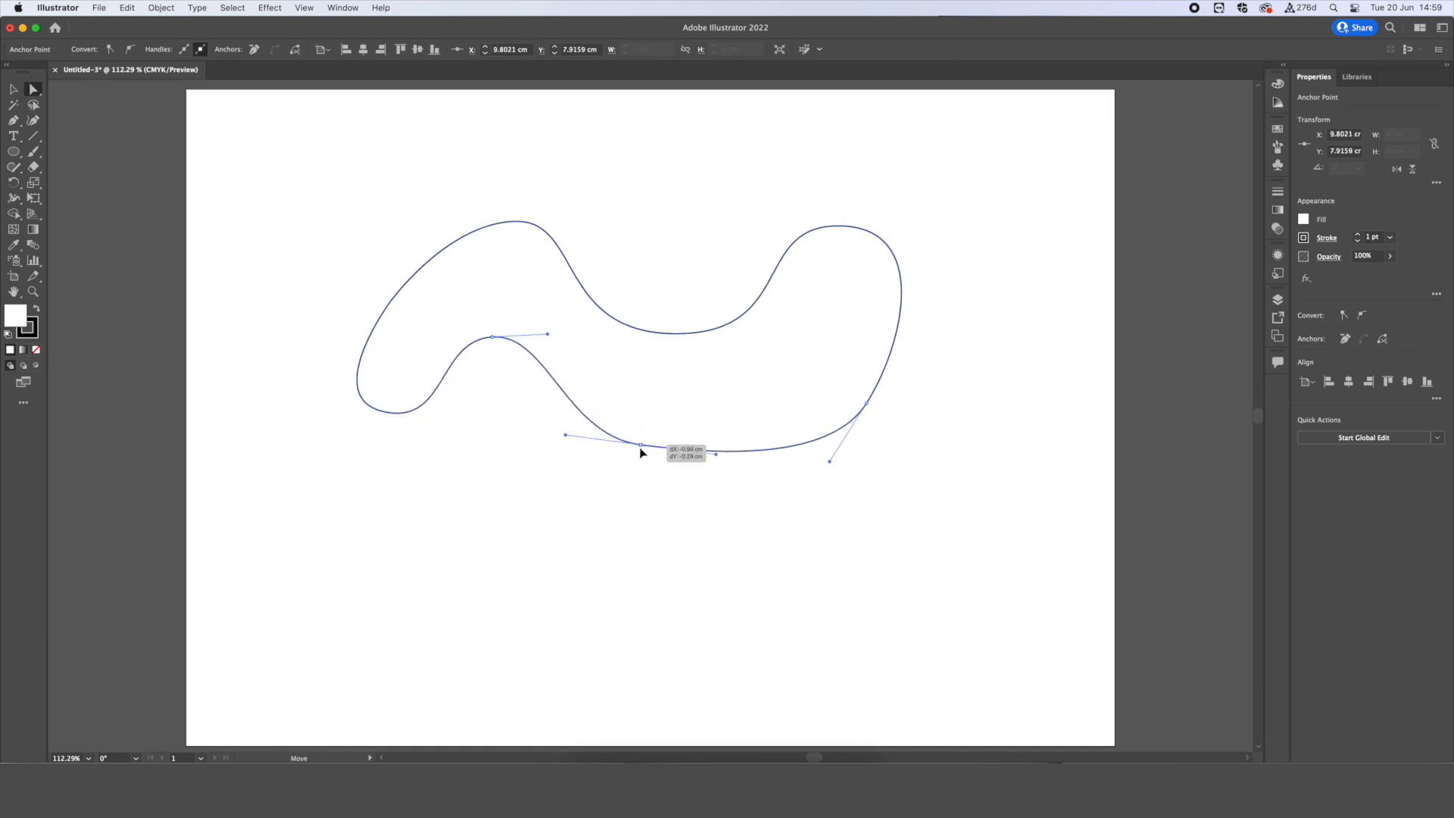
drag(643, 448, 830, 462)
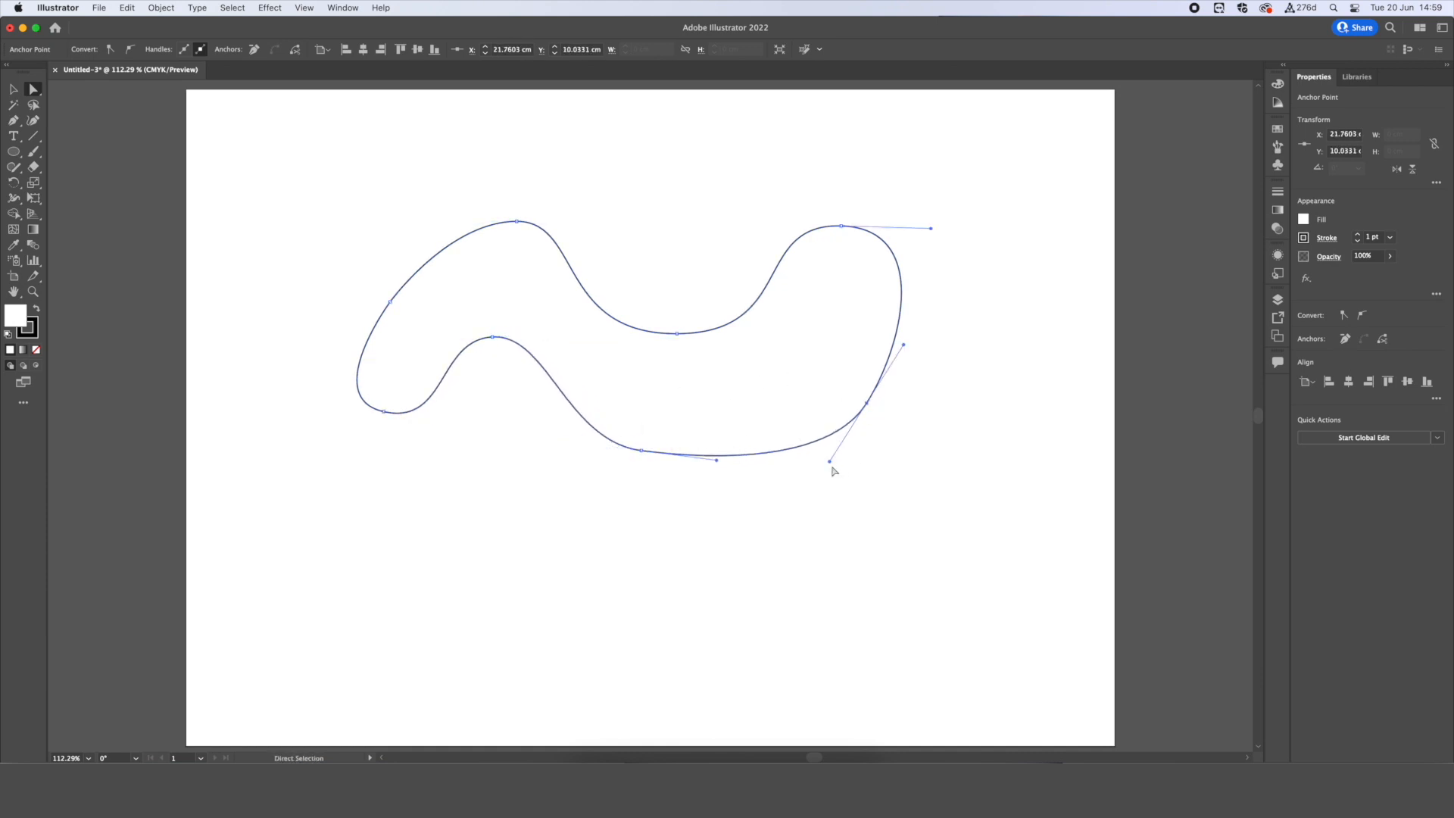
drag(830, 462, 805, 439)
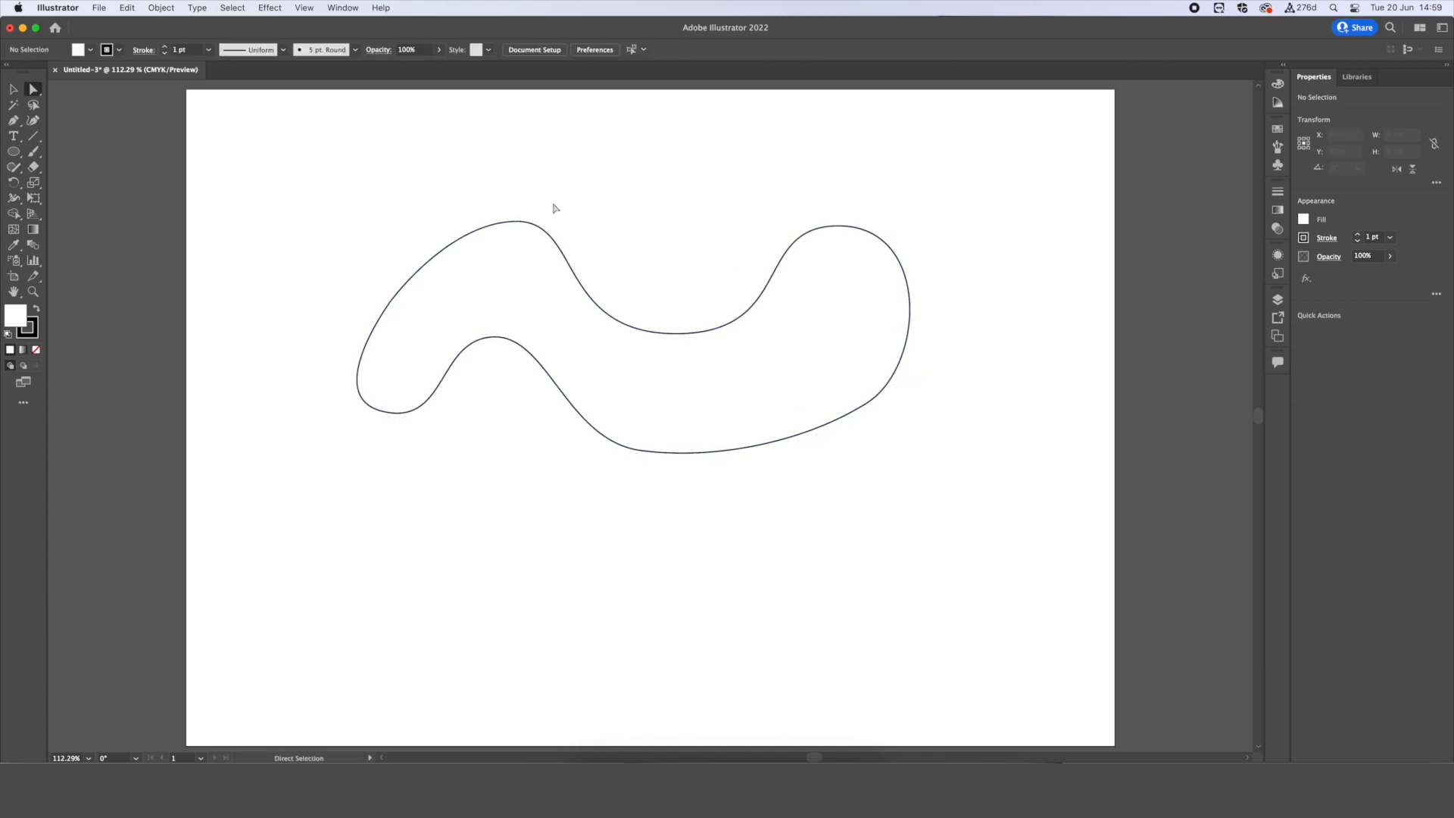
Select the wavy blob and apply a stroke swatch colour.
click(566, 248)
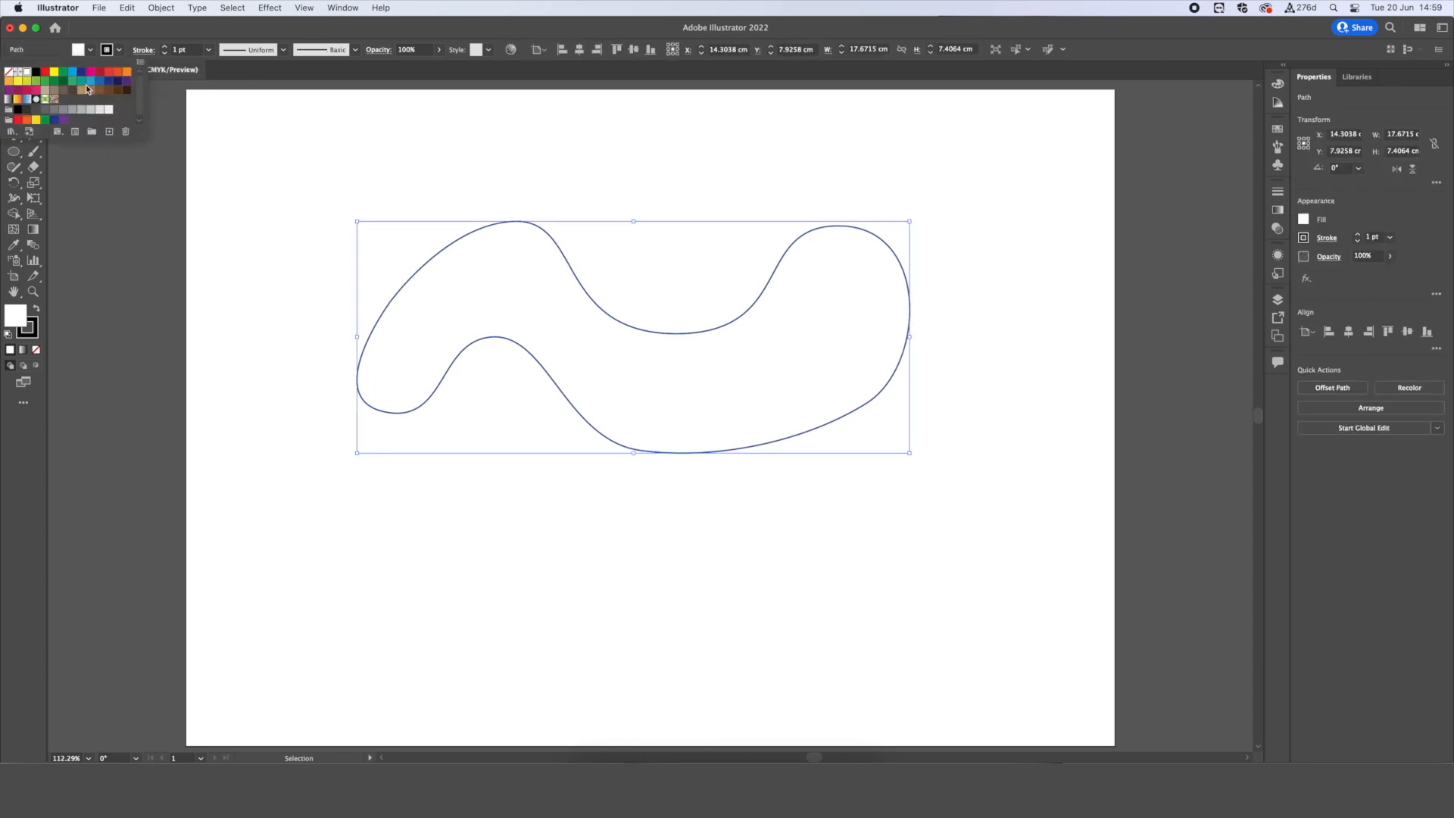
click(89, 81)
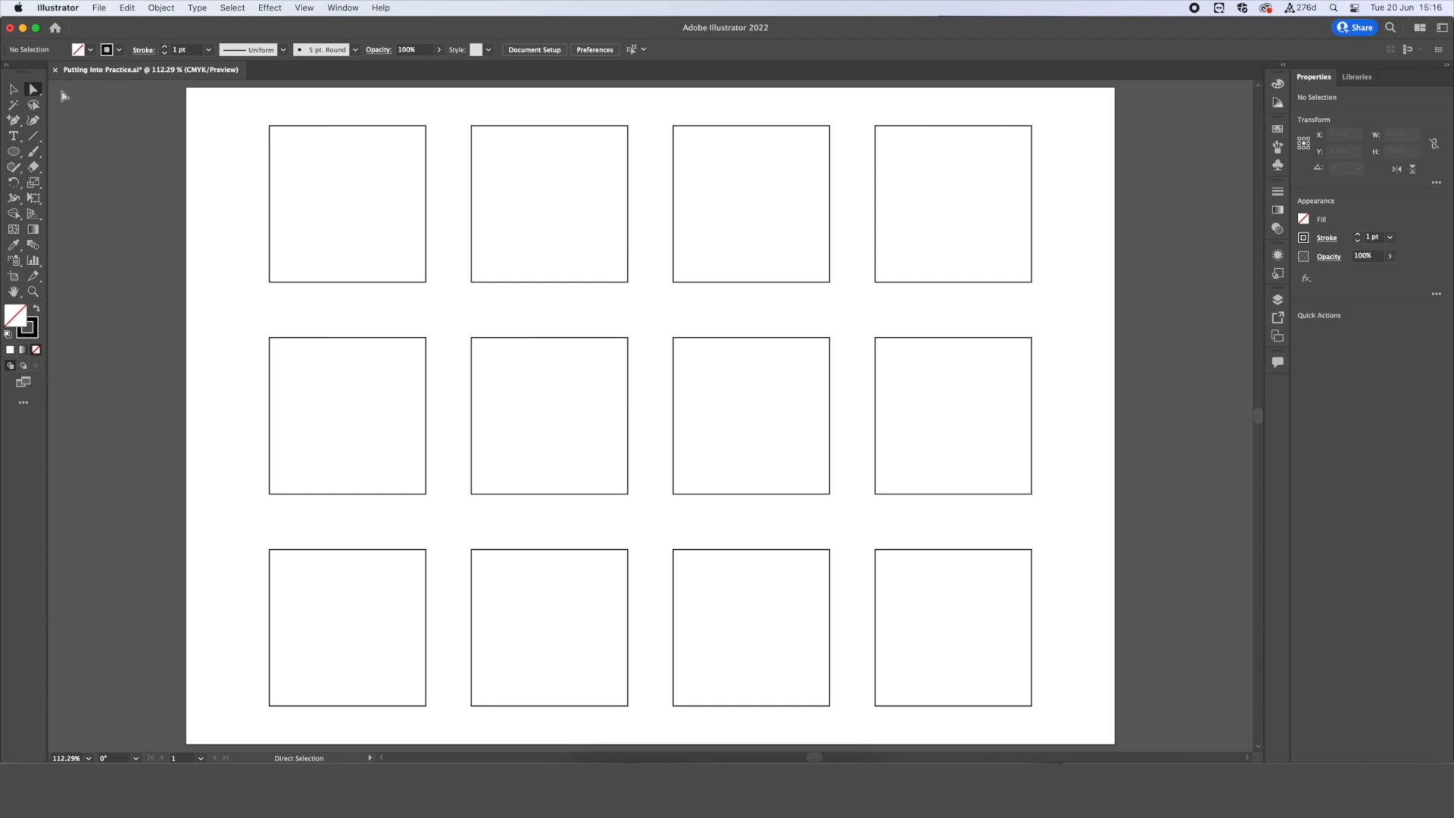
mouse_move(661, 208)
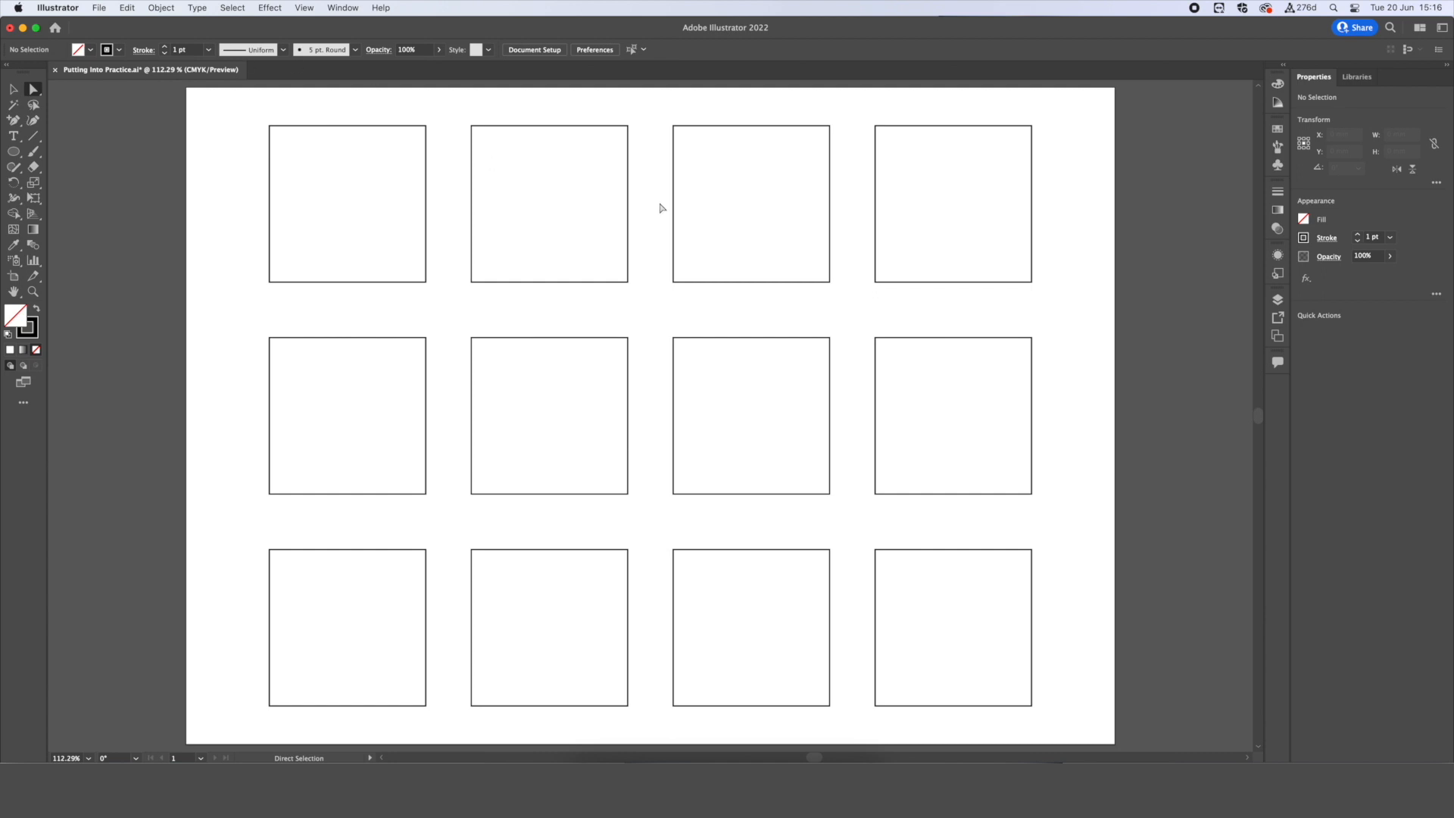
Drag points on the top-row squares, collapsing the top-right square's corner into a right triangle.
click(549, 204)
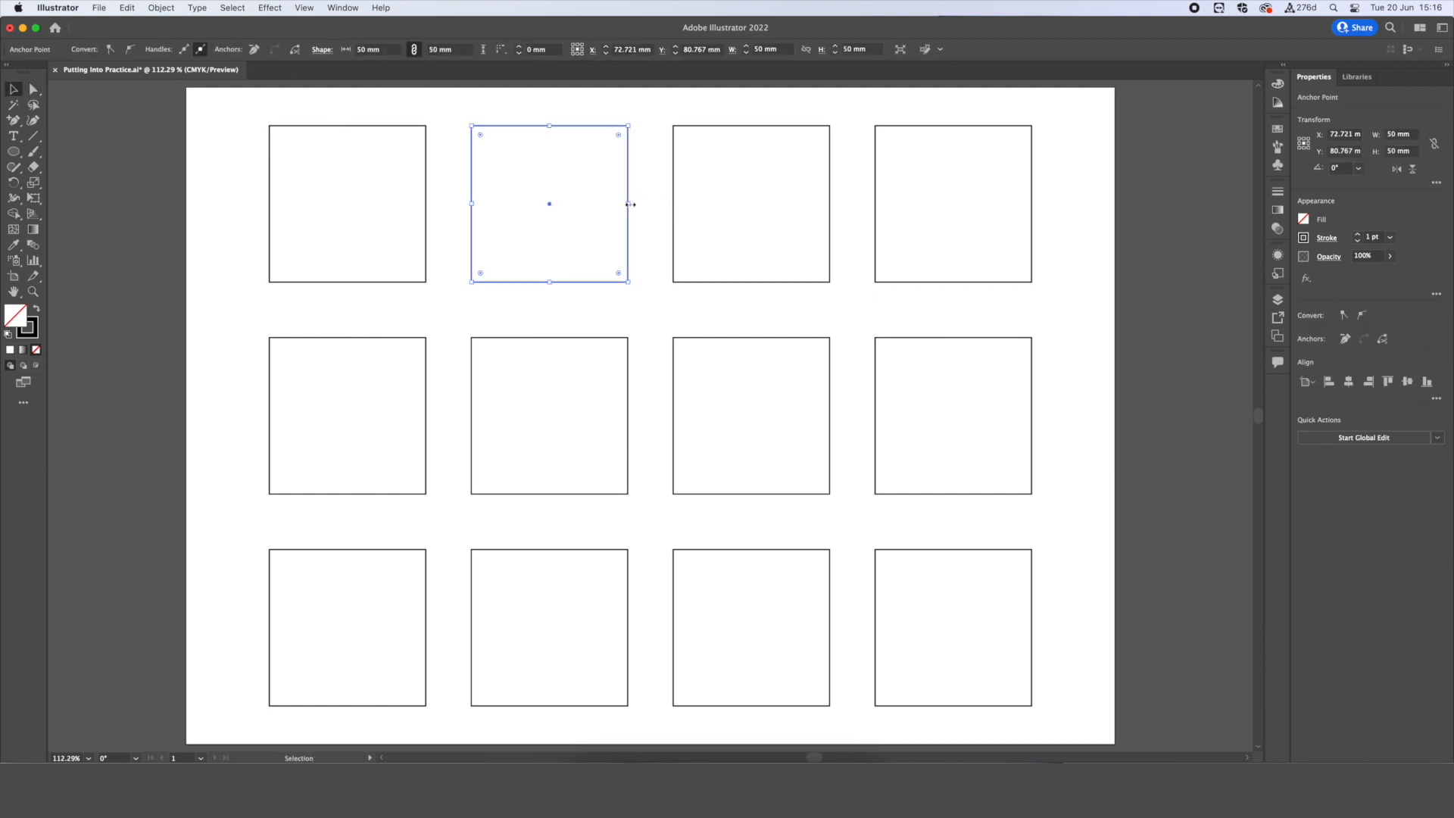
drag(627, 204, 546, 204)
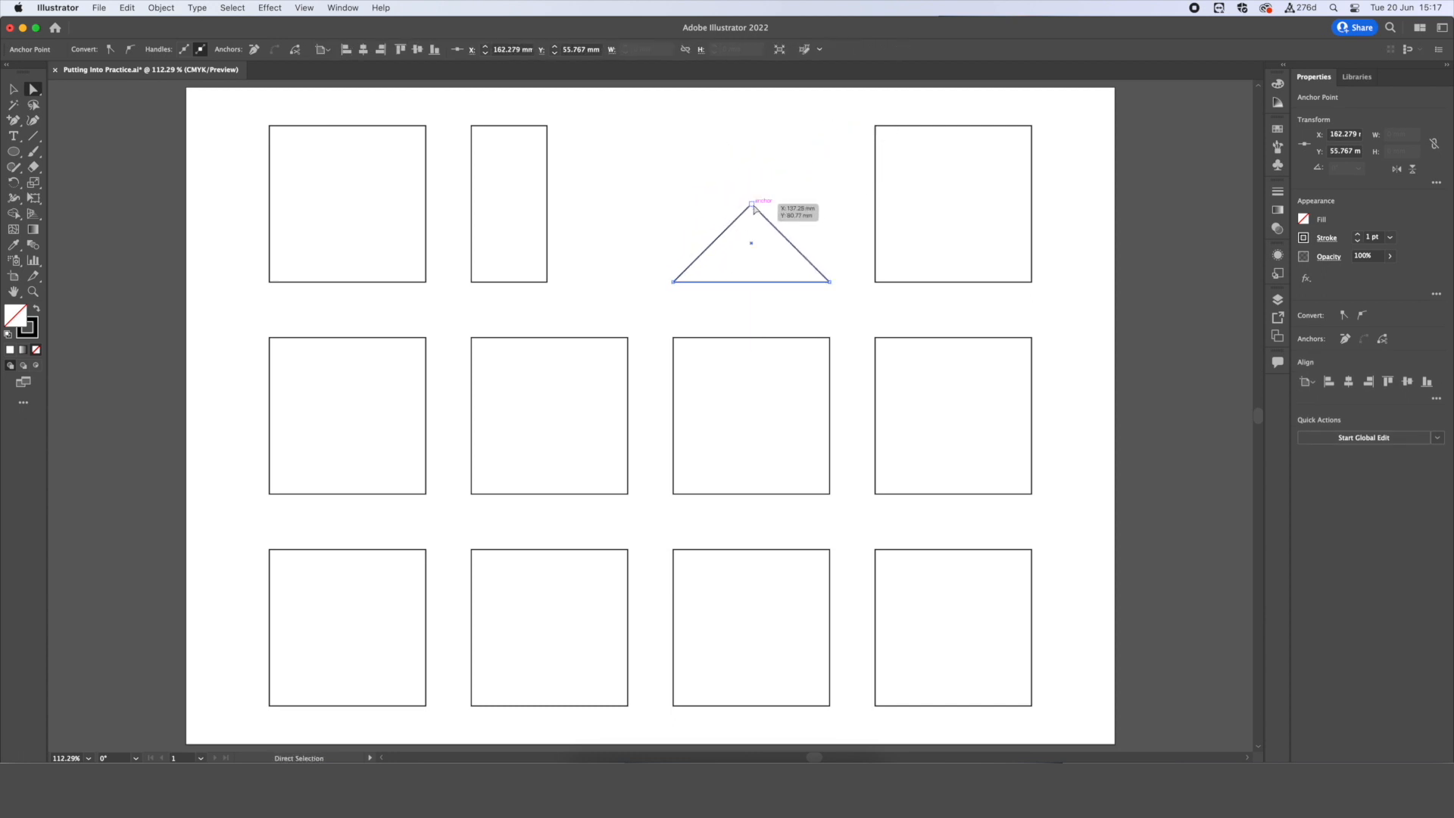
click(962, 129)
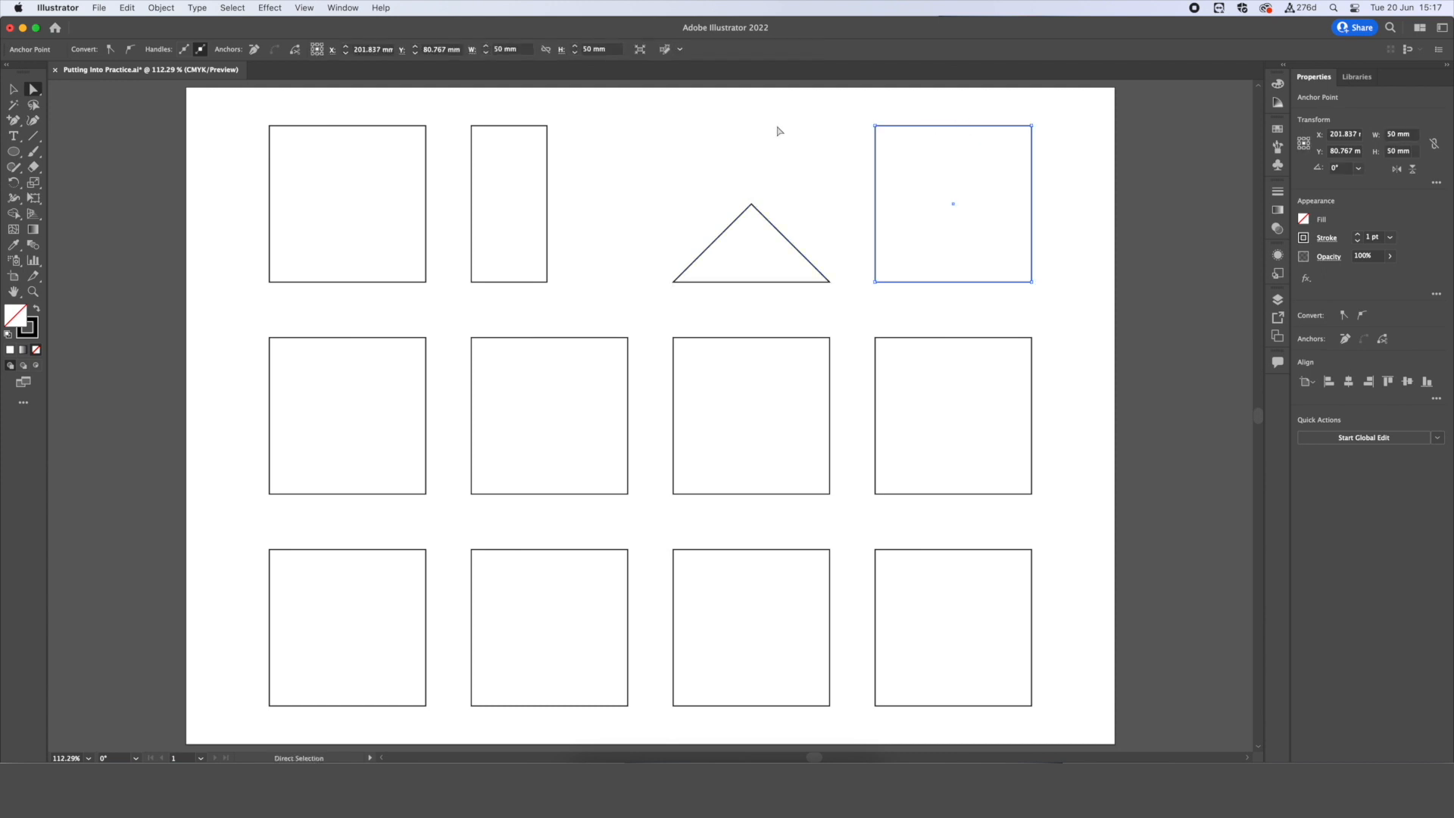
mouse_move(934, 136)
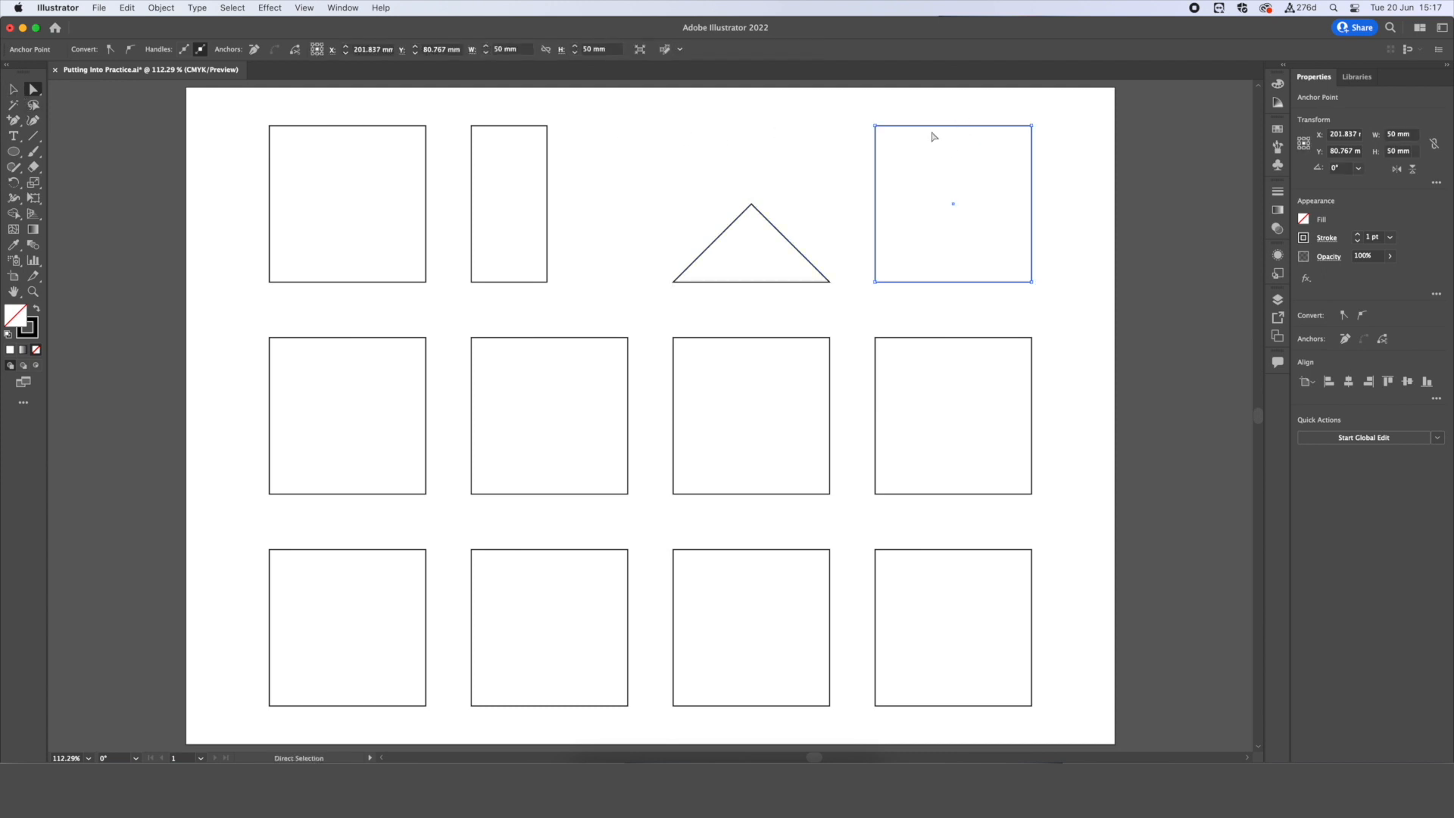
drag(876, 125, 958, 174)
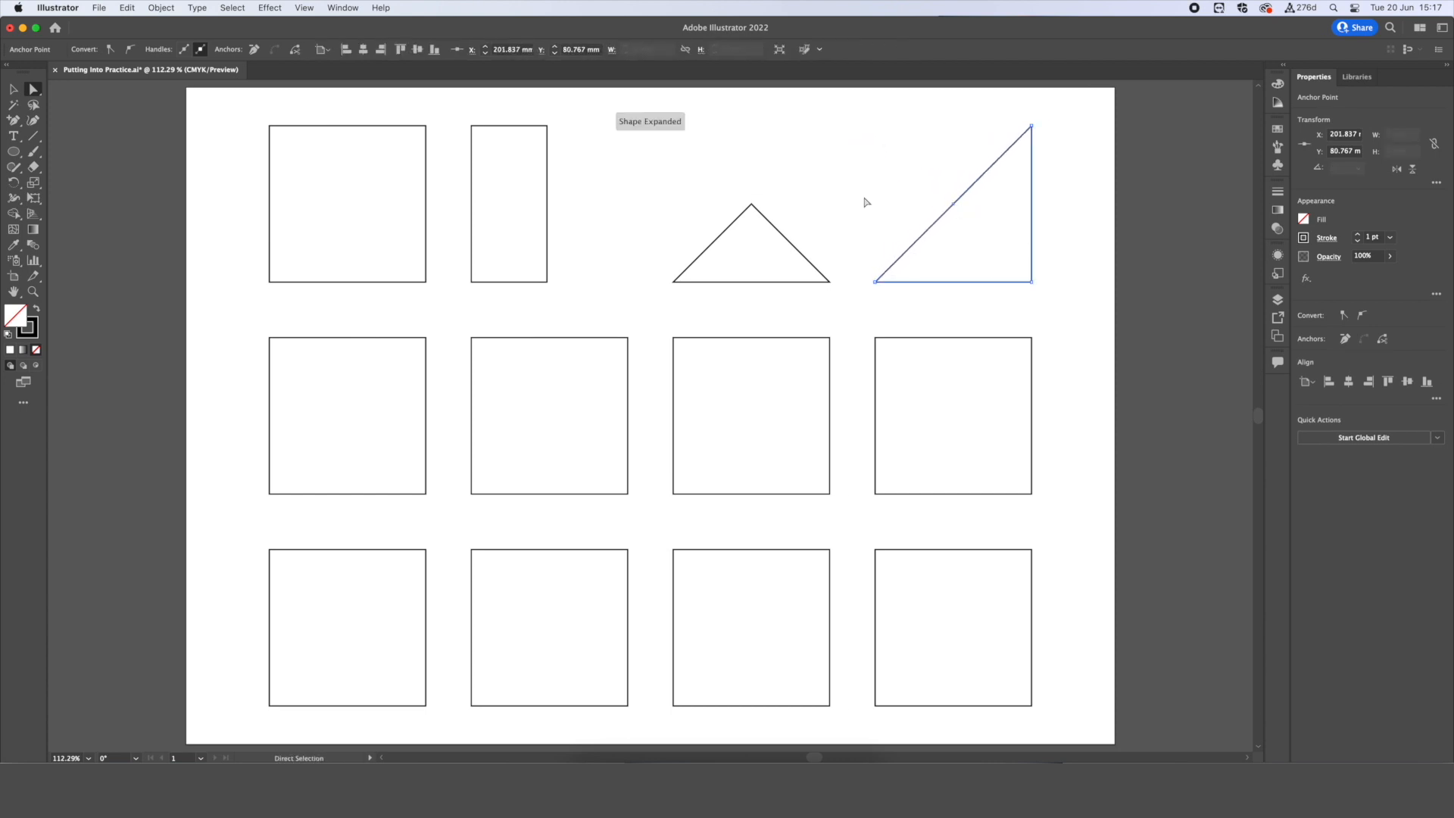
Round corners of the first and third middle-row squares into a quarter circle and arch.
click(347, 416)
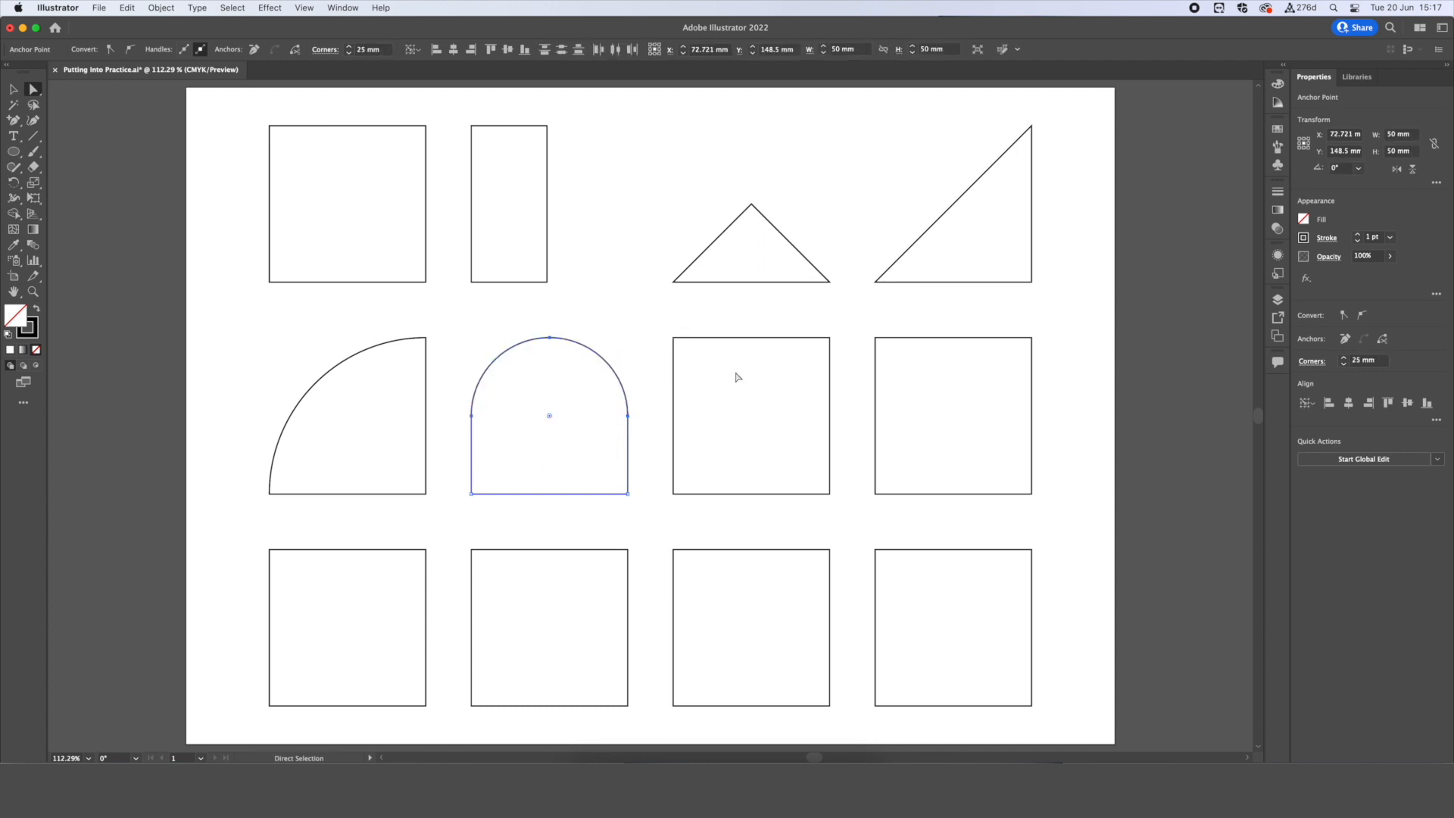
click(751, 414)
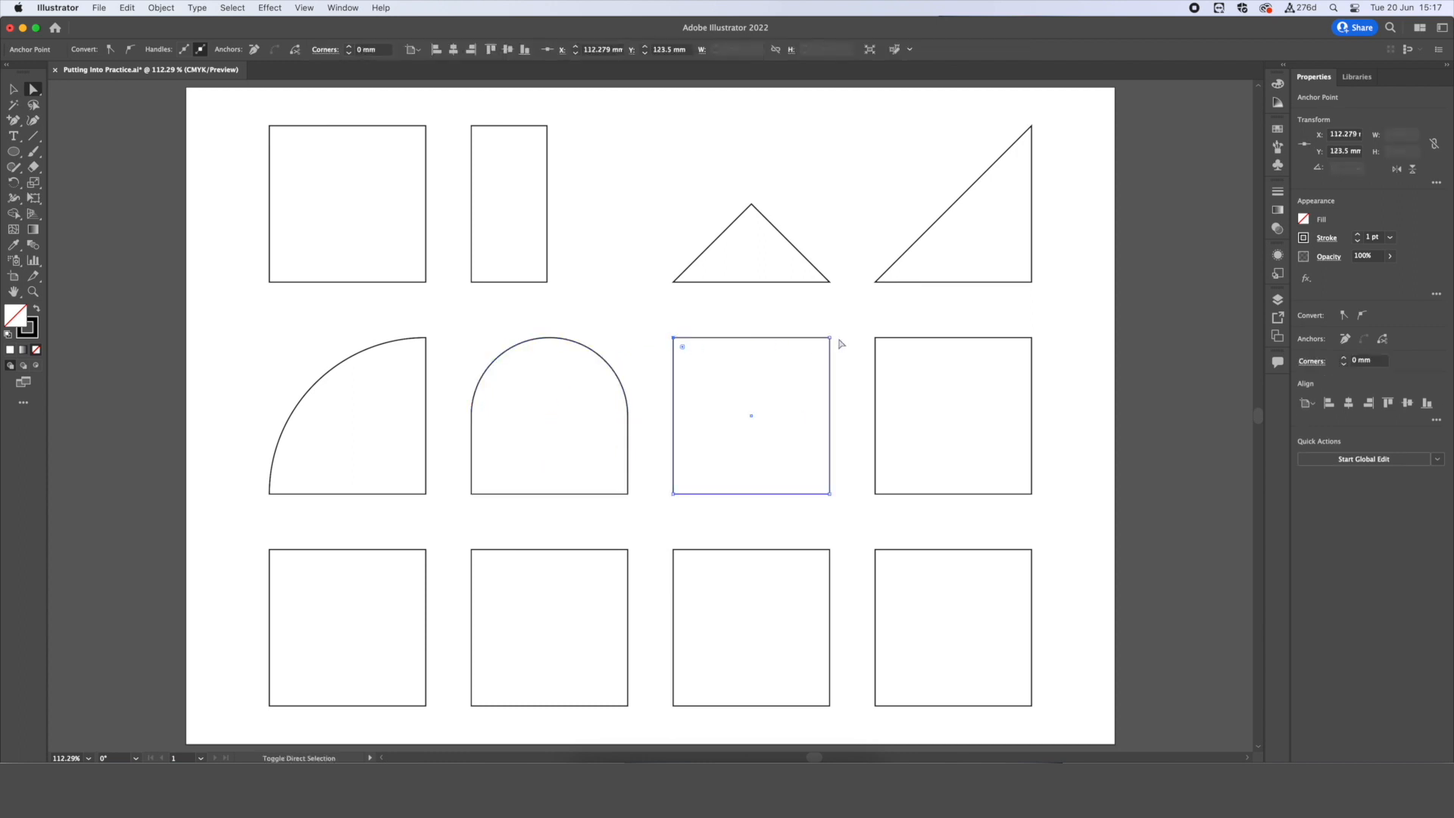
click(681, 492)
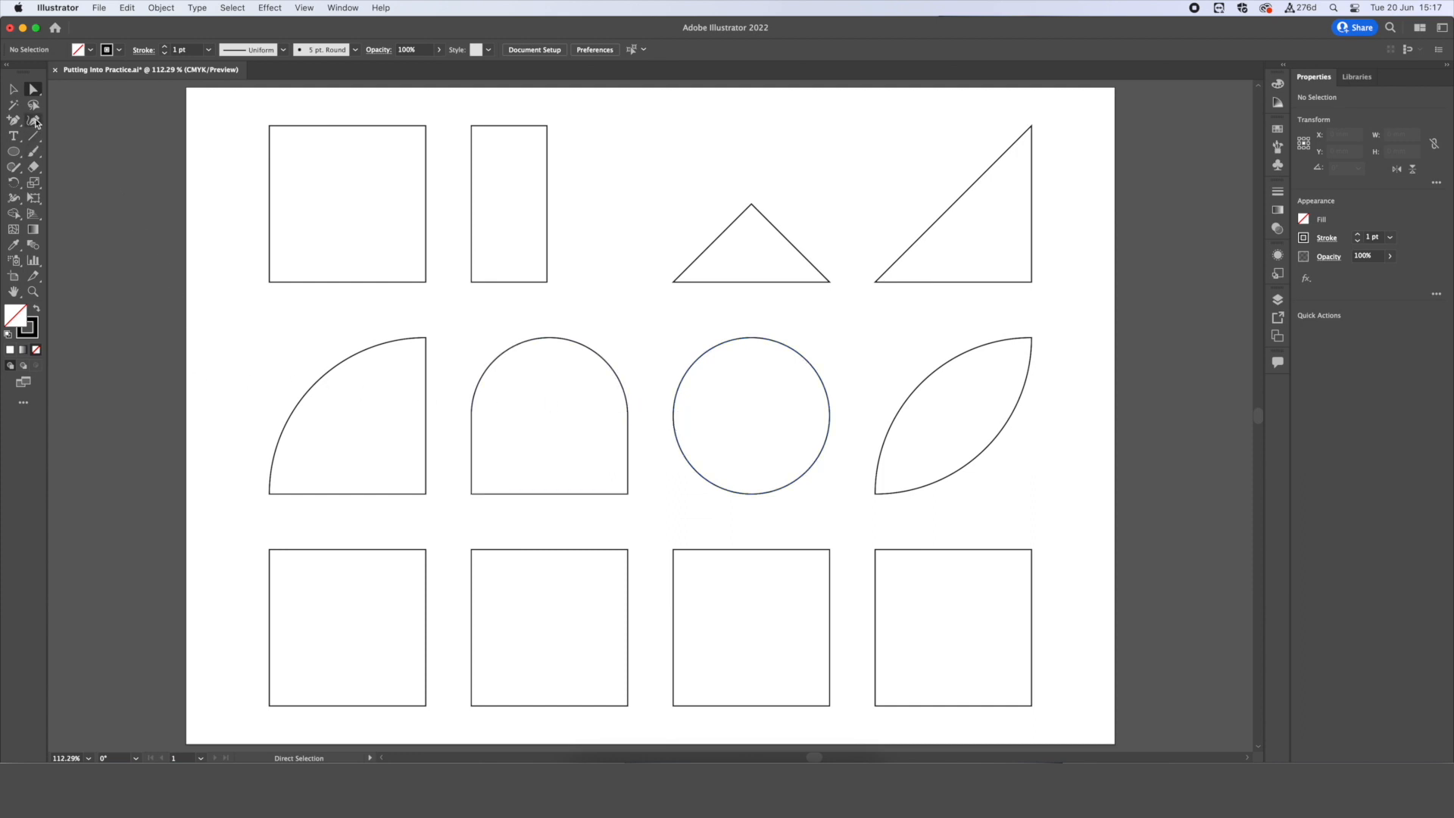
mouse_move(34, 121)
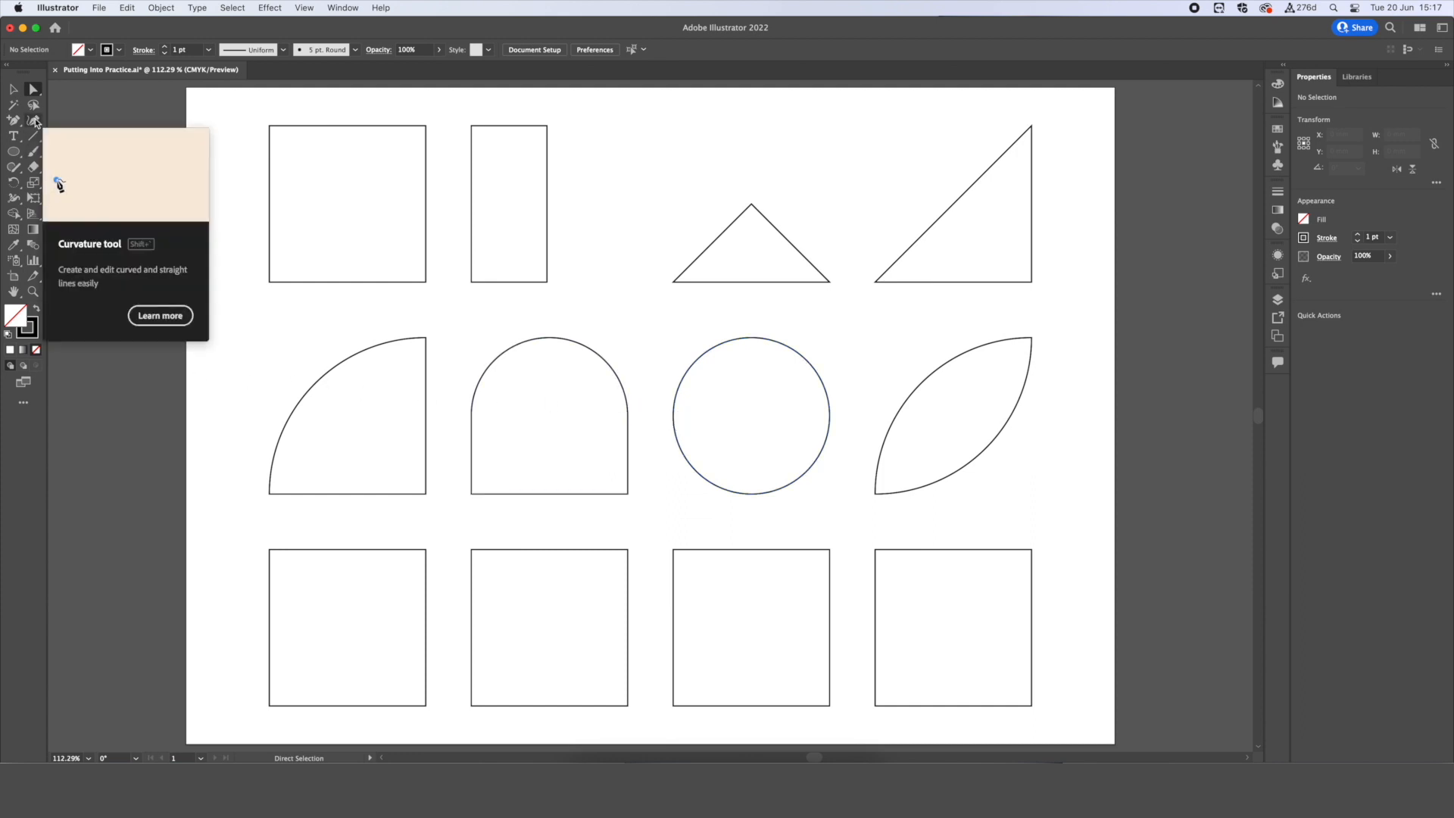
Use the Curvature Tool to bend bottom-row squares into a wavy top, slopes and crescent.
click(33, 119)
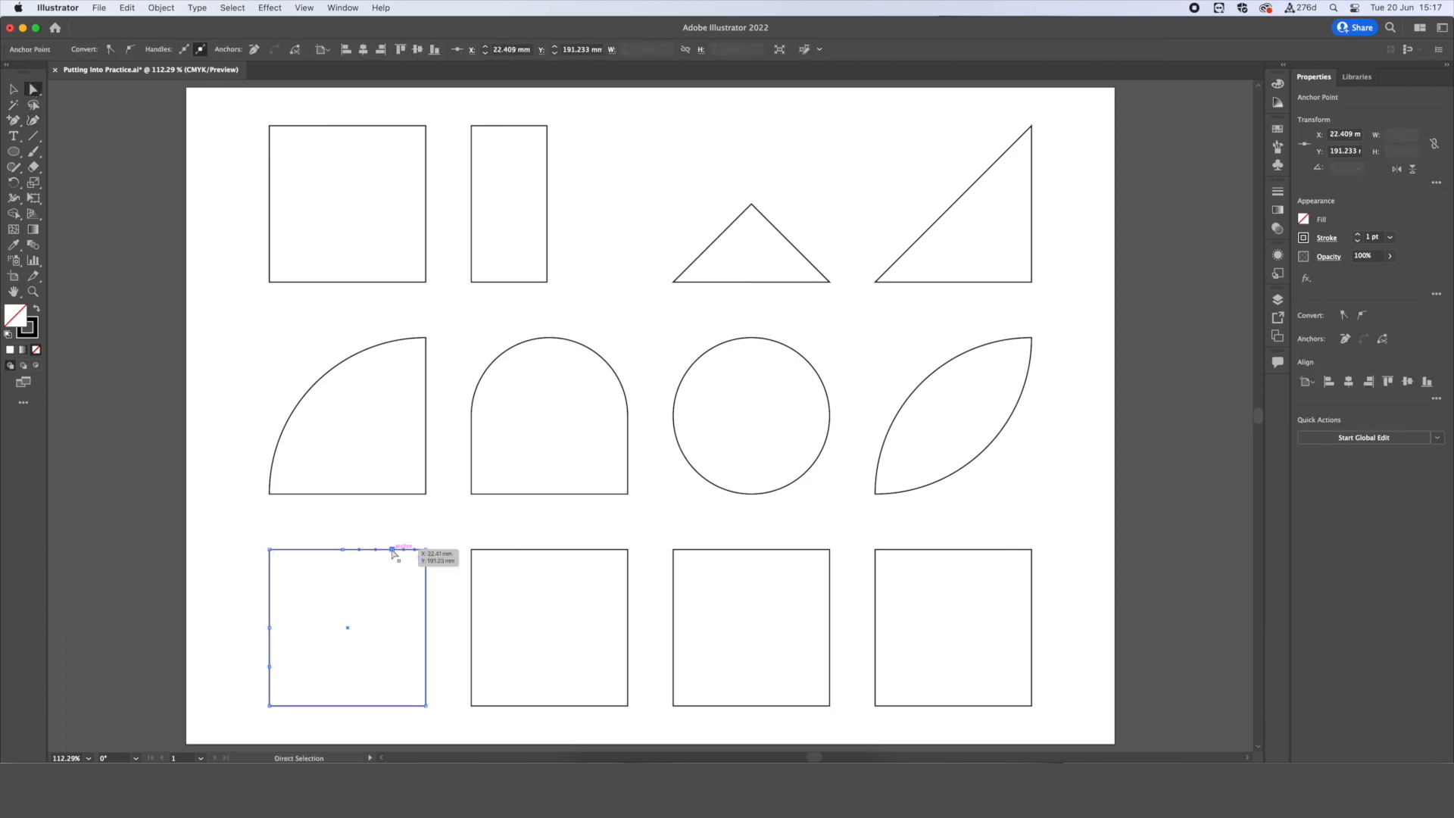
drag(389, 548, 375, 614)
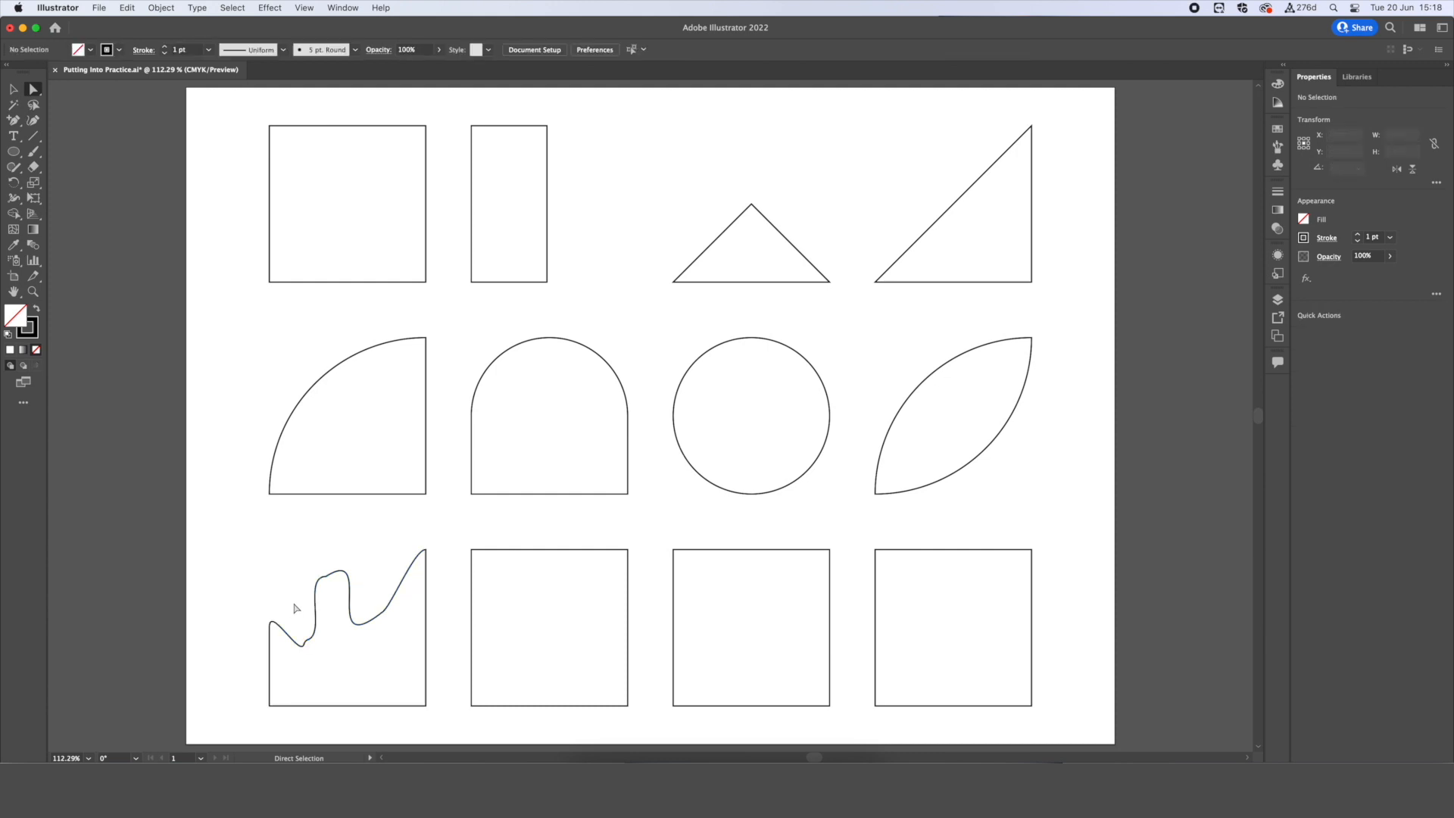
click(575, 555)
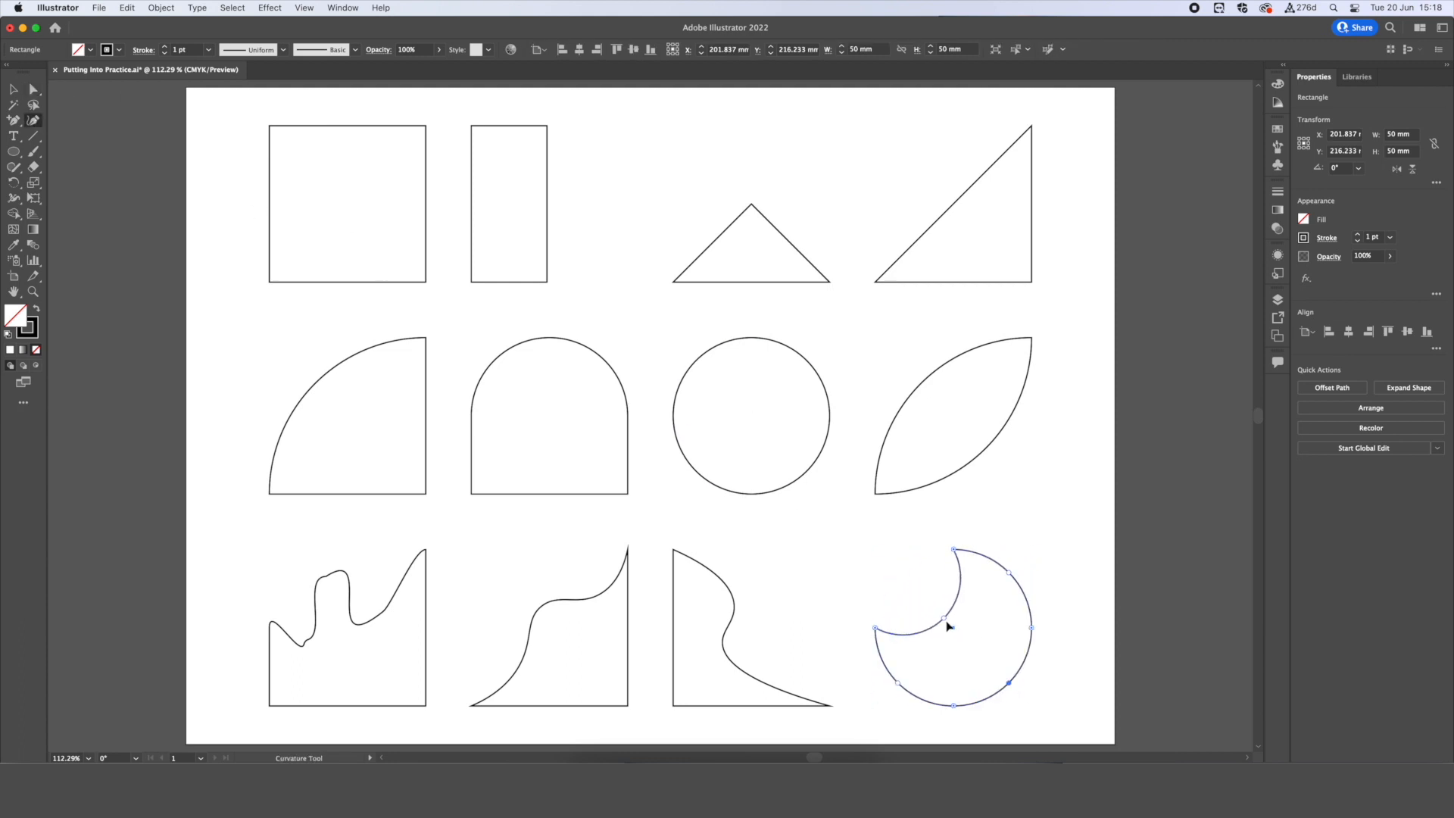
click(1407, 387)
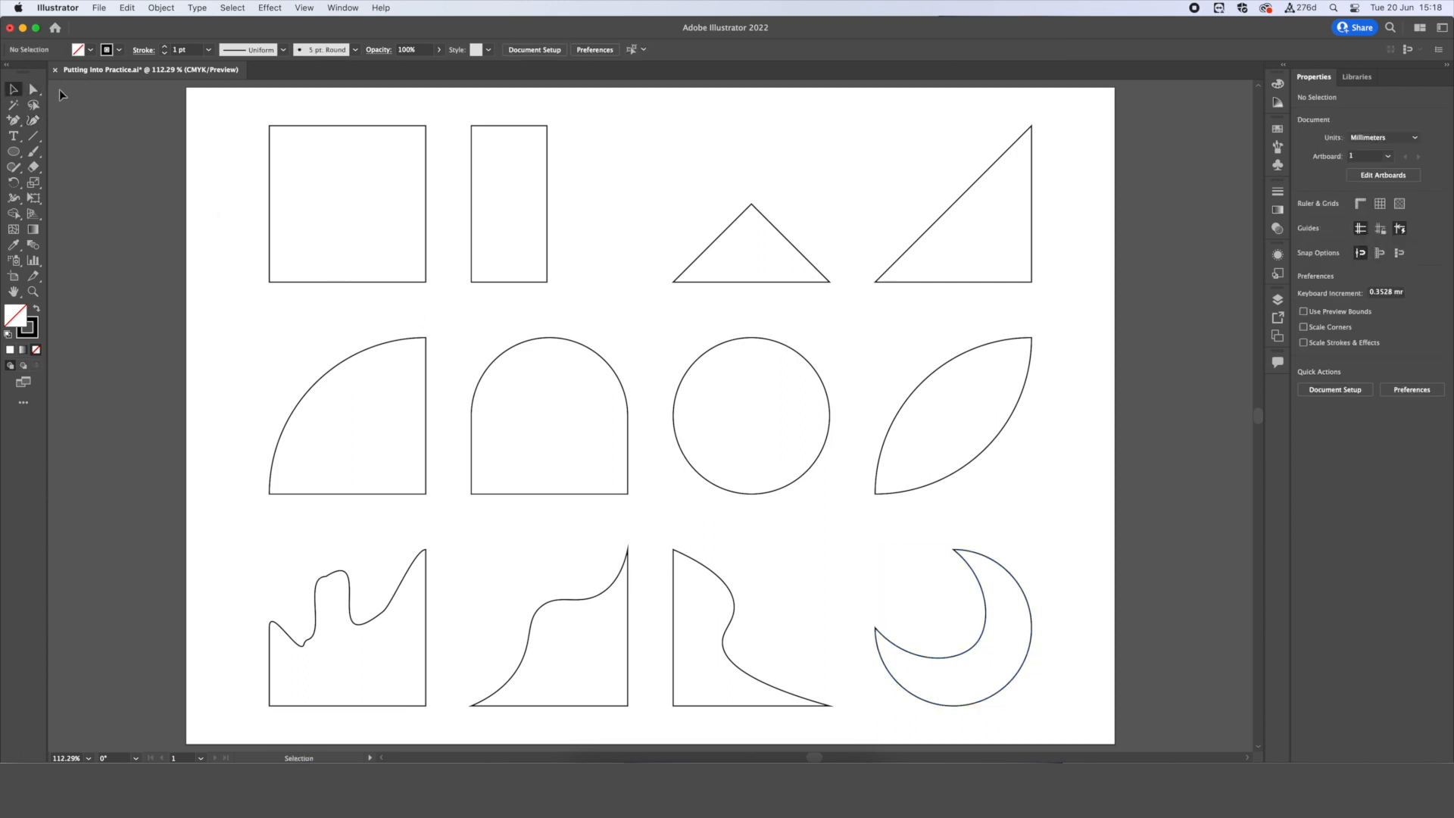
mouse_move(65, 96)
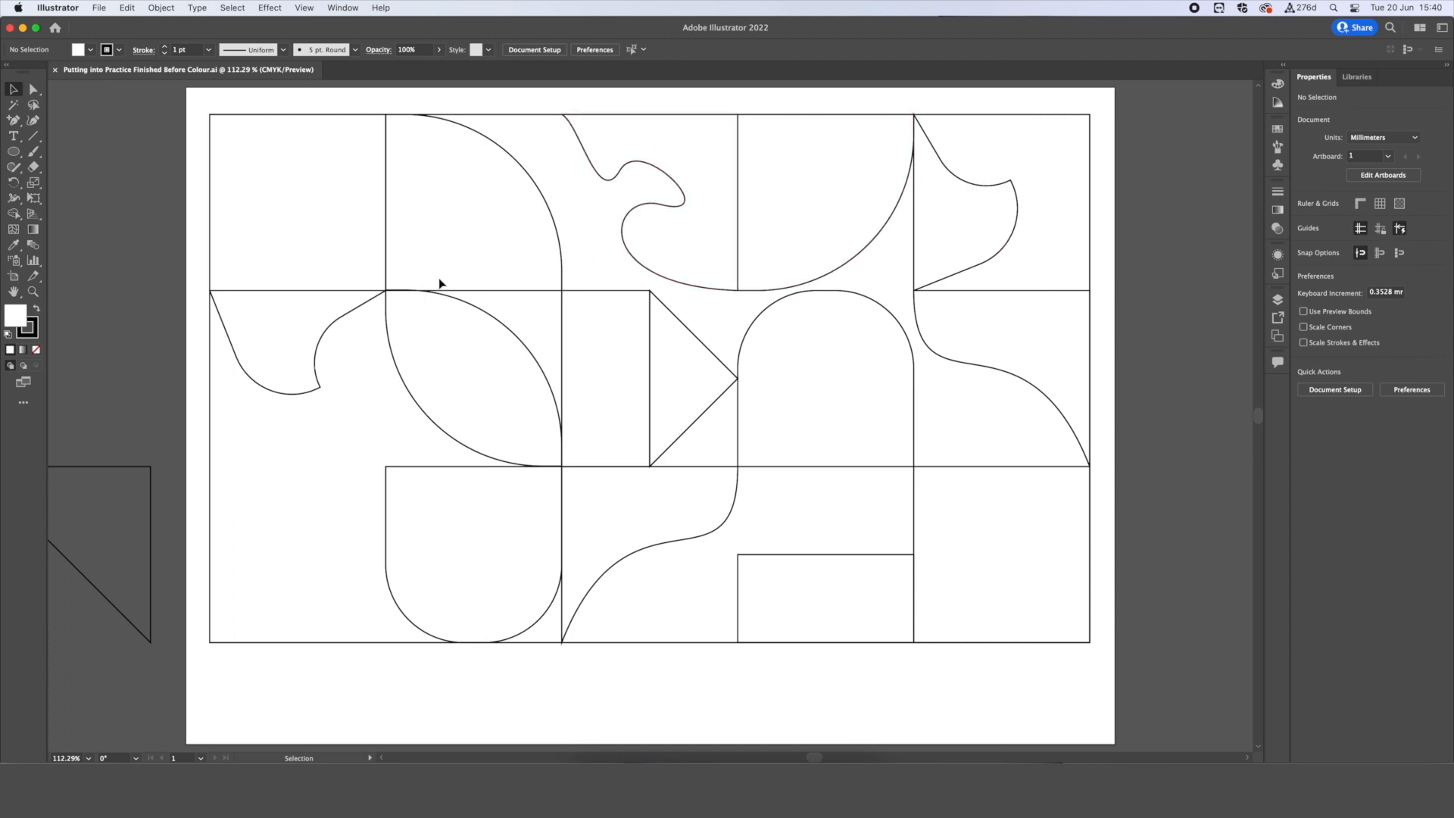
mouse_move(1062, 449)
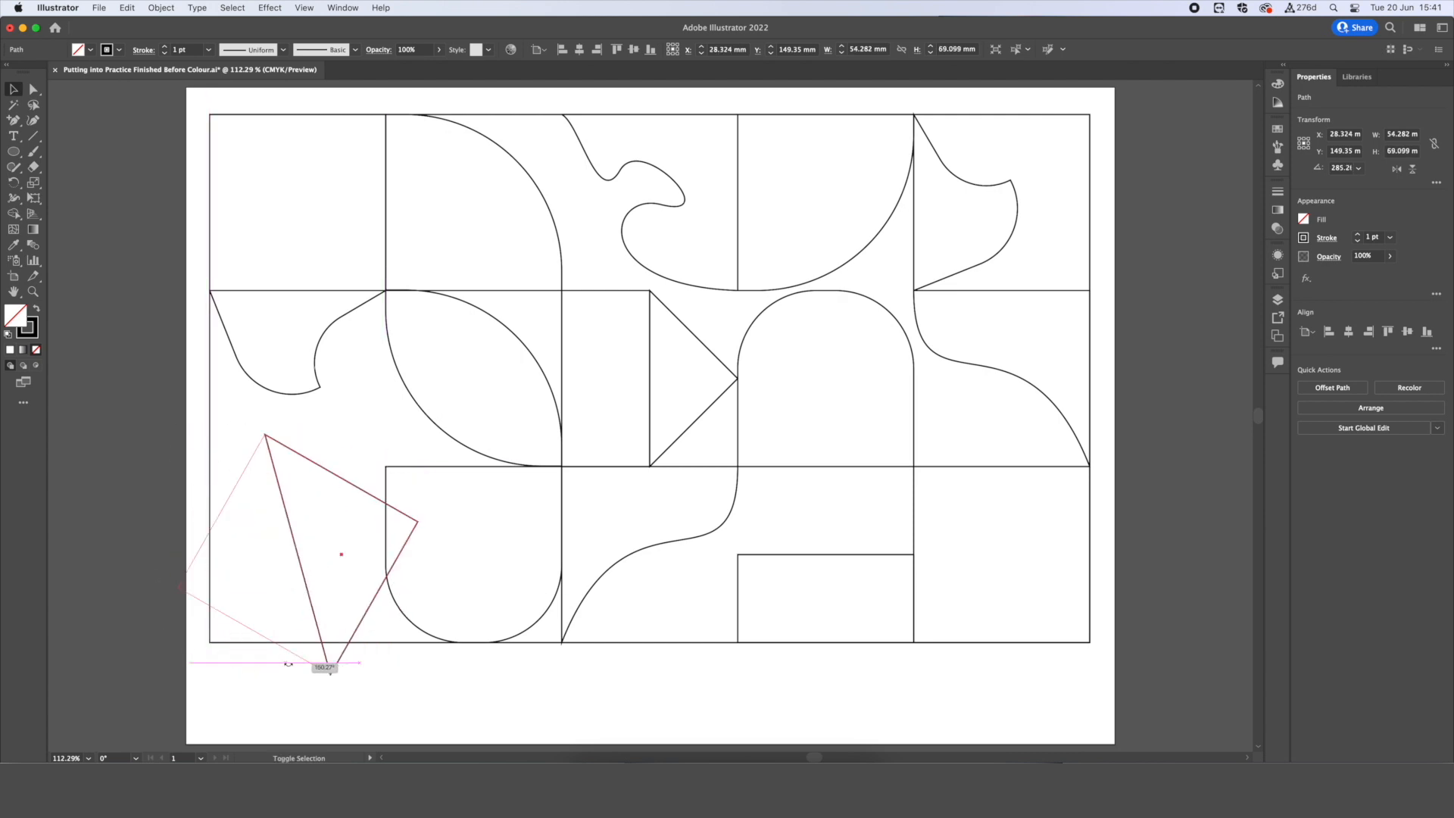
Rotate and move the right triangle into the bottom-left cell of the 'Before Colour' layout.
drag(341, 554, 408, 636)
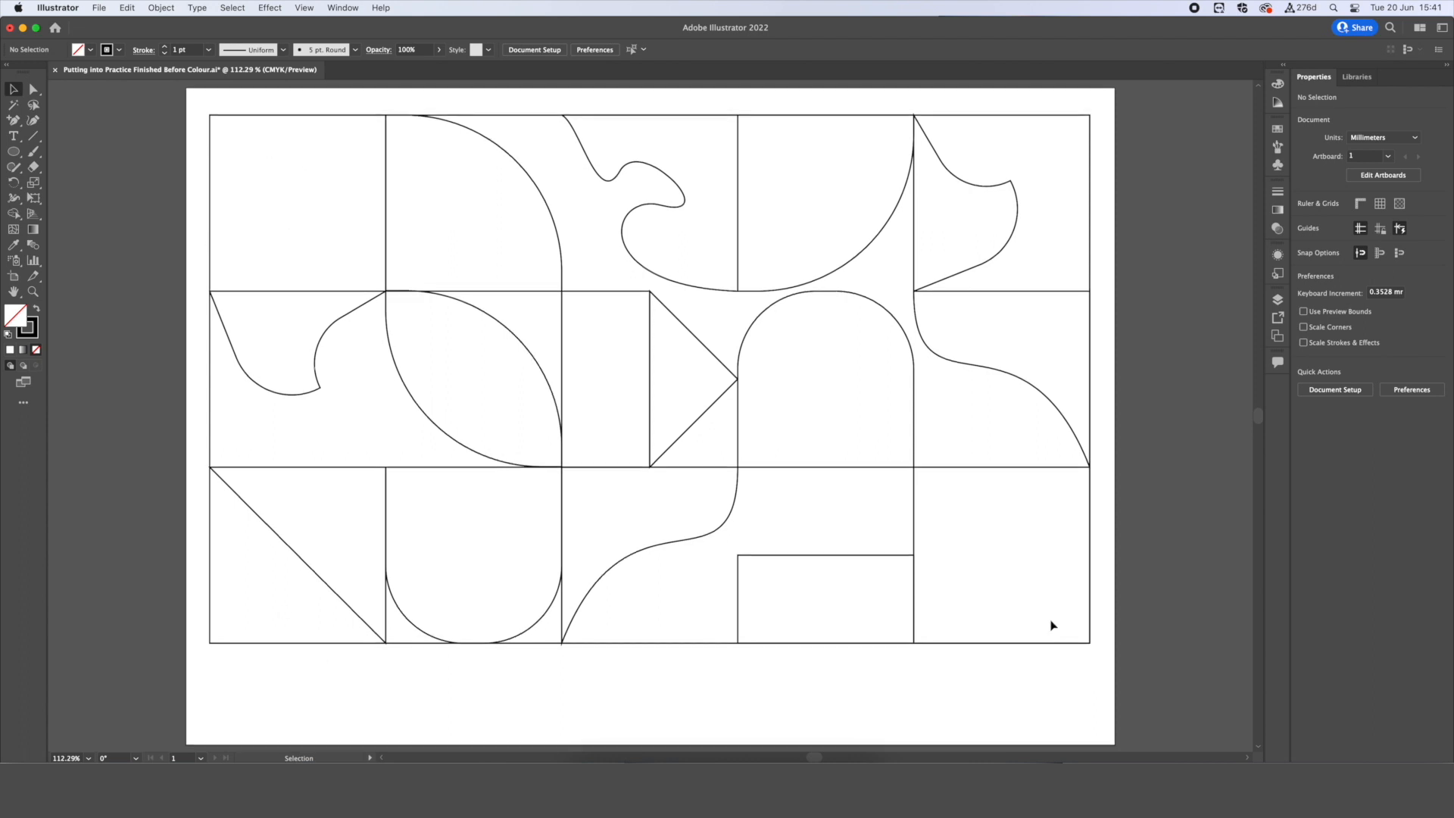
mouse_move(326, 173)
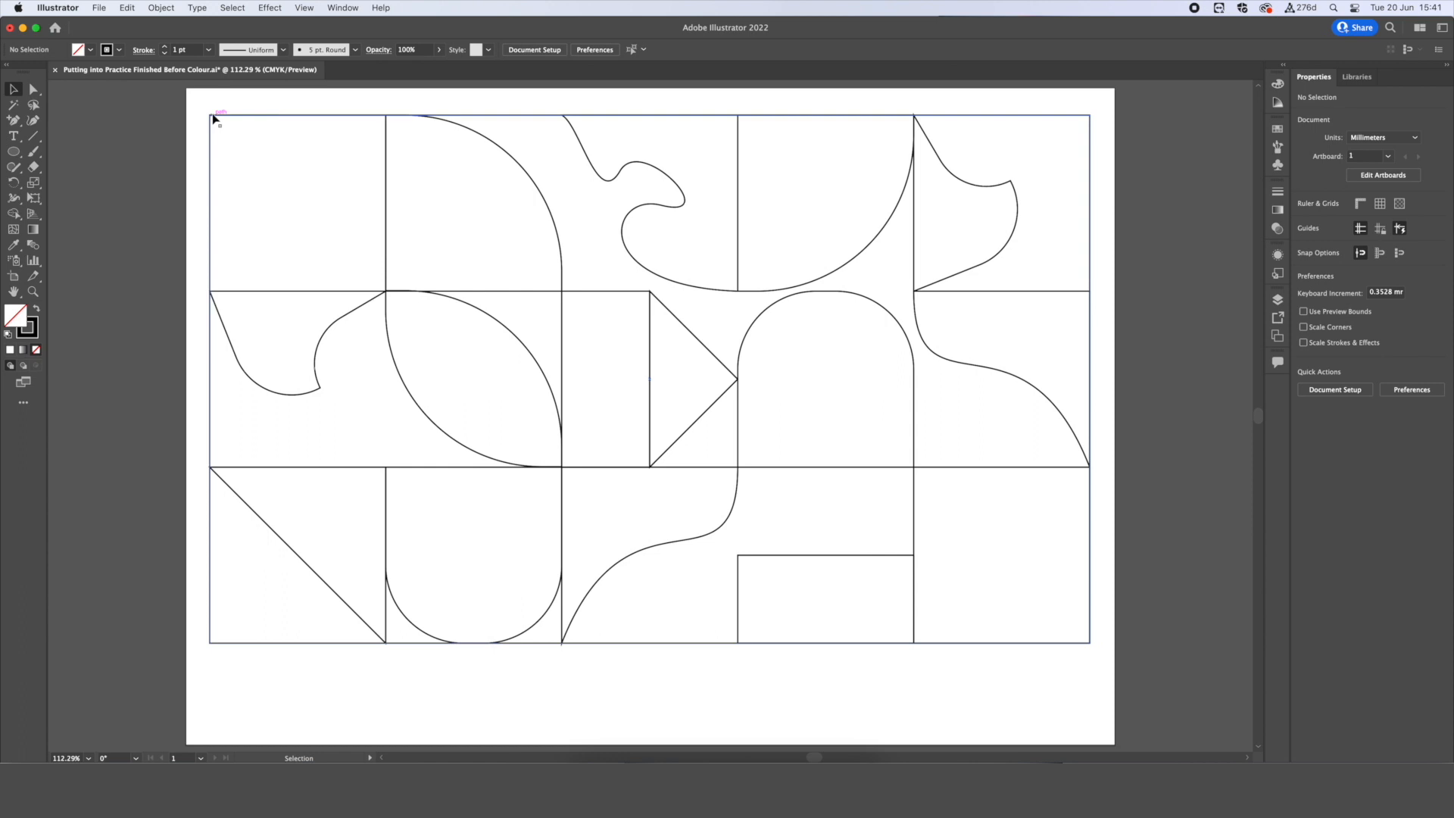
mouse_move(256, 130)
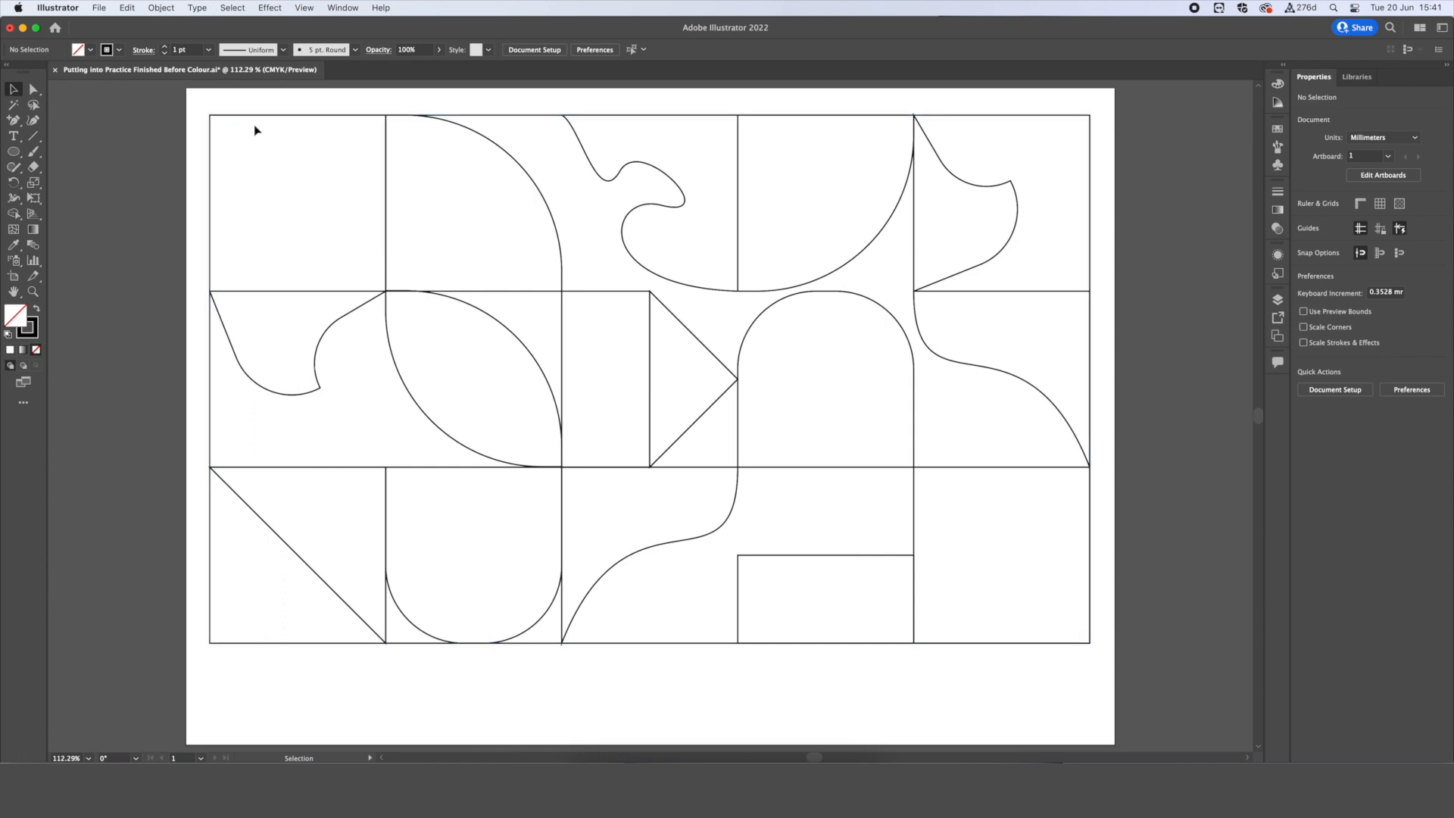
mouse_move(198, 103)
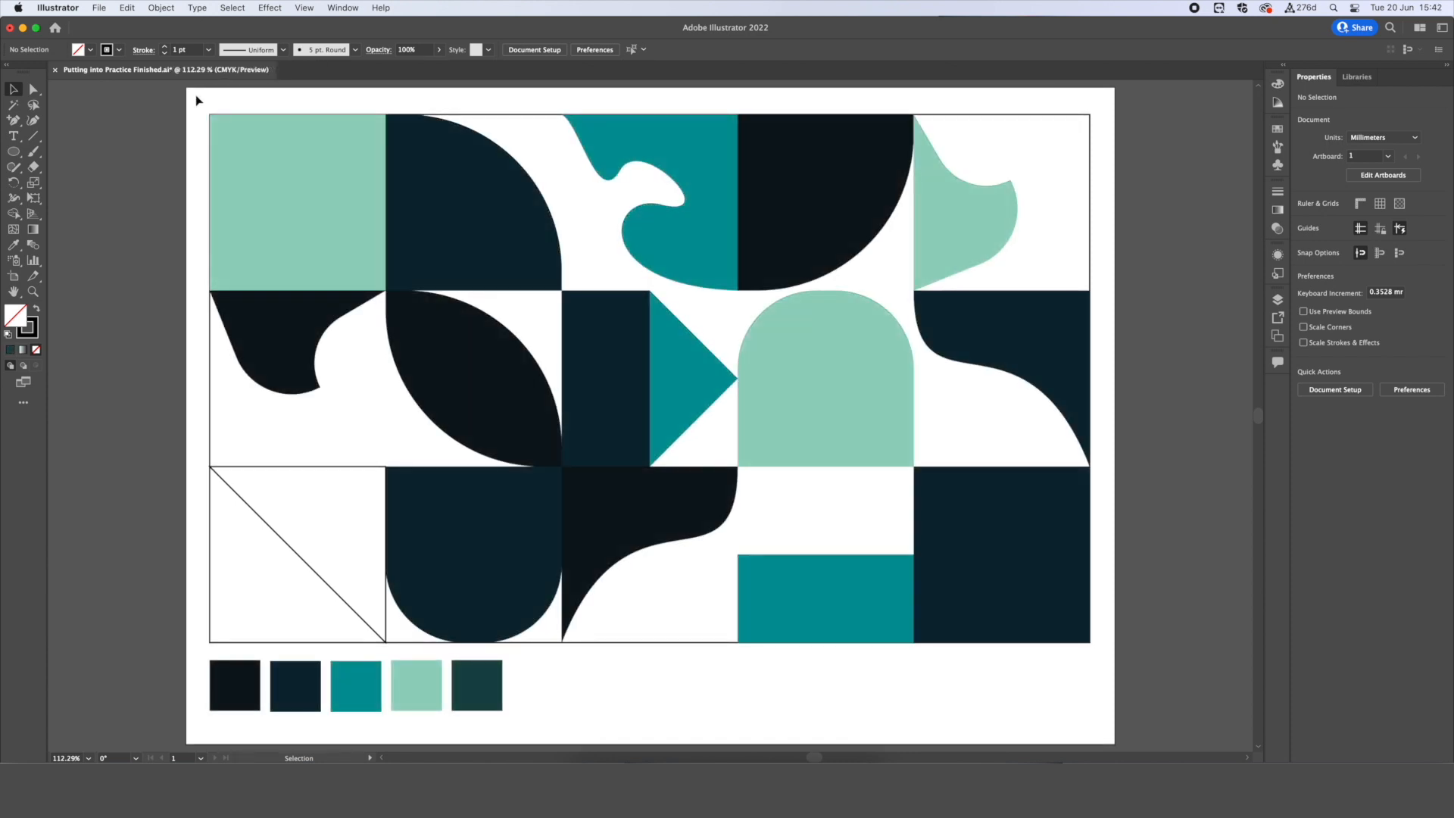
mouse_move(264, 594)
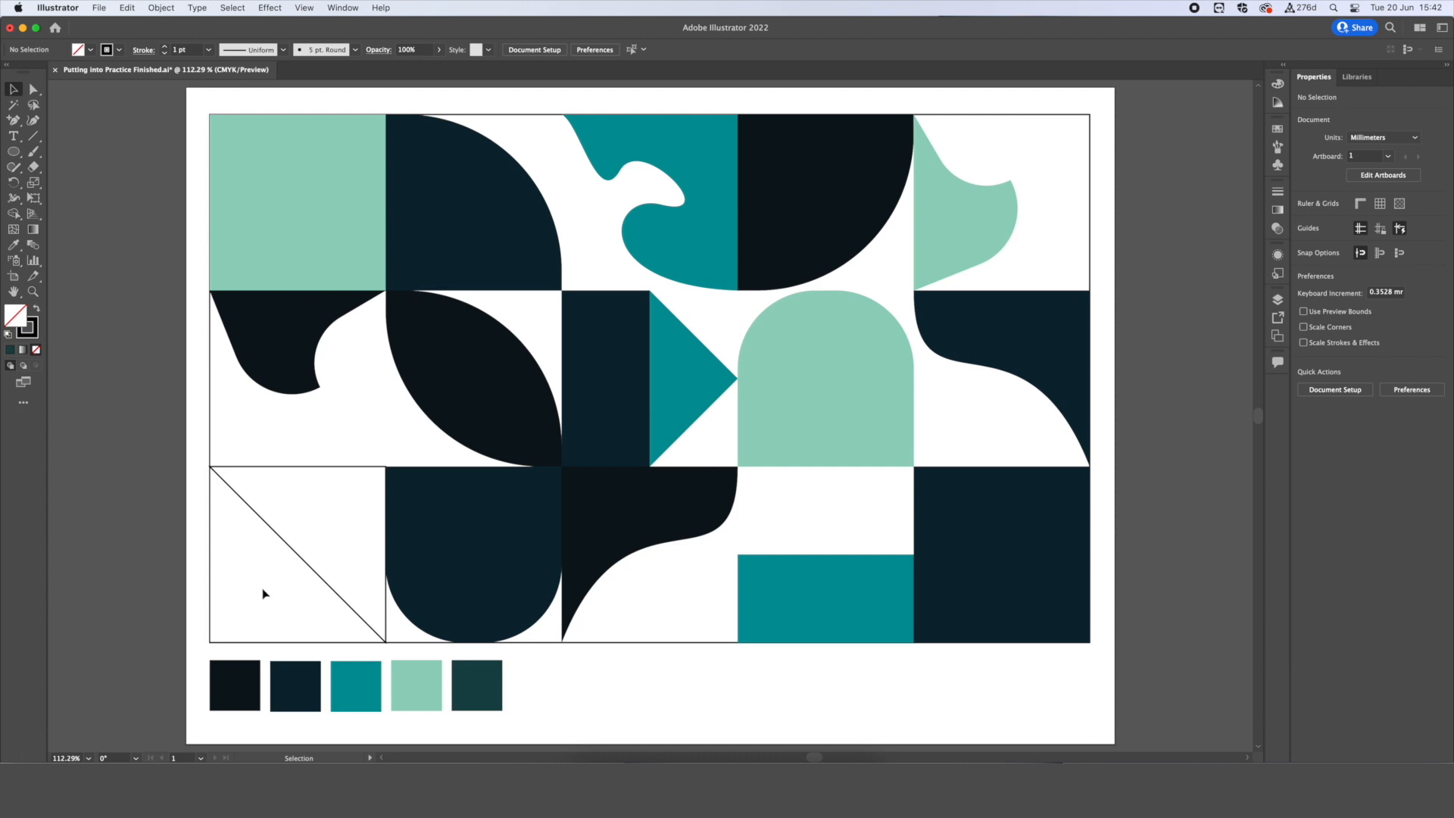
mouse_move(448, 686)
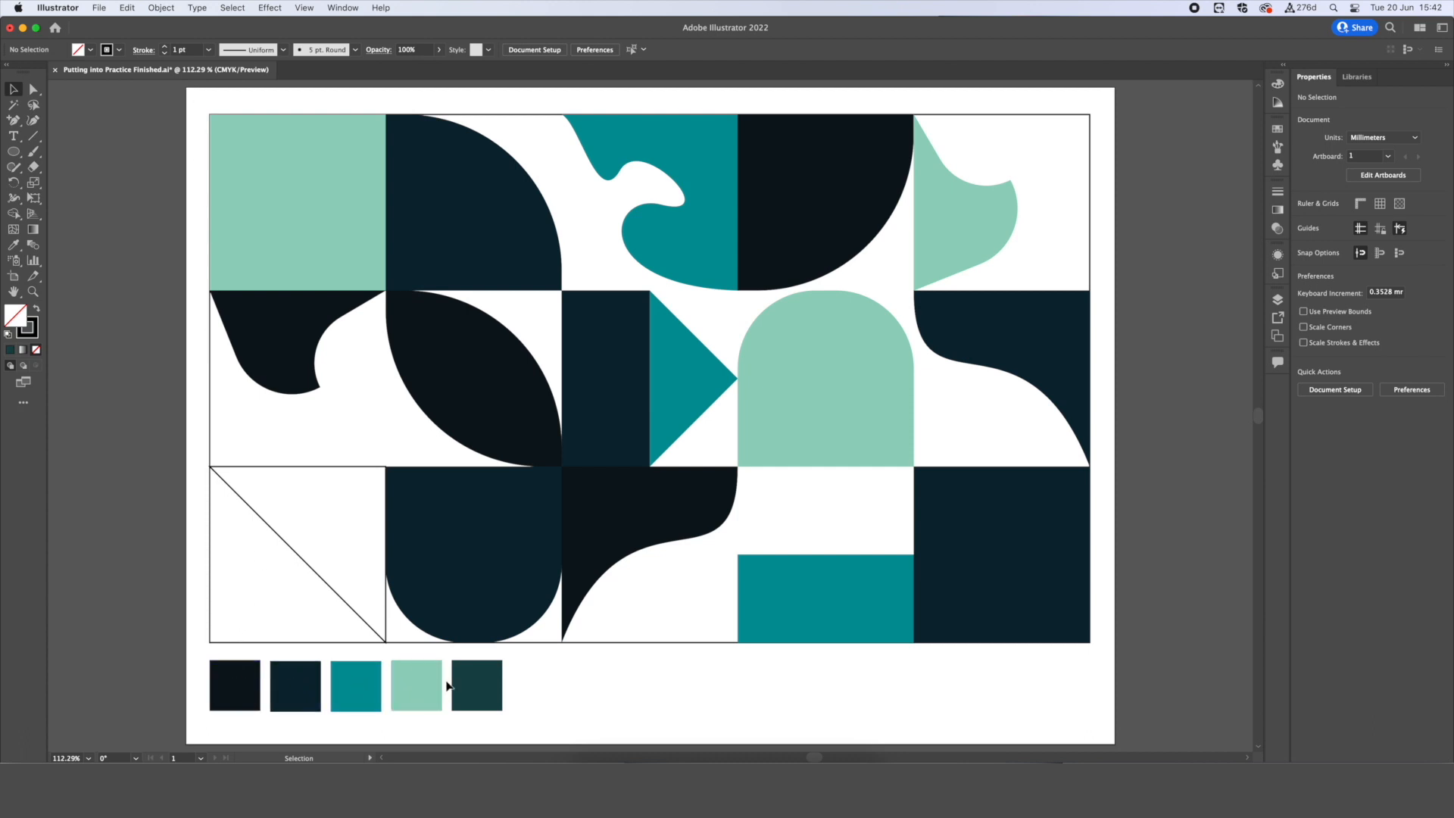
mouse_move(514, 690)
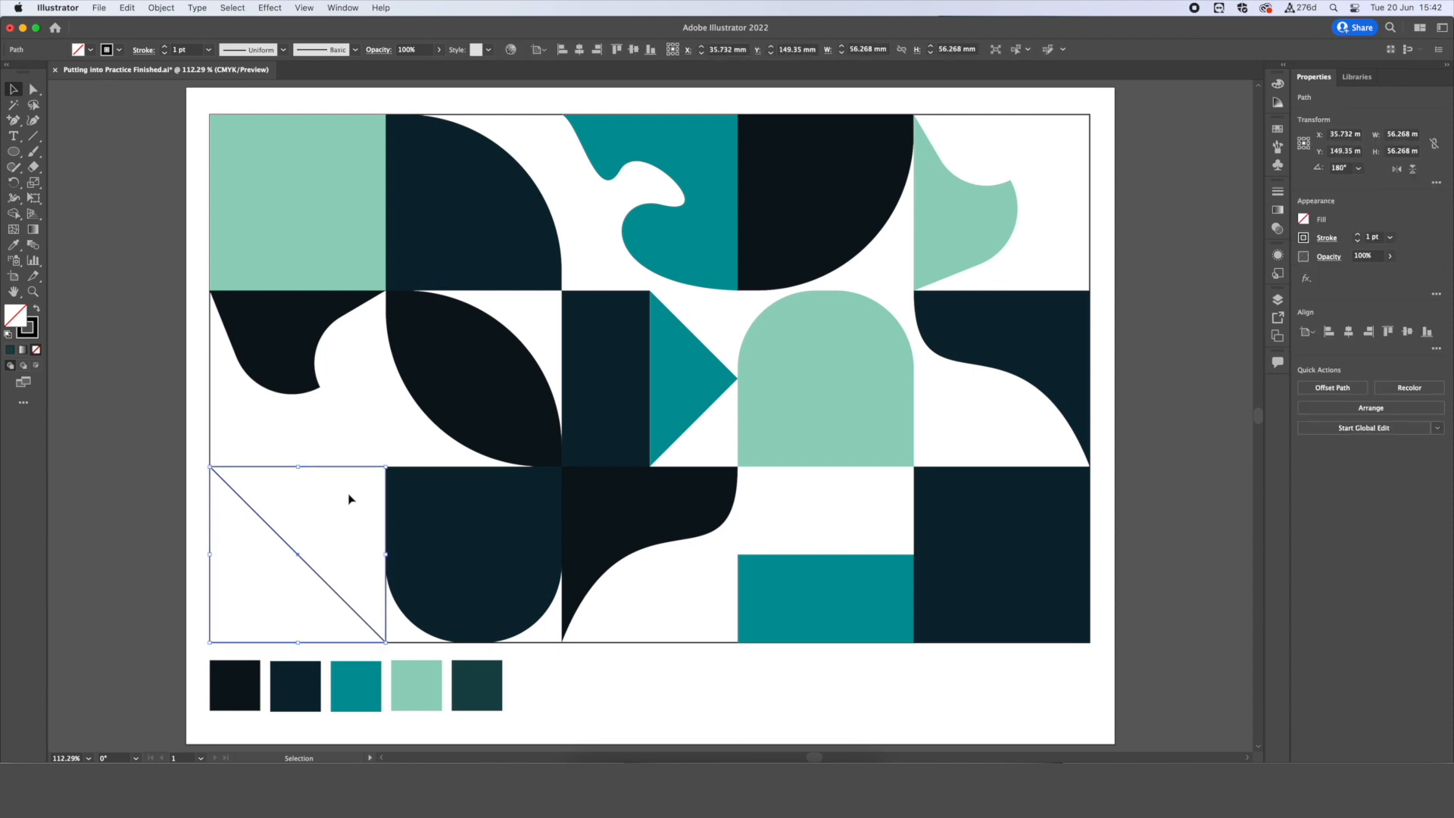
Select the bottom-left triangle and eyedropper swatches, settling on pale mint.
click(415, 685)
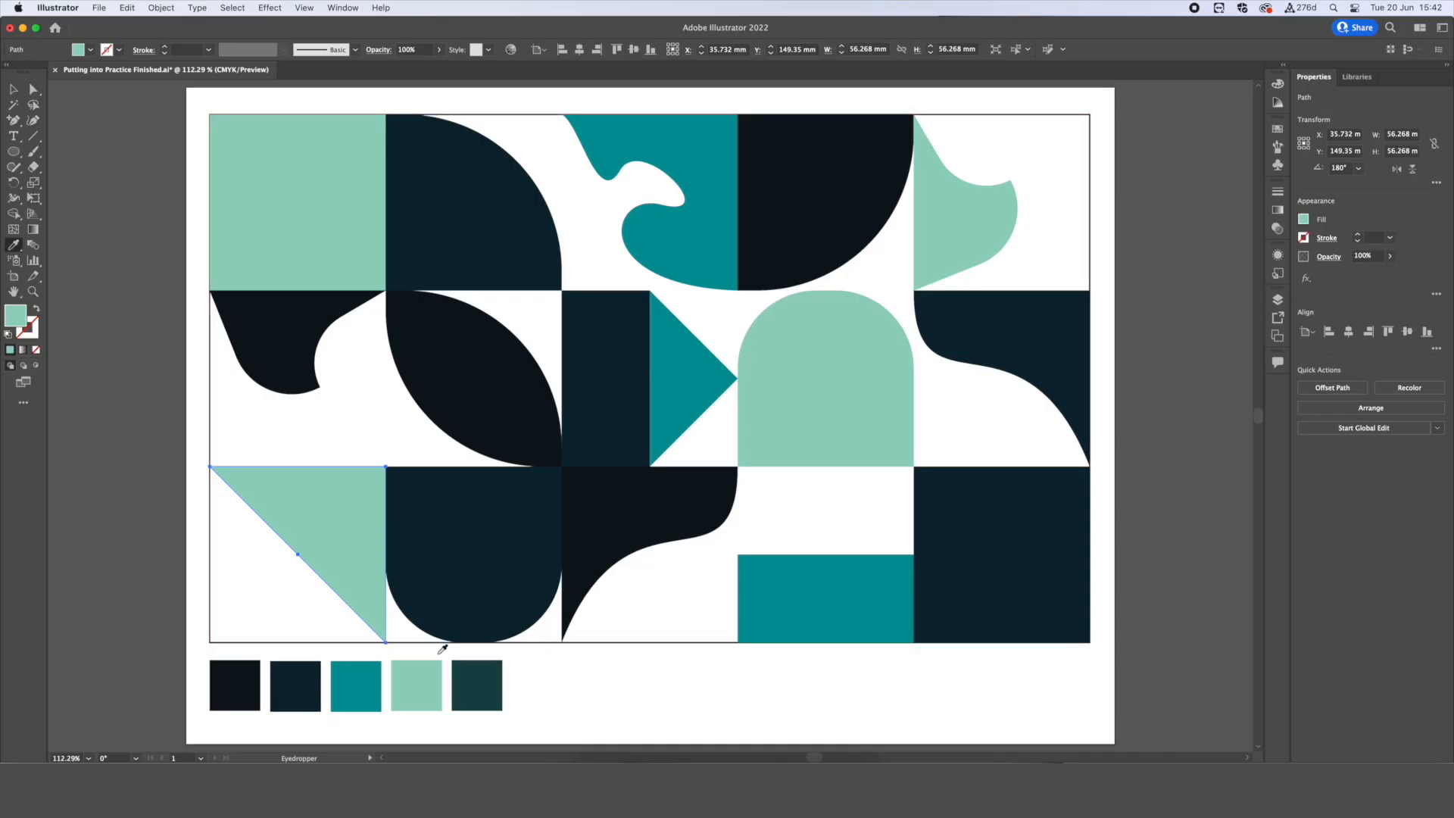
click(416, 684)
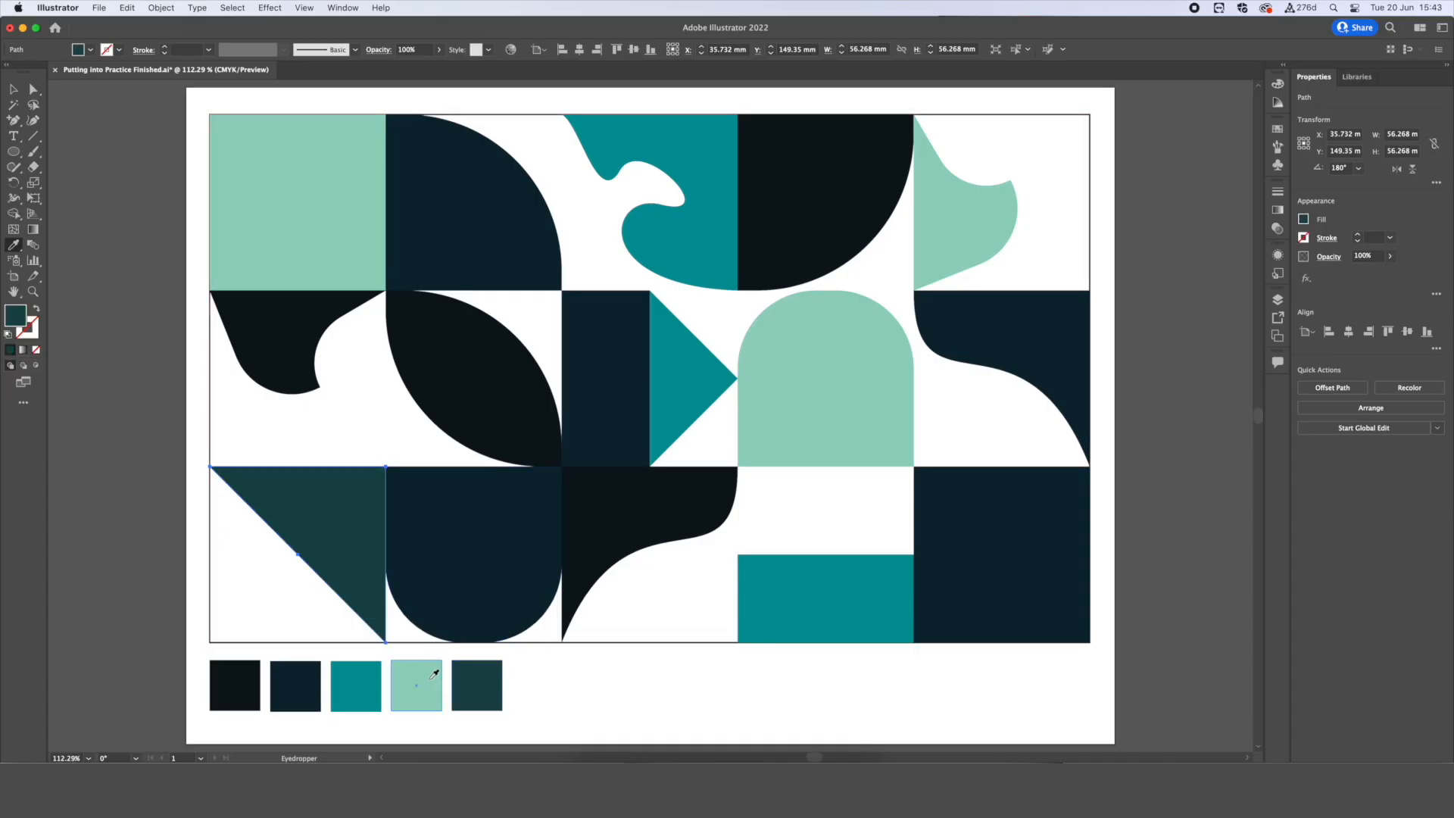
click(295, 684)
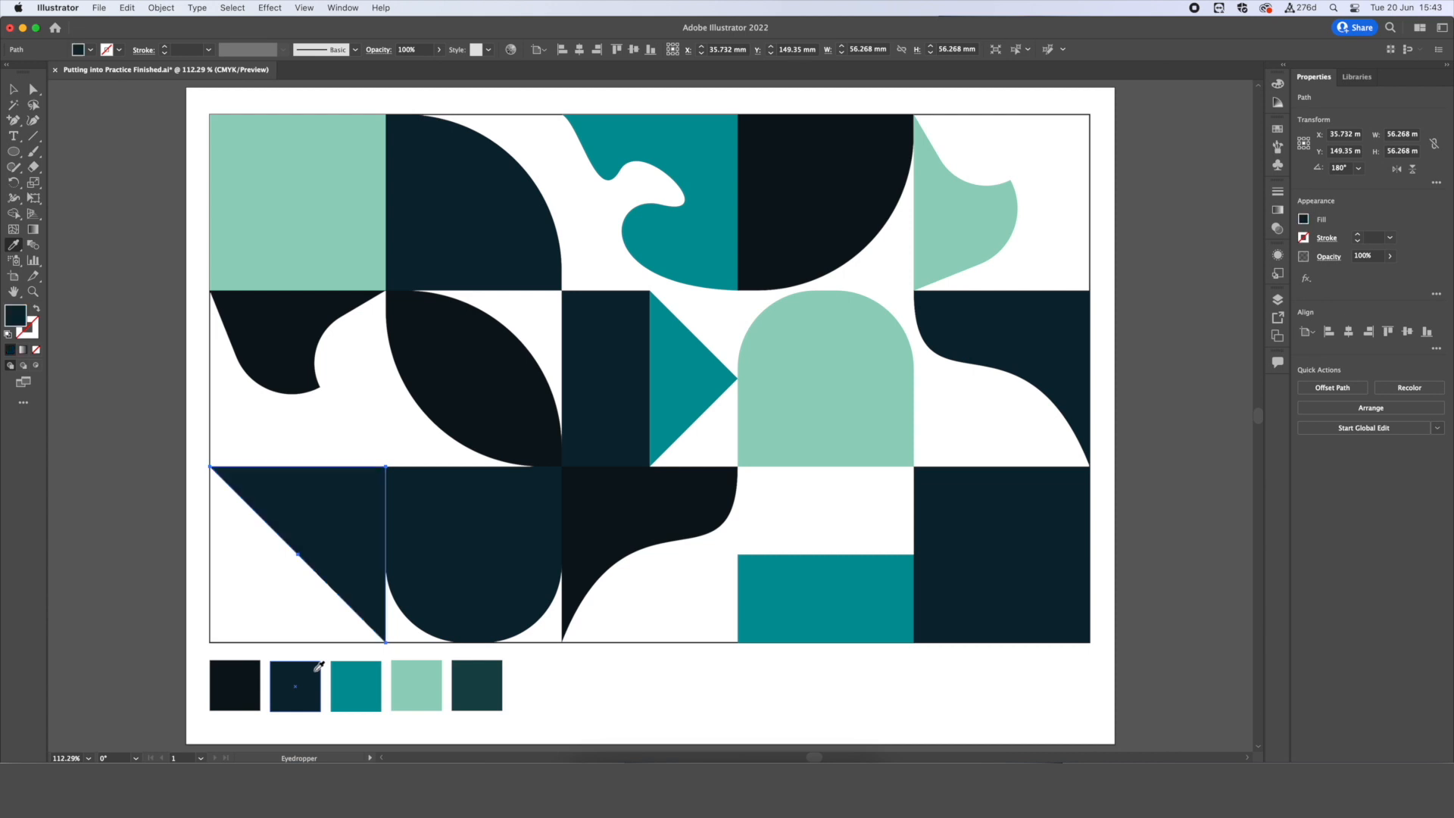
click(294, 684)
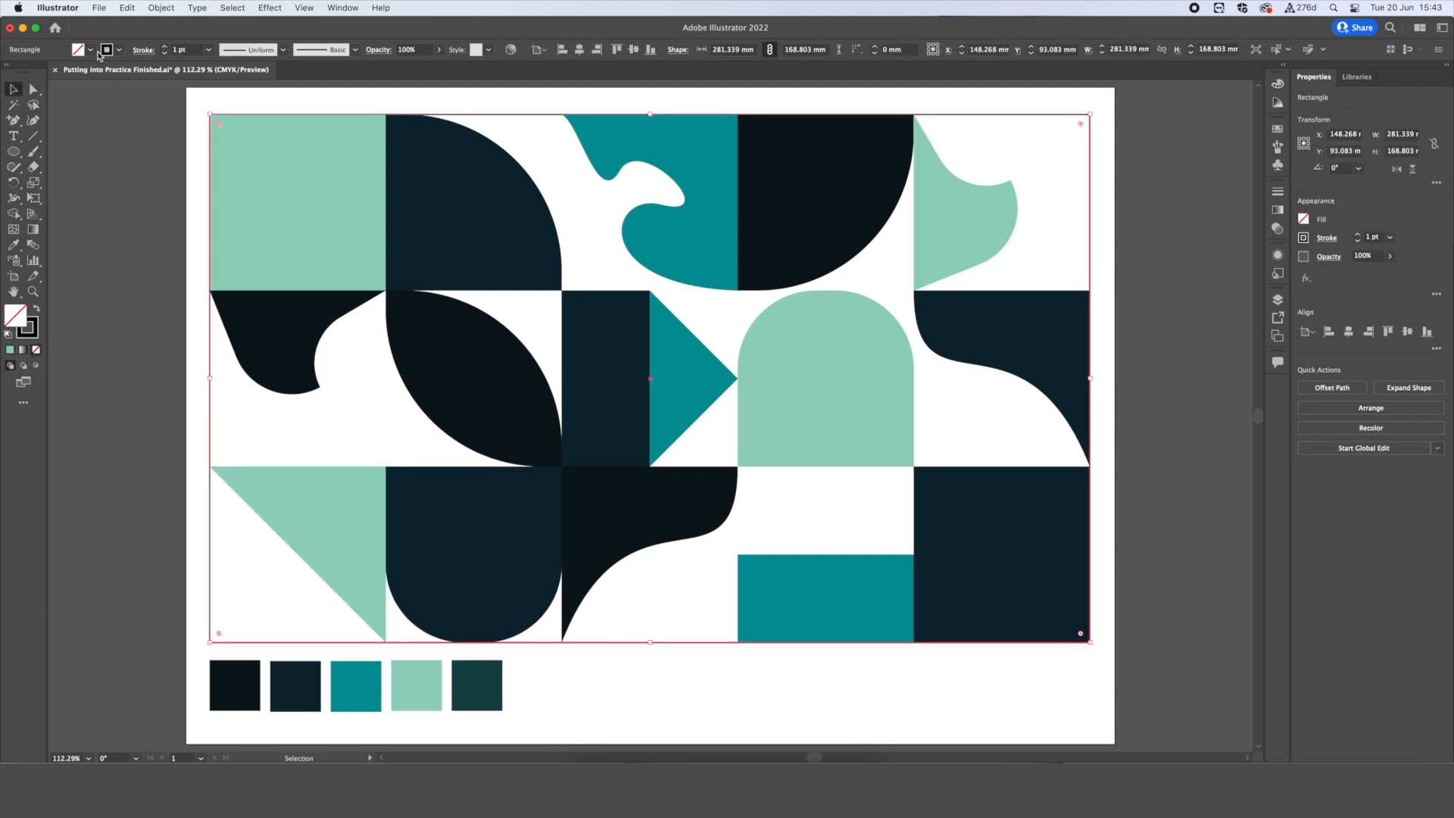
Set the background rectangle's stroke to None and fill it with the dark grey-green swatch.
click(118, 49)
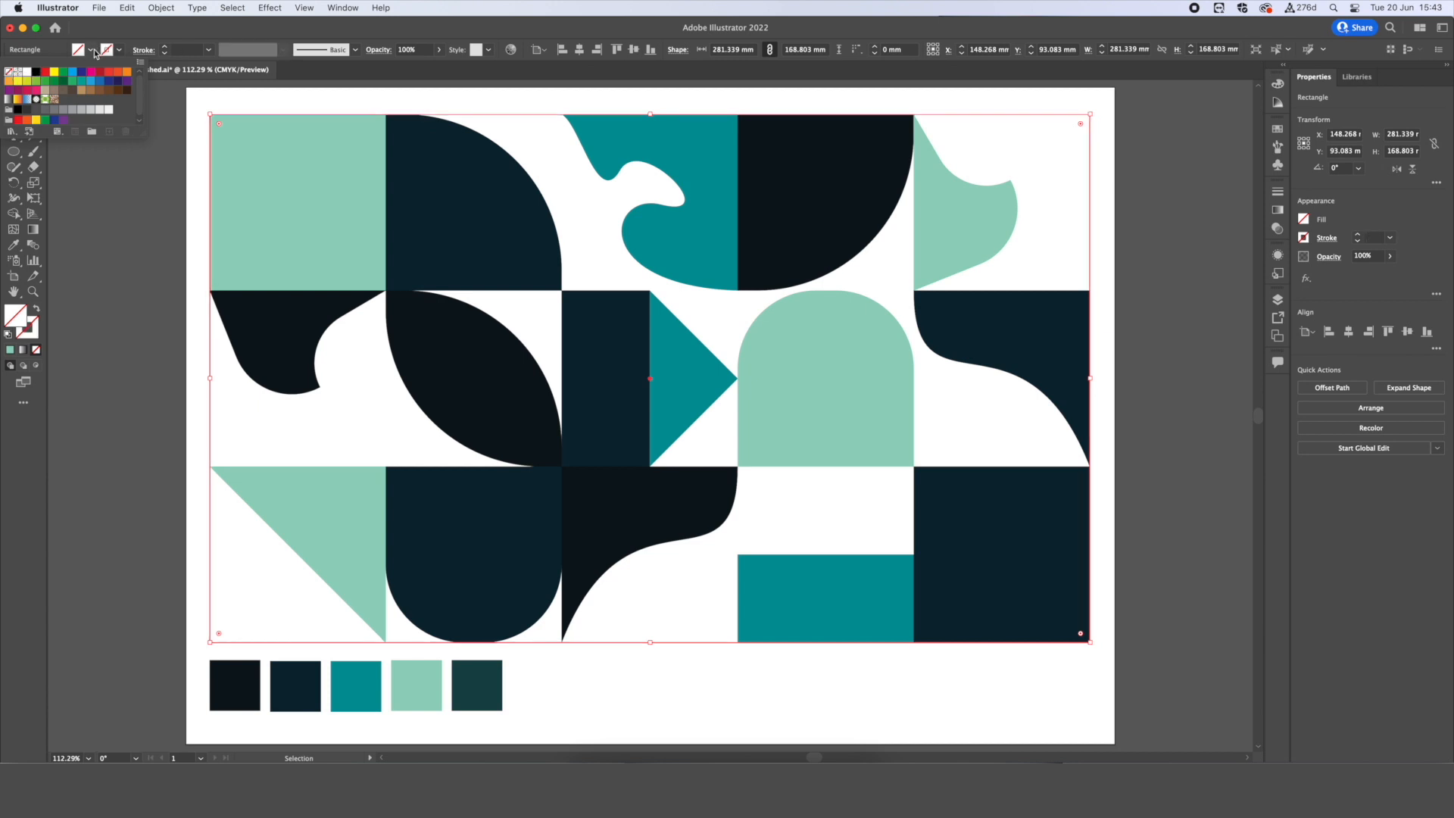
click(476, 684)
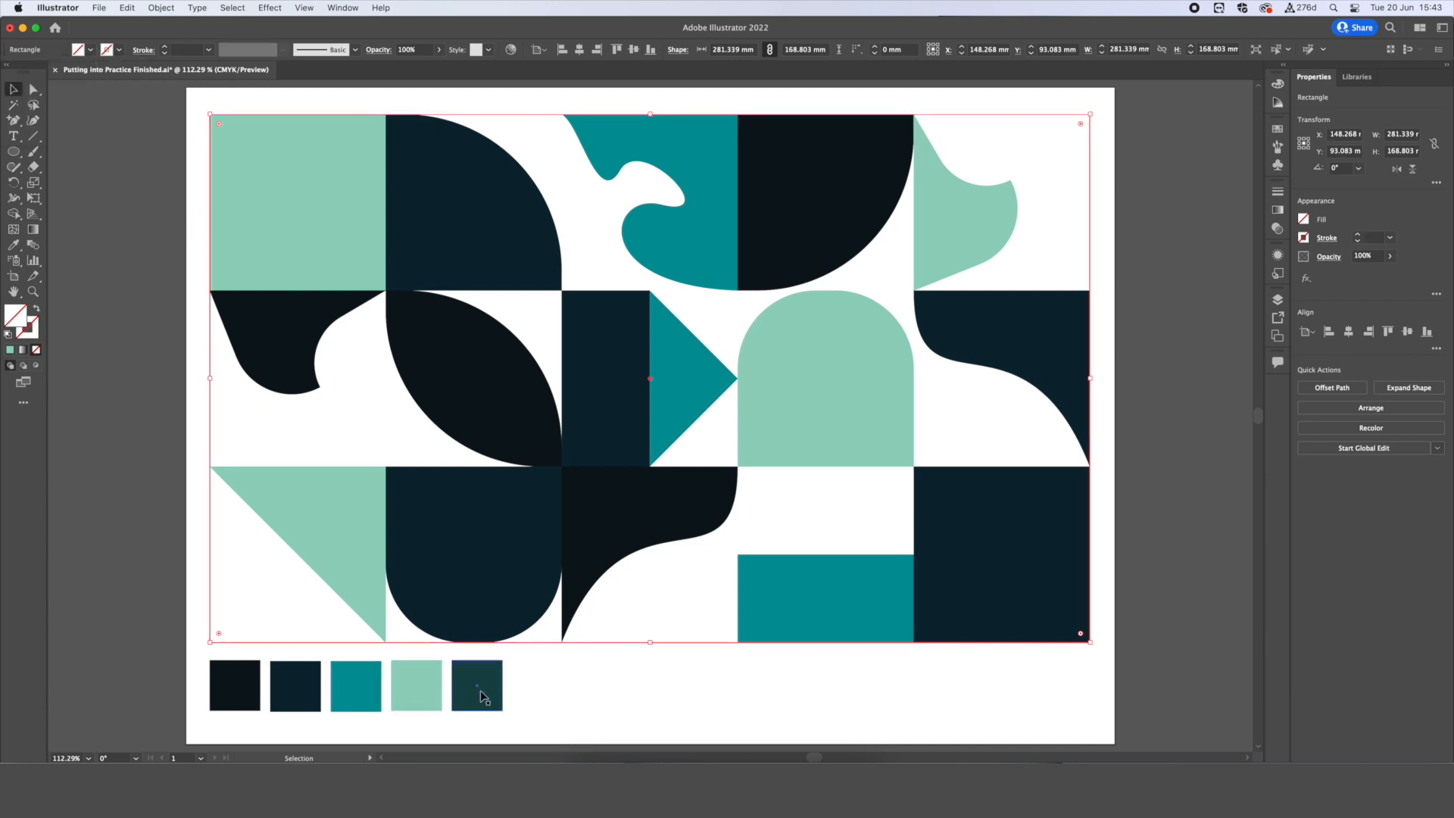
click(475, 685)
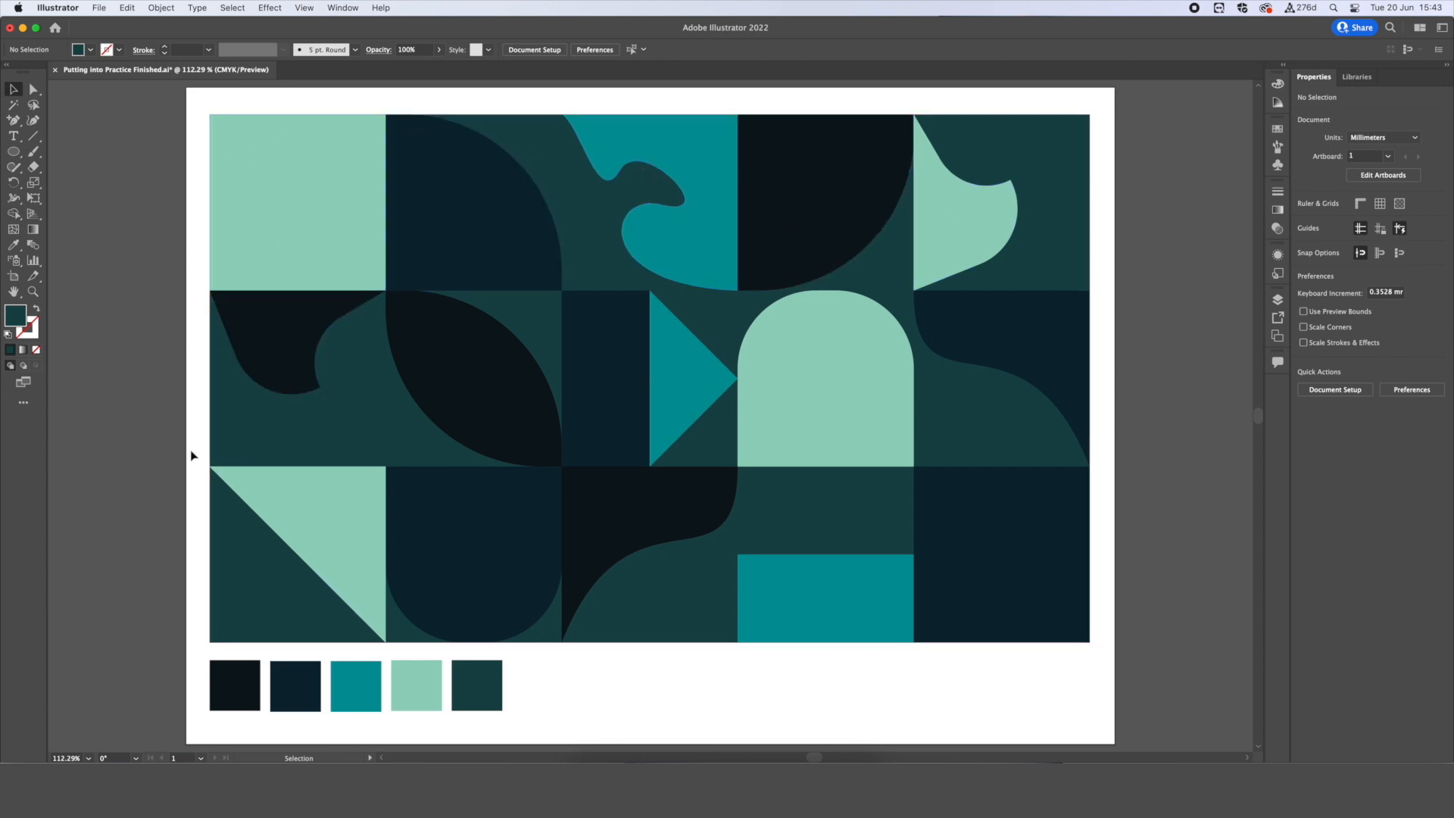
mouse_move(1112, 205)
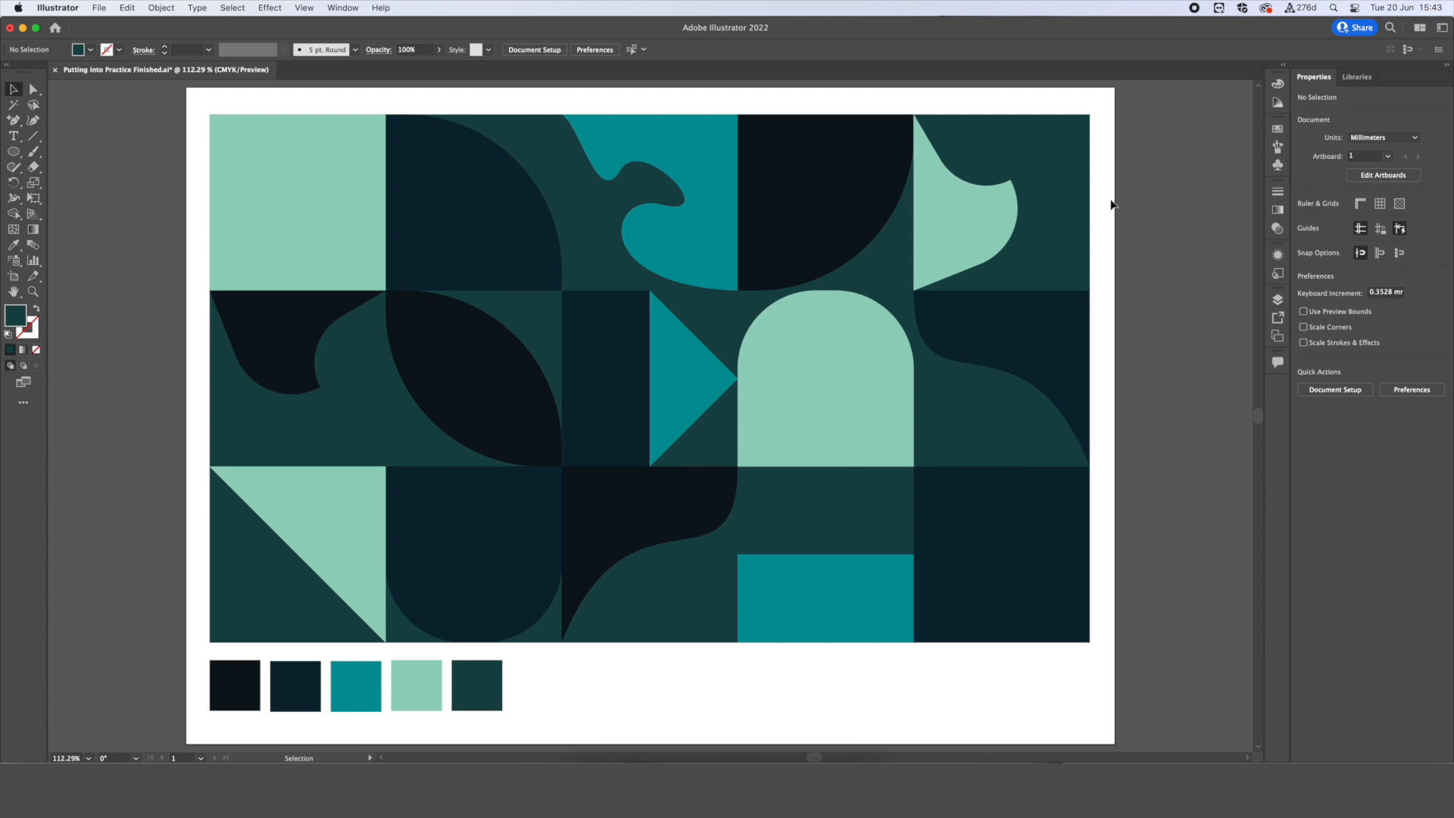
mouse_move(145, 101)
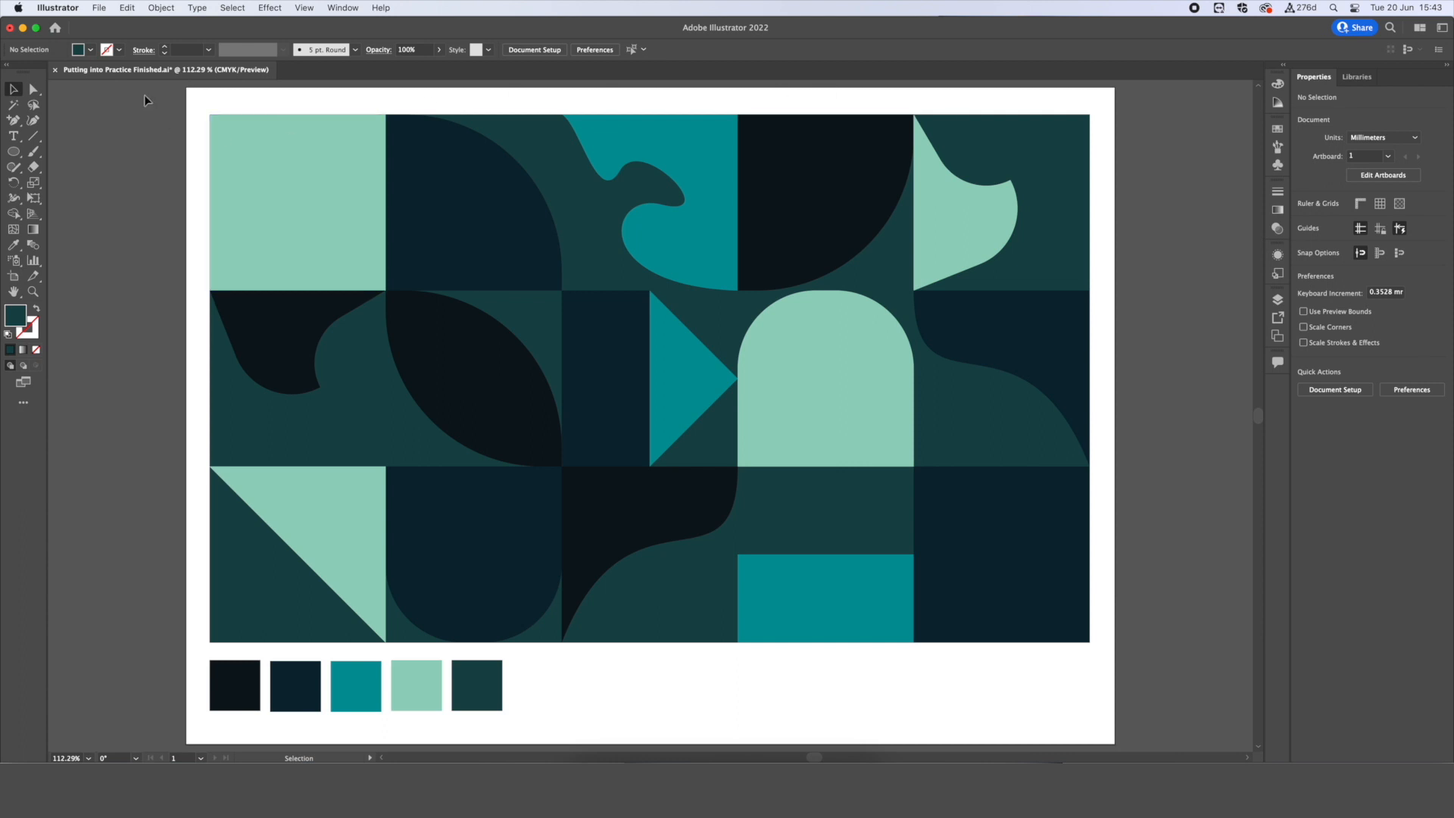